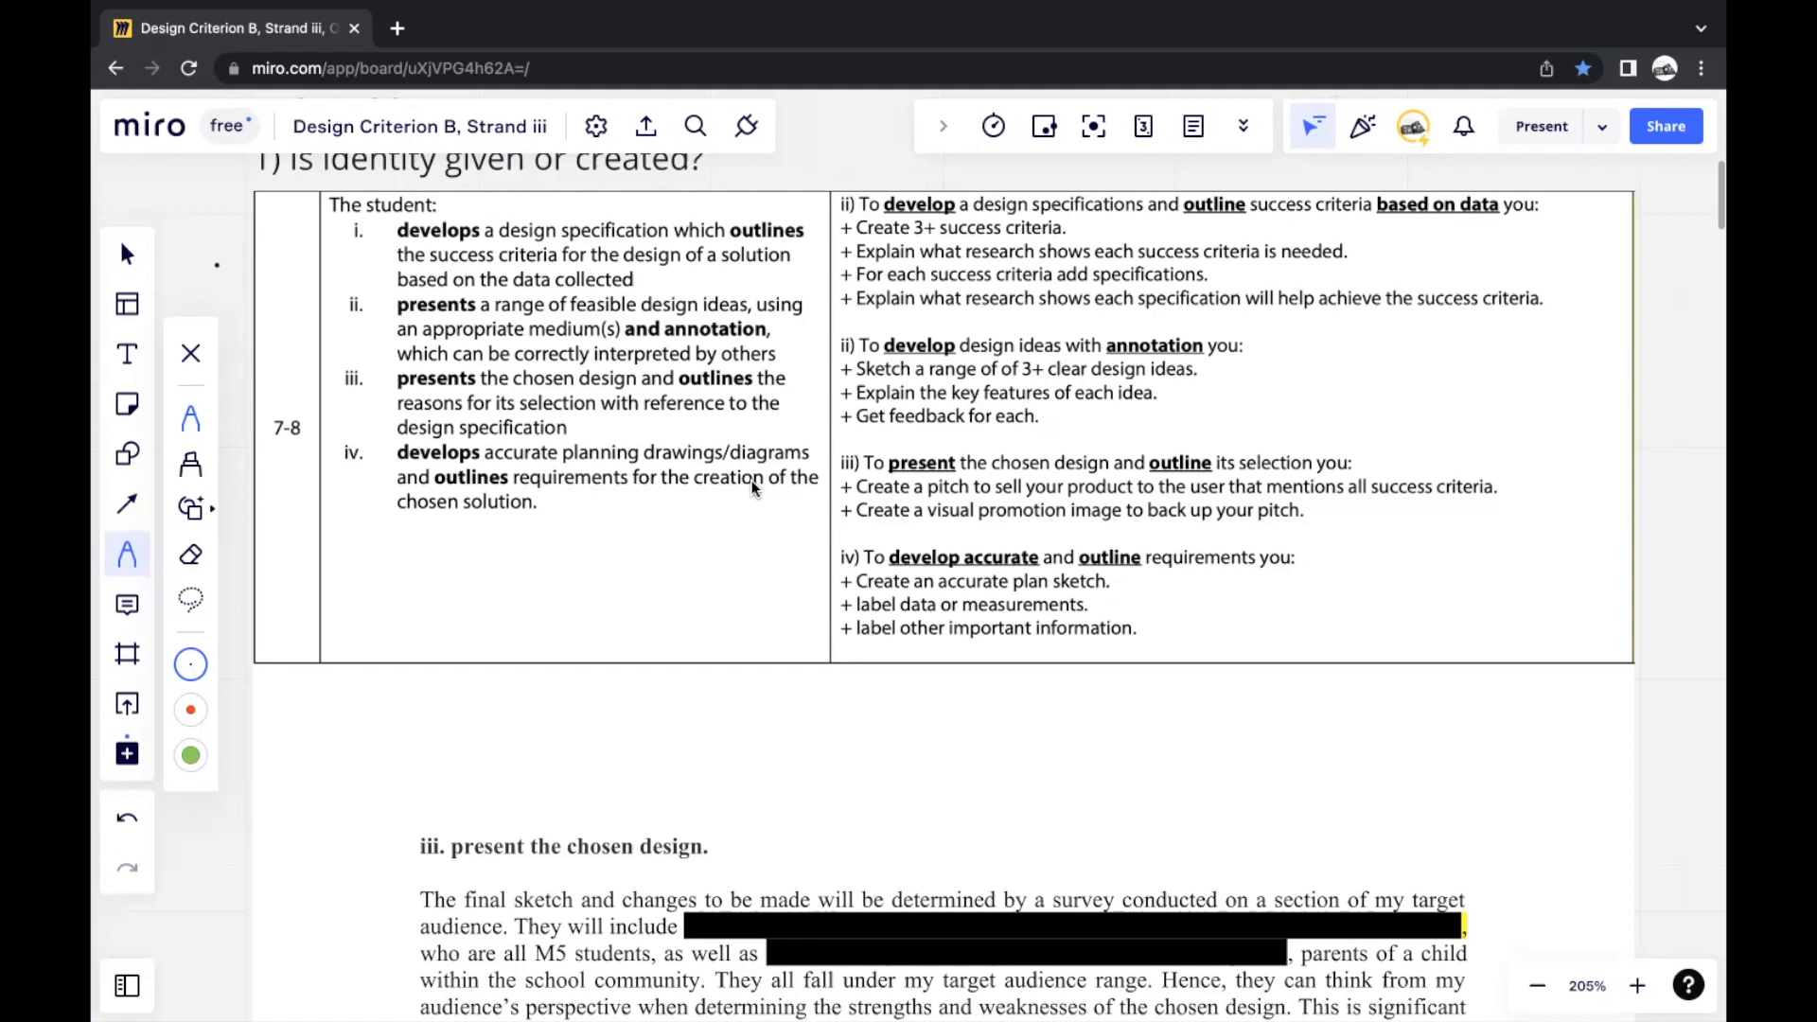
mouse_move(753, 479)
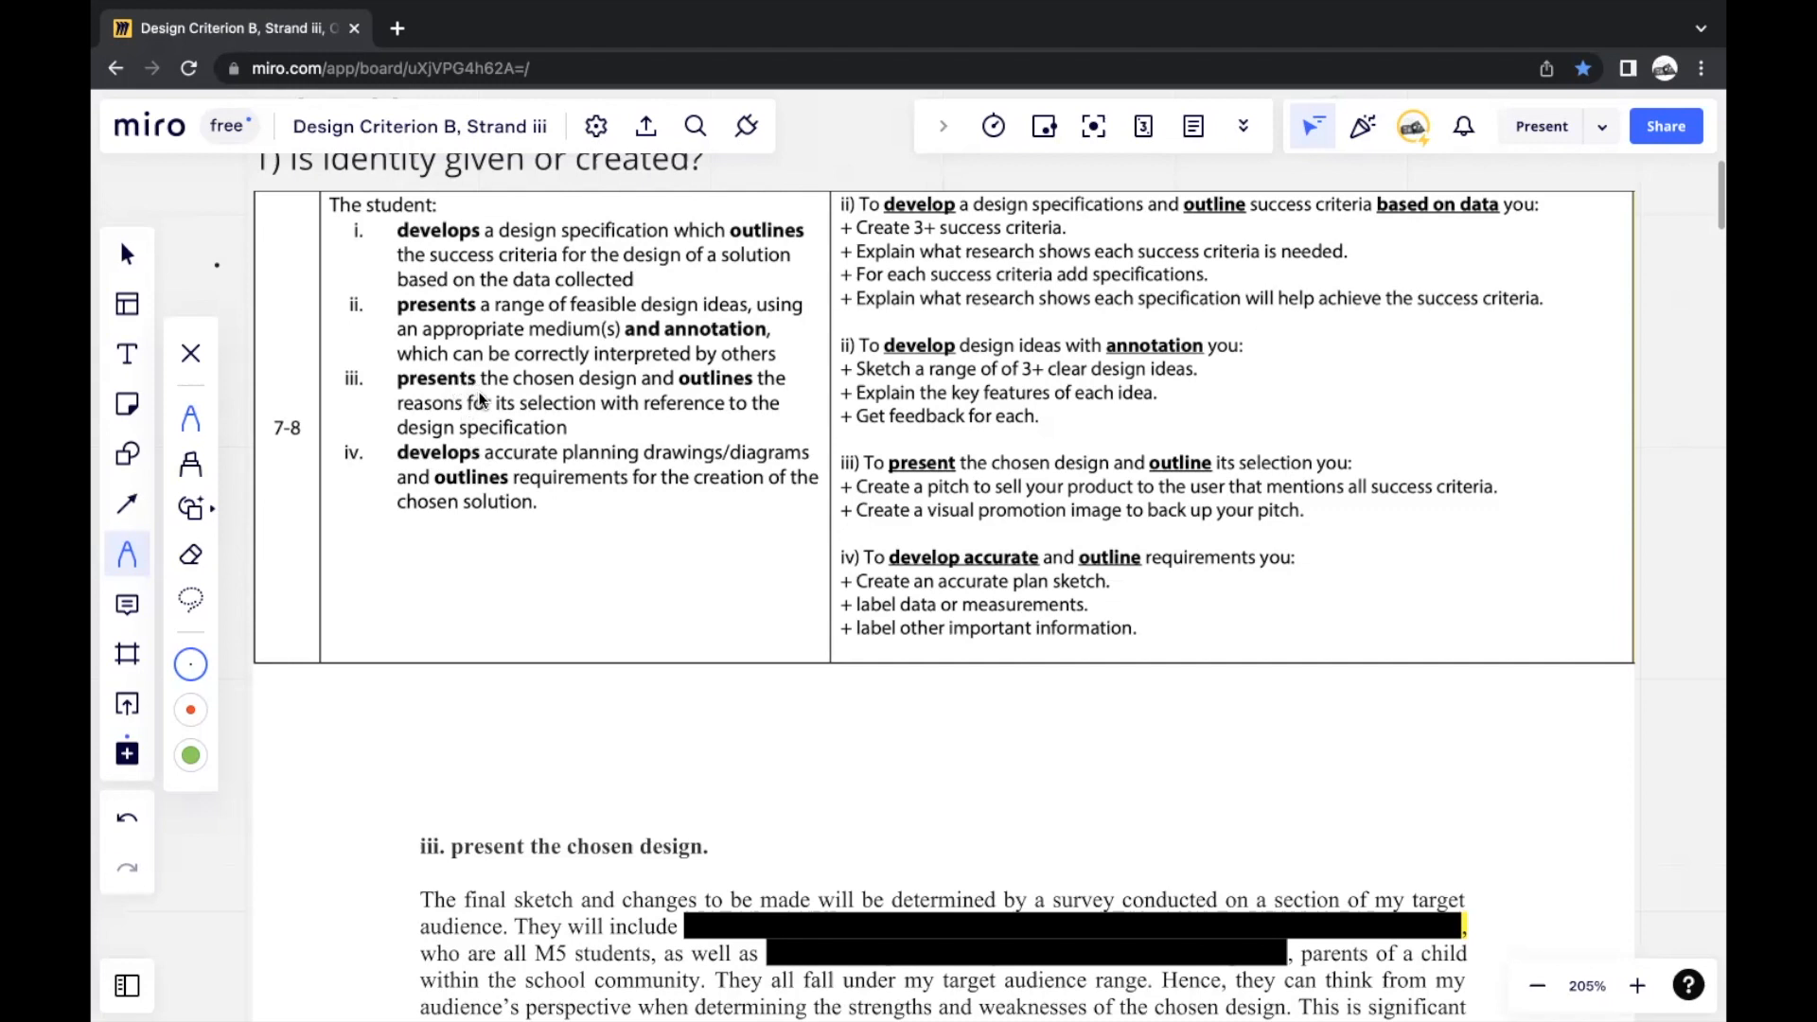
mouse_move(545, 392)
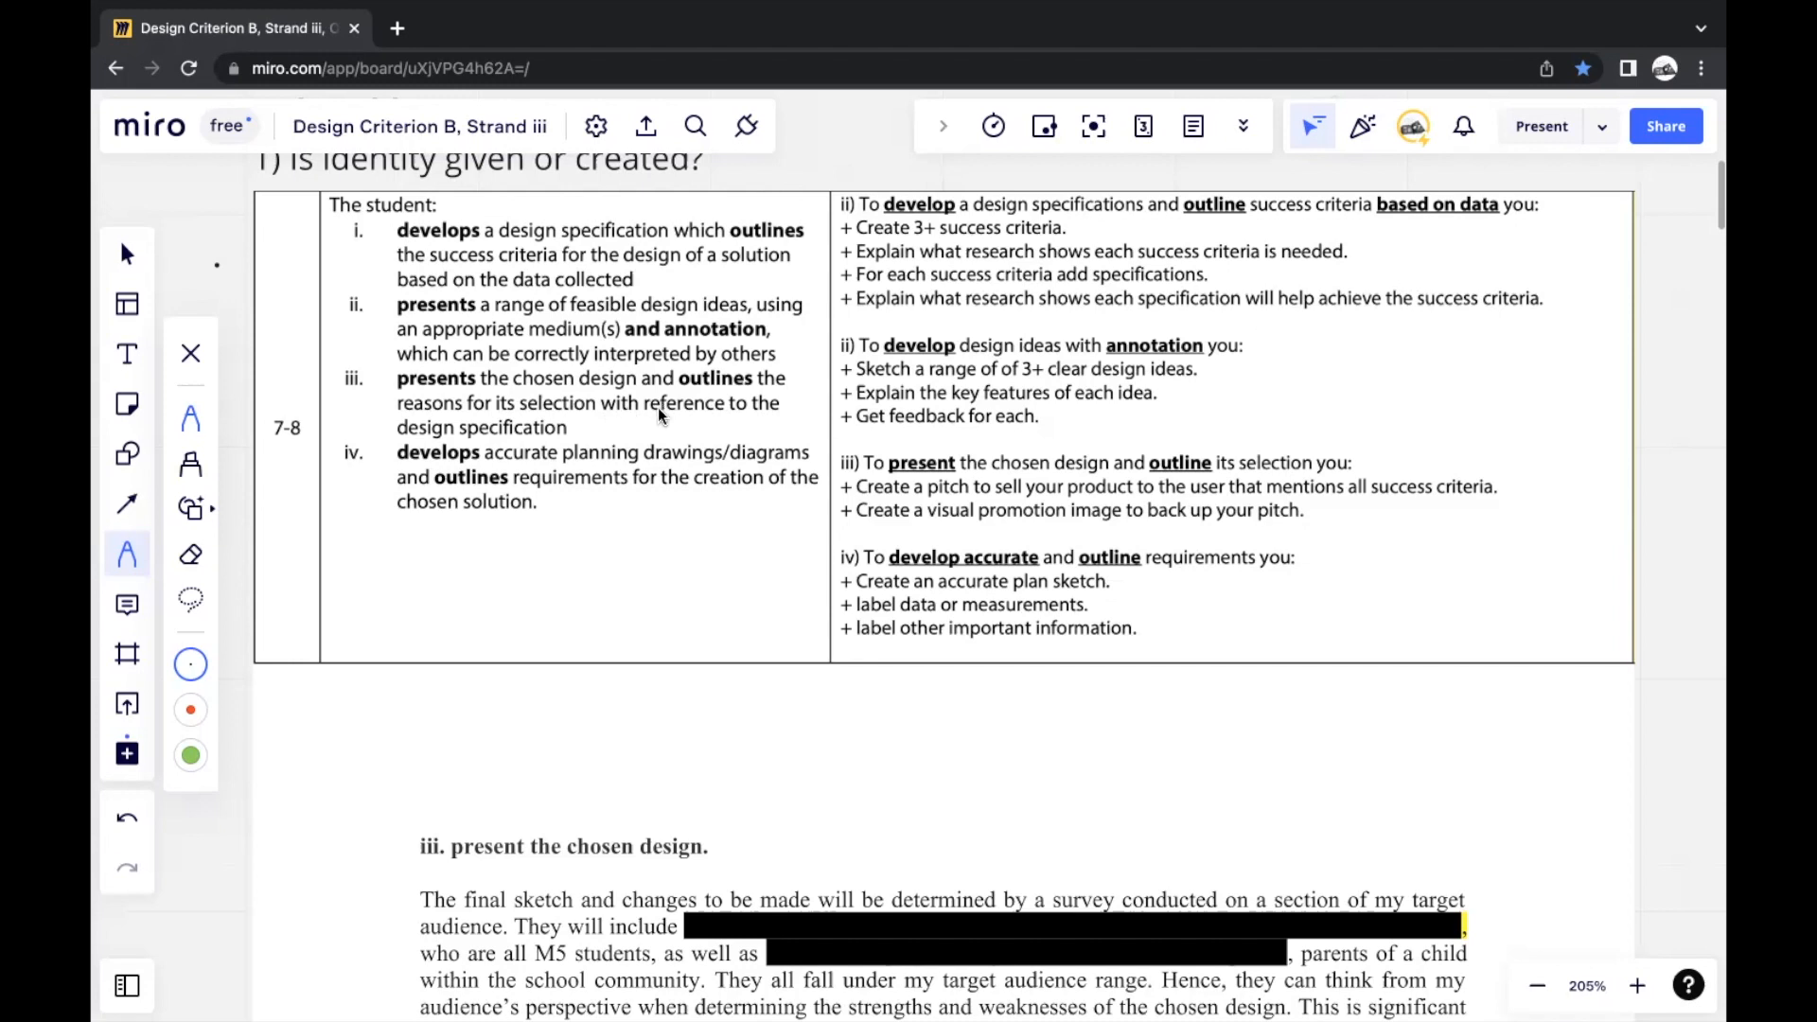
mouse_move(644, 424)
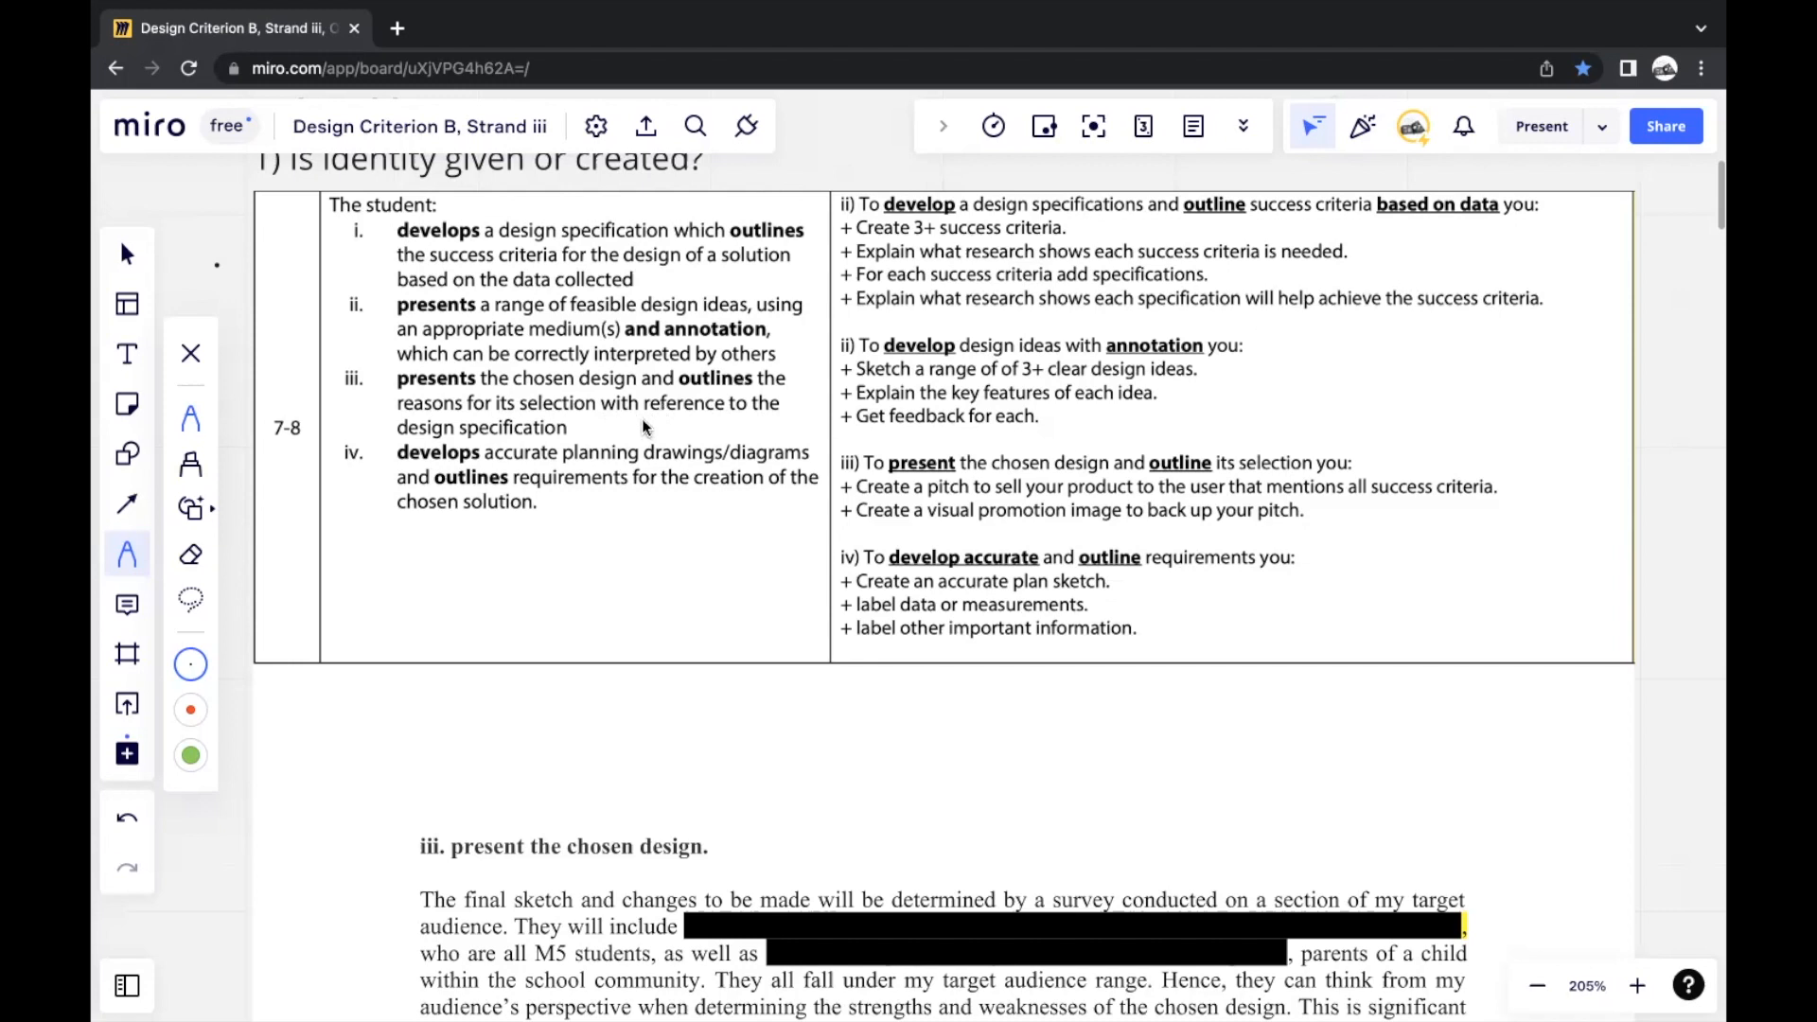
mouse_move(634, 437)
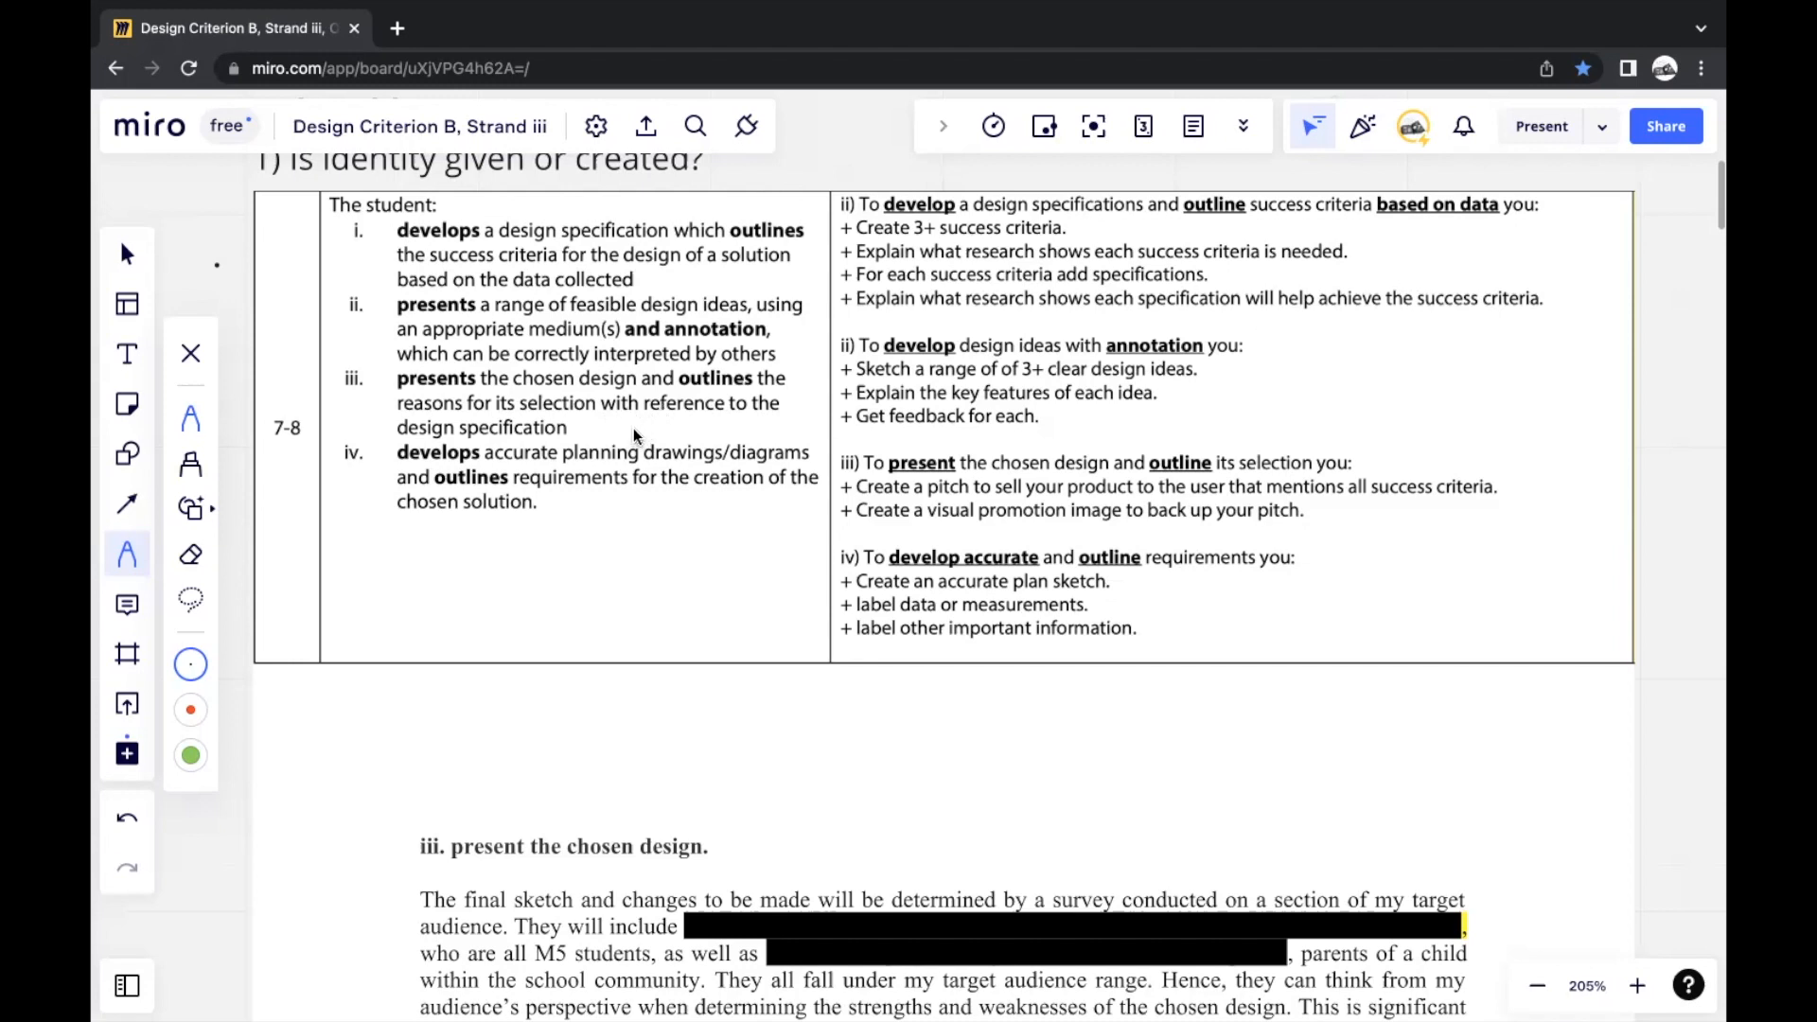
mouse_move(633, 443)
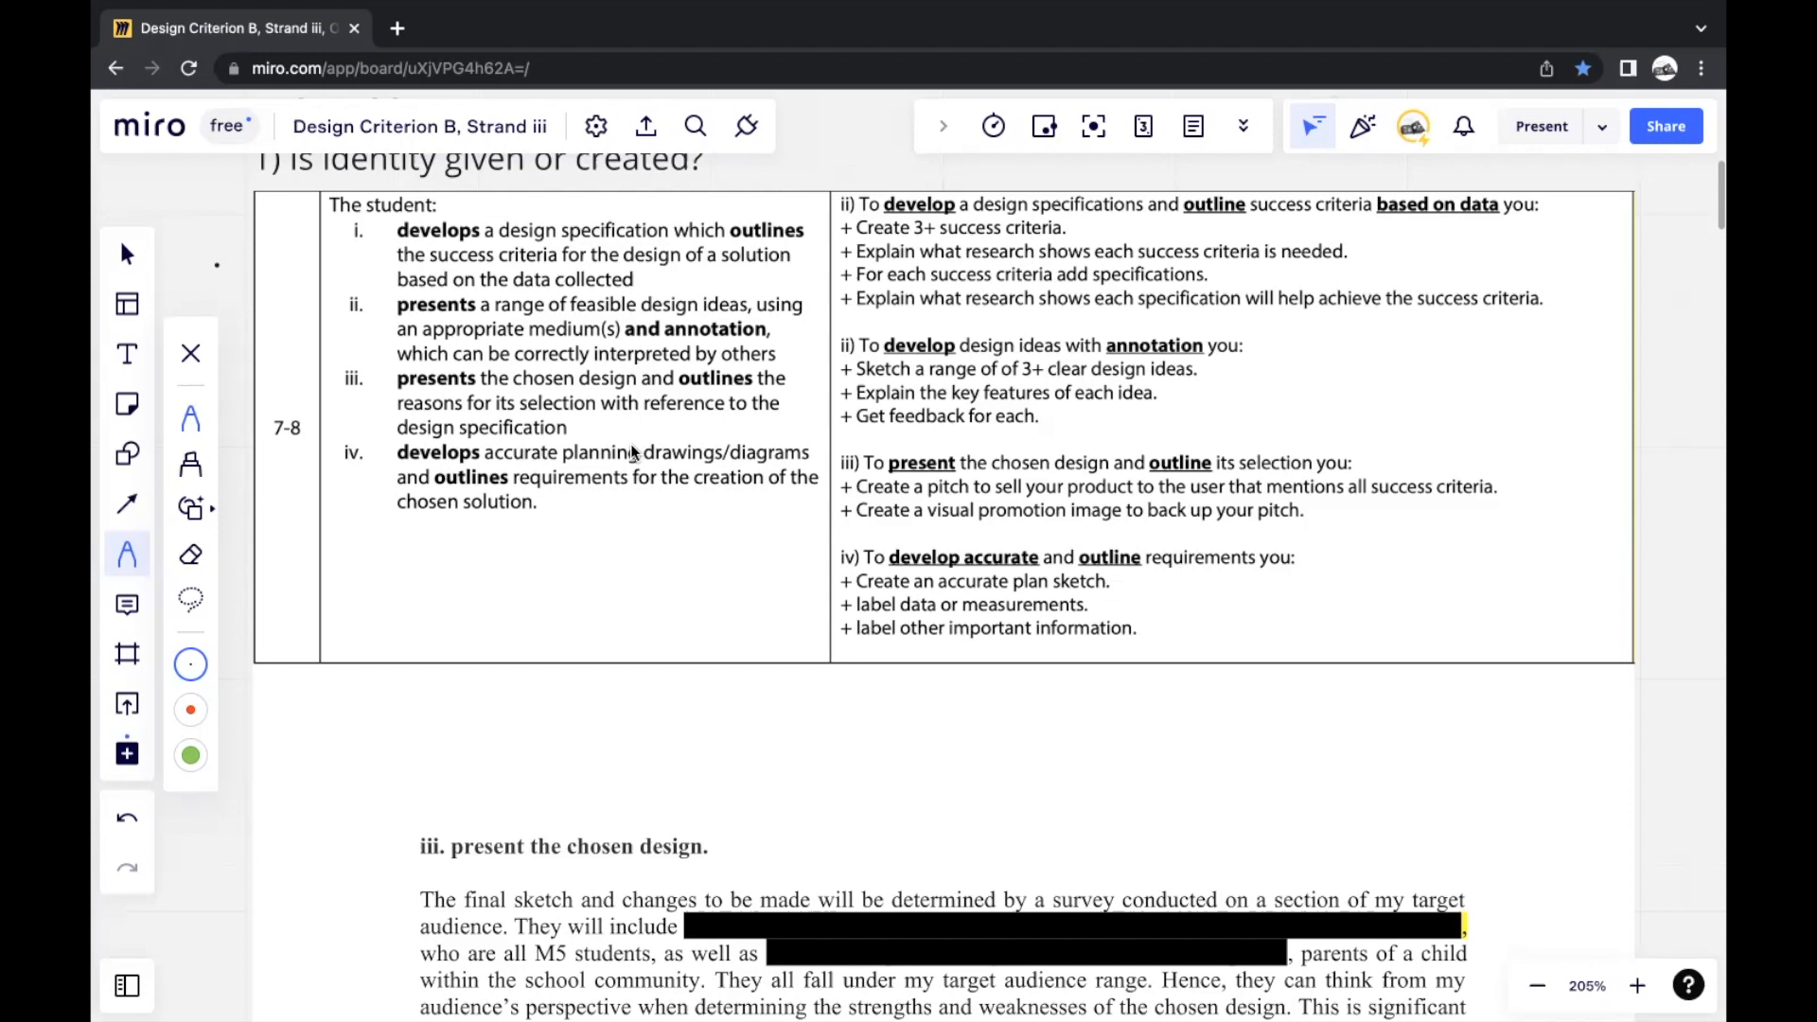
mouse_move(636, 441)
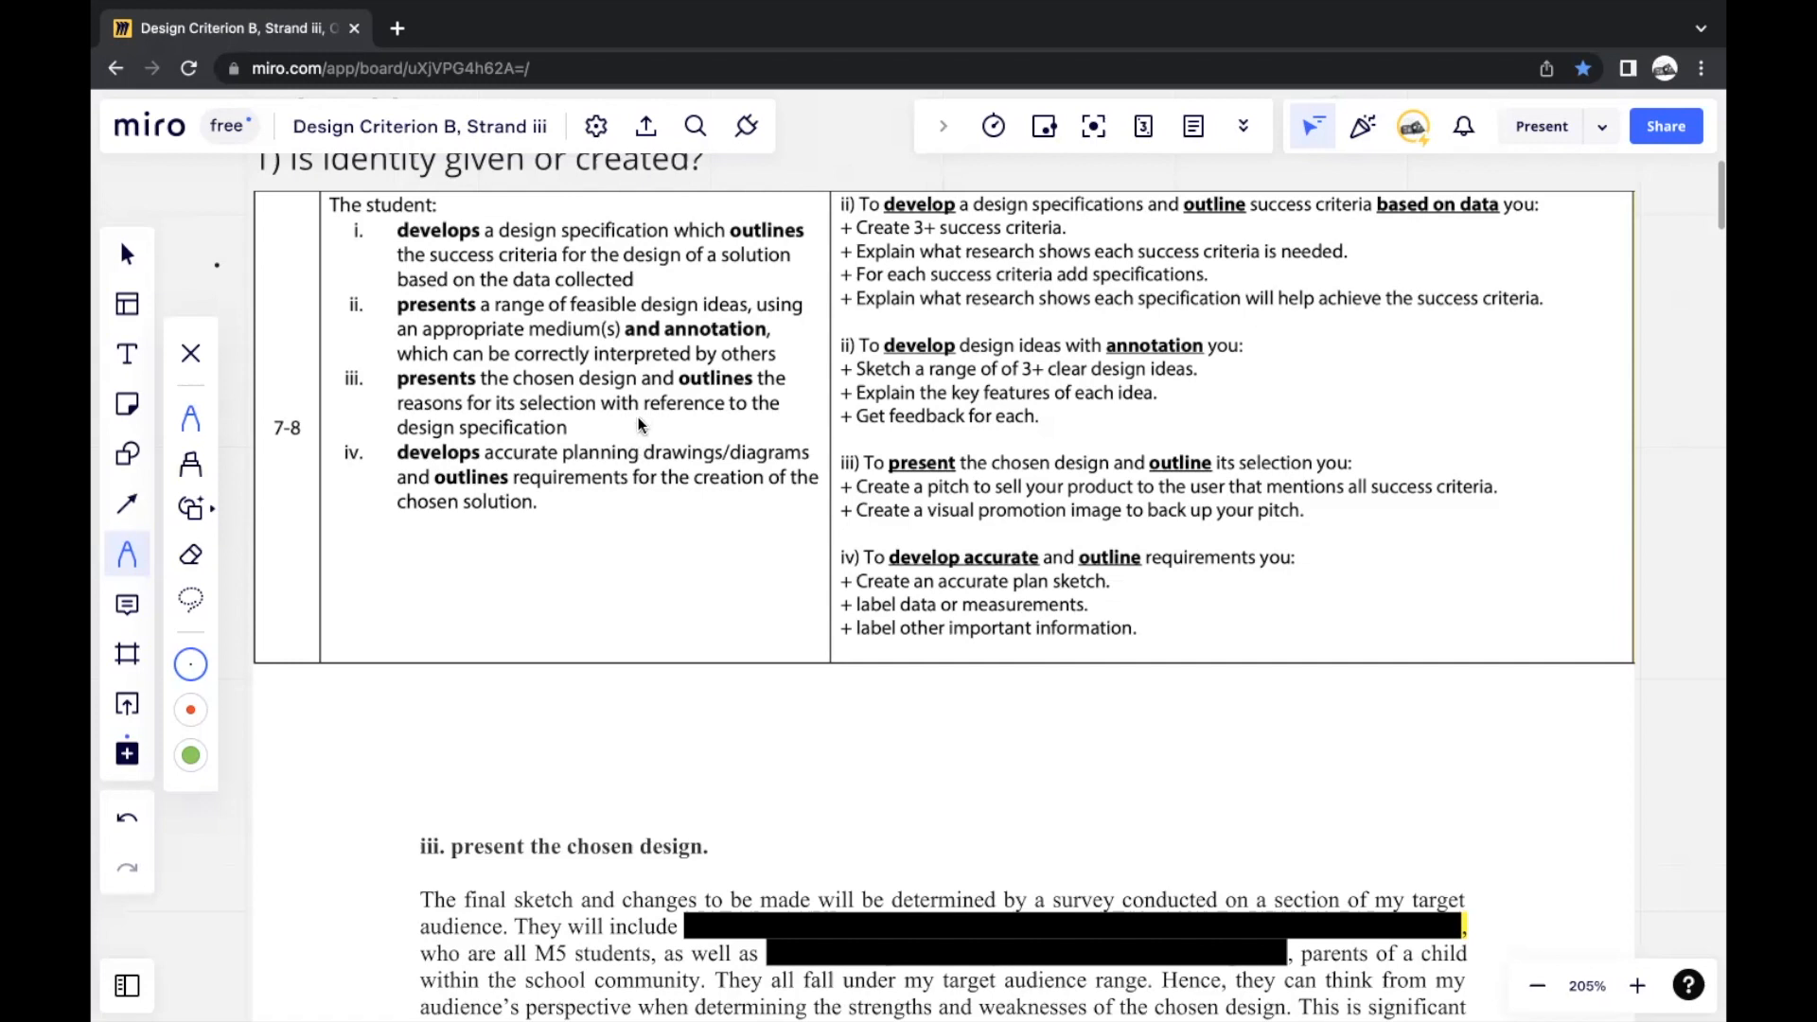
mouse_move(636, 432)
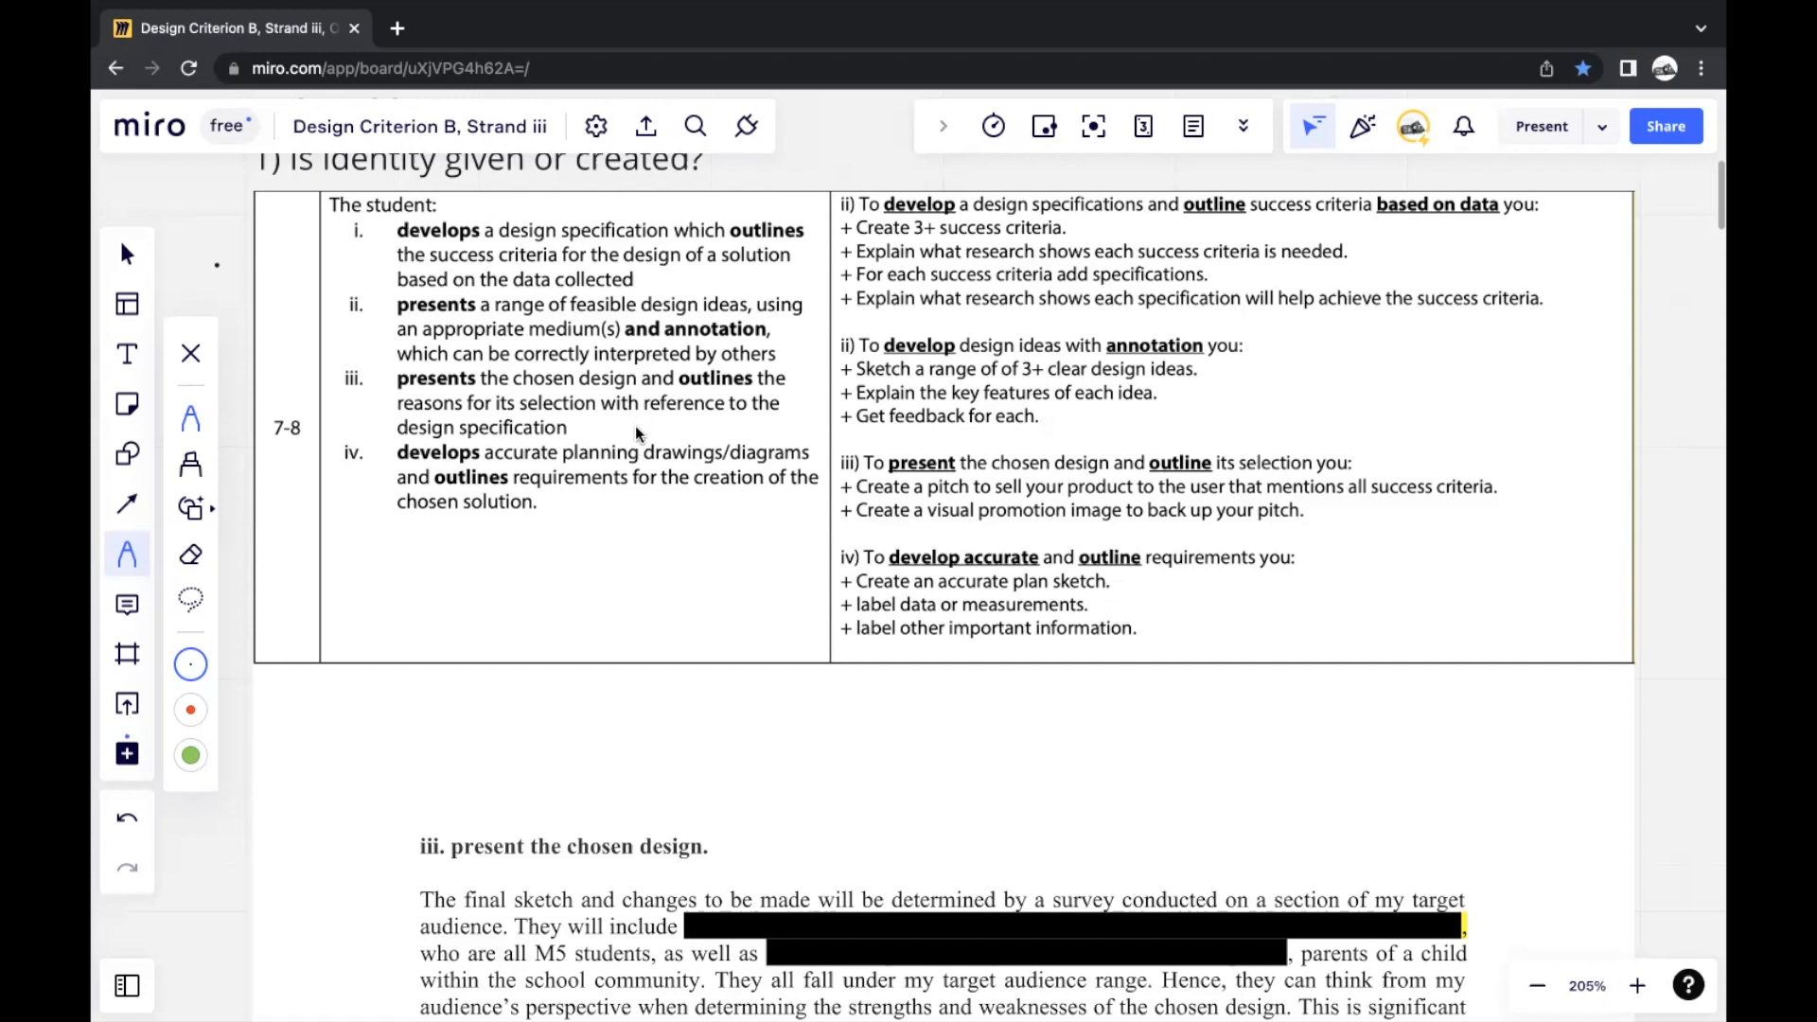
mouse_move(636, 435)
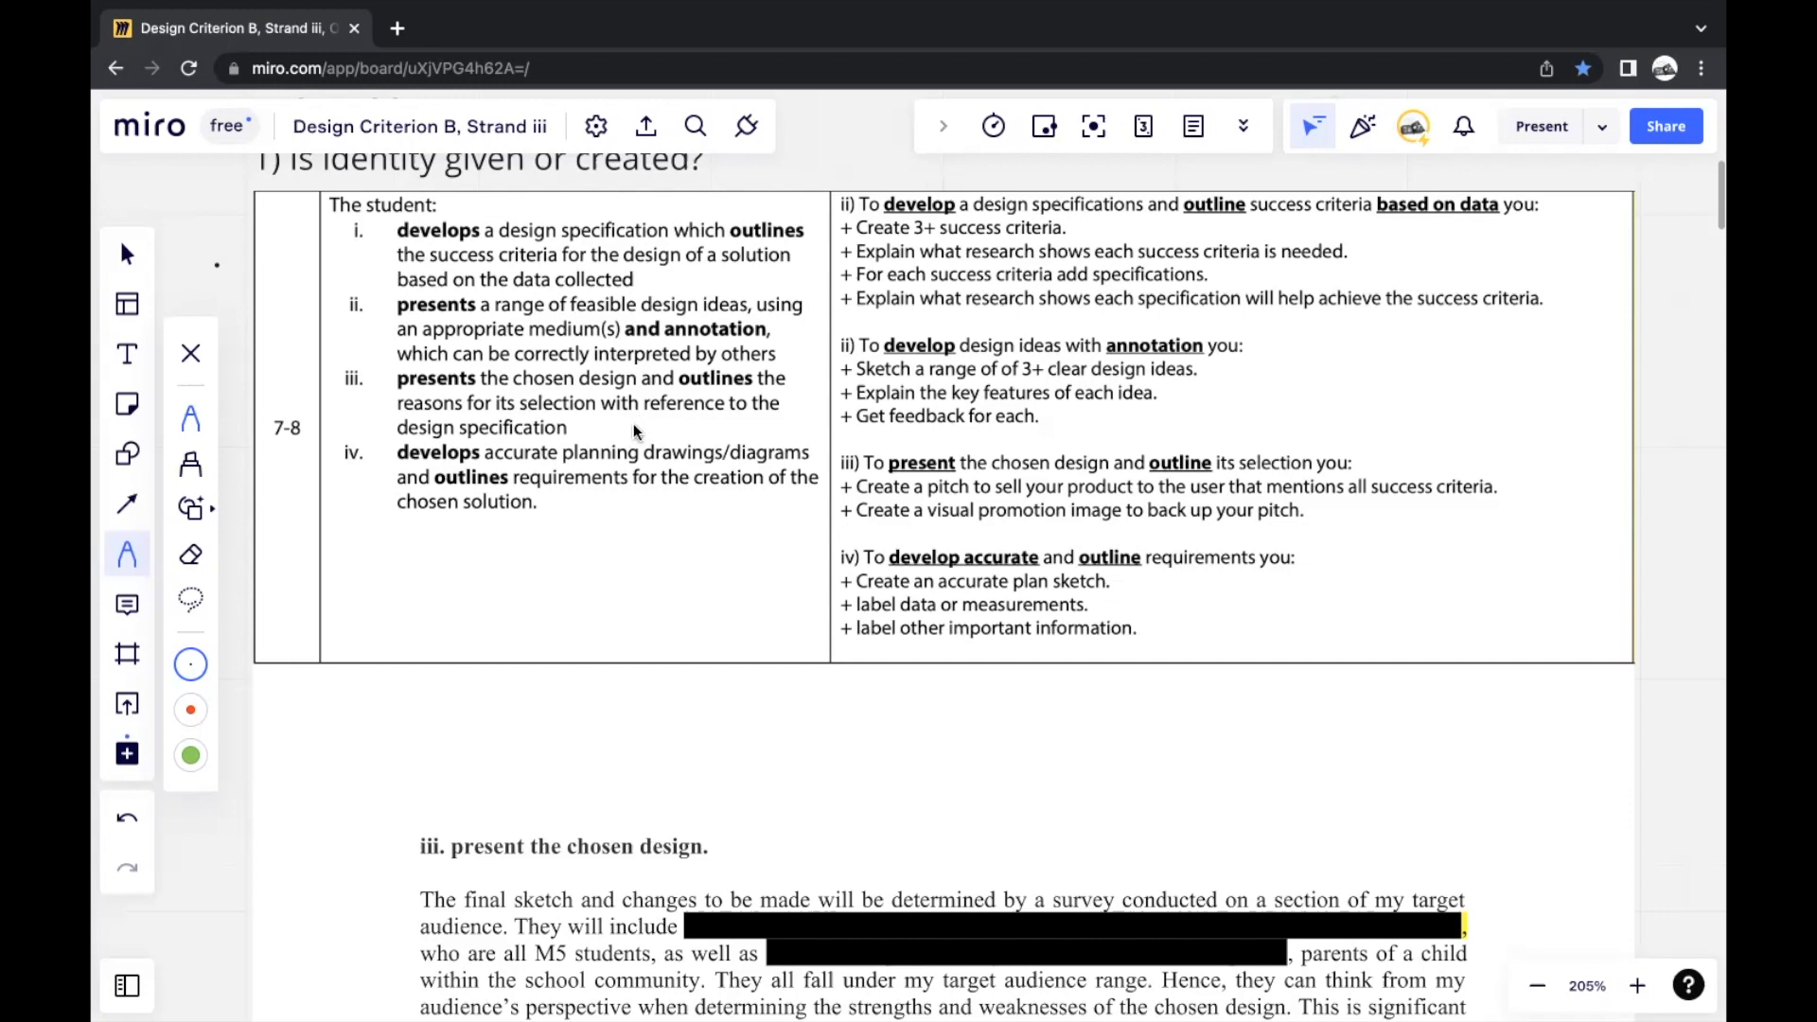
mouse_move(595, 388)
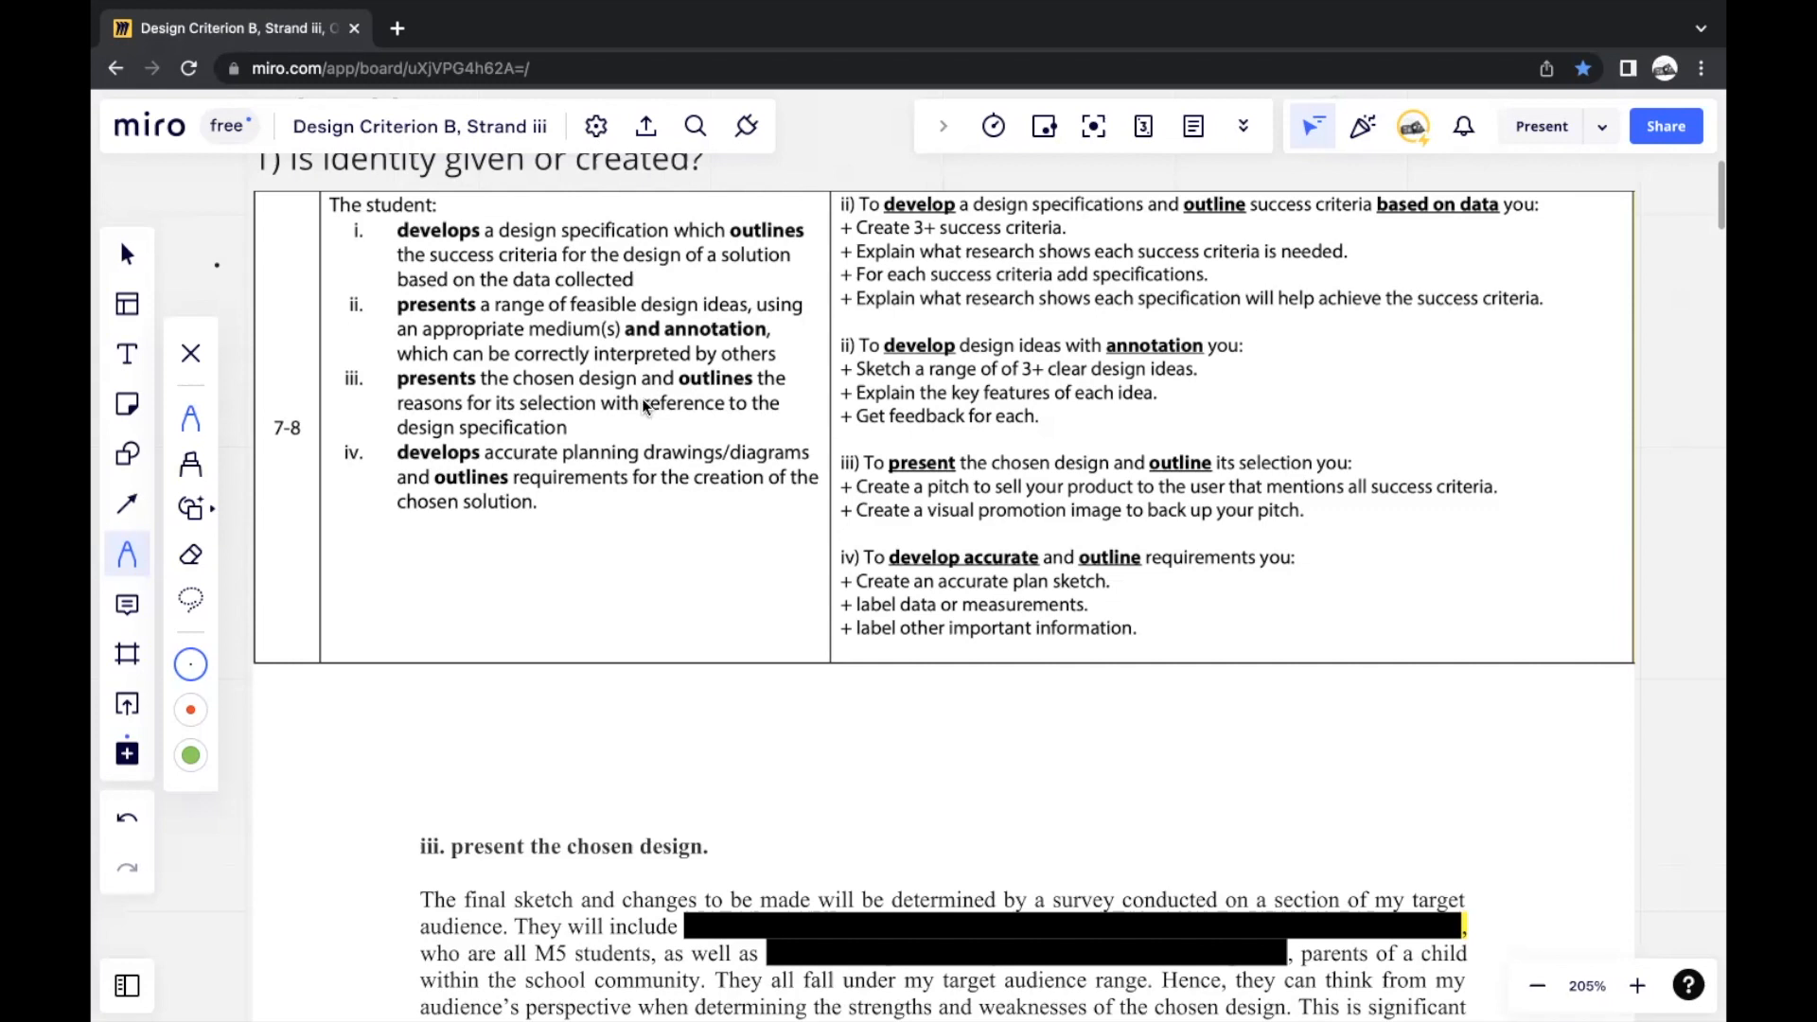
mouse_move(636, 420)
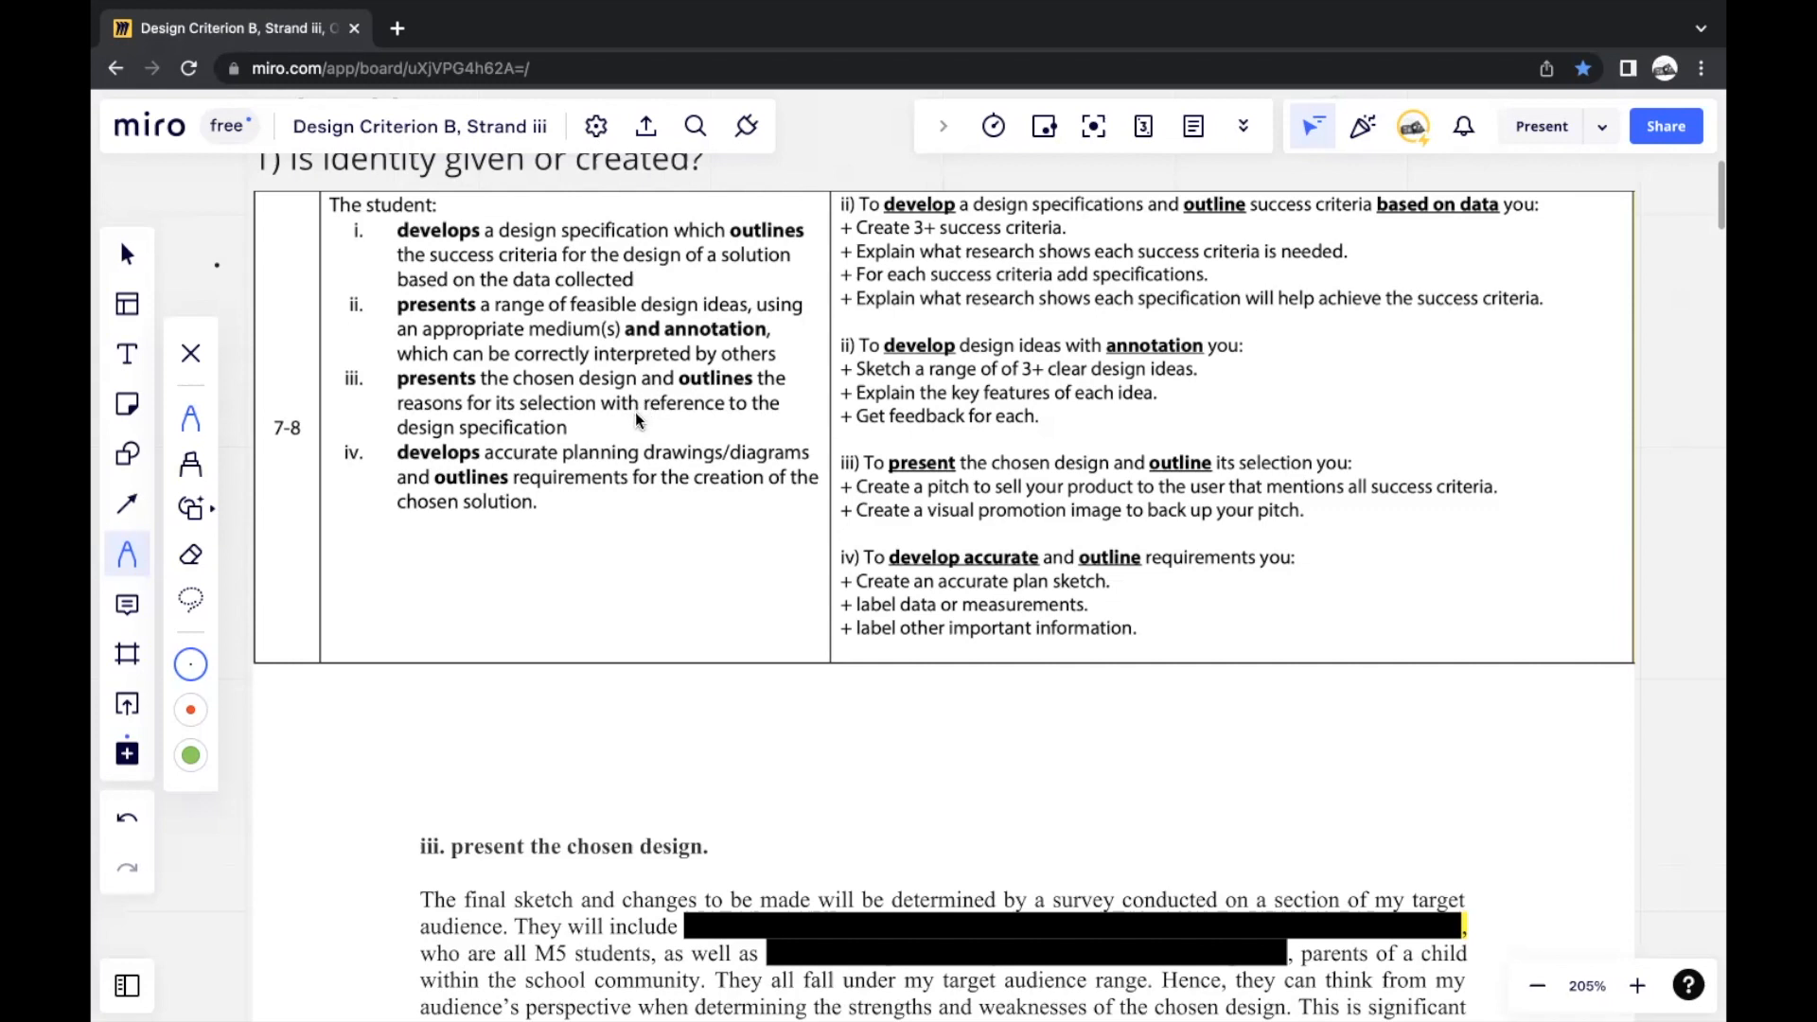
mouse_move(681, 418)
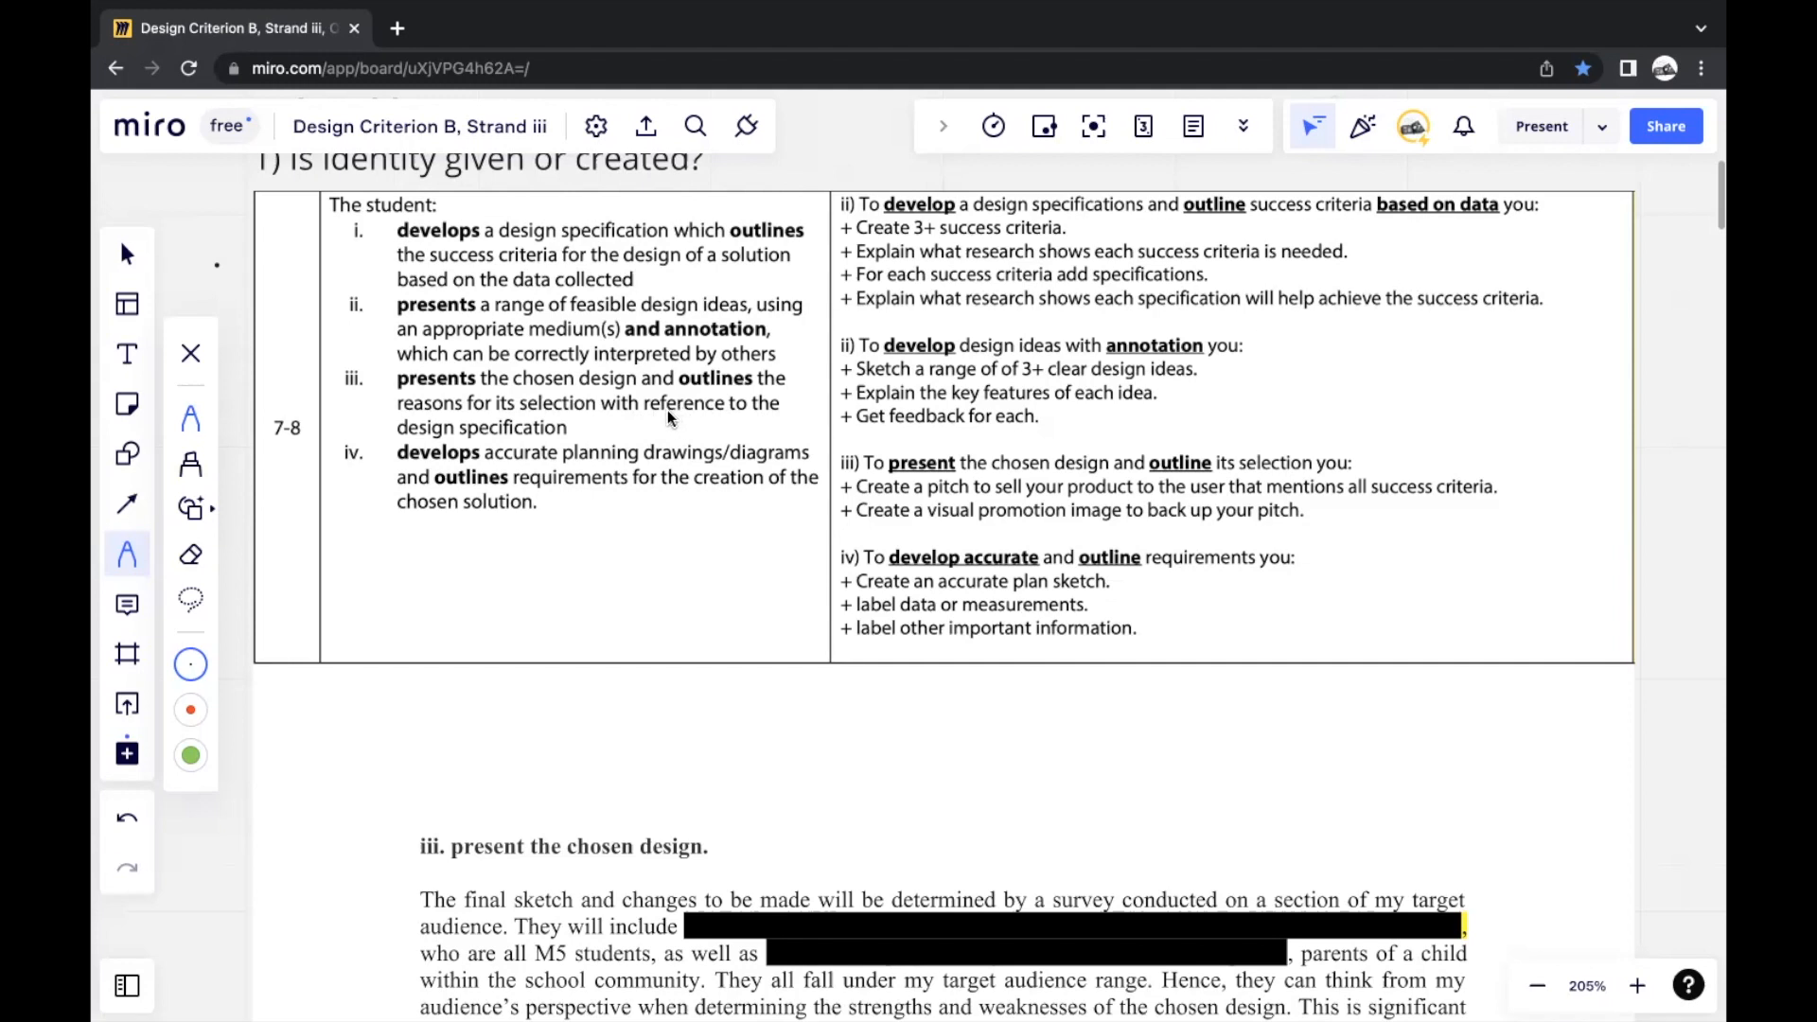
mouse_move(655, 451)
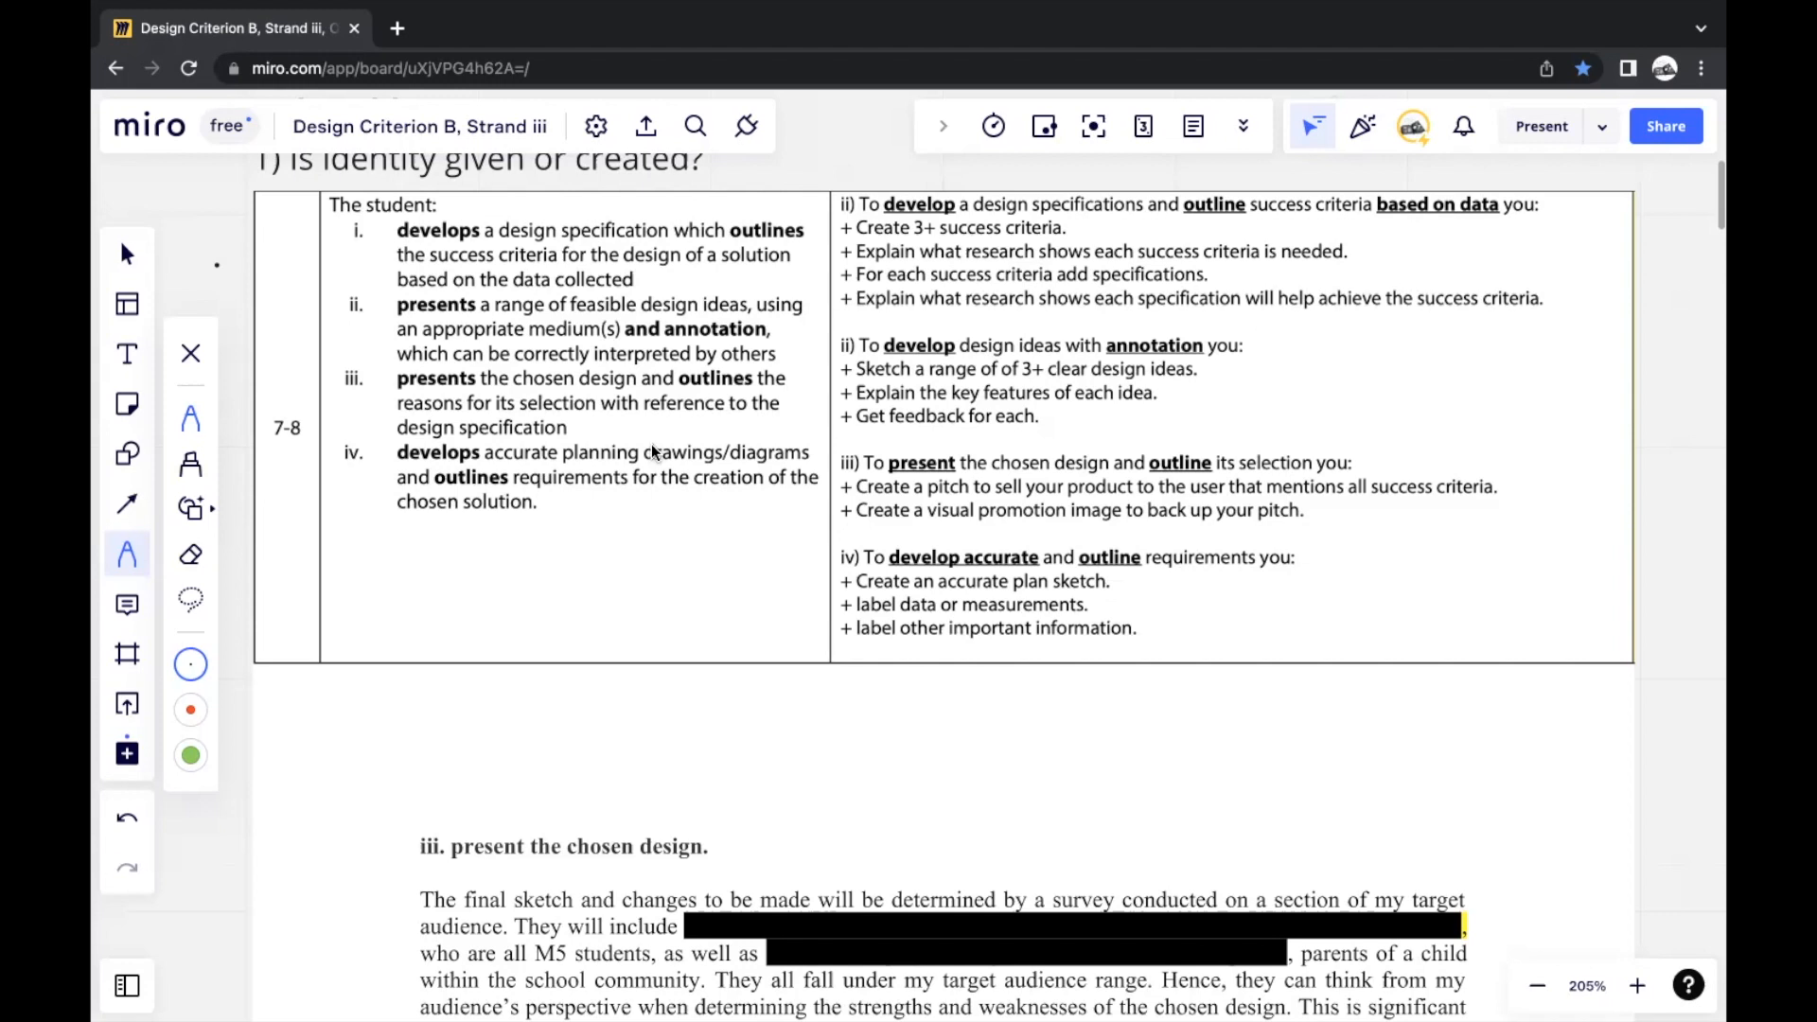
mouse_move(657, 446)
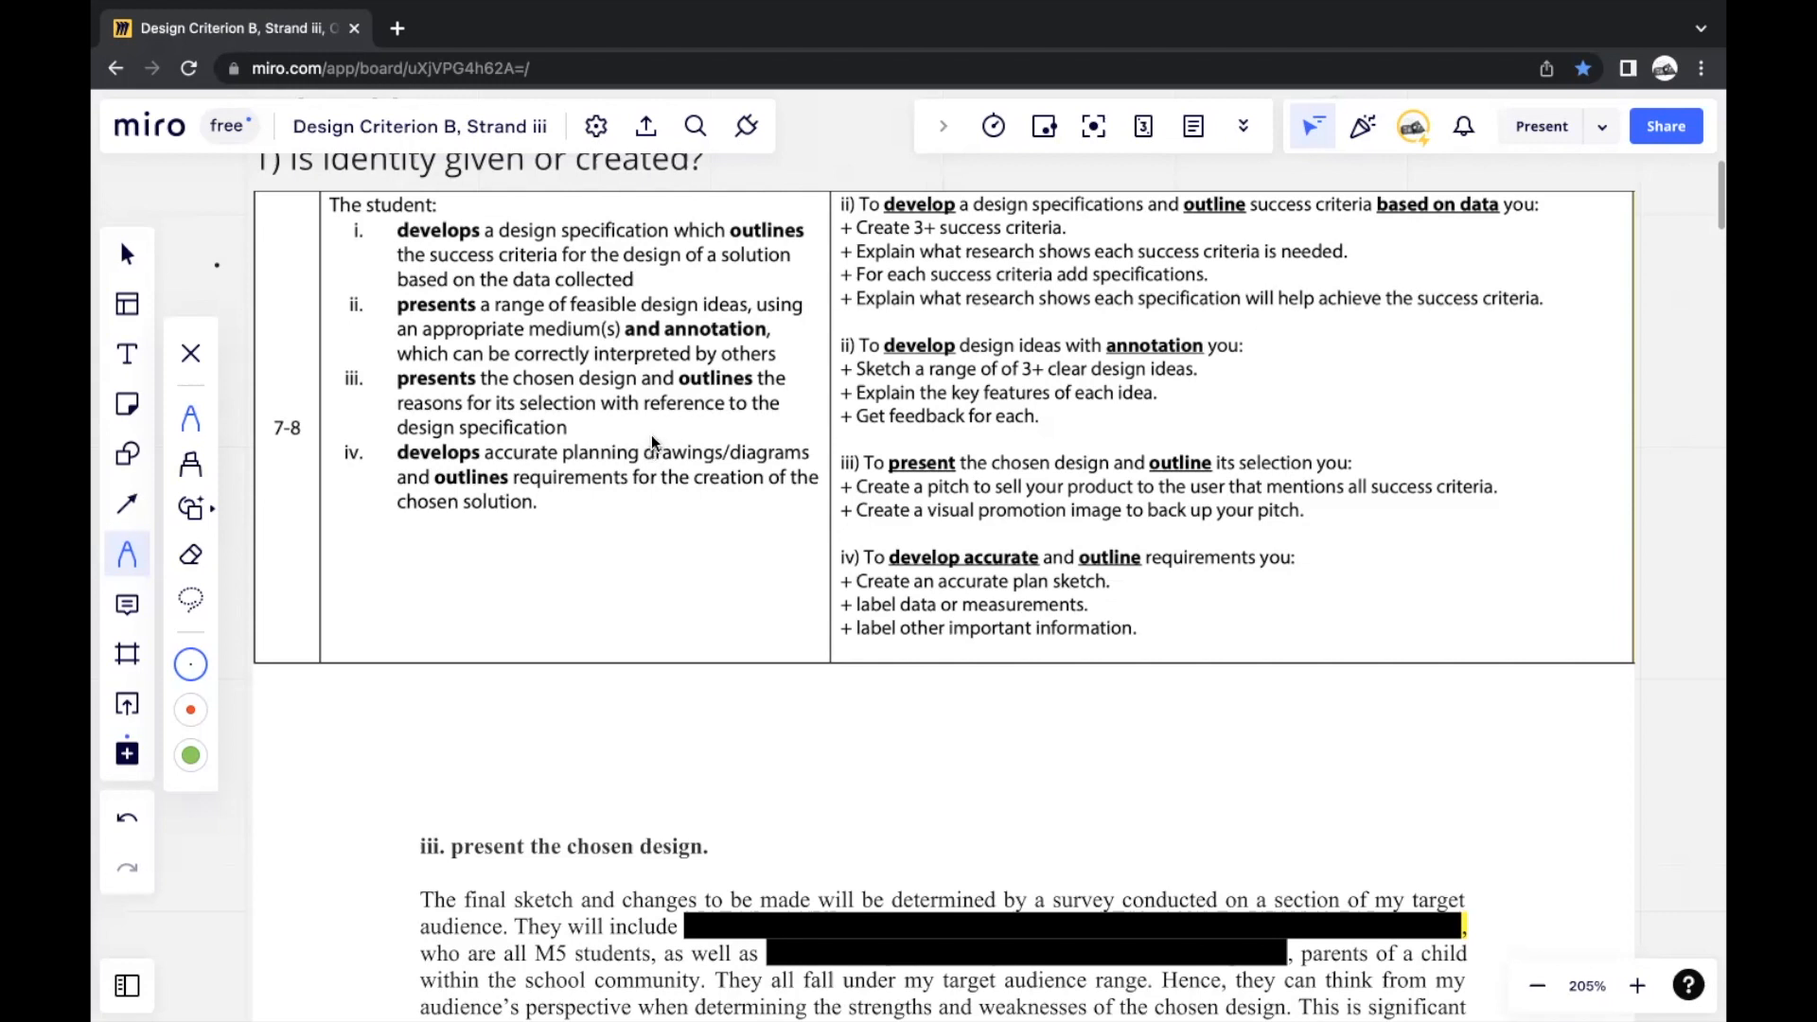
mouse_move(647, 441)
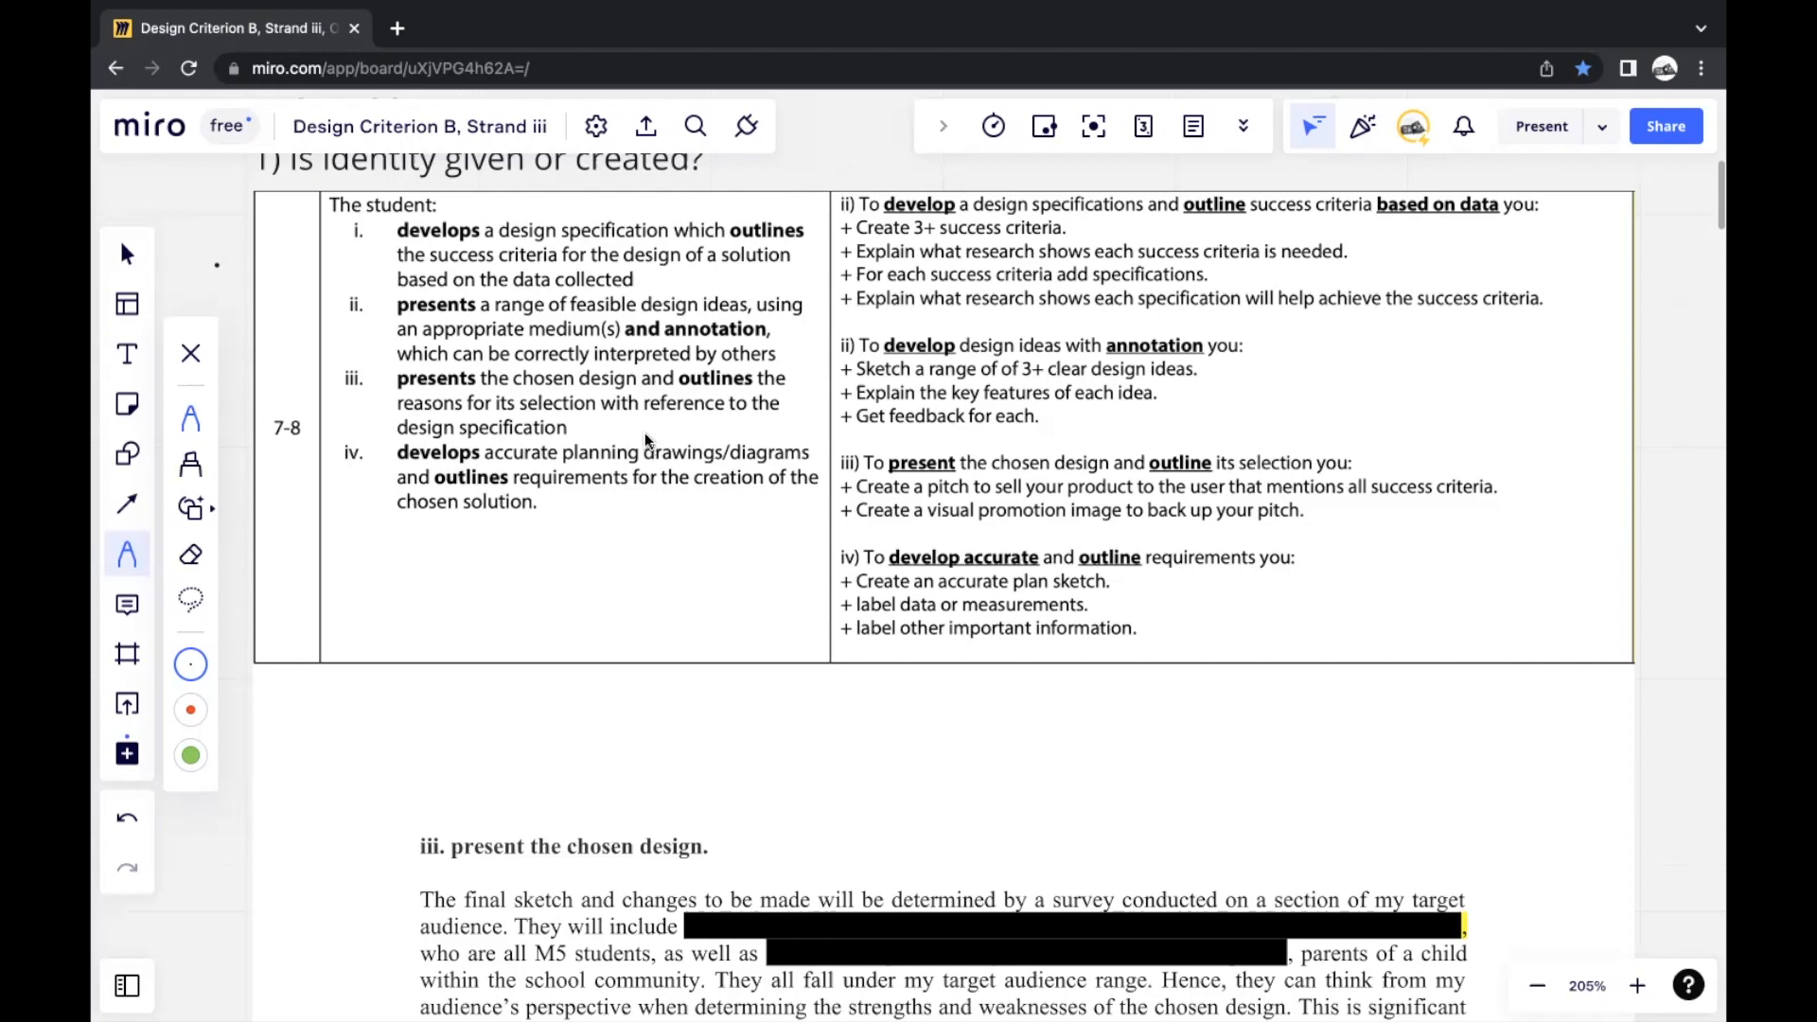
mouse_move(967, 333)
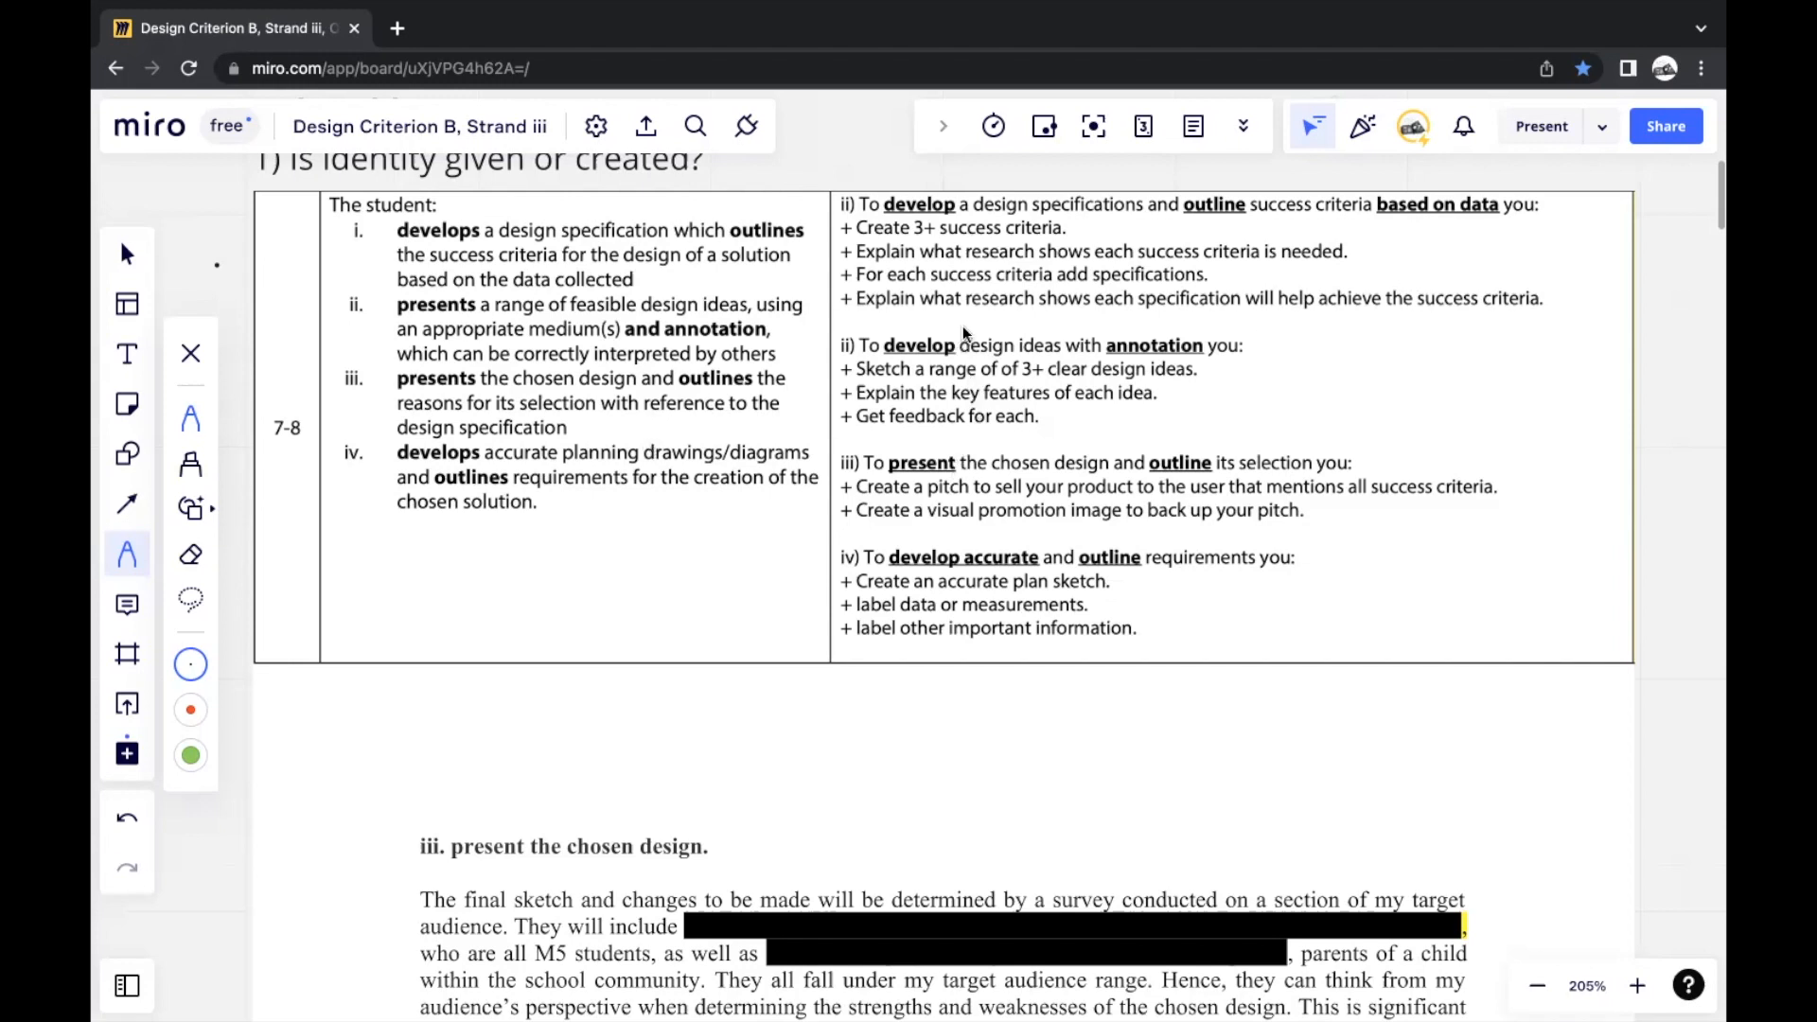
mouse_move(913, 454)
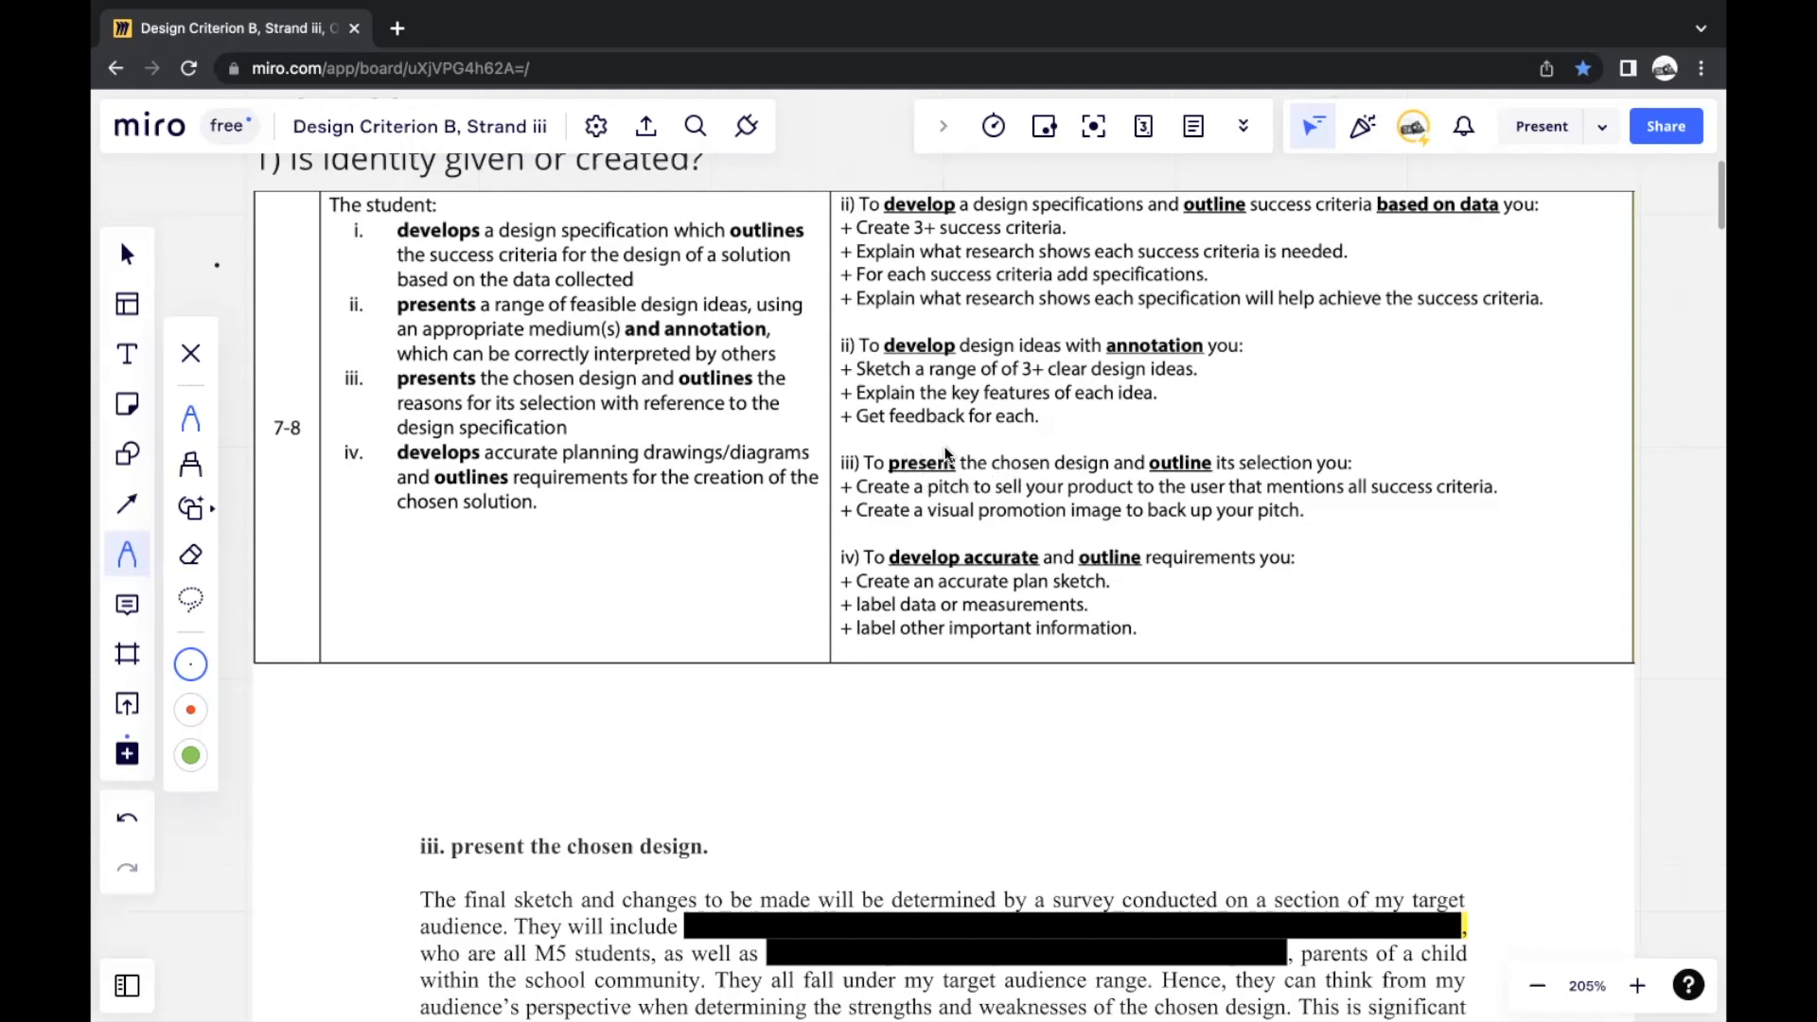
mouse_move(1031, 431)
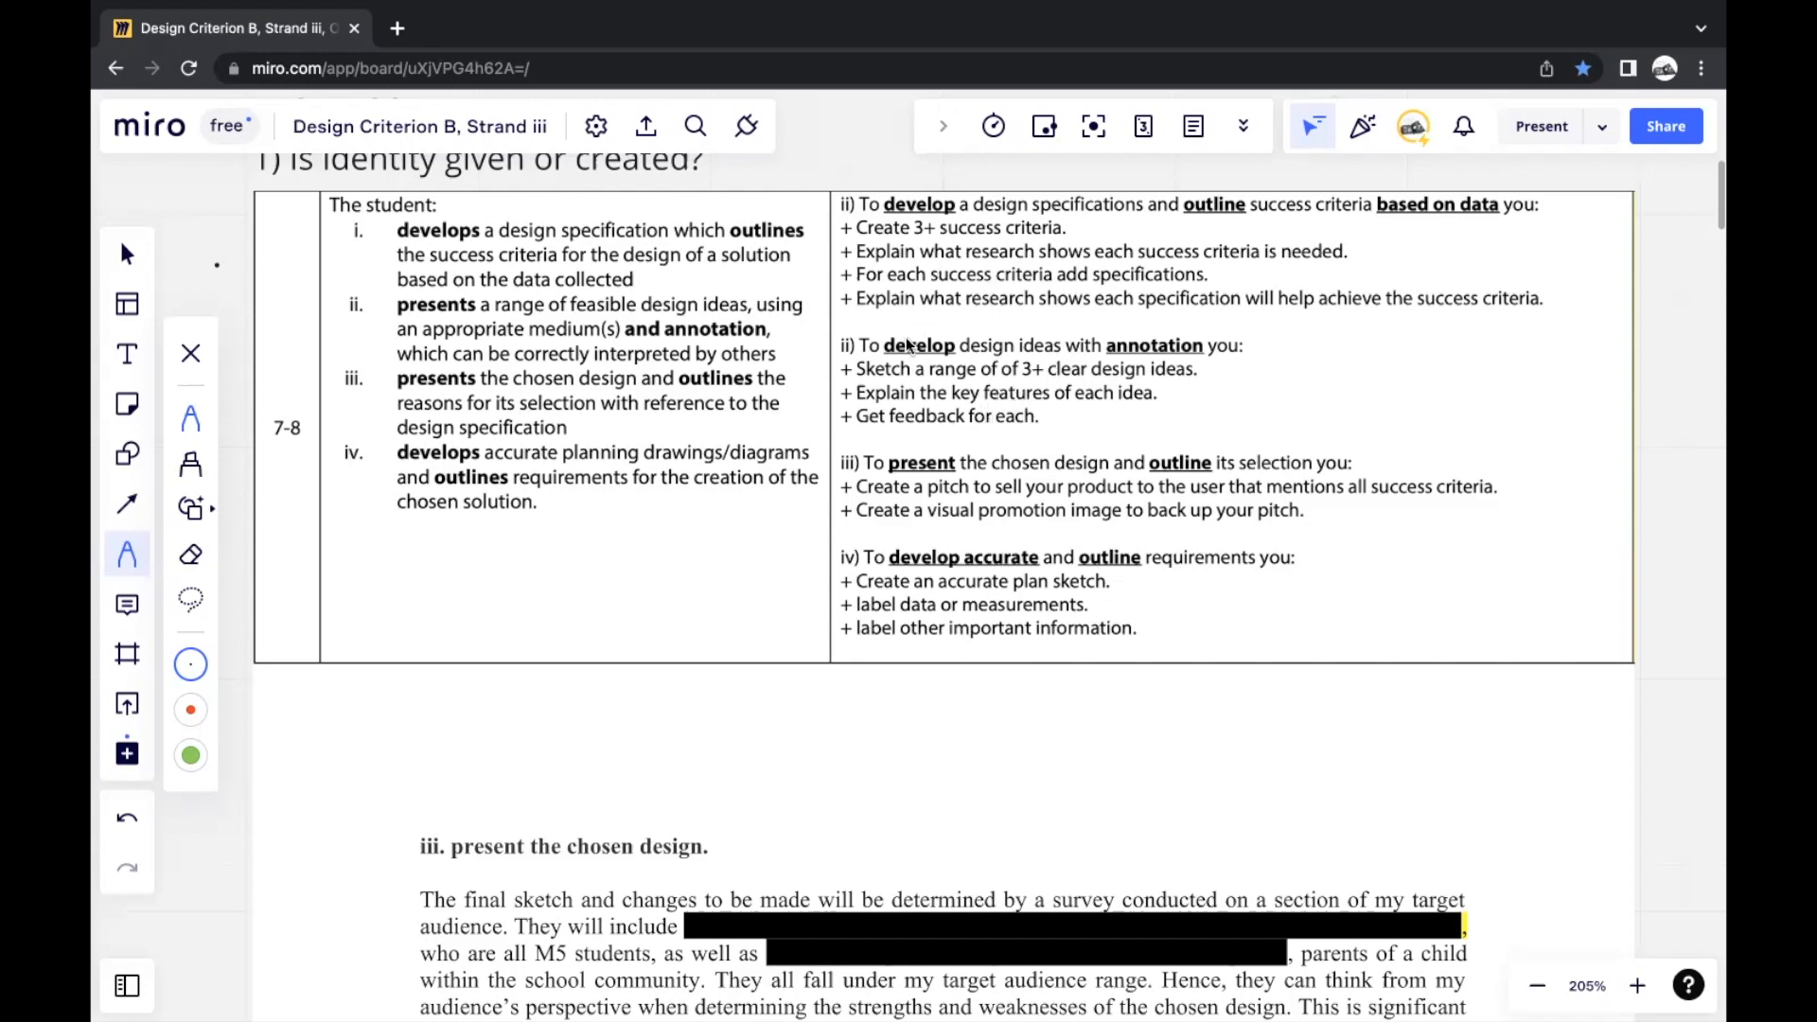
Scroll down past the criteria table to the full five-question Survey Form Description
scroll(down, 3)
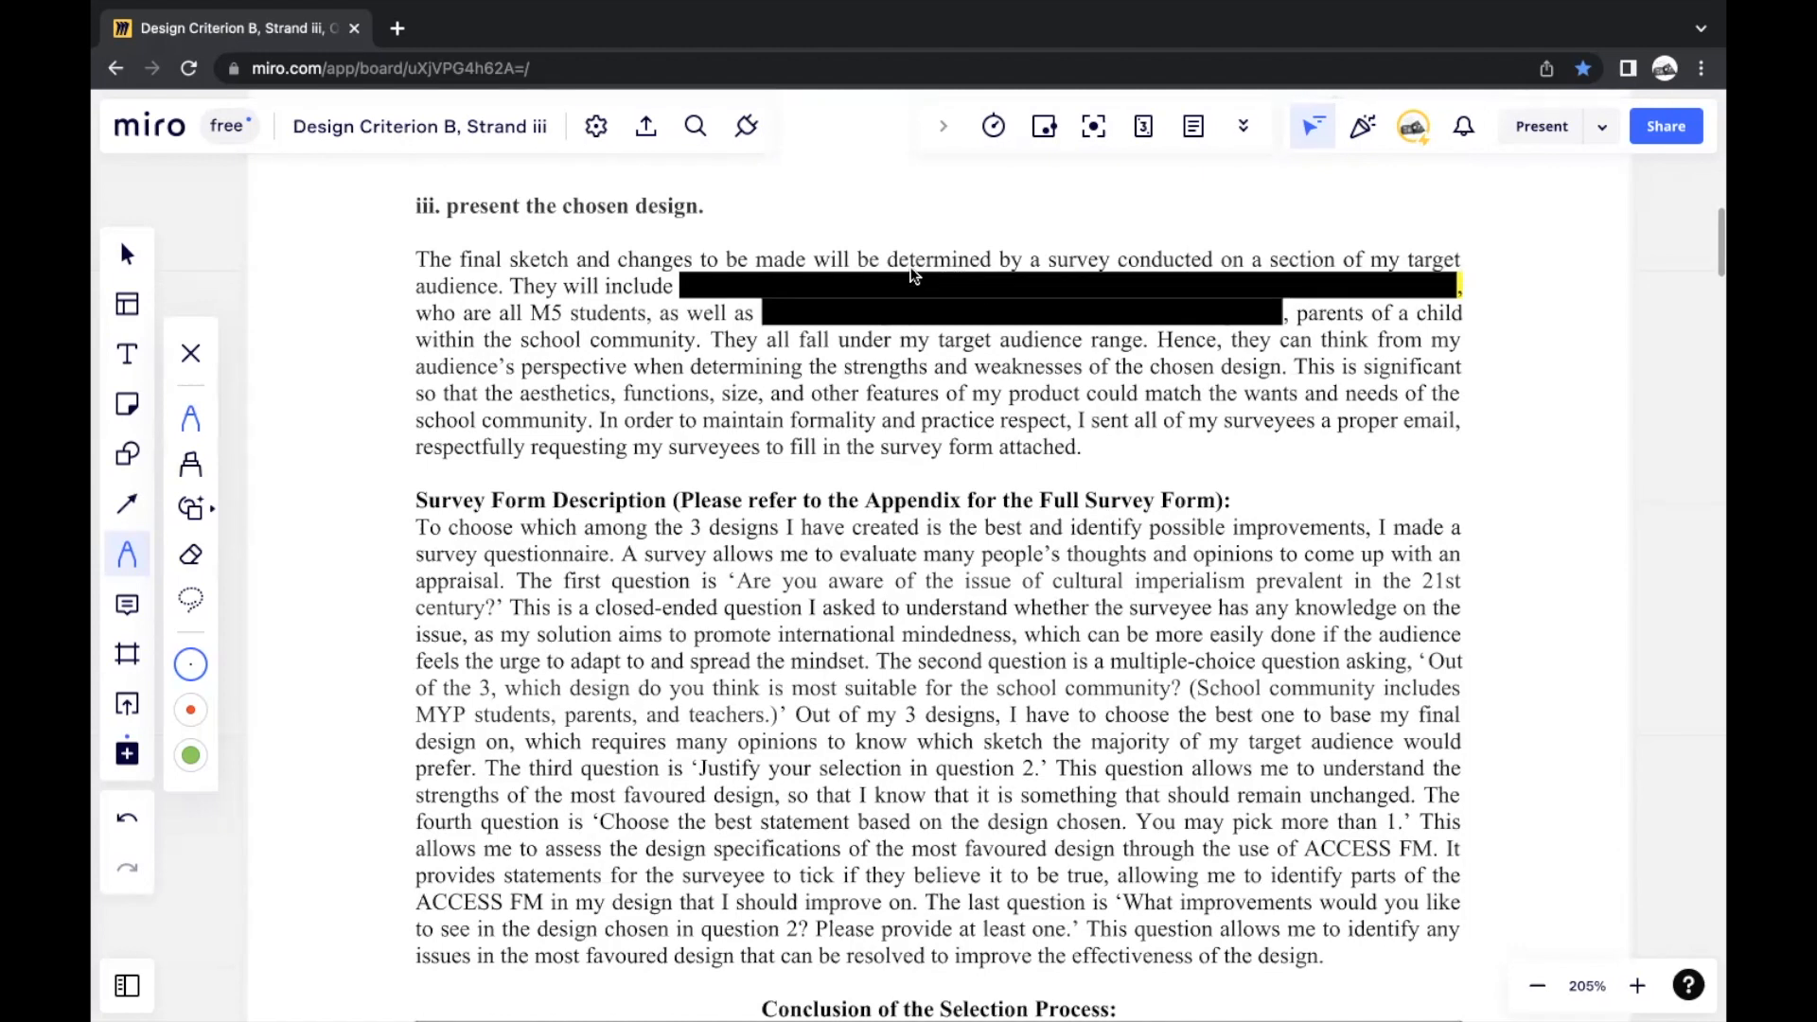
mouse_move(627, 211)
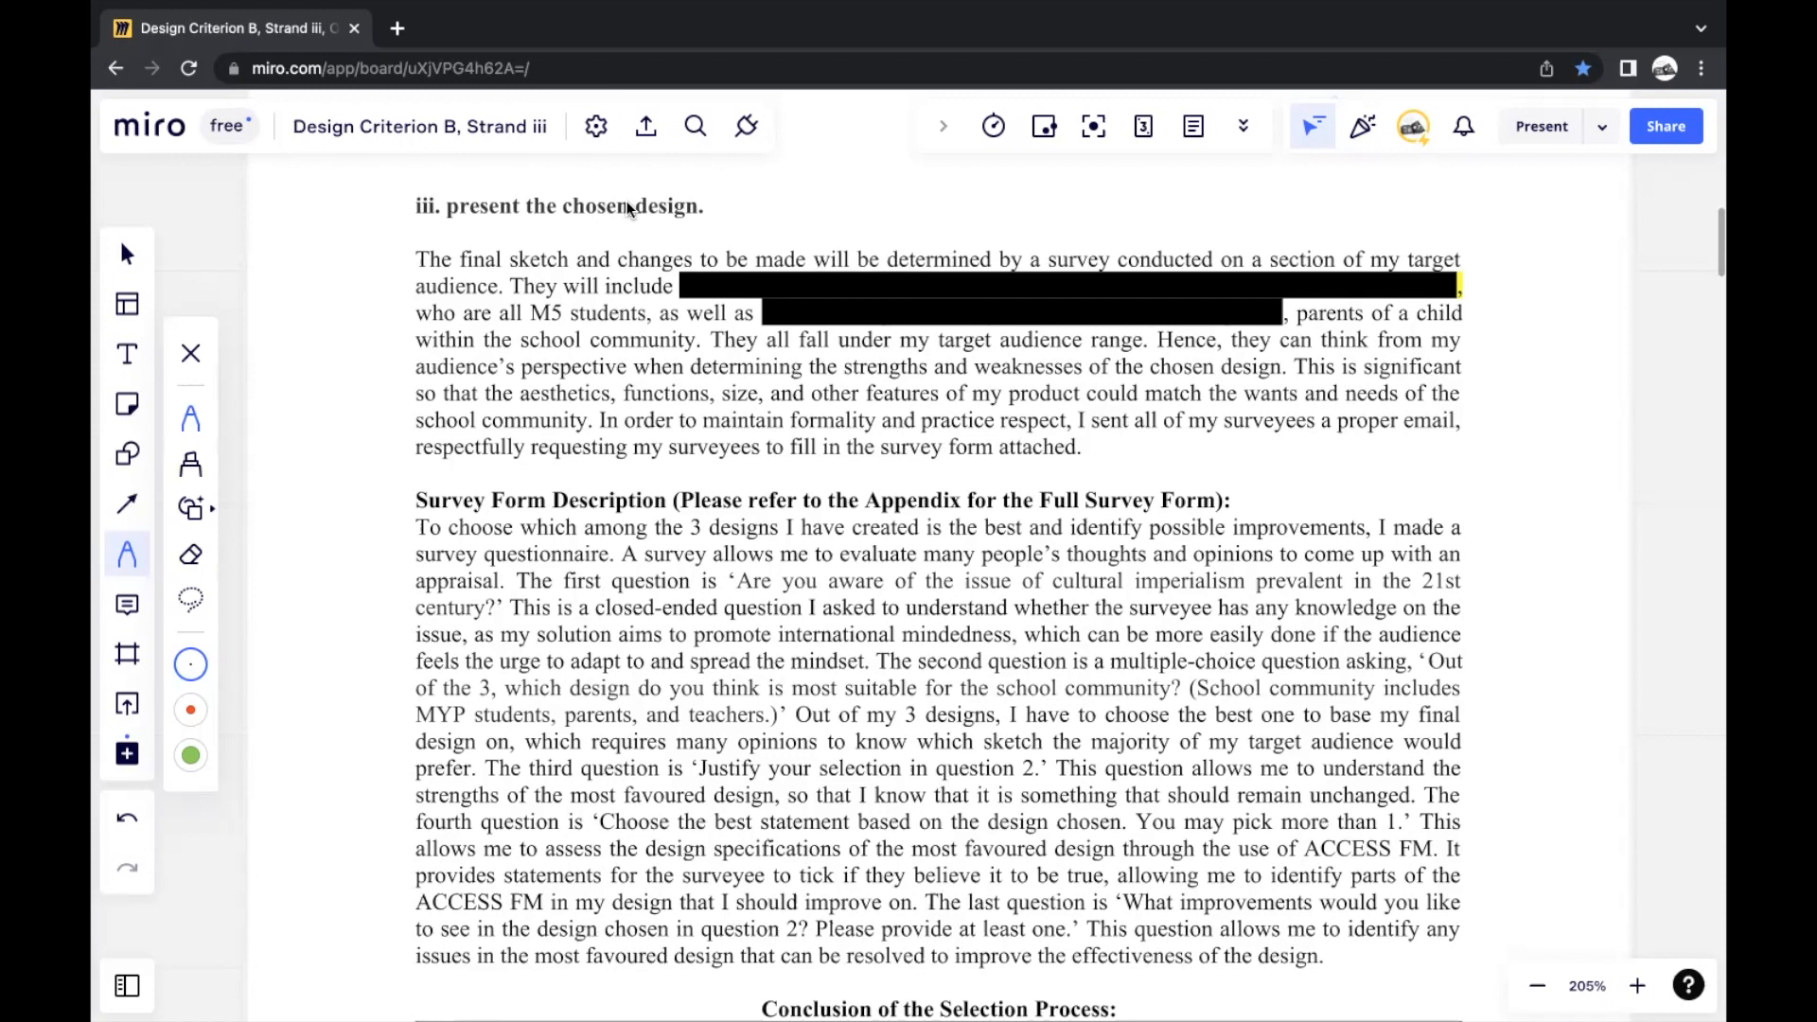
mouse_move(698, 240)
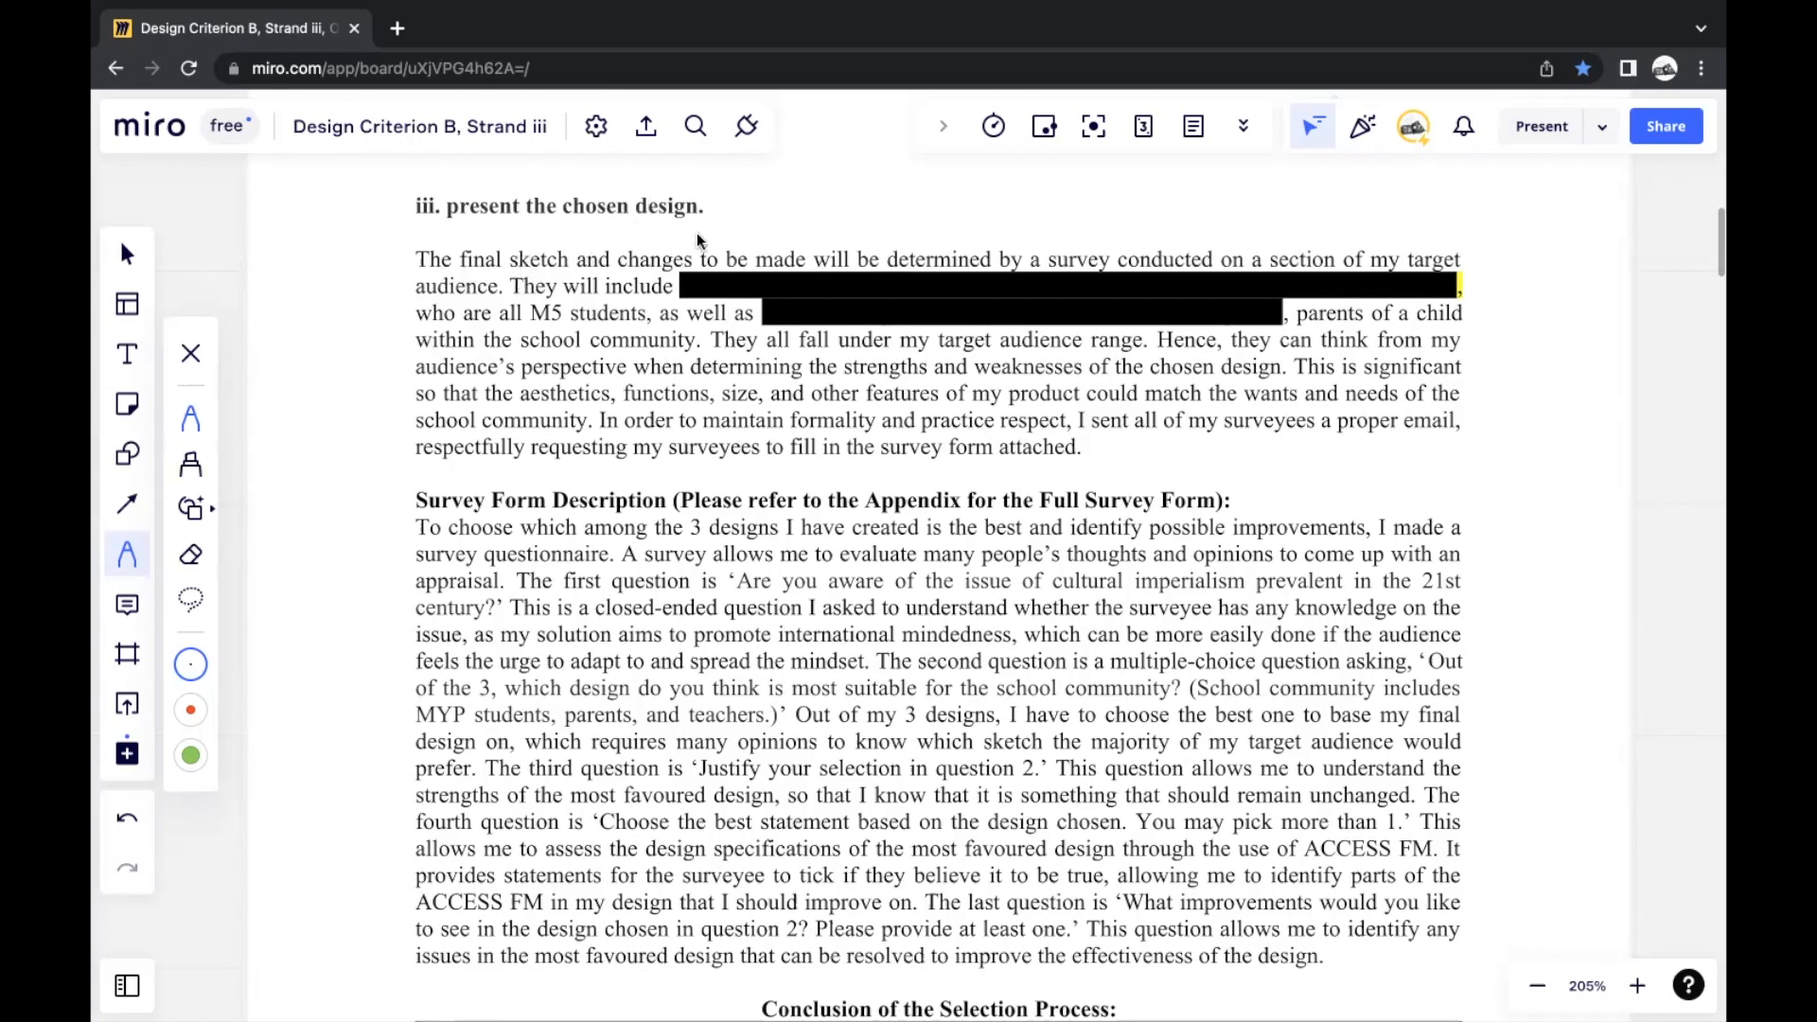
mouse_move(951, 182)
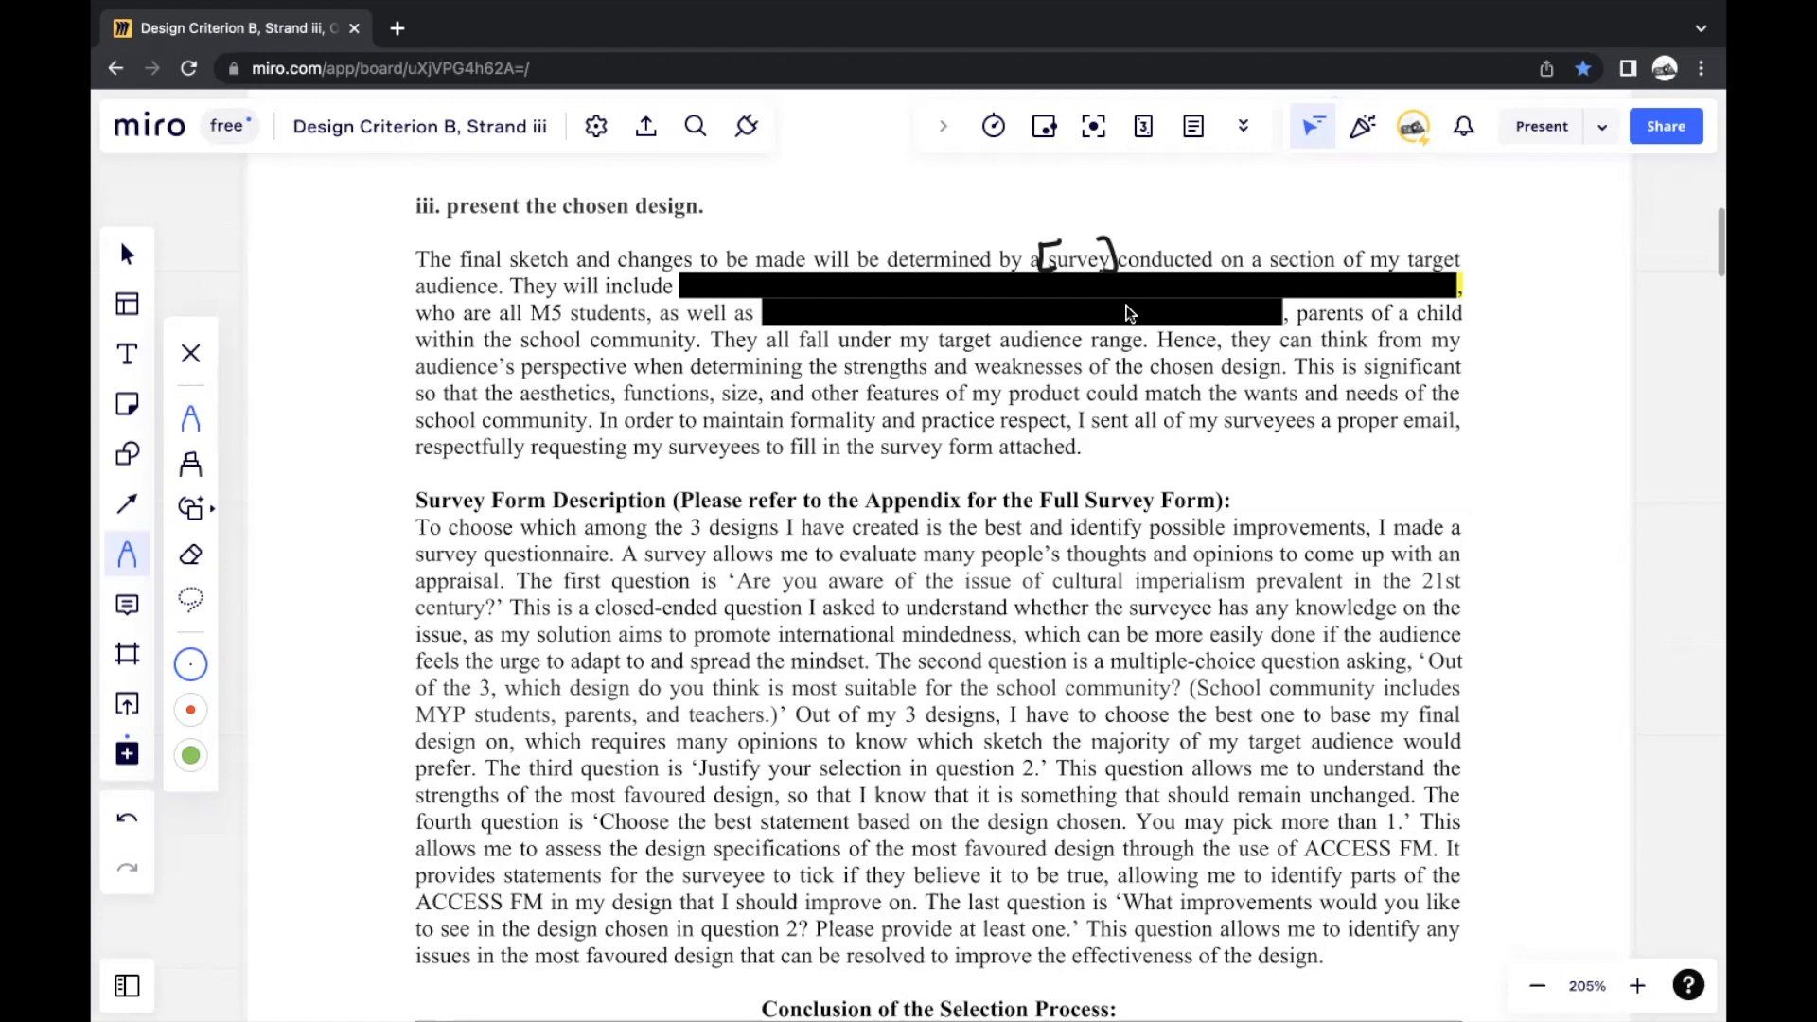
mouse_move(1127, 315)
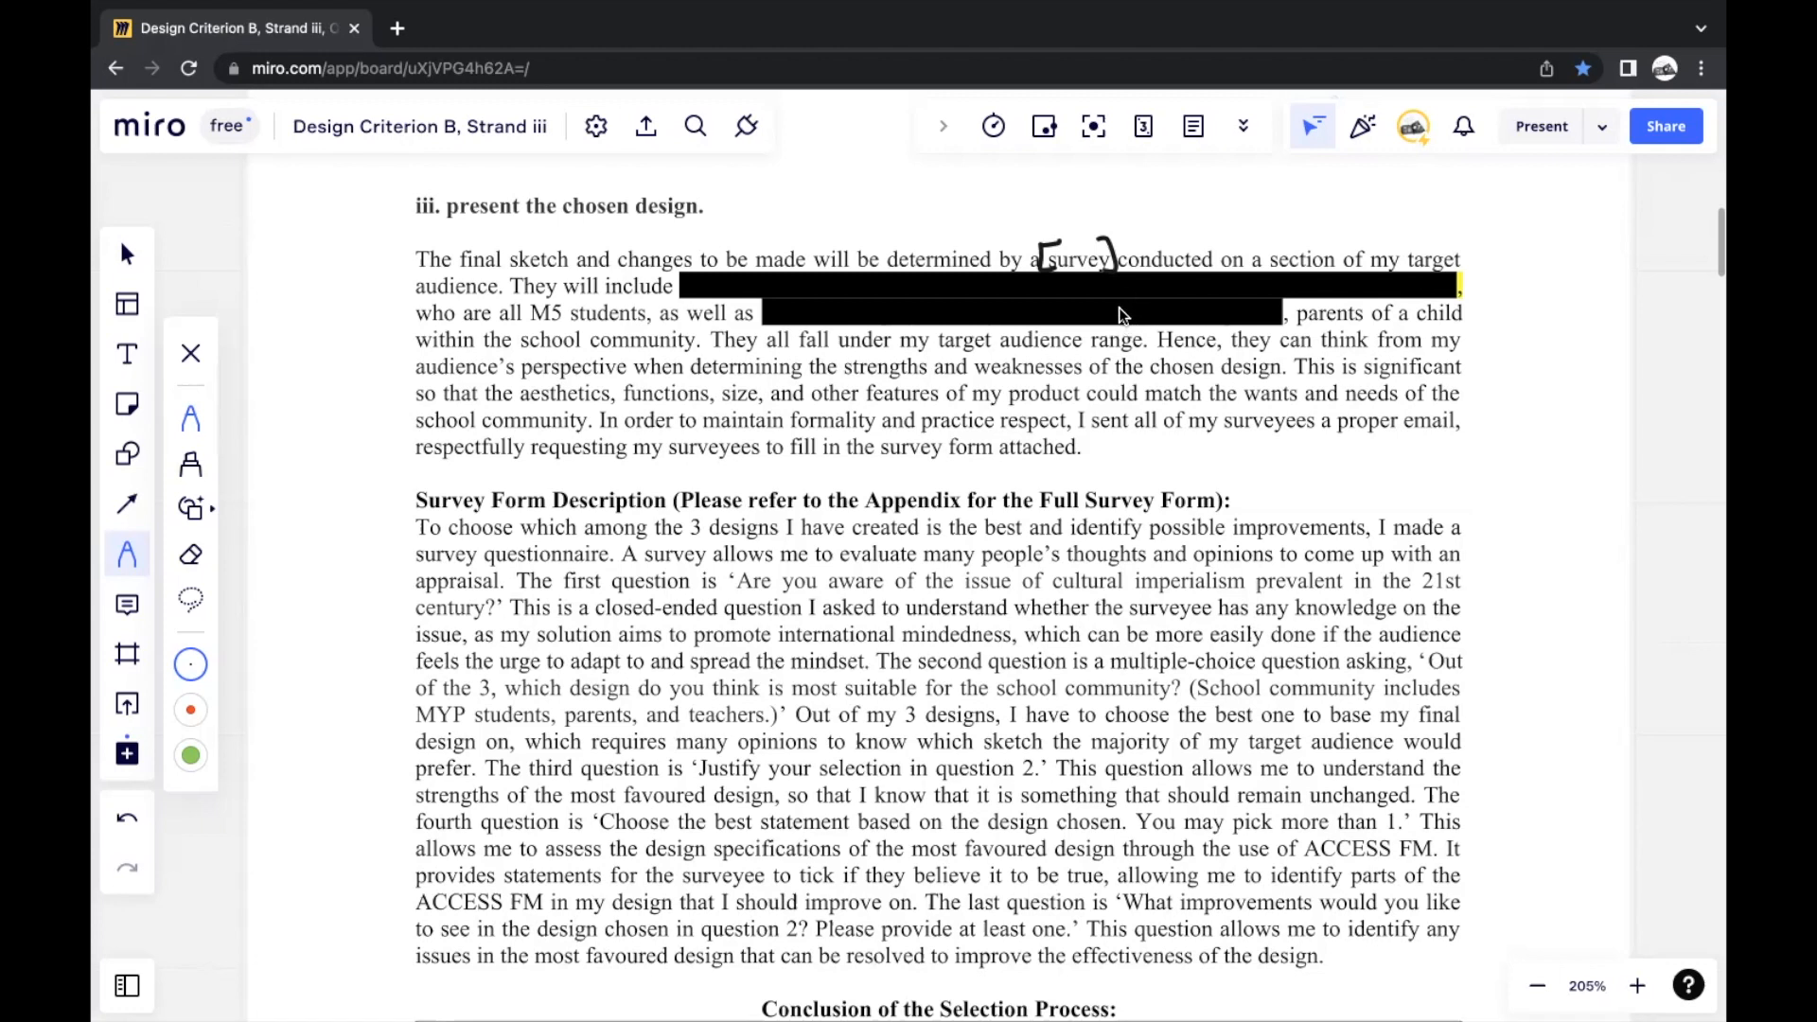
mouse_move(1119, 322)
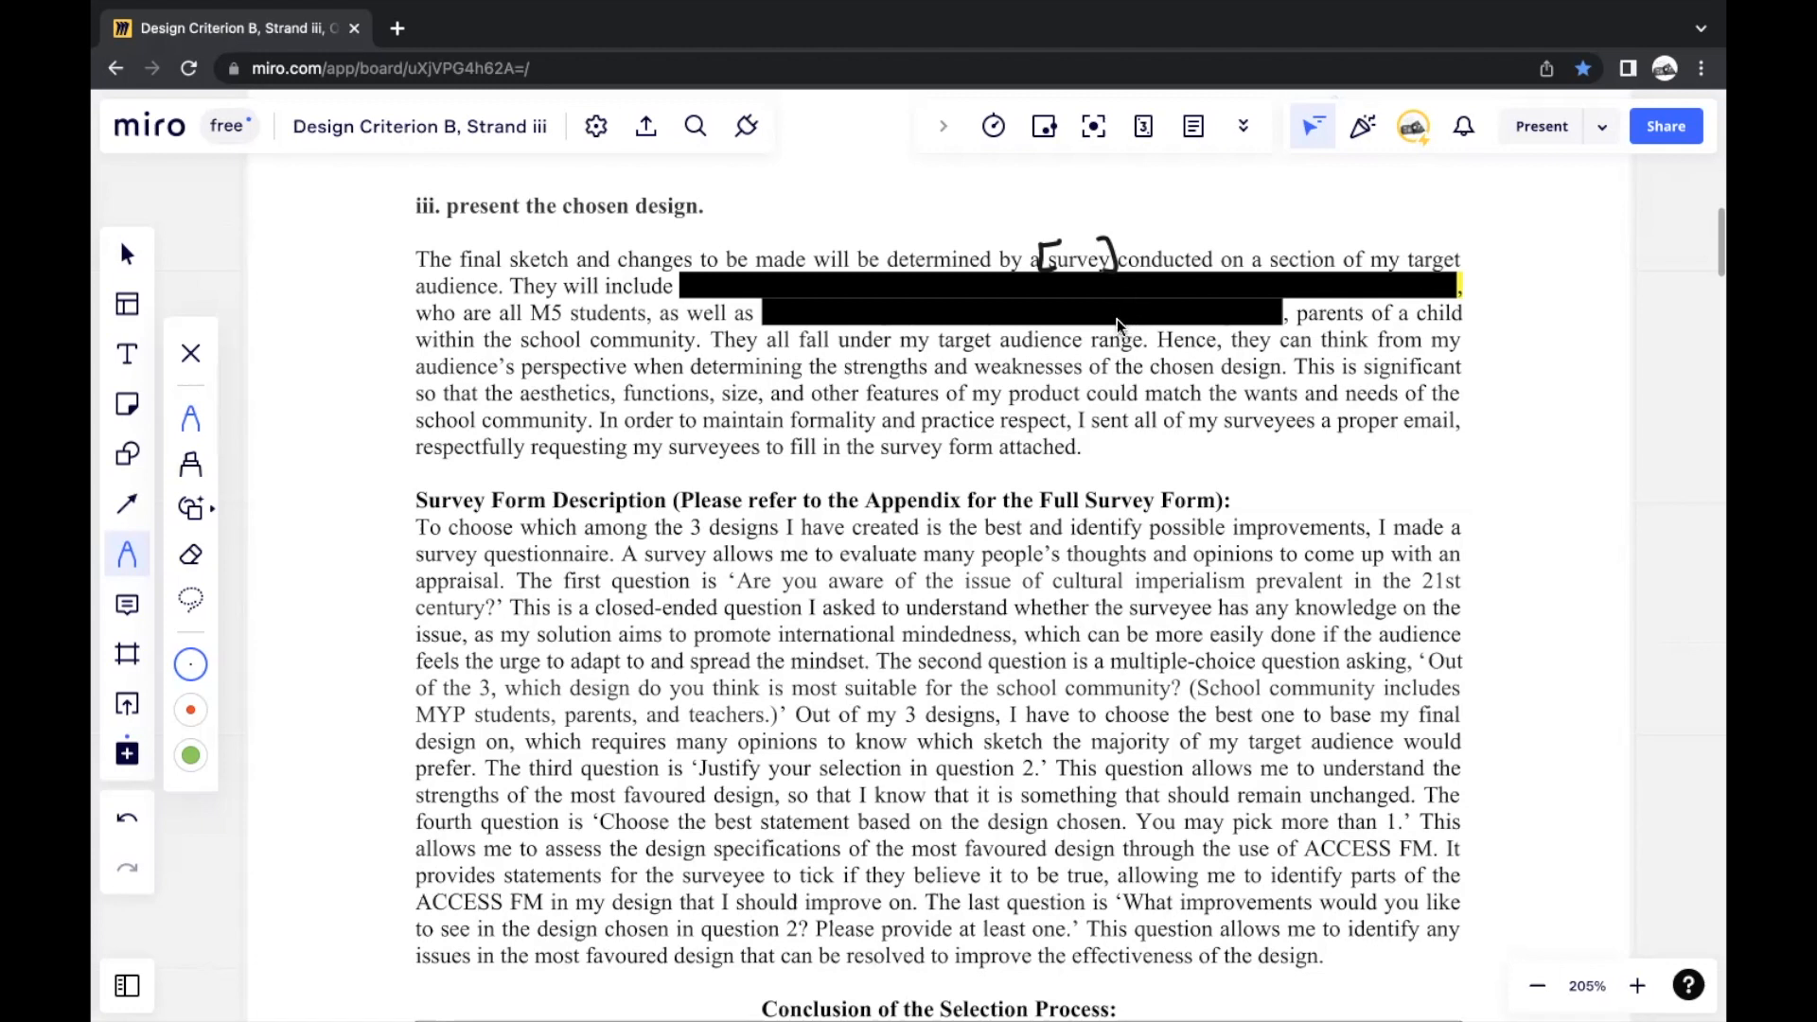
mouse_move(1122, 316)
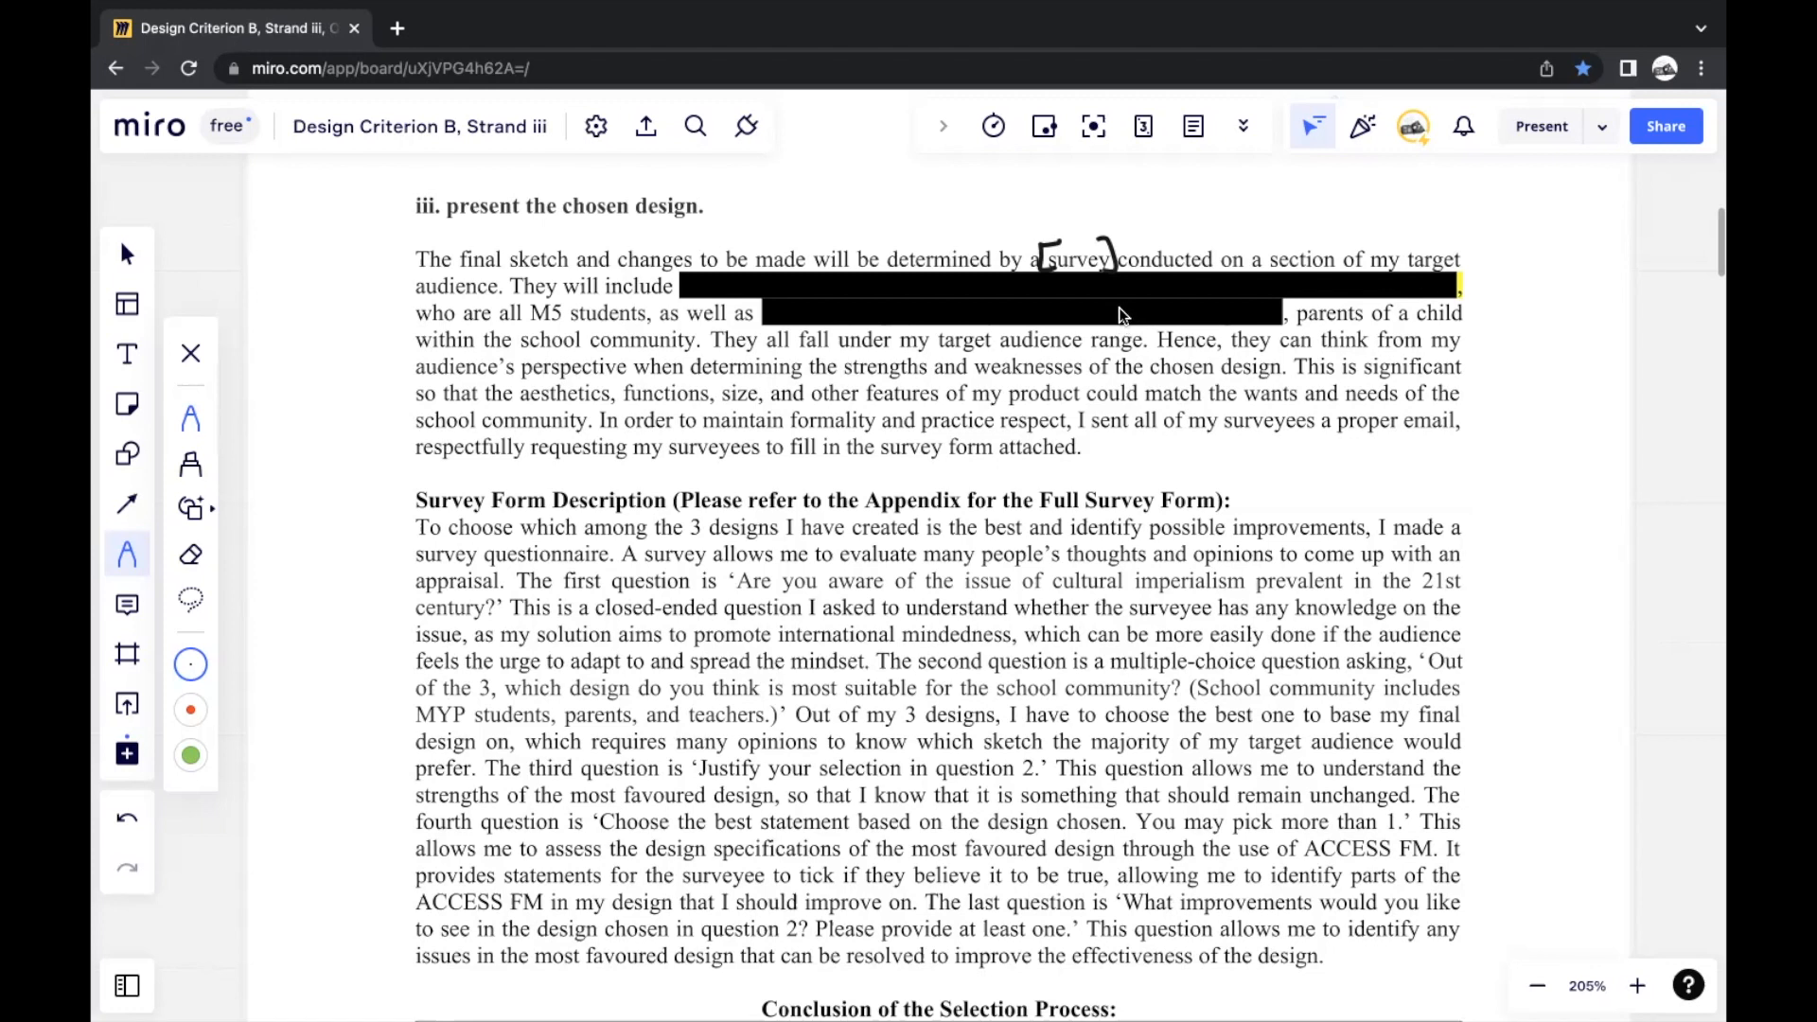
mouse_move(1126, 316)
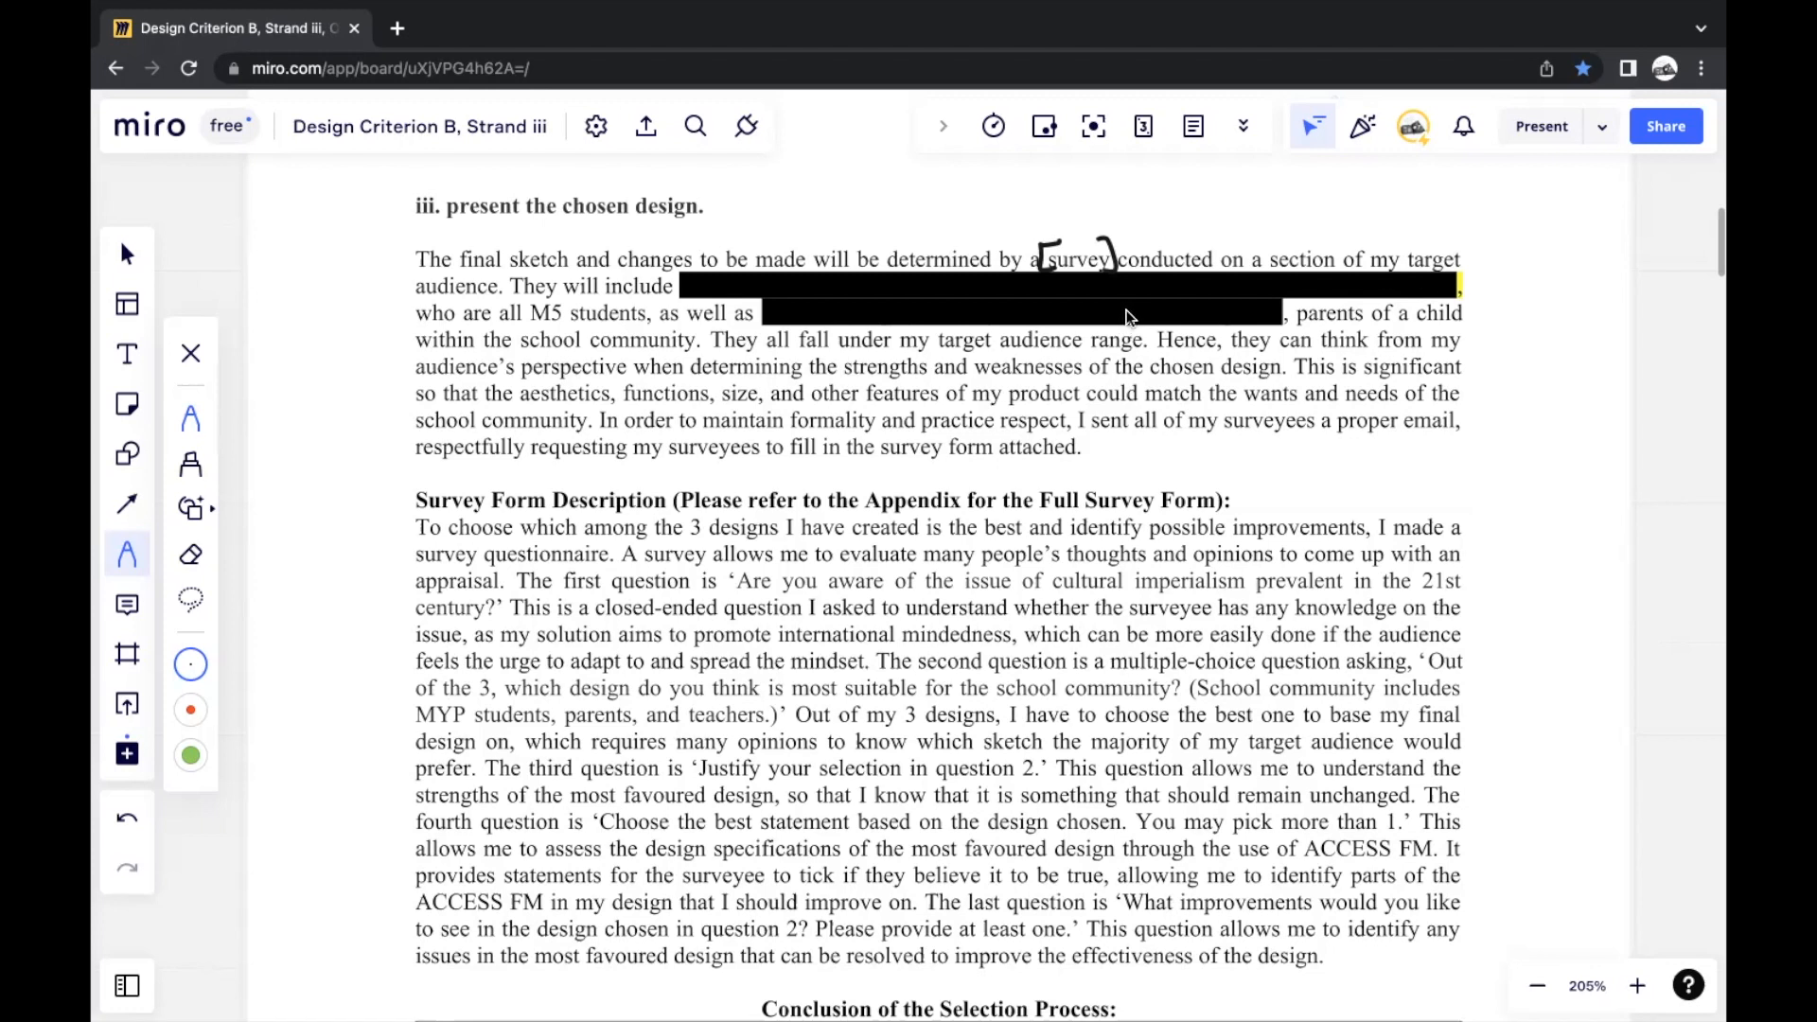
mouse_move(1142, 303)
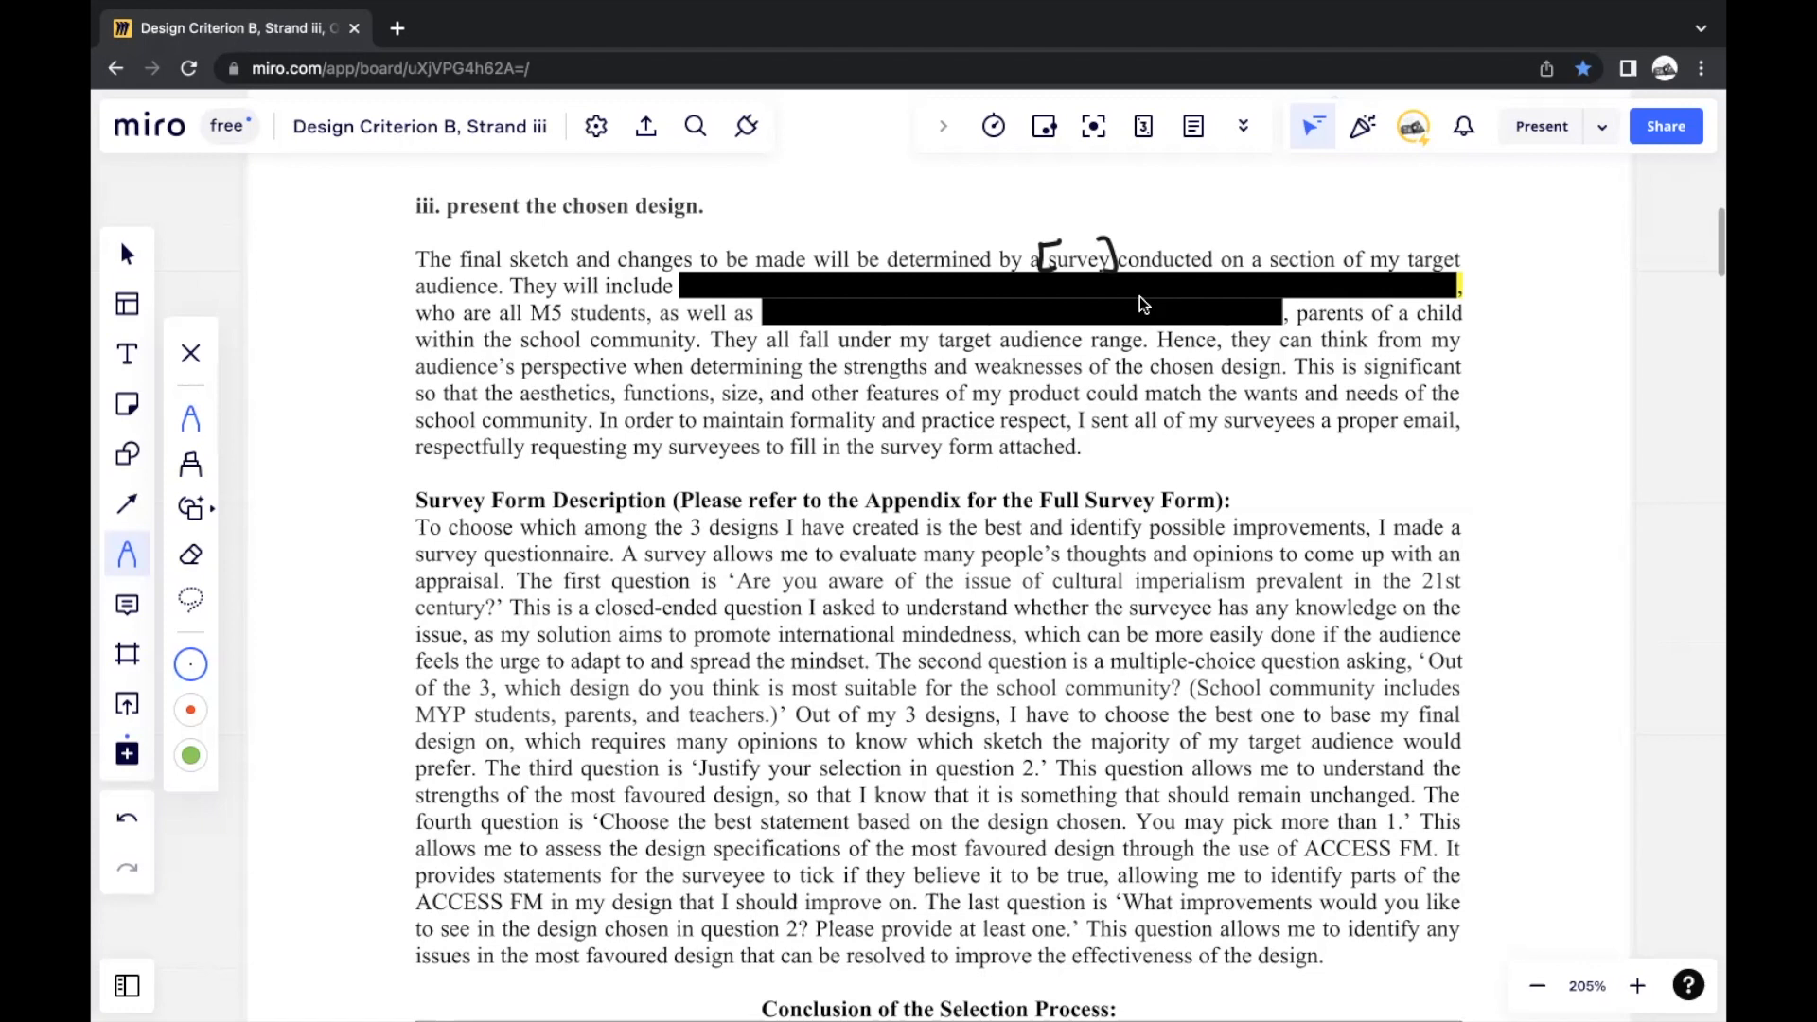
mouse_move(1125, 326)
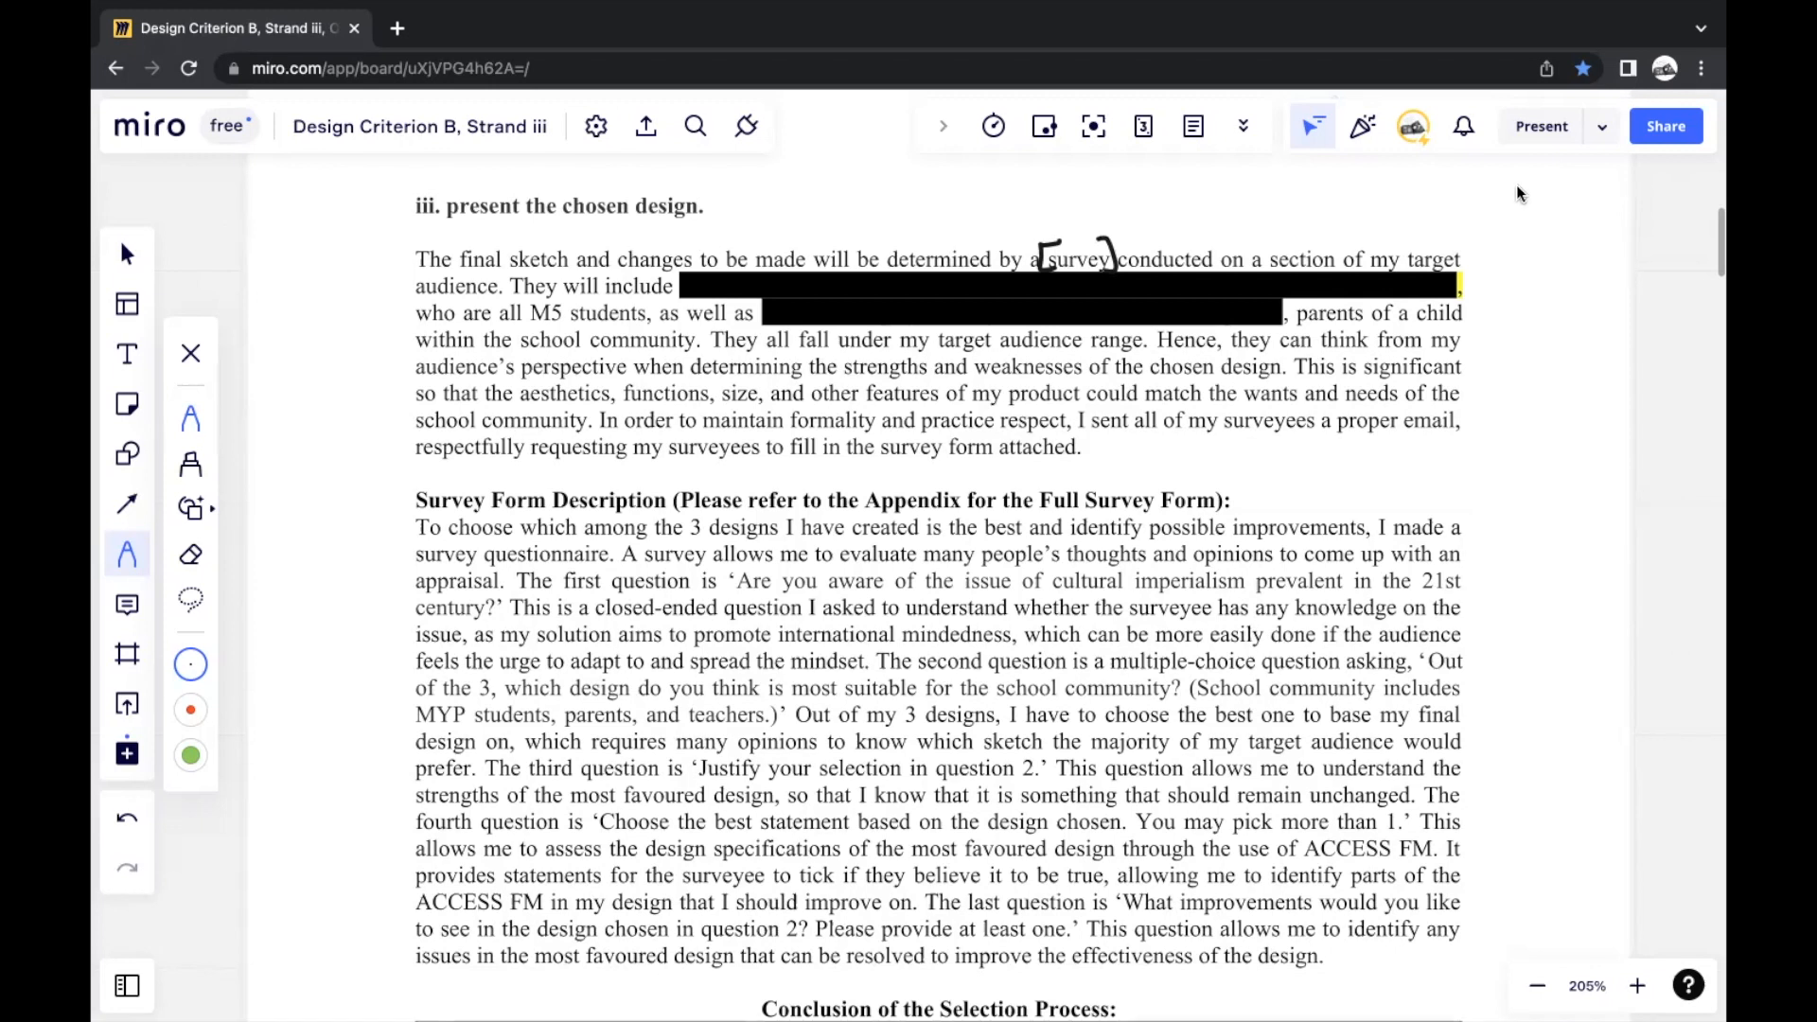
mouse_move(1509, 216)
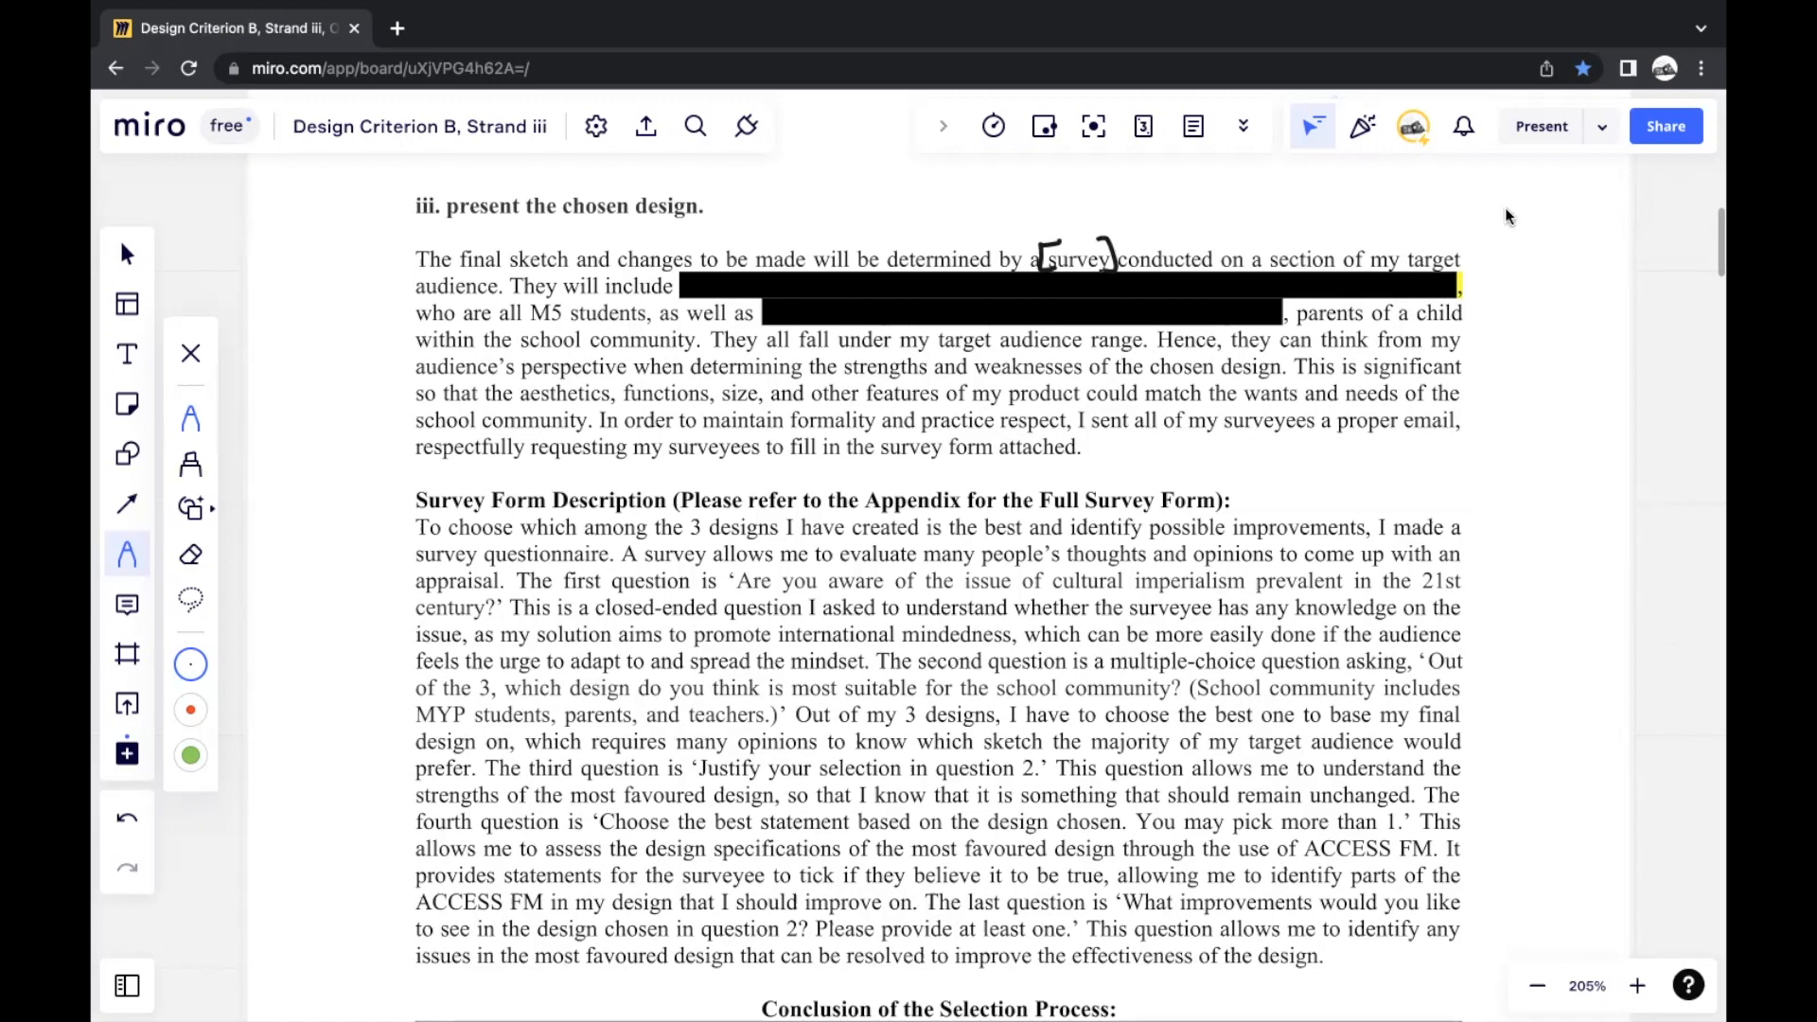
mouse_move(1488, 240)
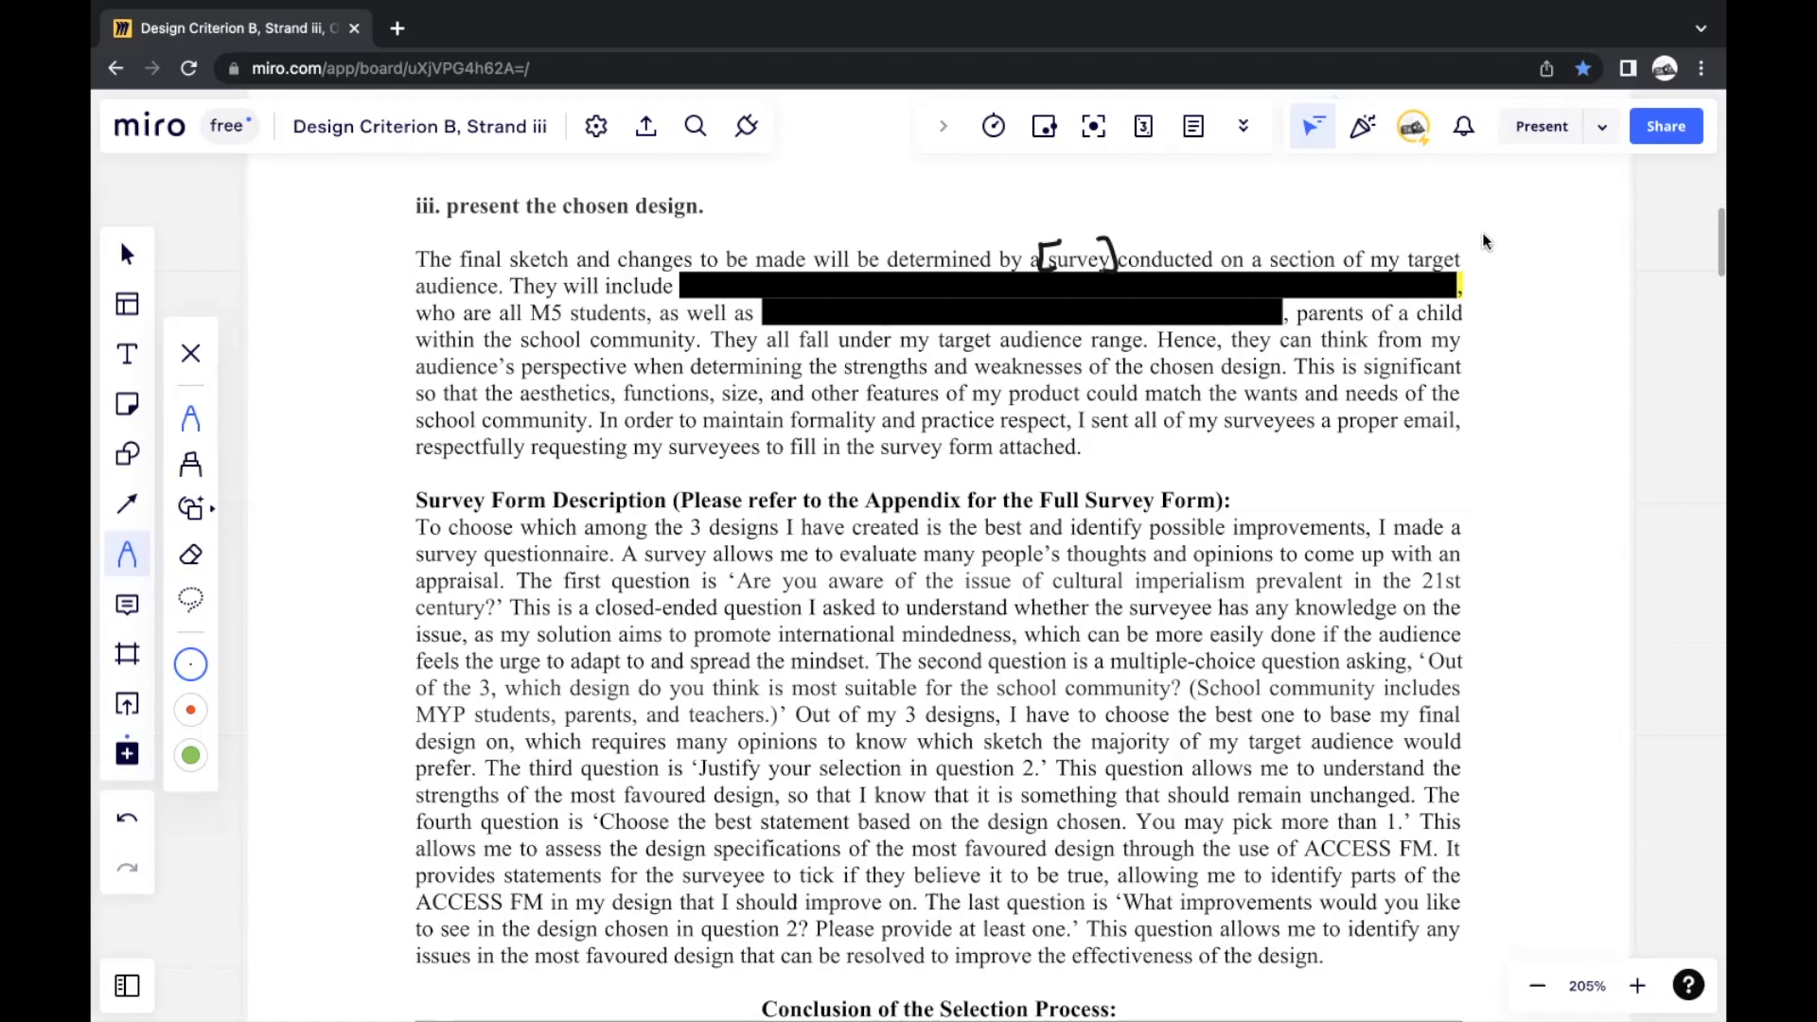
mouse_move(1499, 237)
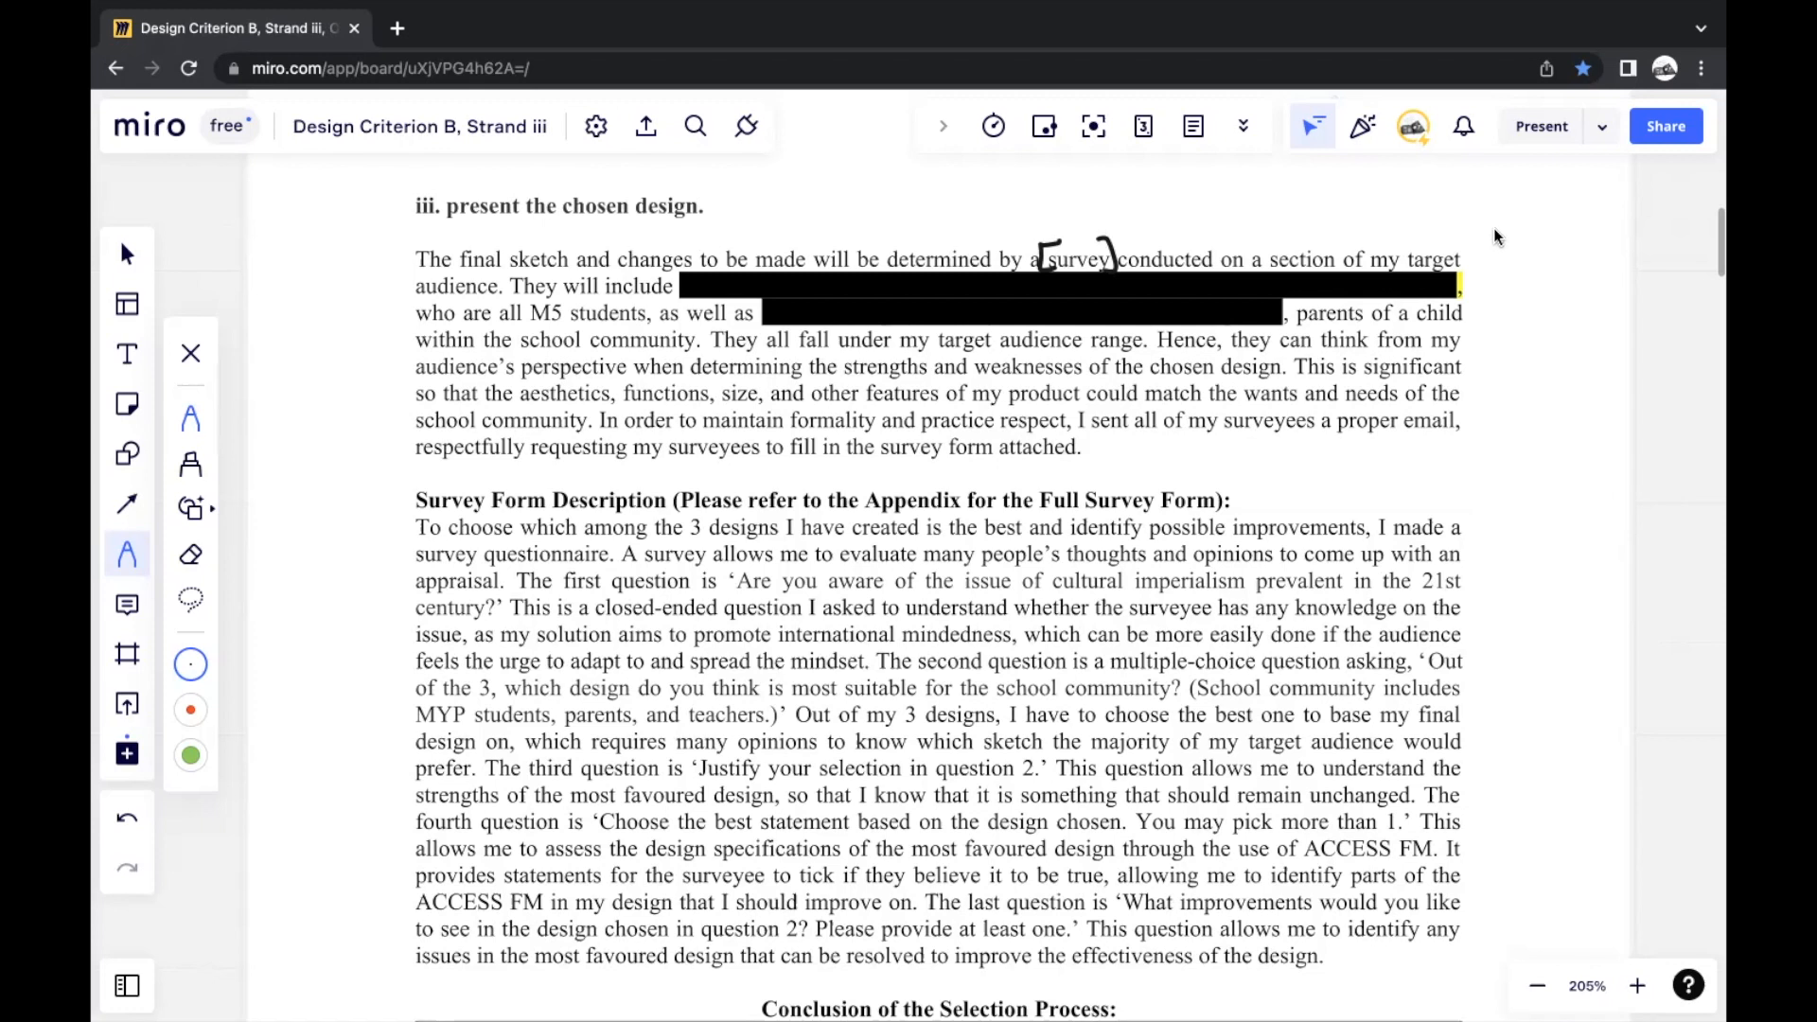
mouse_move(1491, 195)
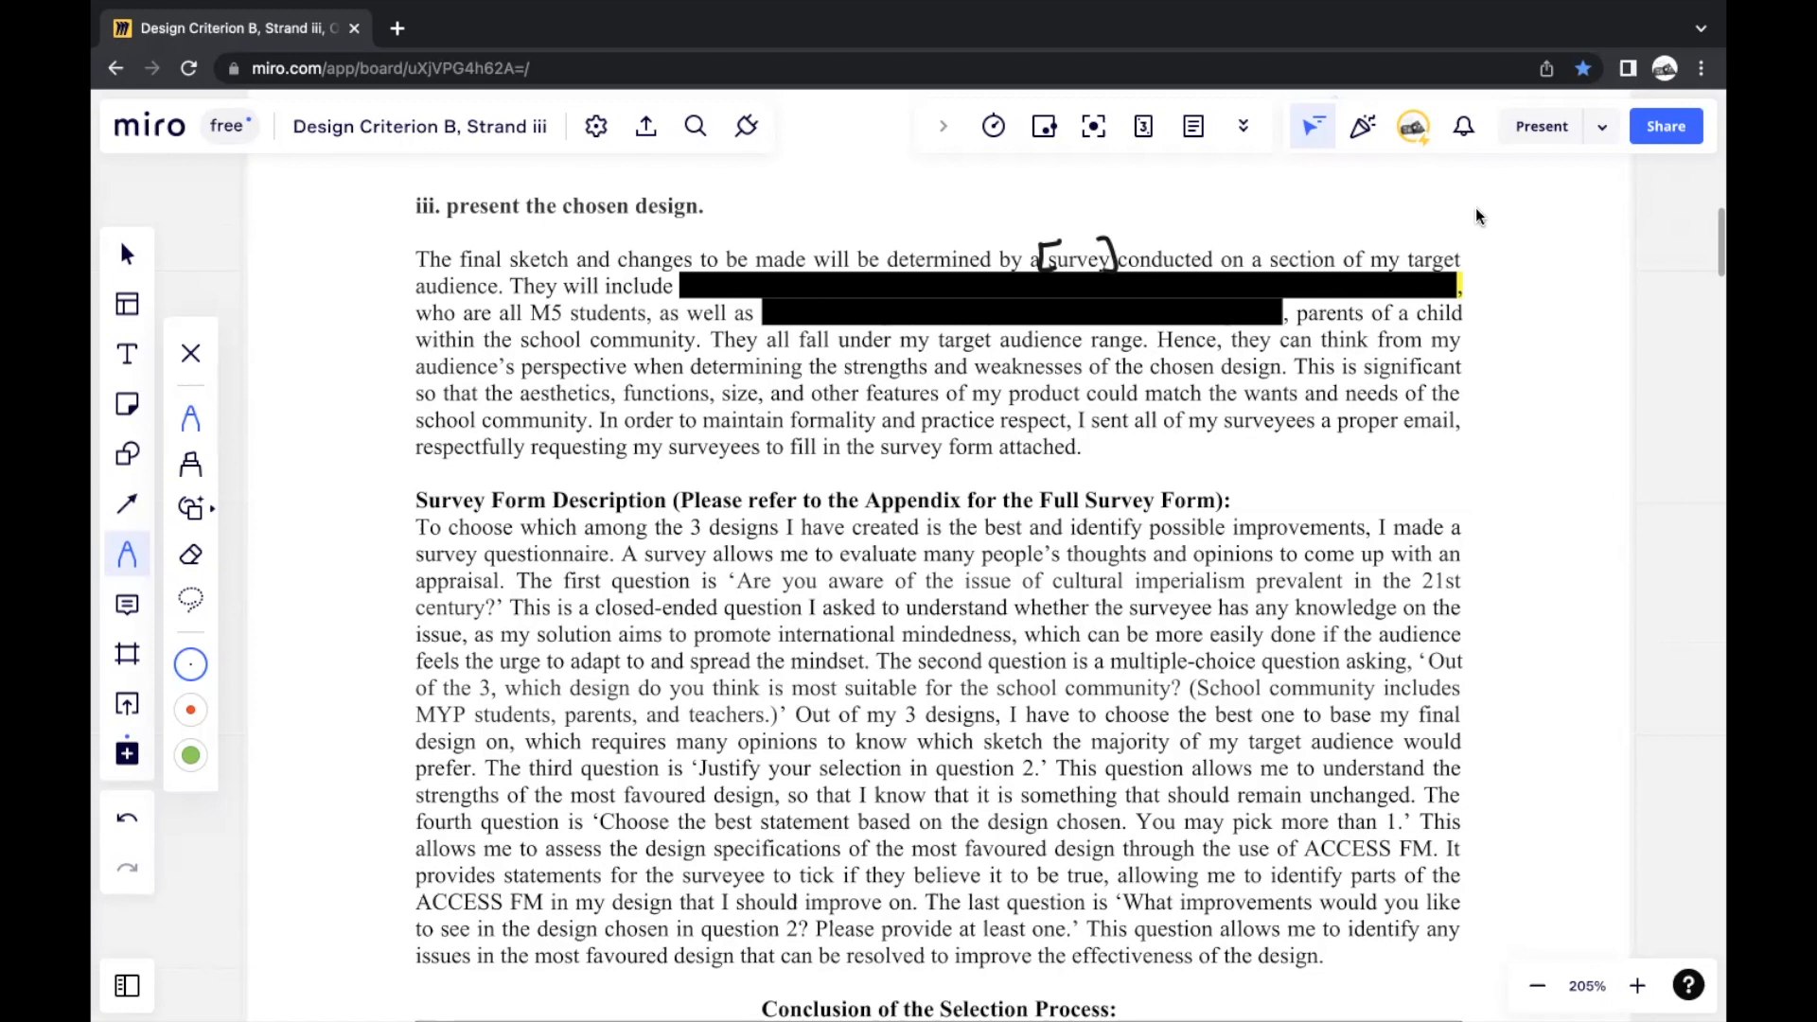
mouse_move(1473, 240)
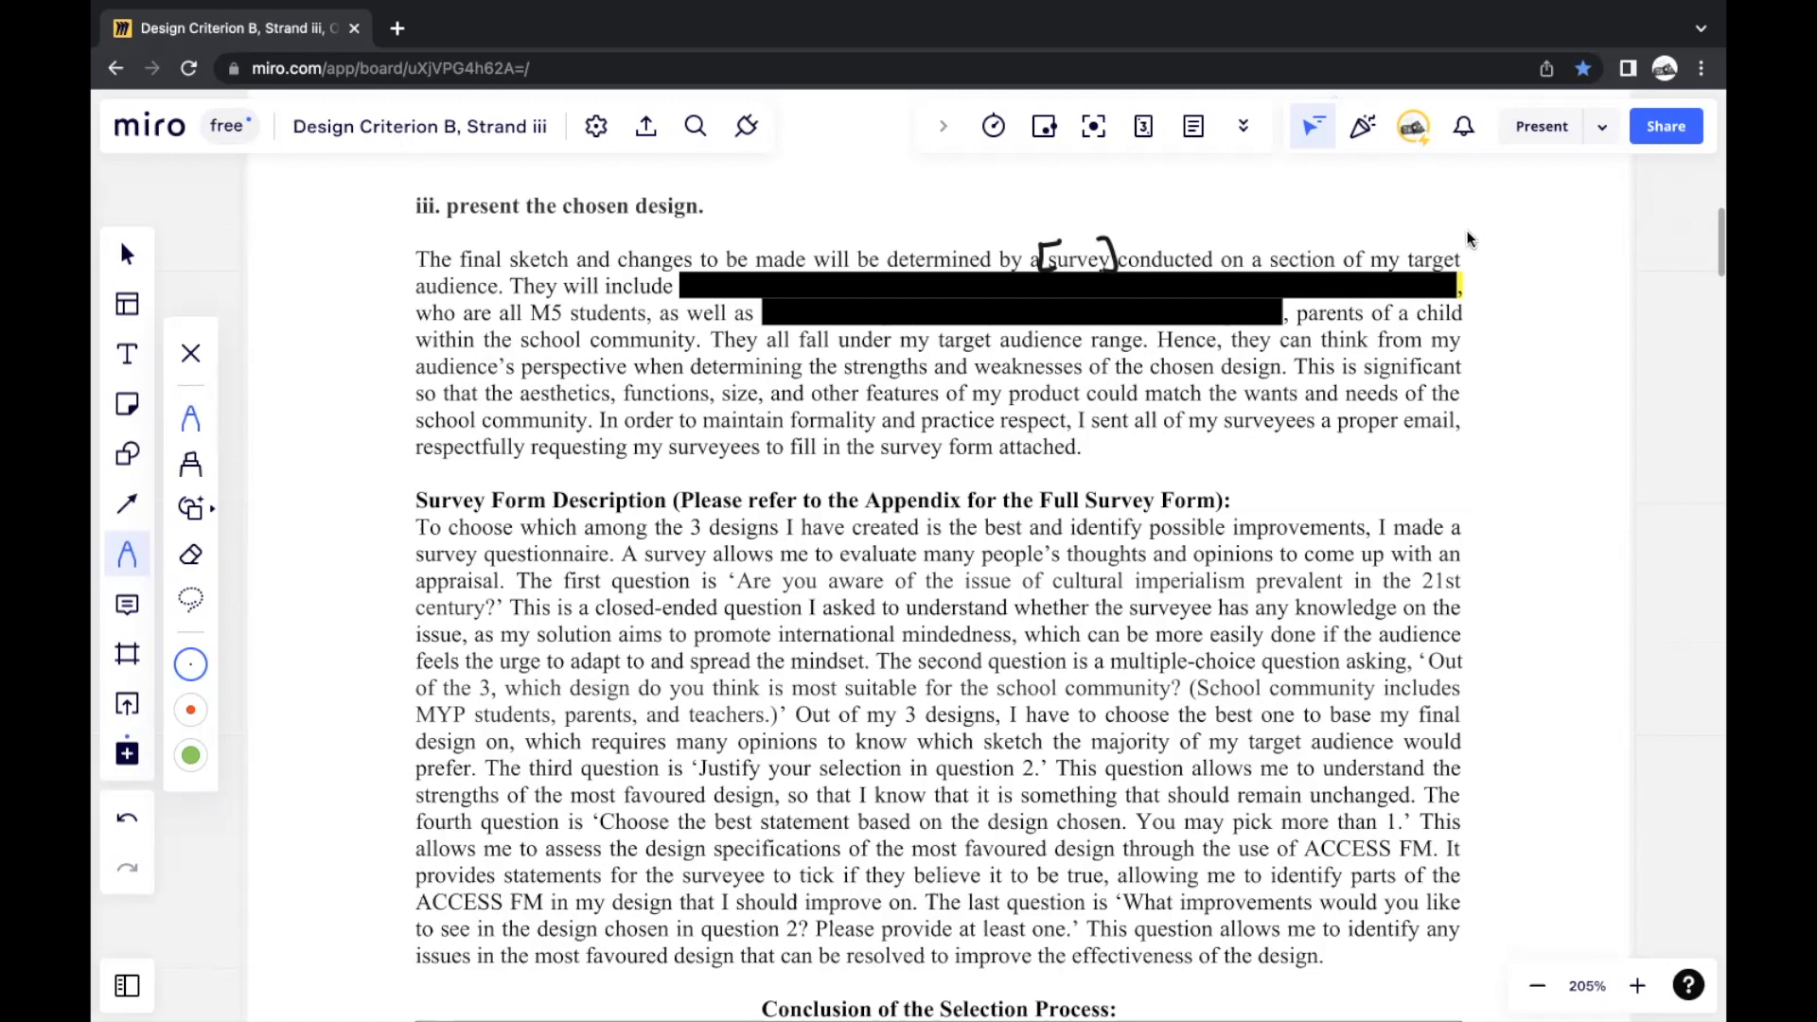
mouse_move(1488, 183)
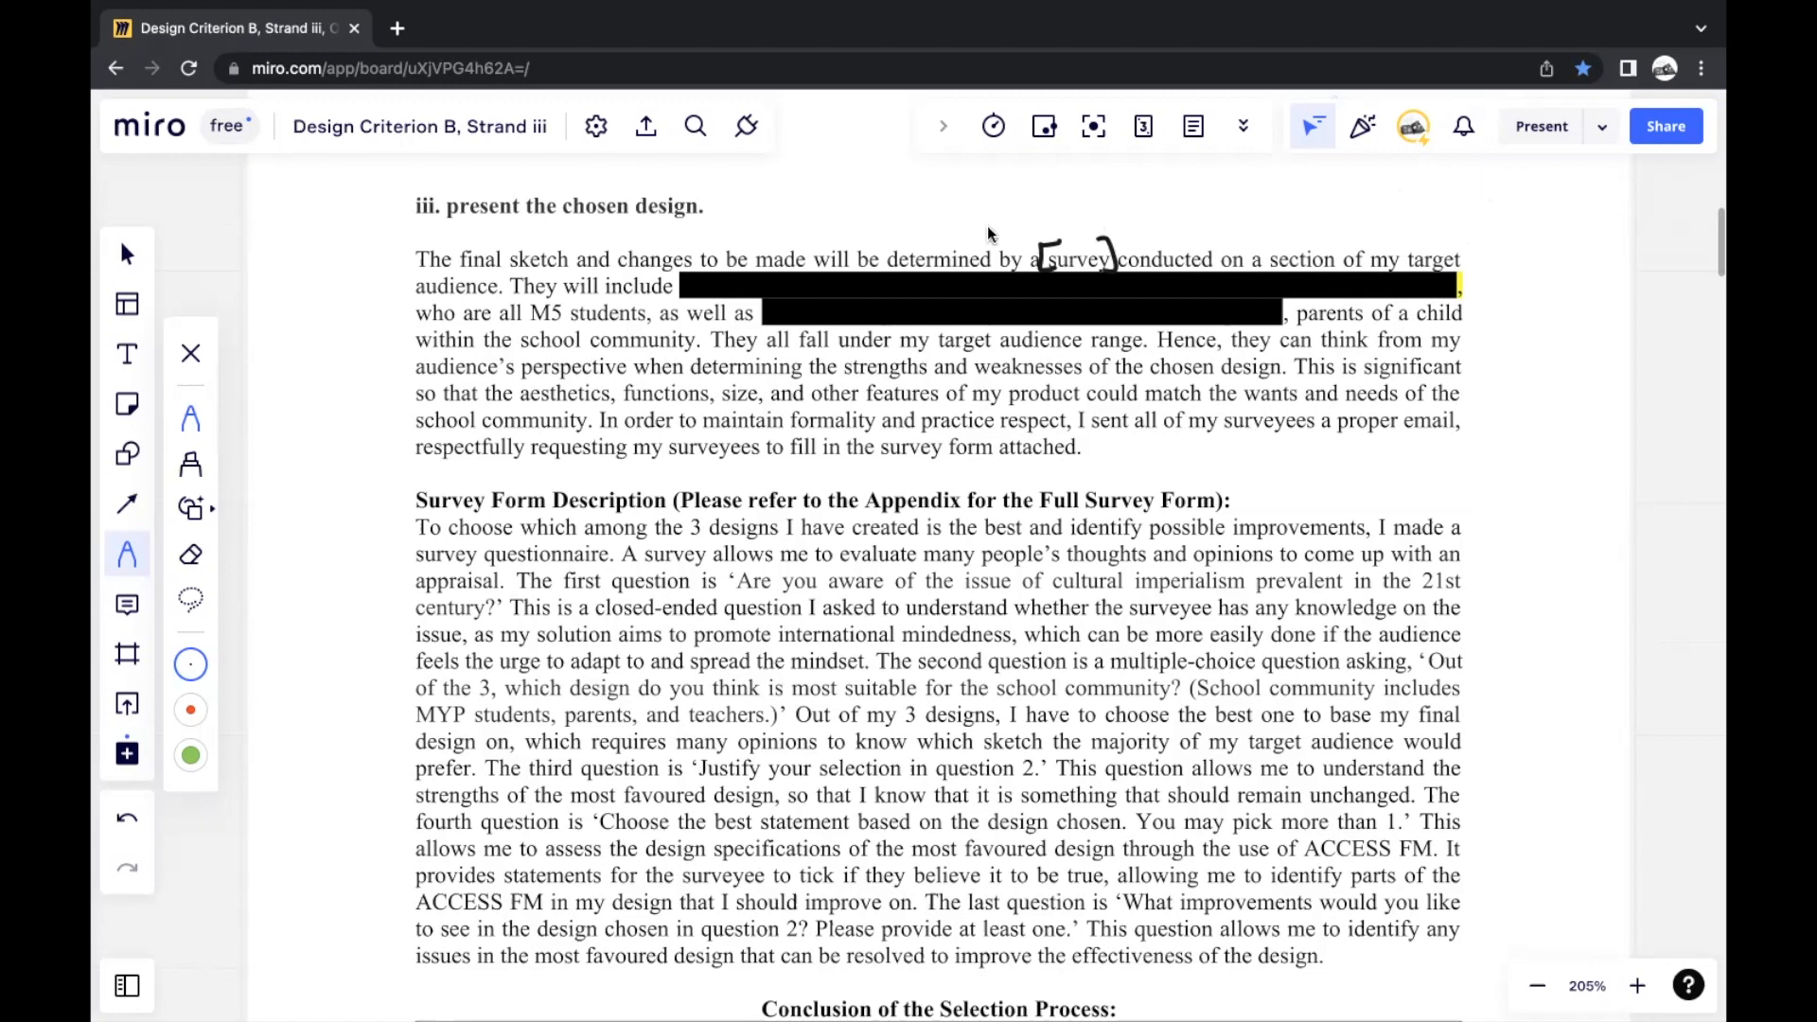
mouse_move(1320, 257)
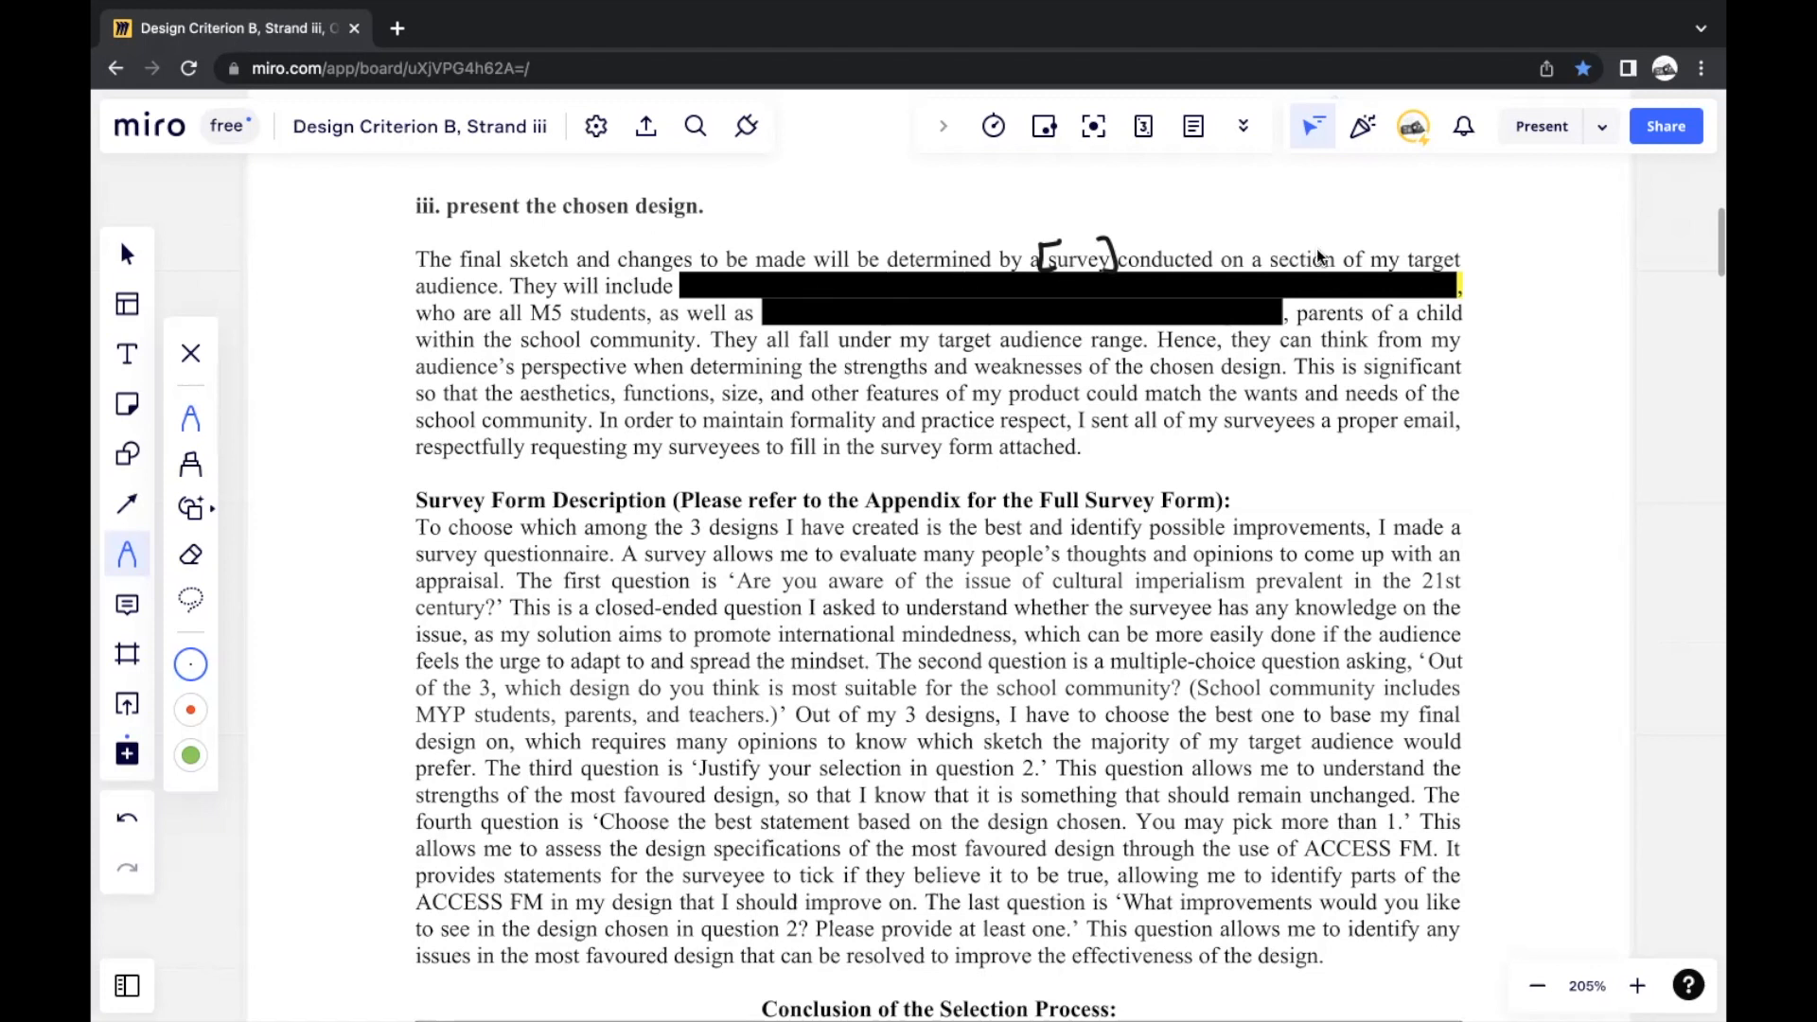
mouse_move(589, 320)
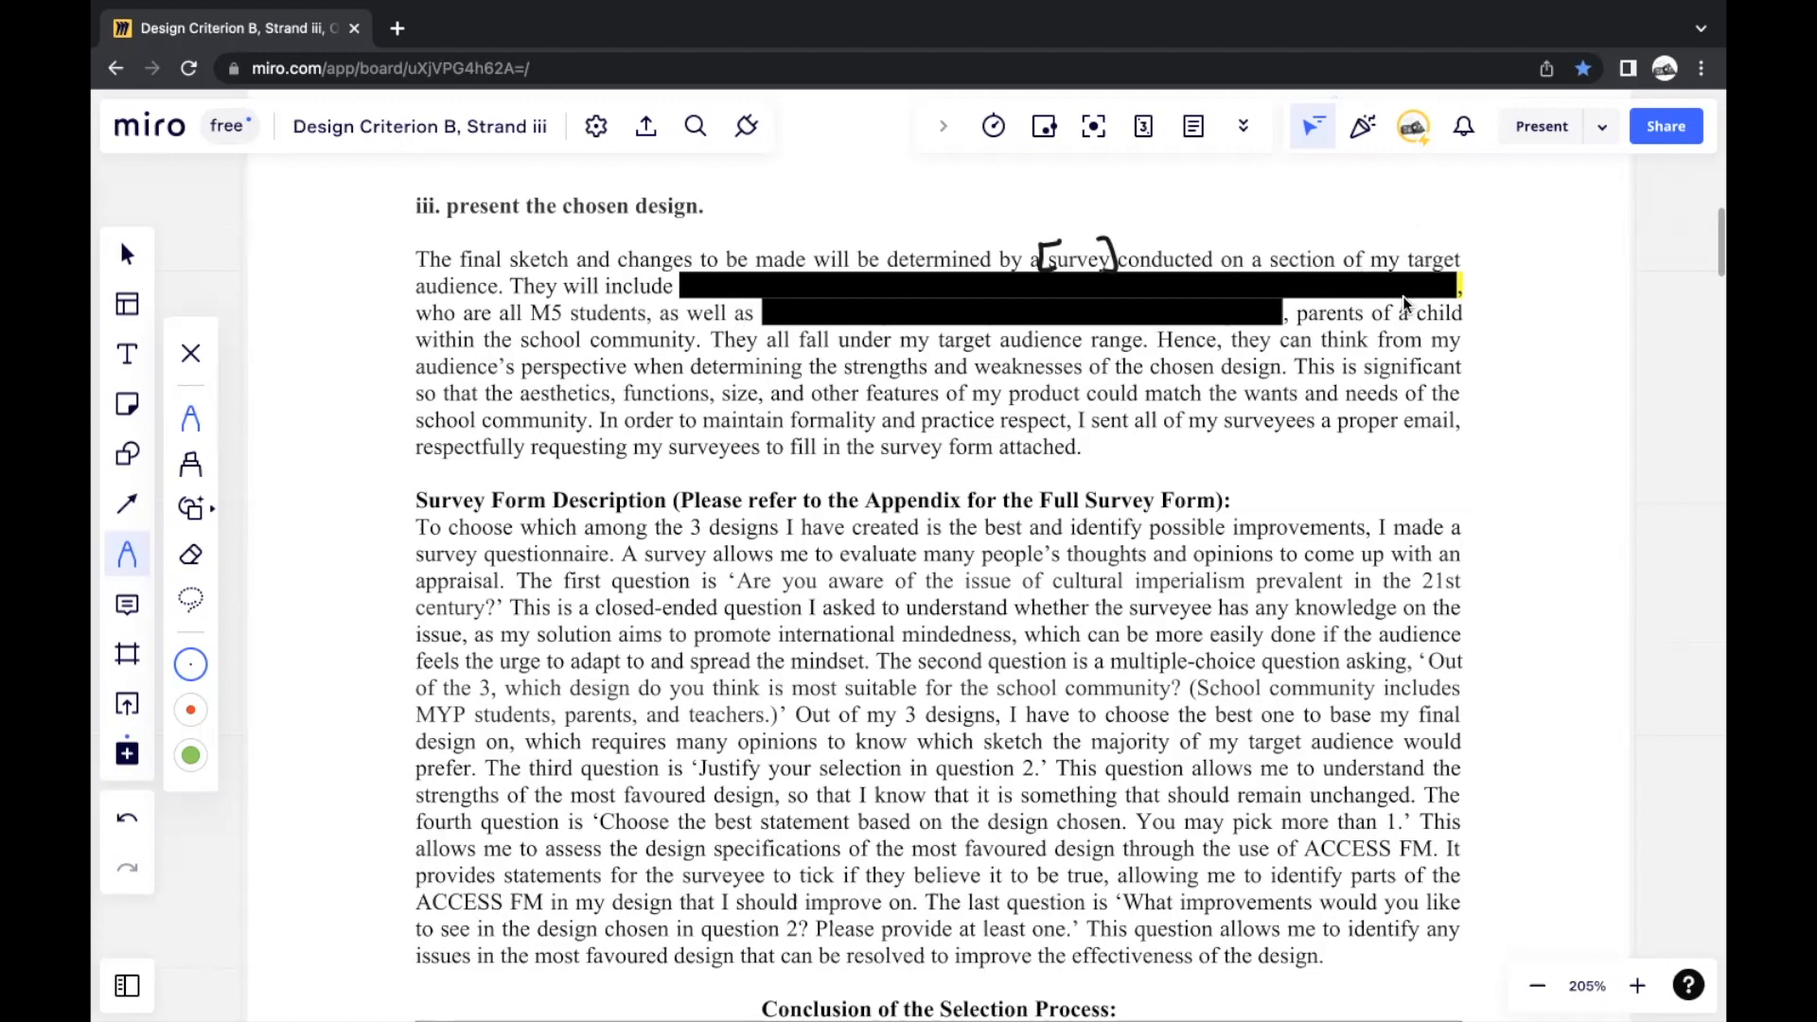
Scroll down from the bracketed opening paragraph to the Survey Form Description and Question/Analysis table
scroll(down, 3)
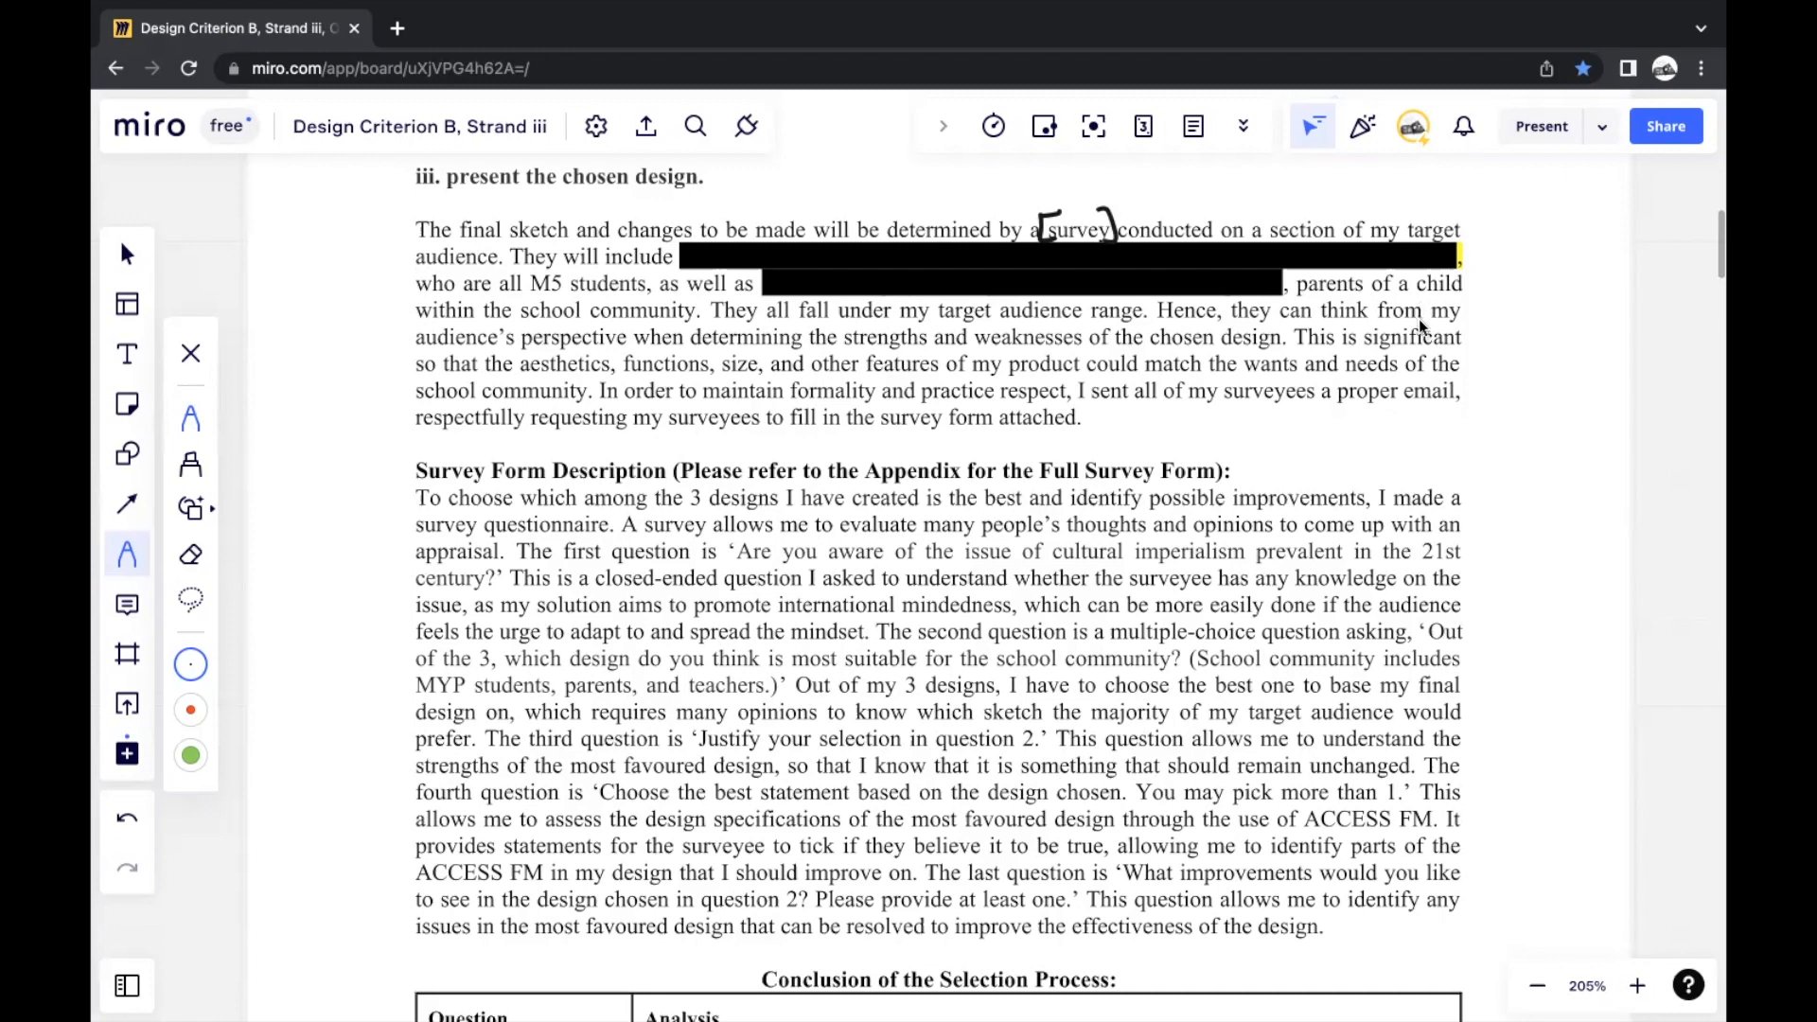
mouse_move(1403, 356)
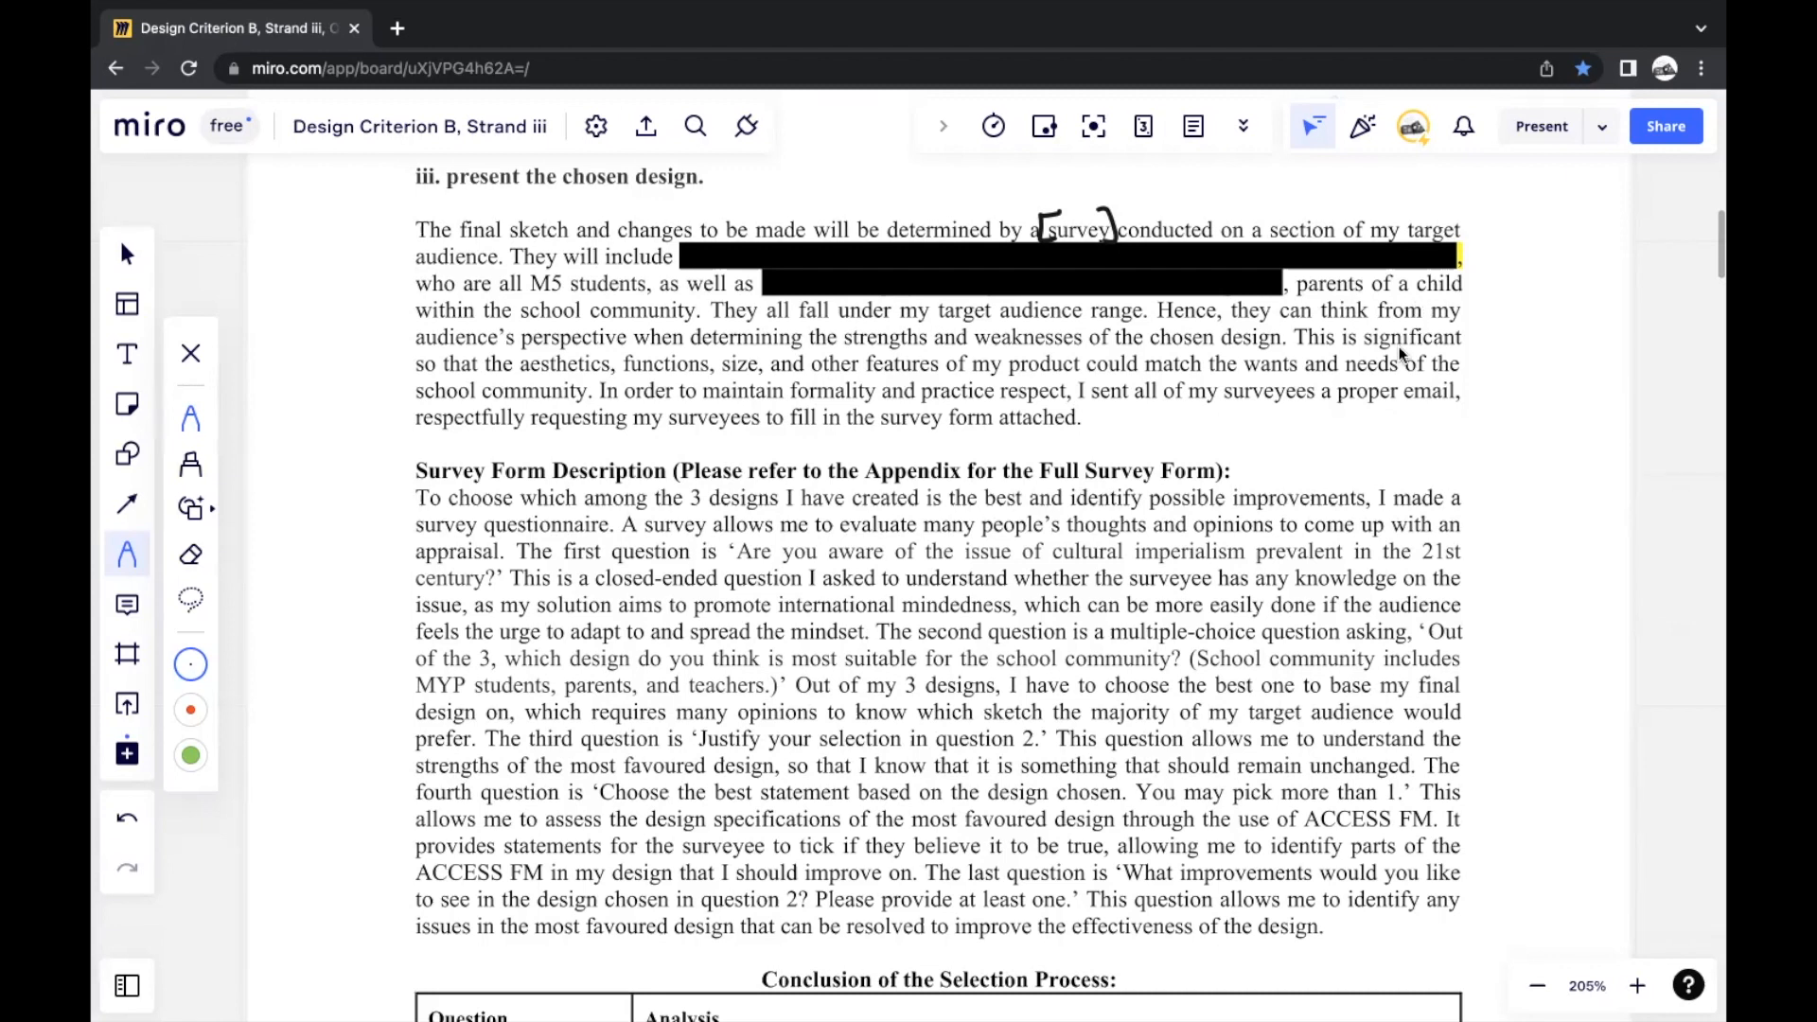
mouse_move(1386, 323)
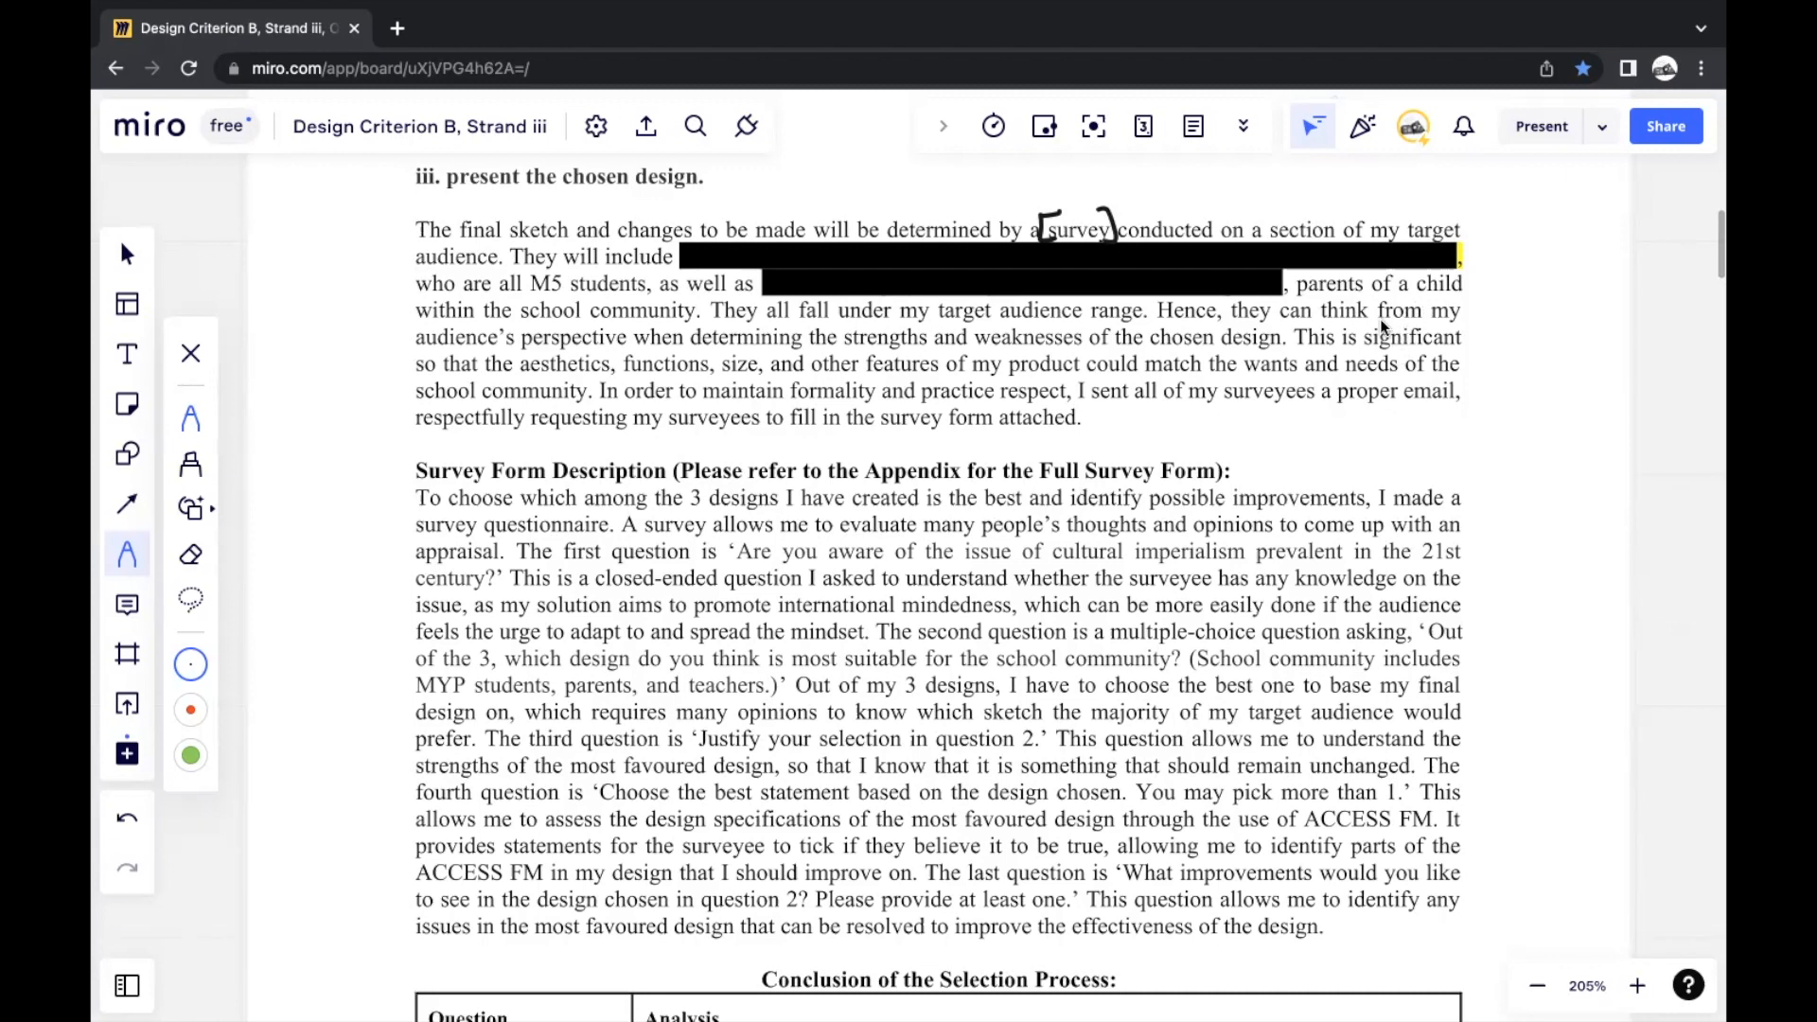
mouse_move(1117, 322)
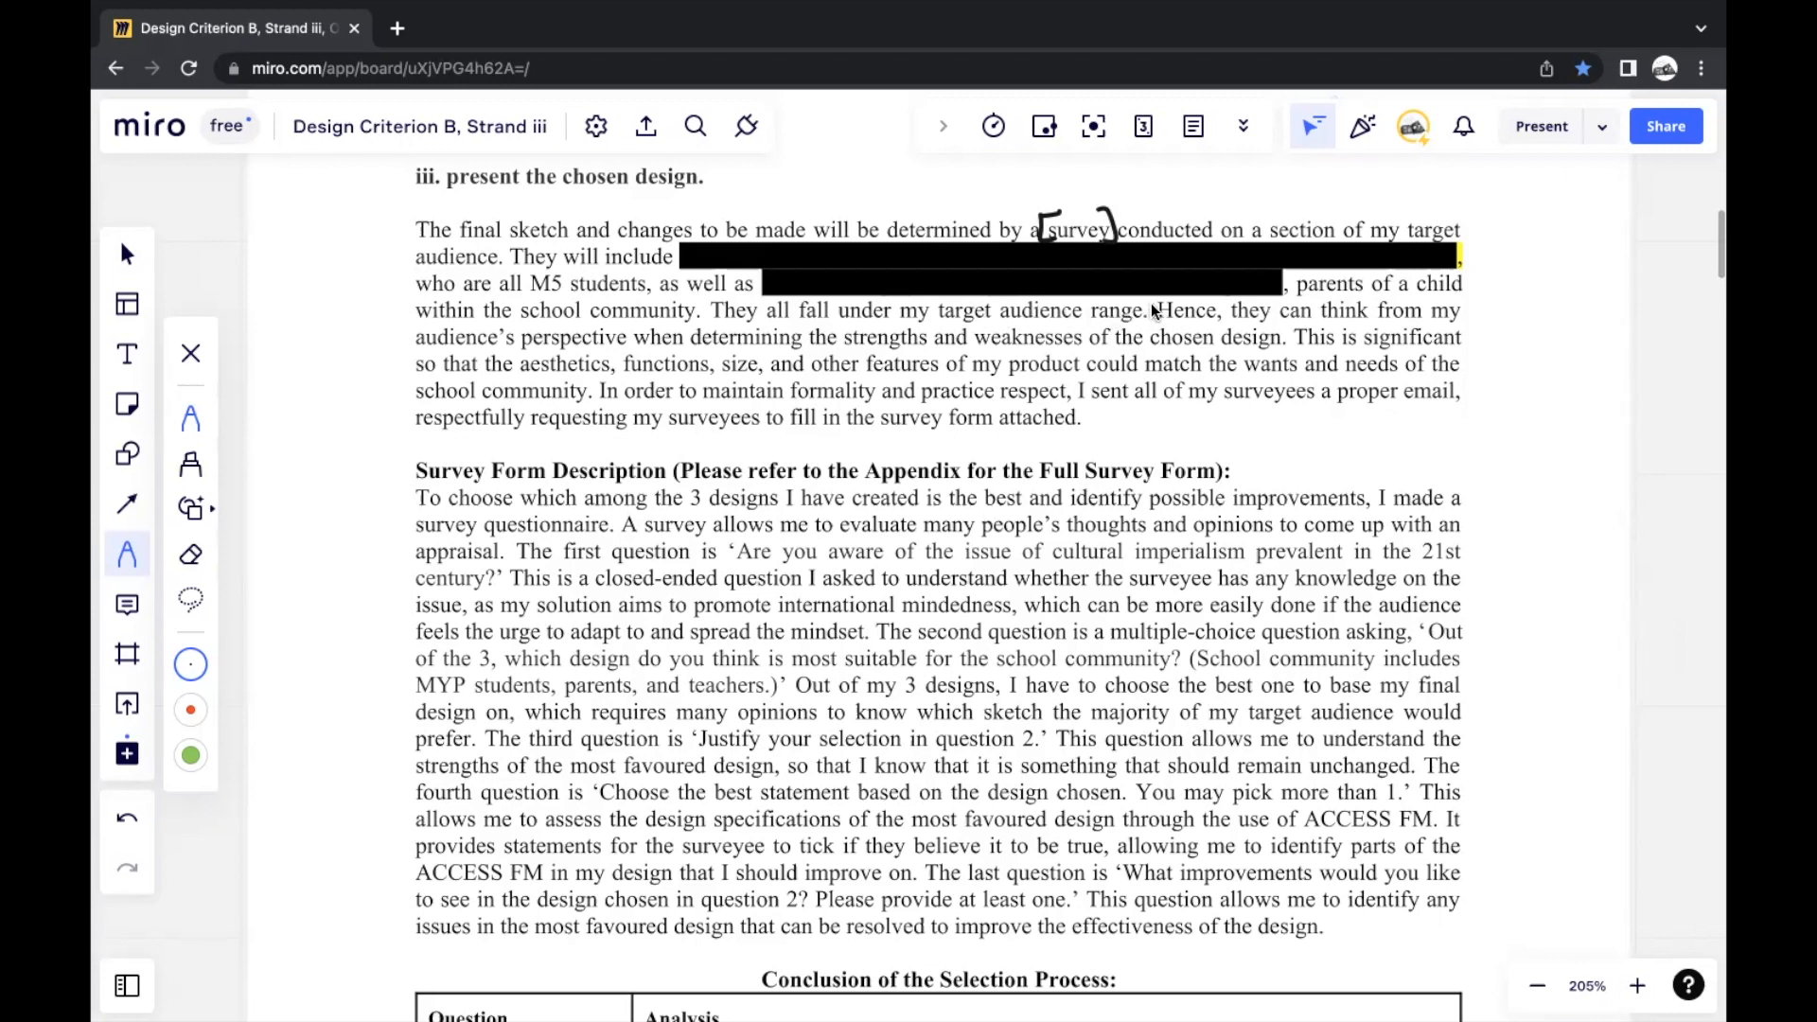
mouse_move(1463, 307)
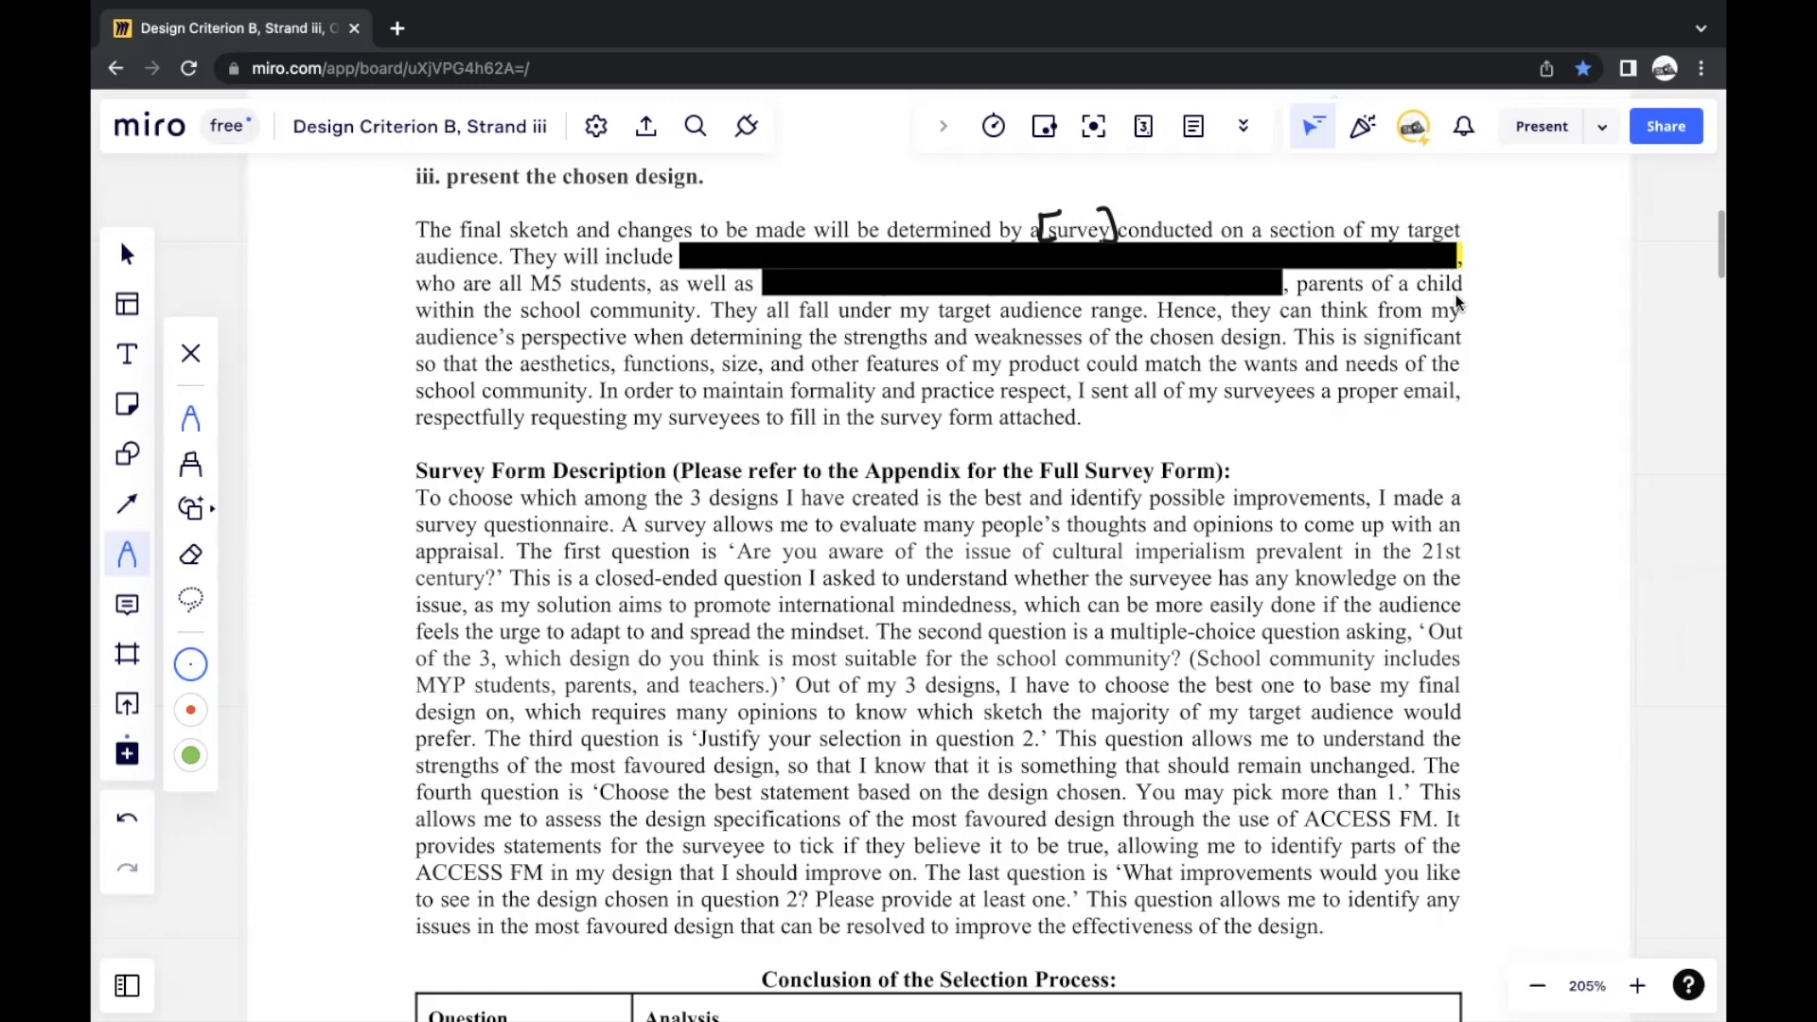
mouse_move(1068, 257)
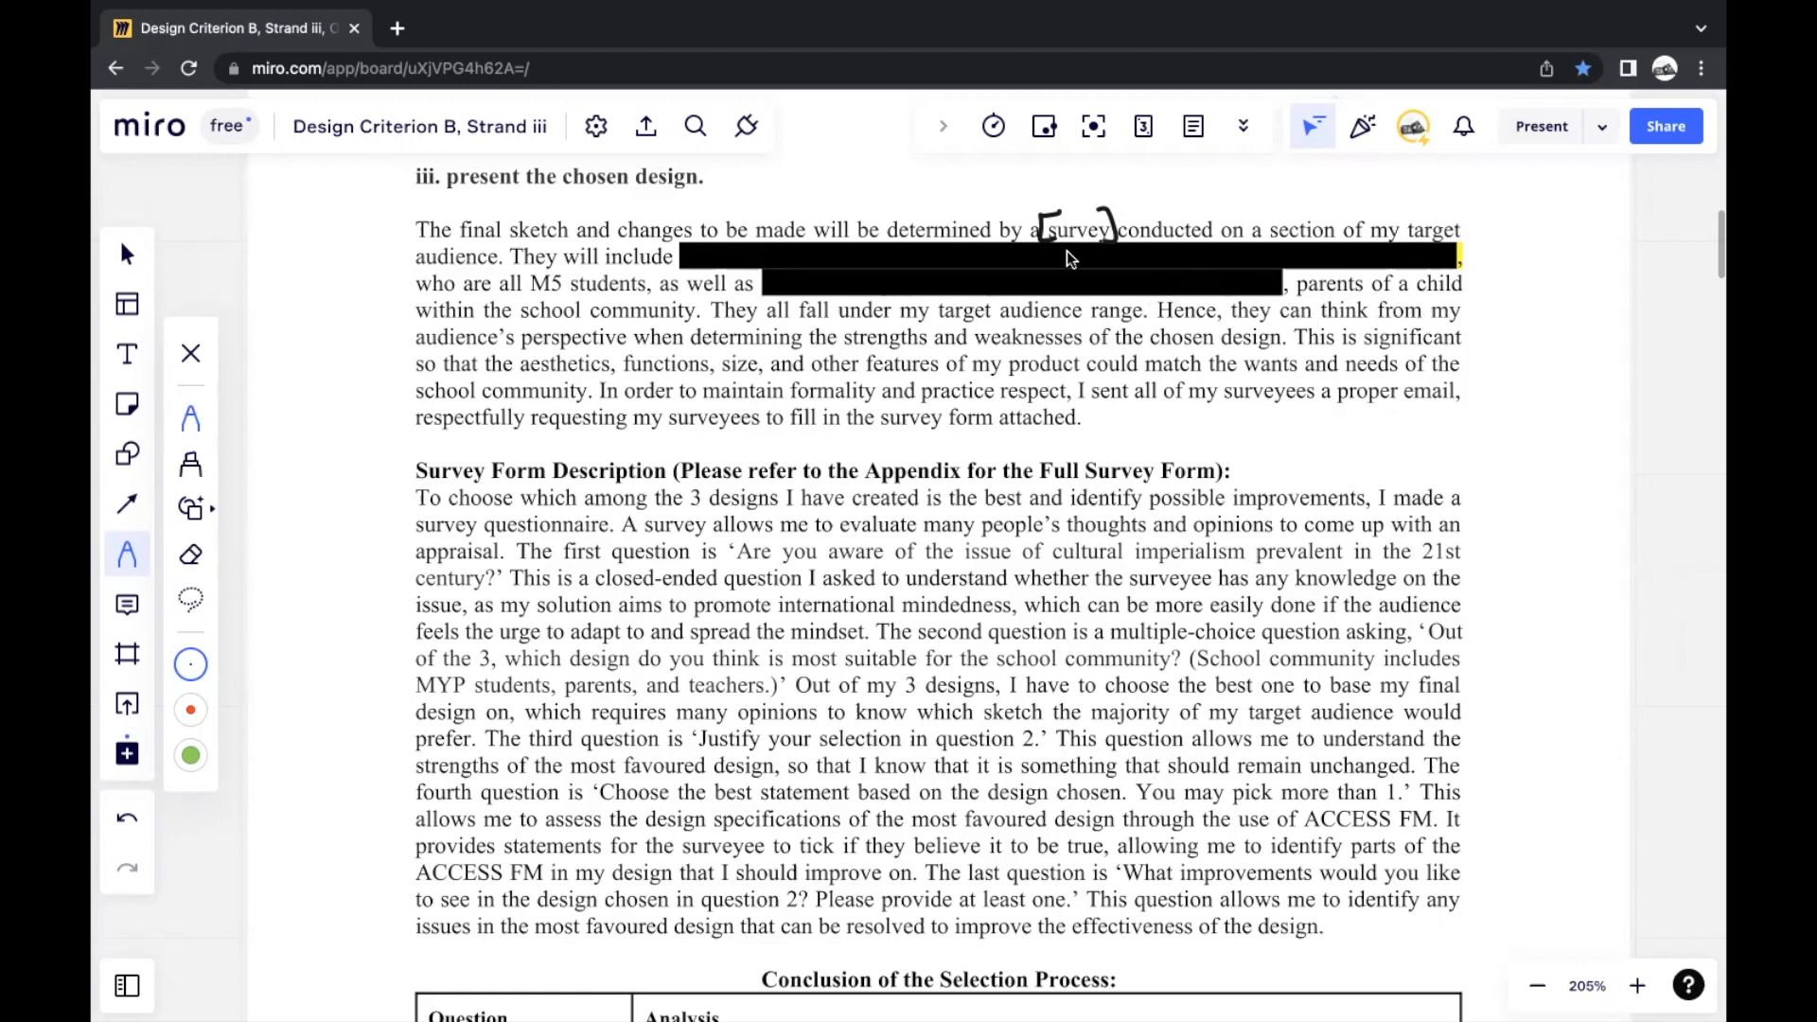
mouse_move(905, 328)
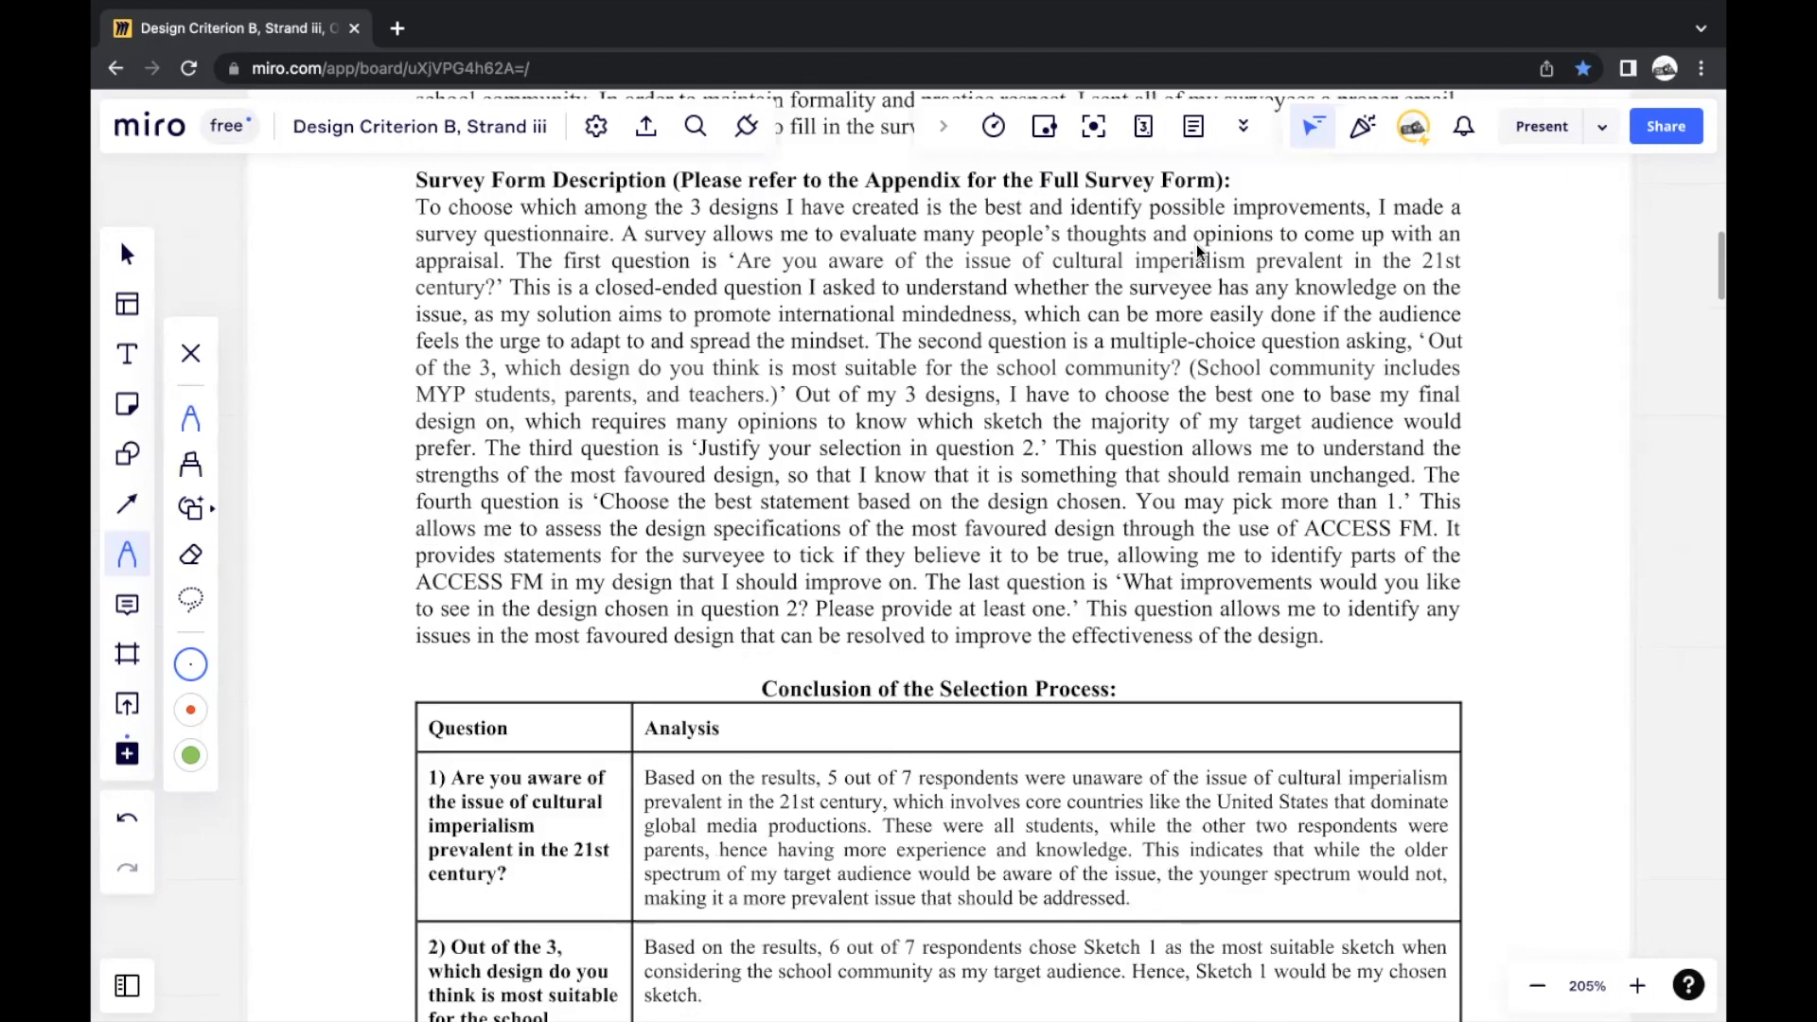
Bring the survey questions into view and underline the phrase 'school community' with the pen
scroll(down, 3)
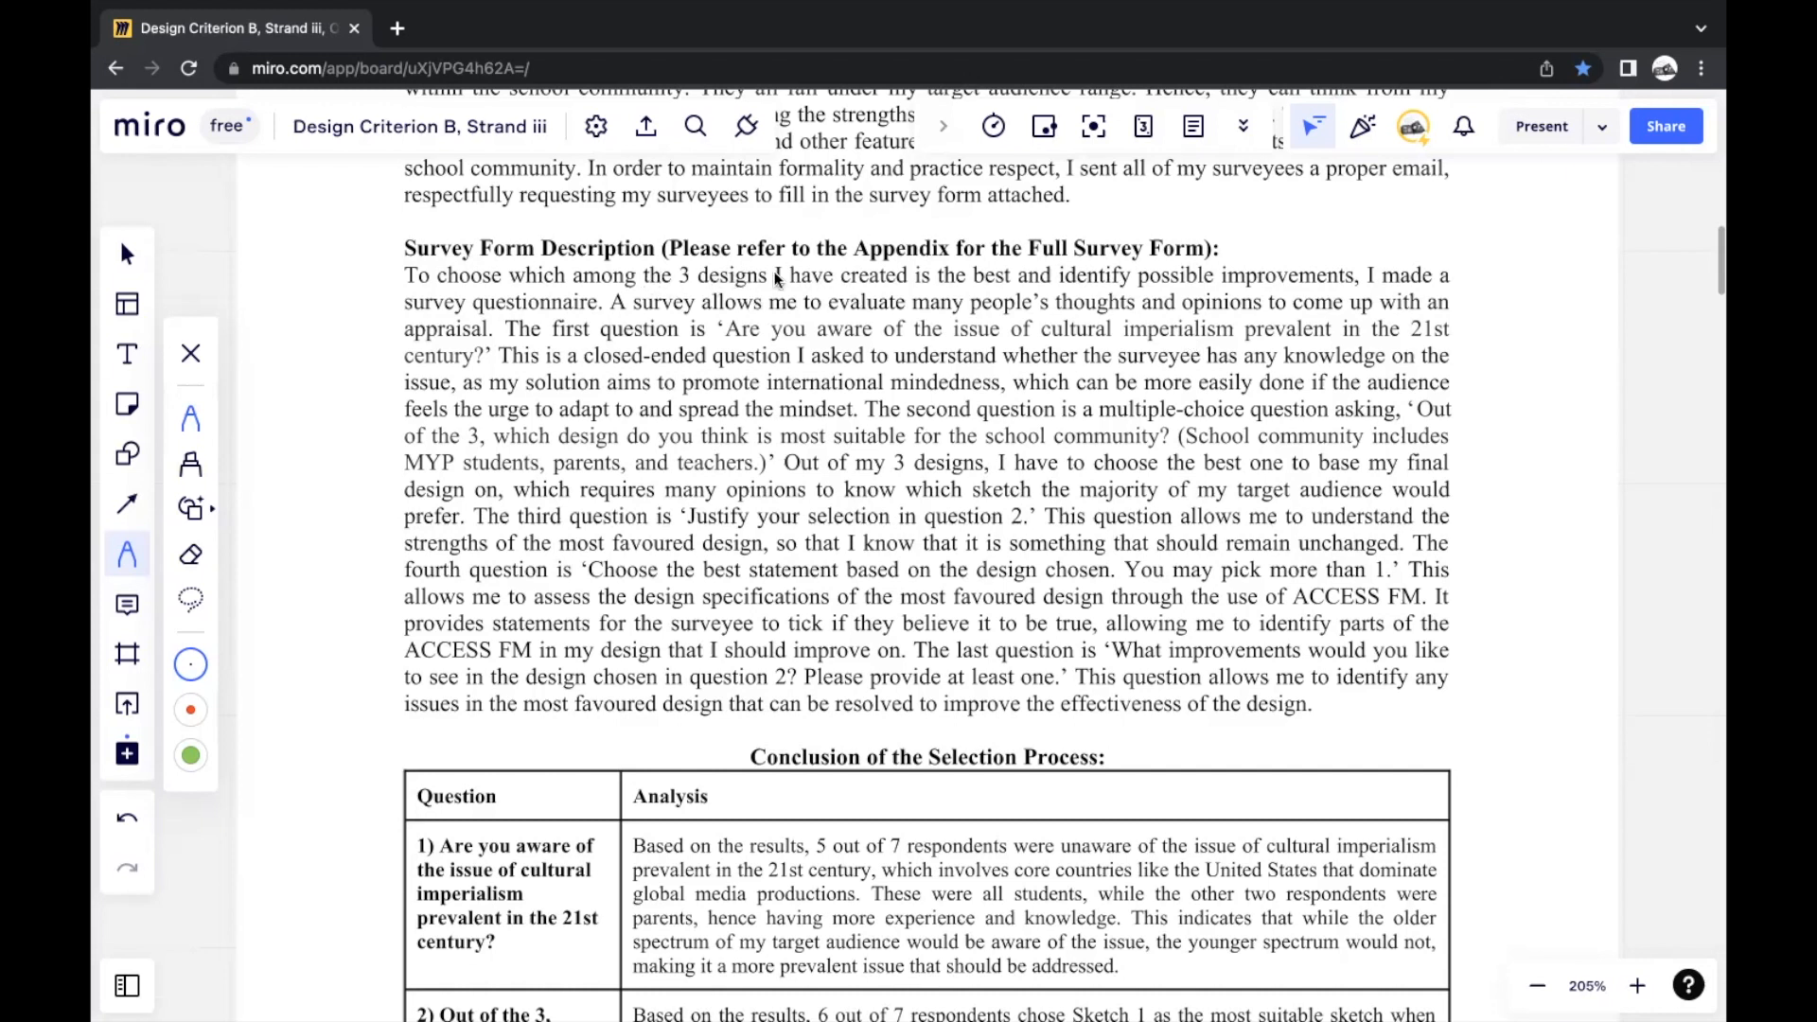
mouse_move(1212, 307)
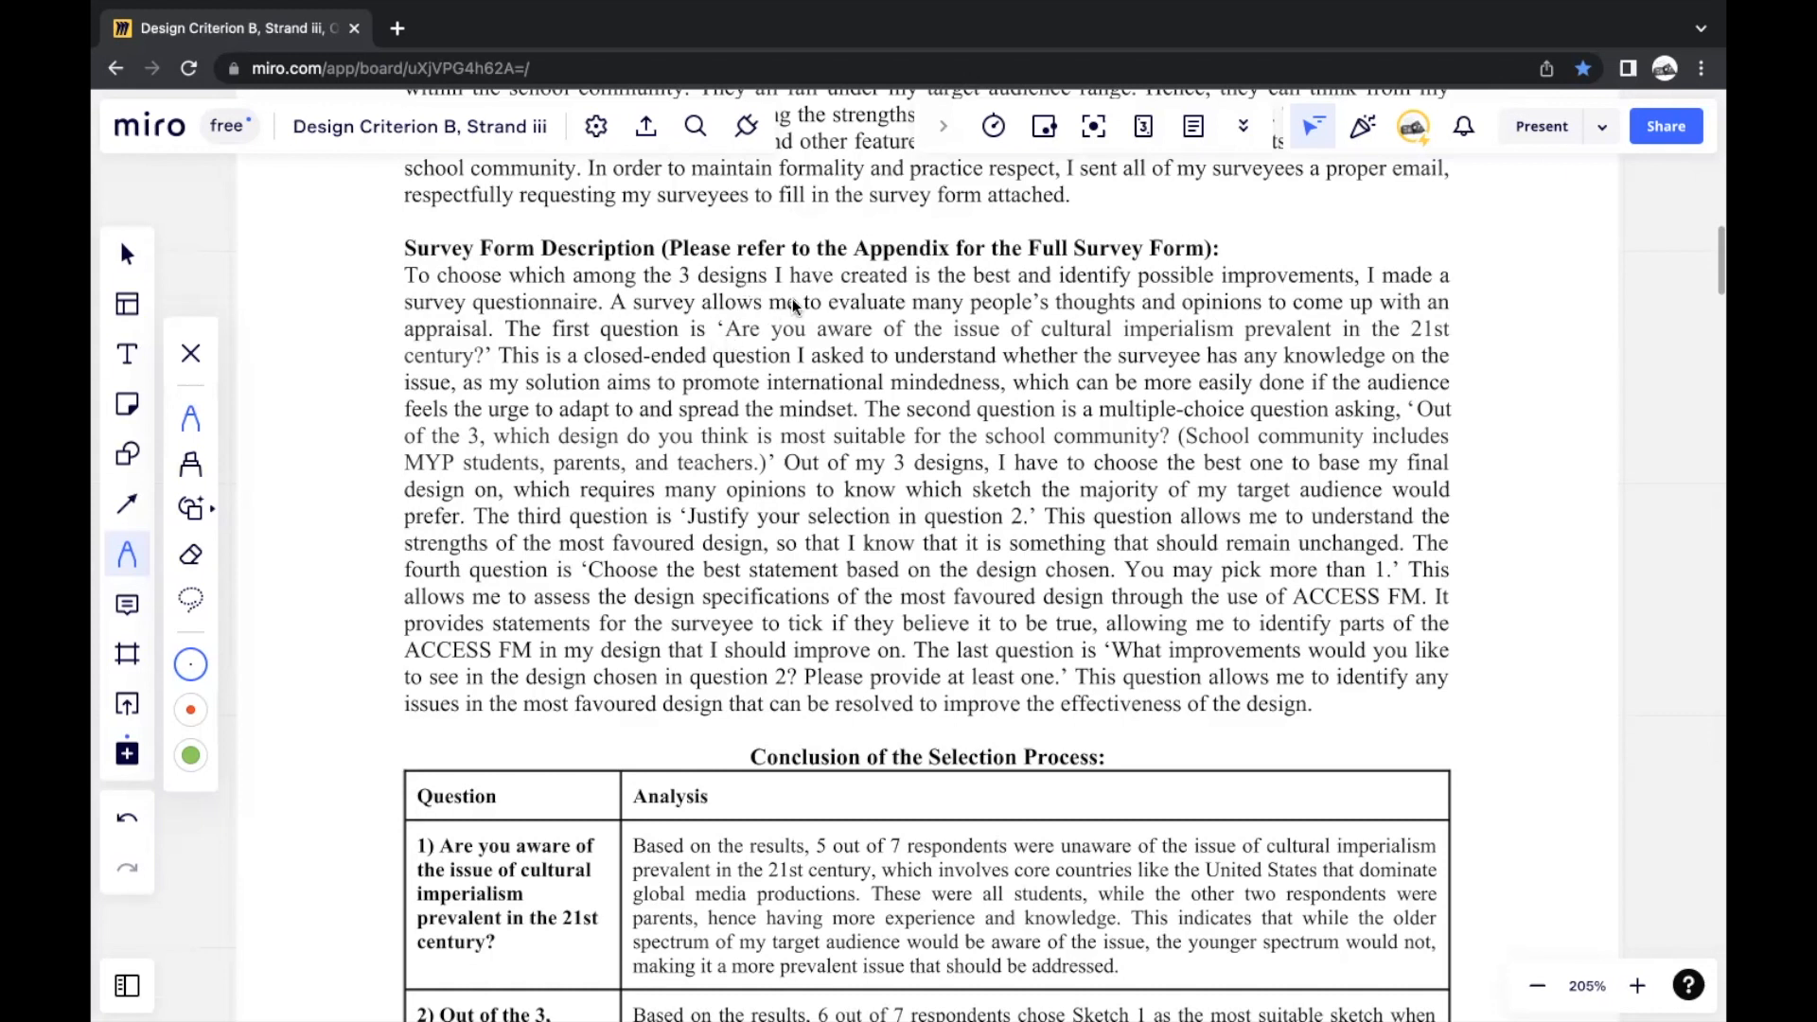
mouse_move(714, 317)
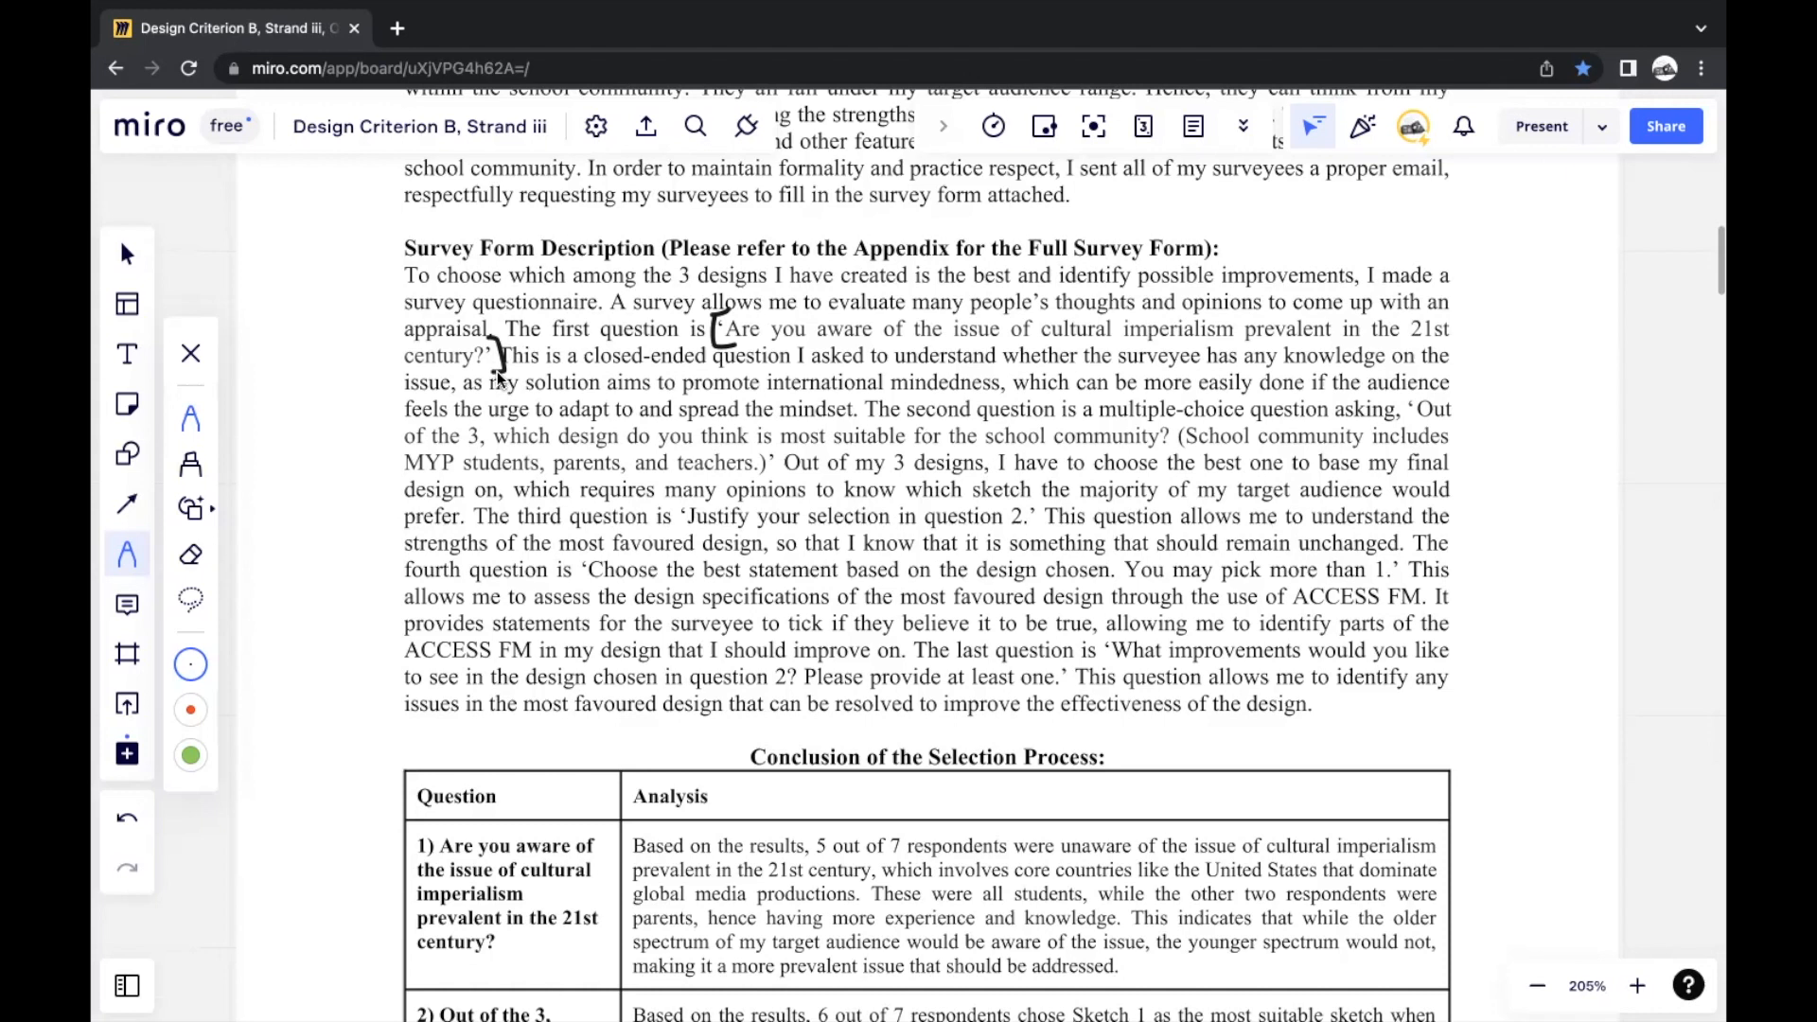
mouse_move(1136, 287)
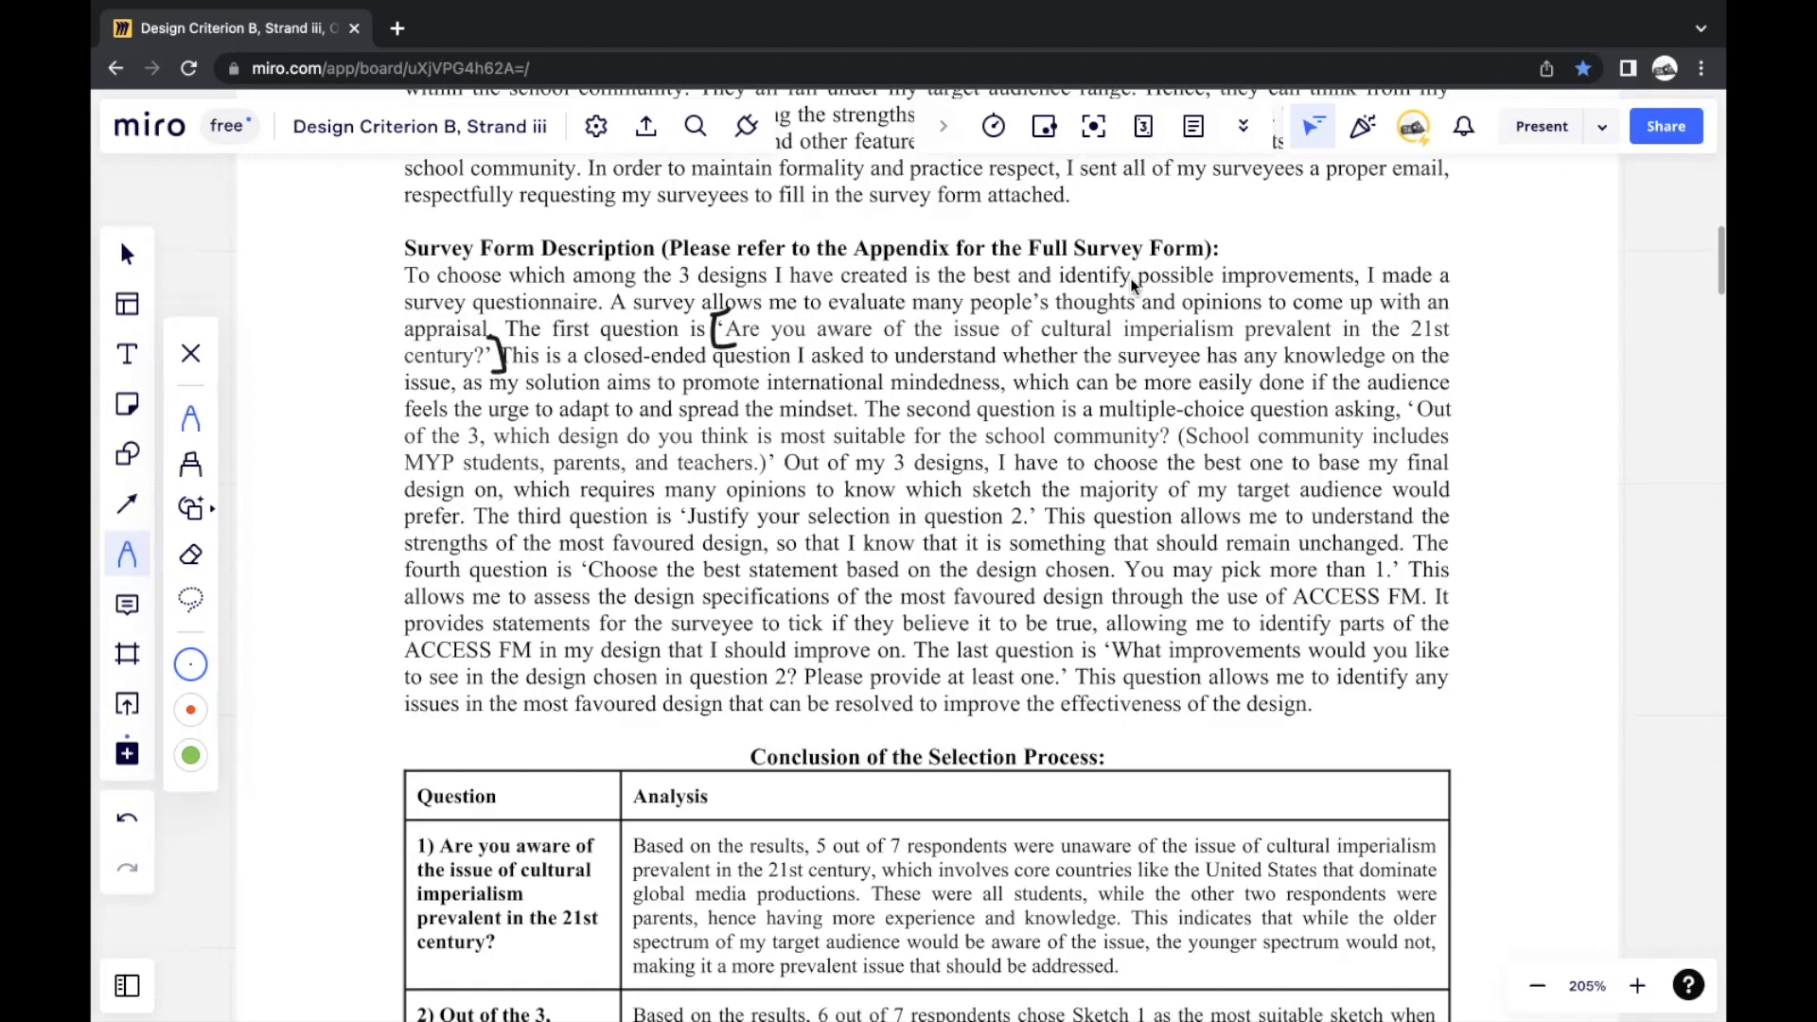
mouse_move(1409, 422)
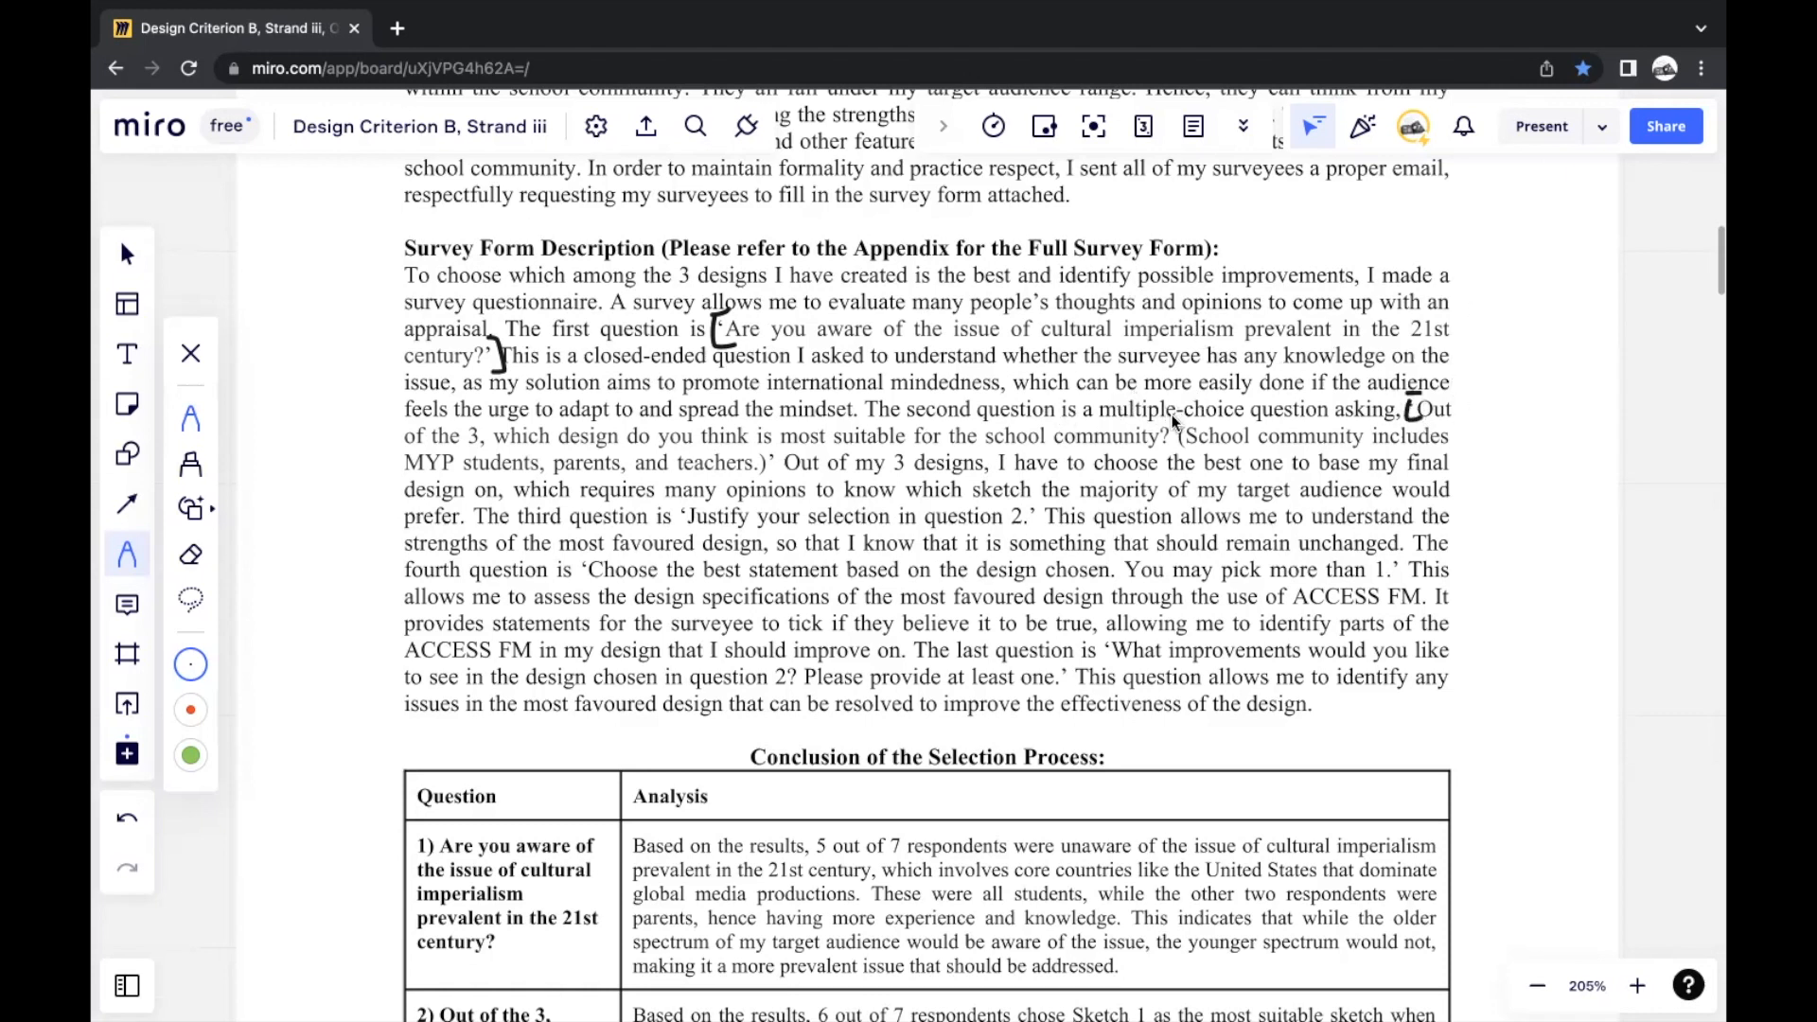
mouse_move(1009, 450)
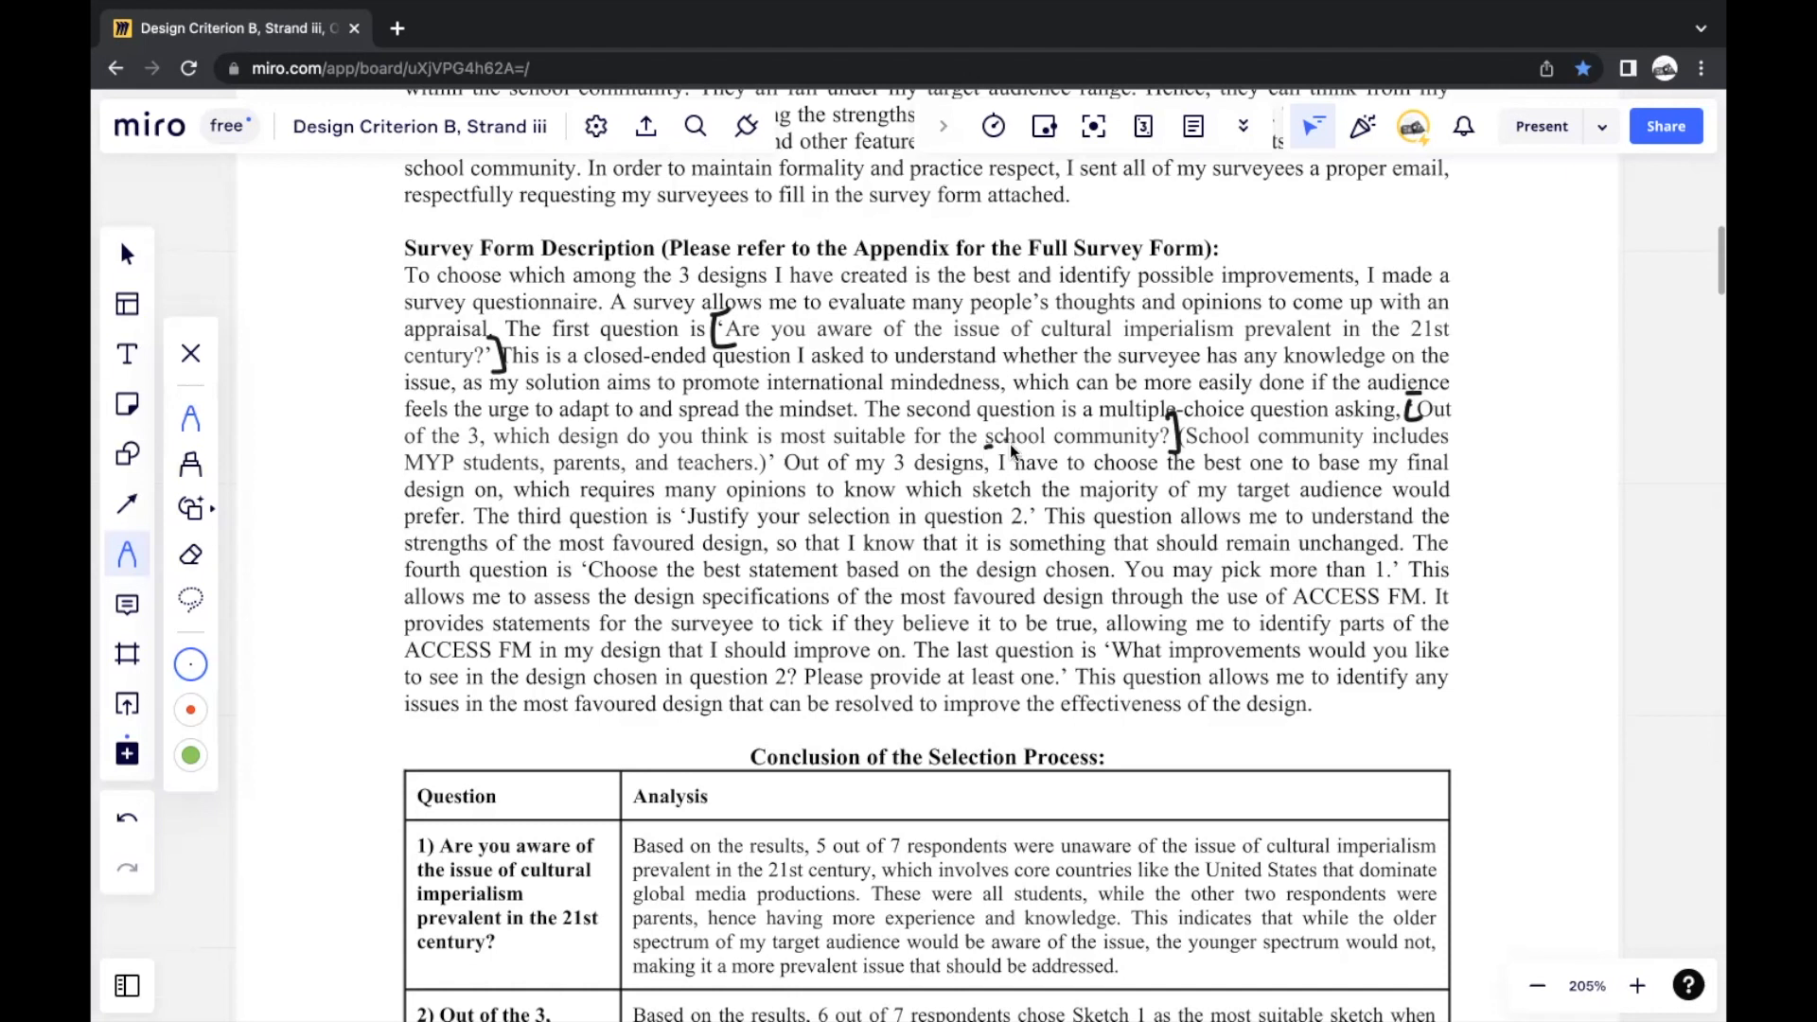
drag(978, 450, 1158, 441)
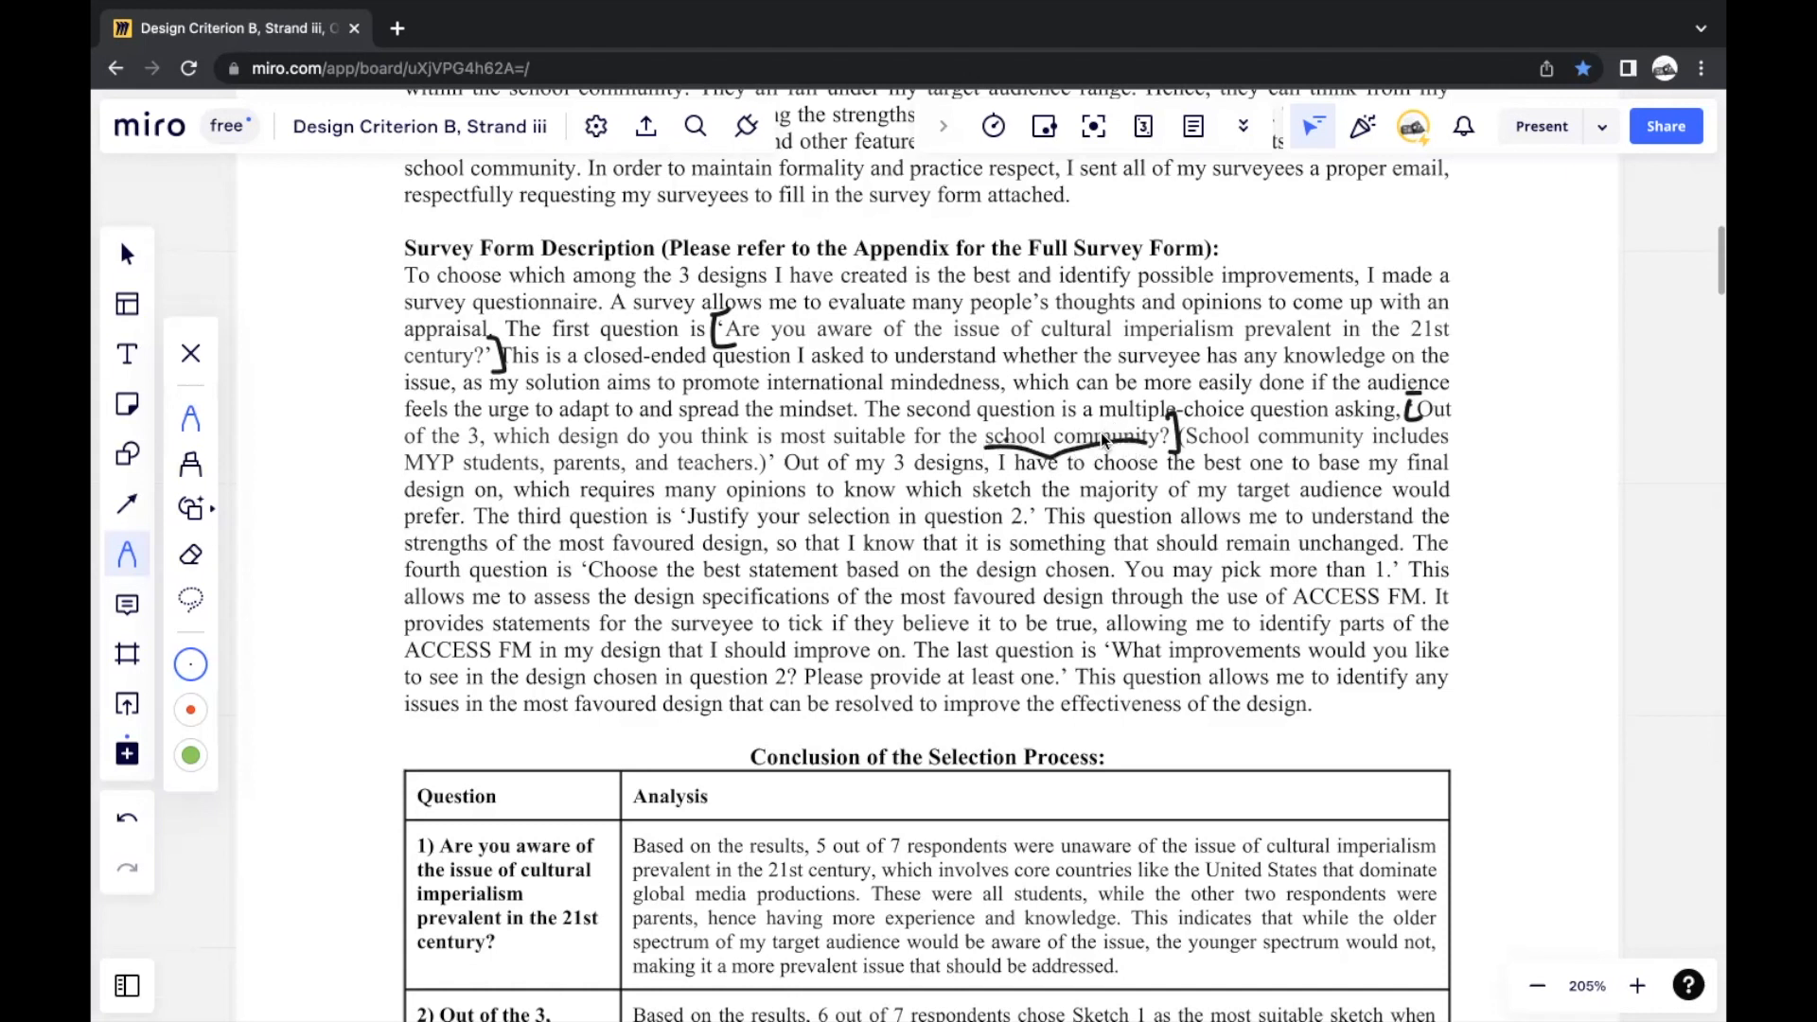
mouse_move(1078, 392)
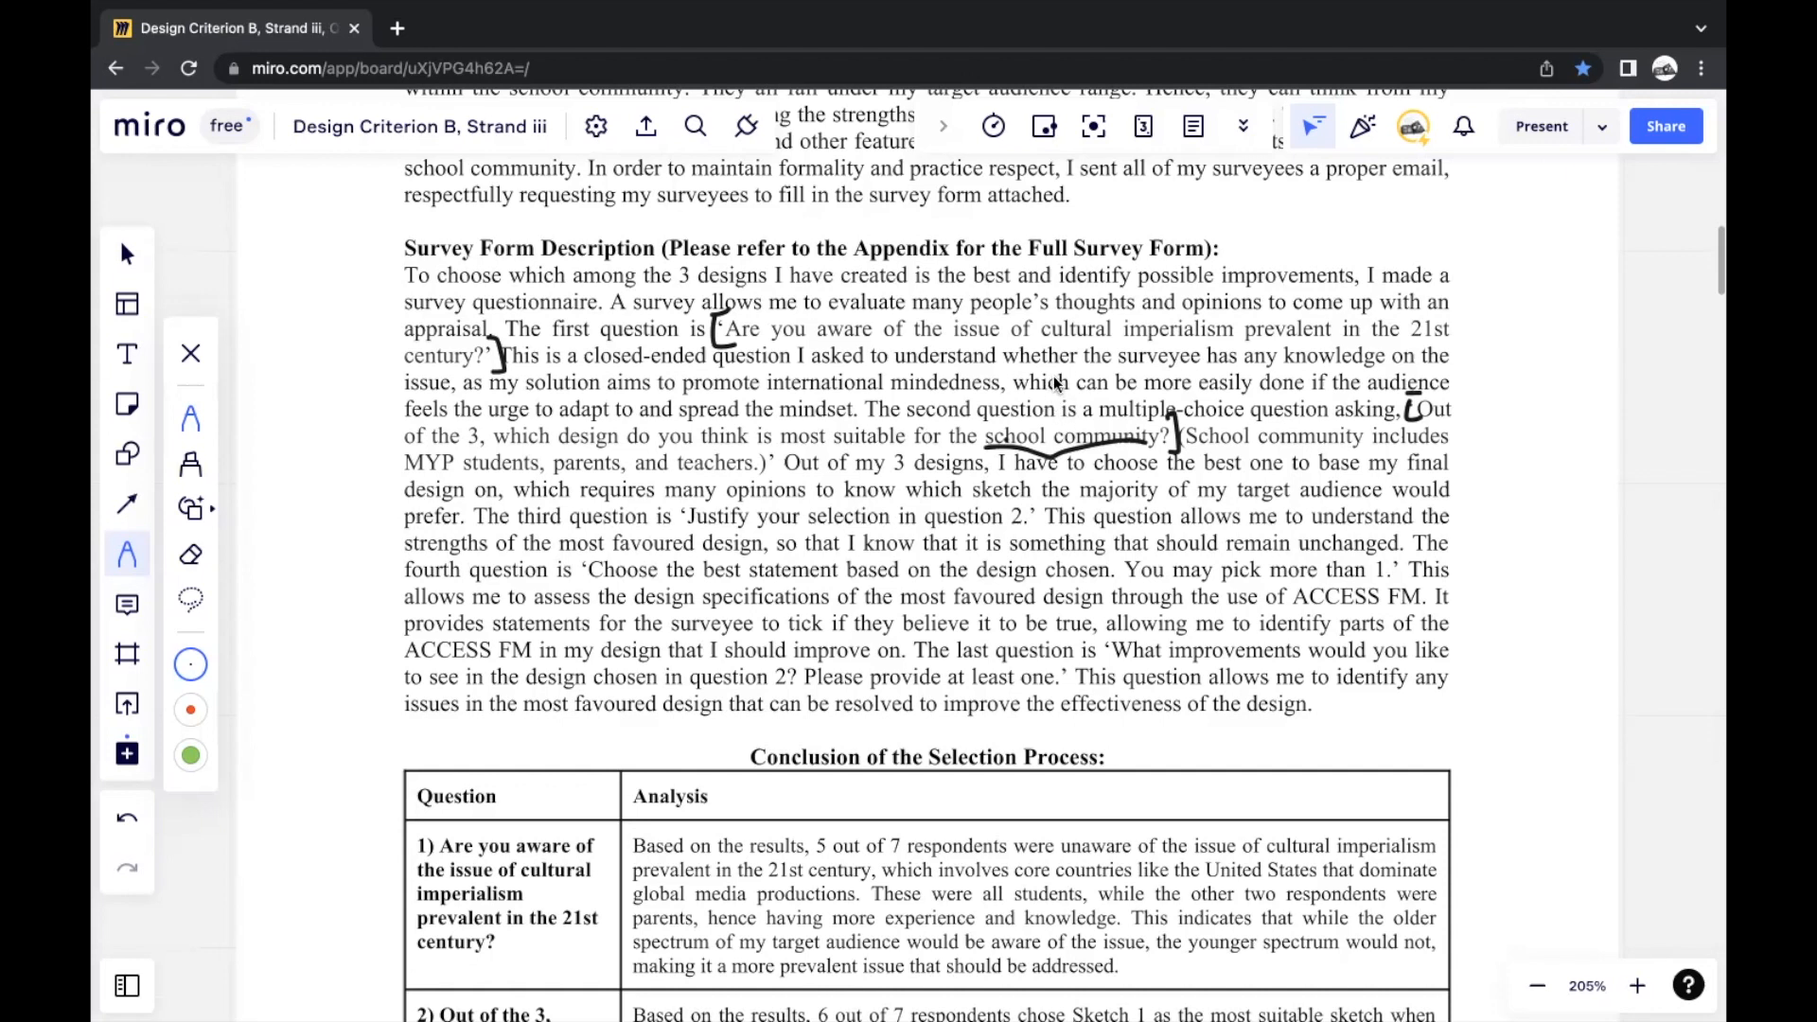
mouse_move(1052, 399)
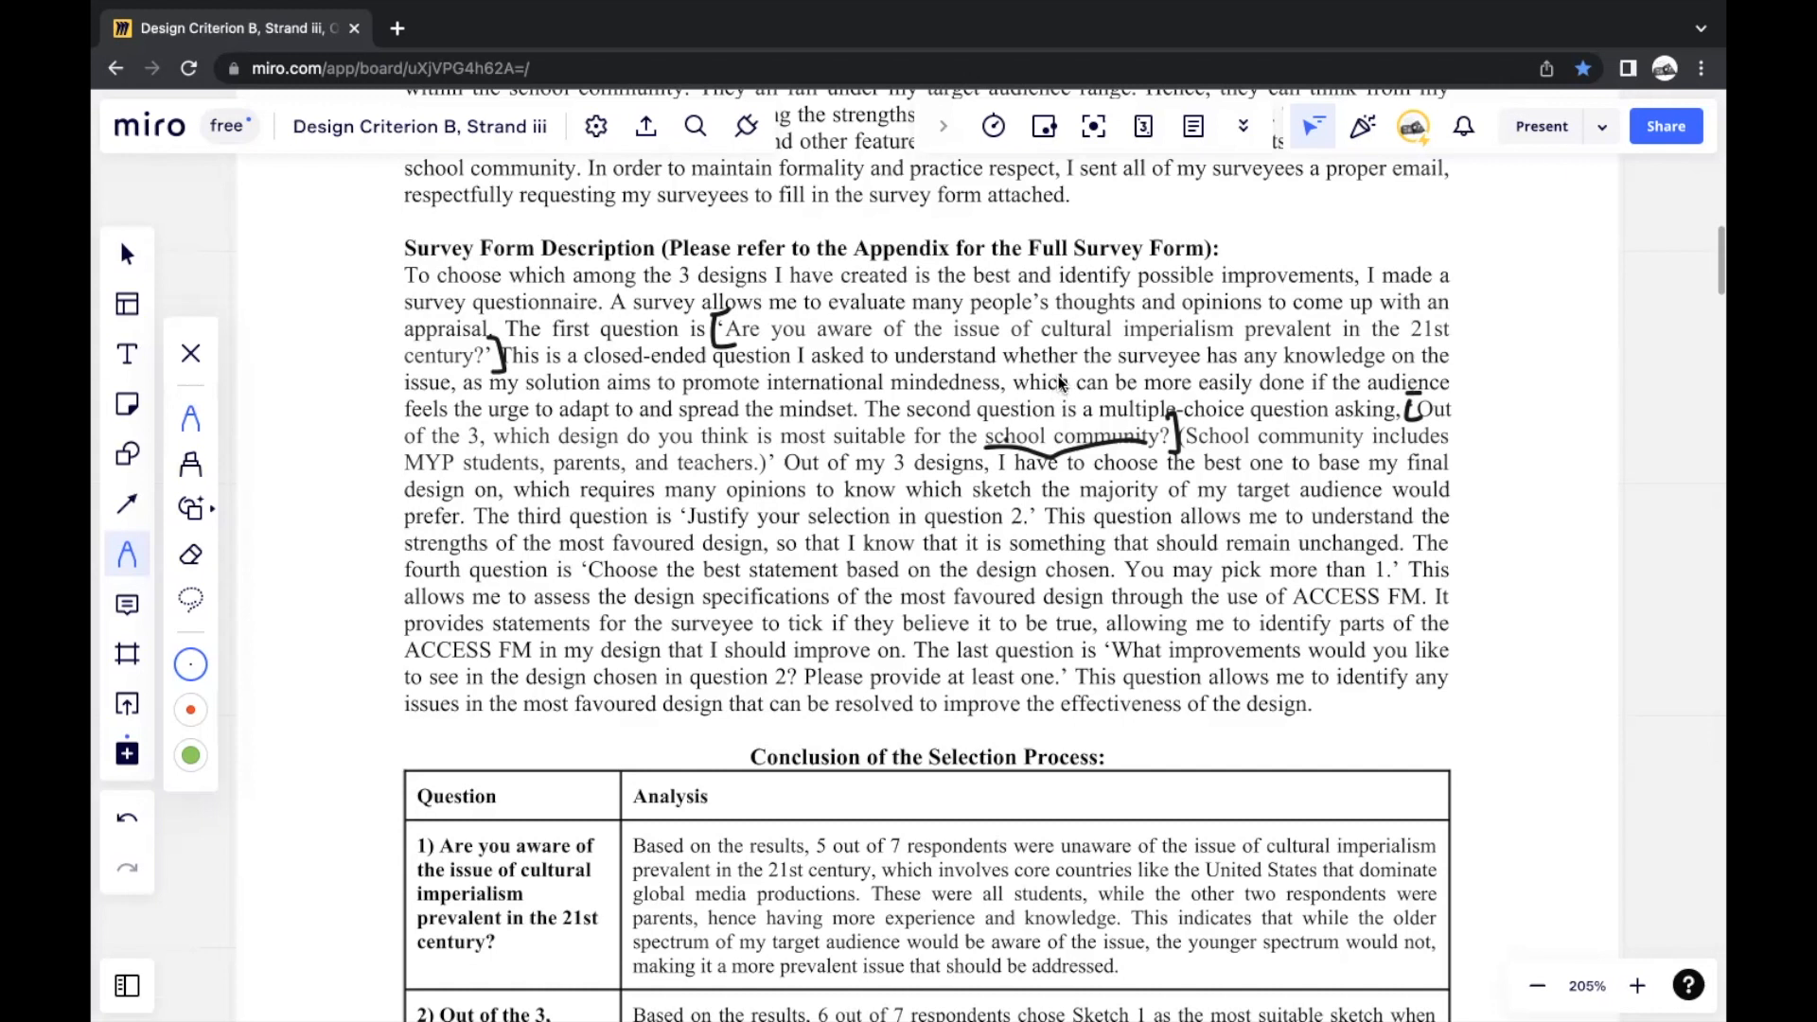
mouse_move(1060, 278)
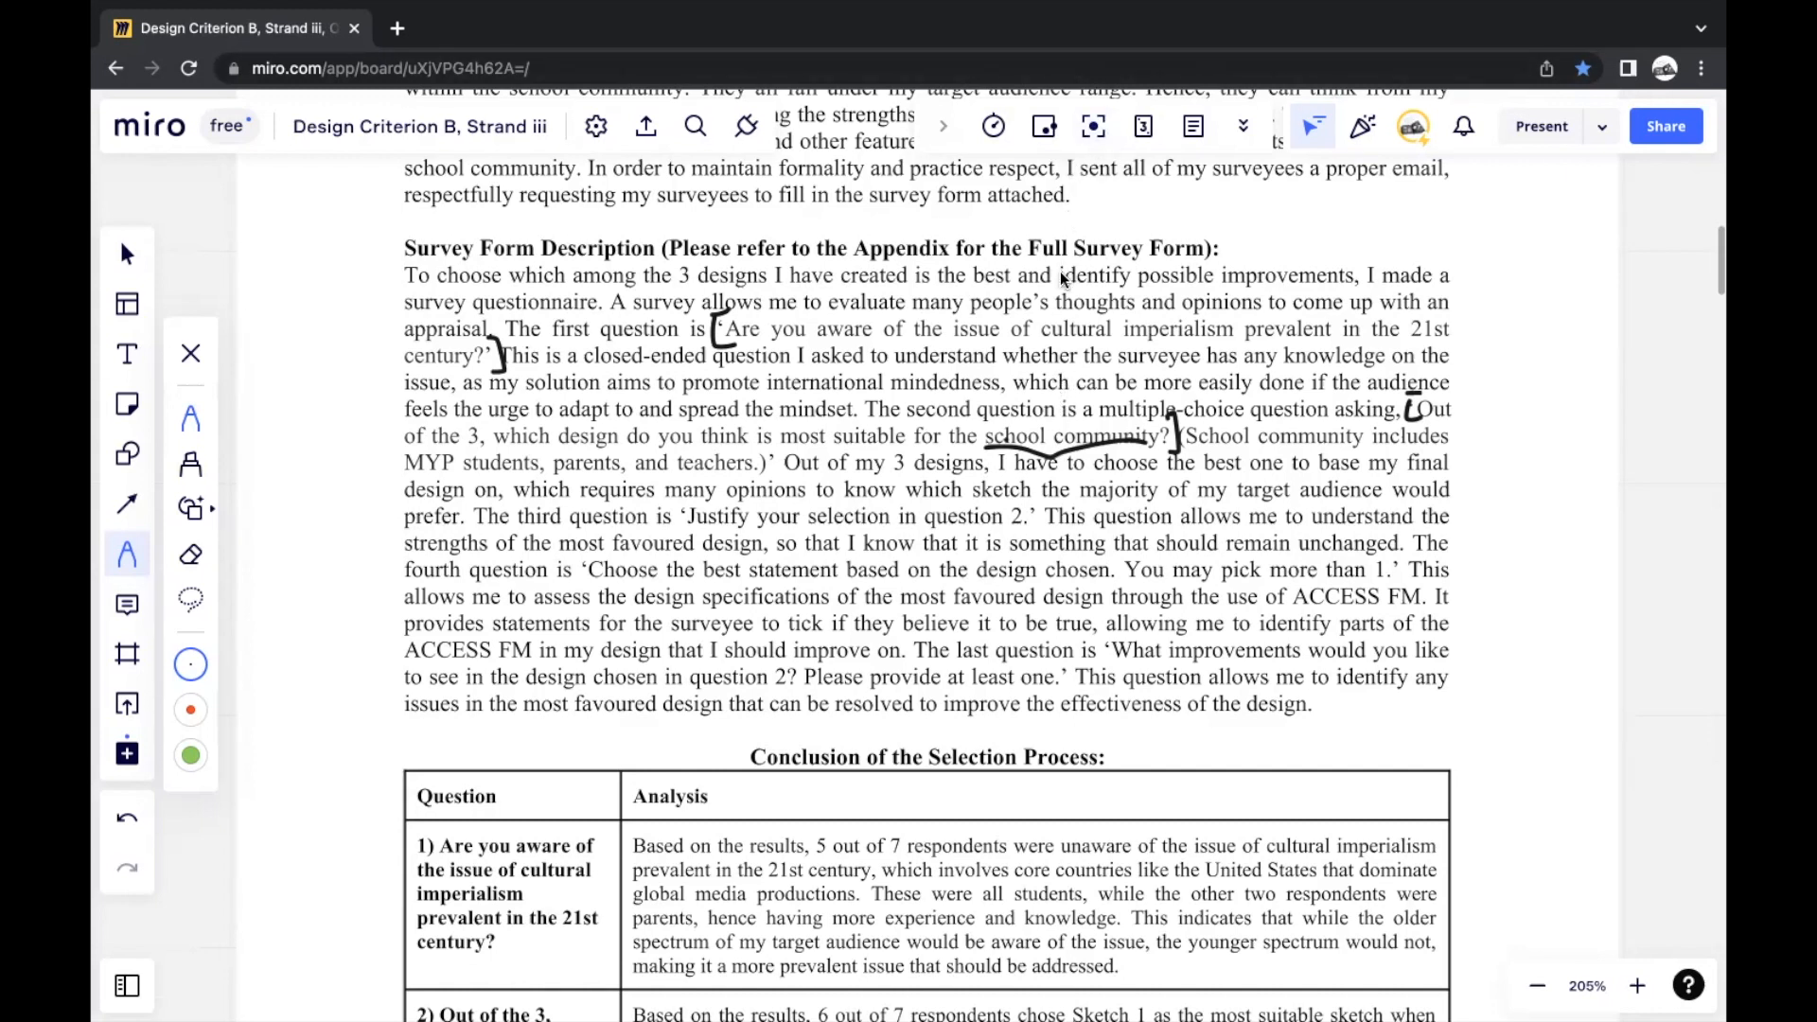
mouse_move(1021, 337)
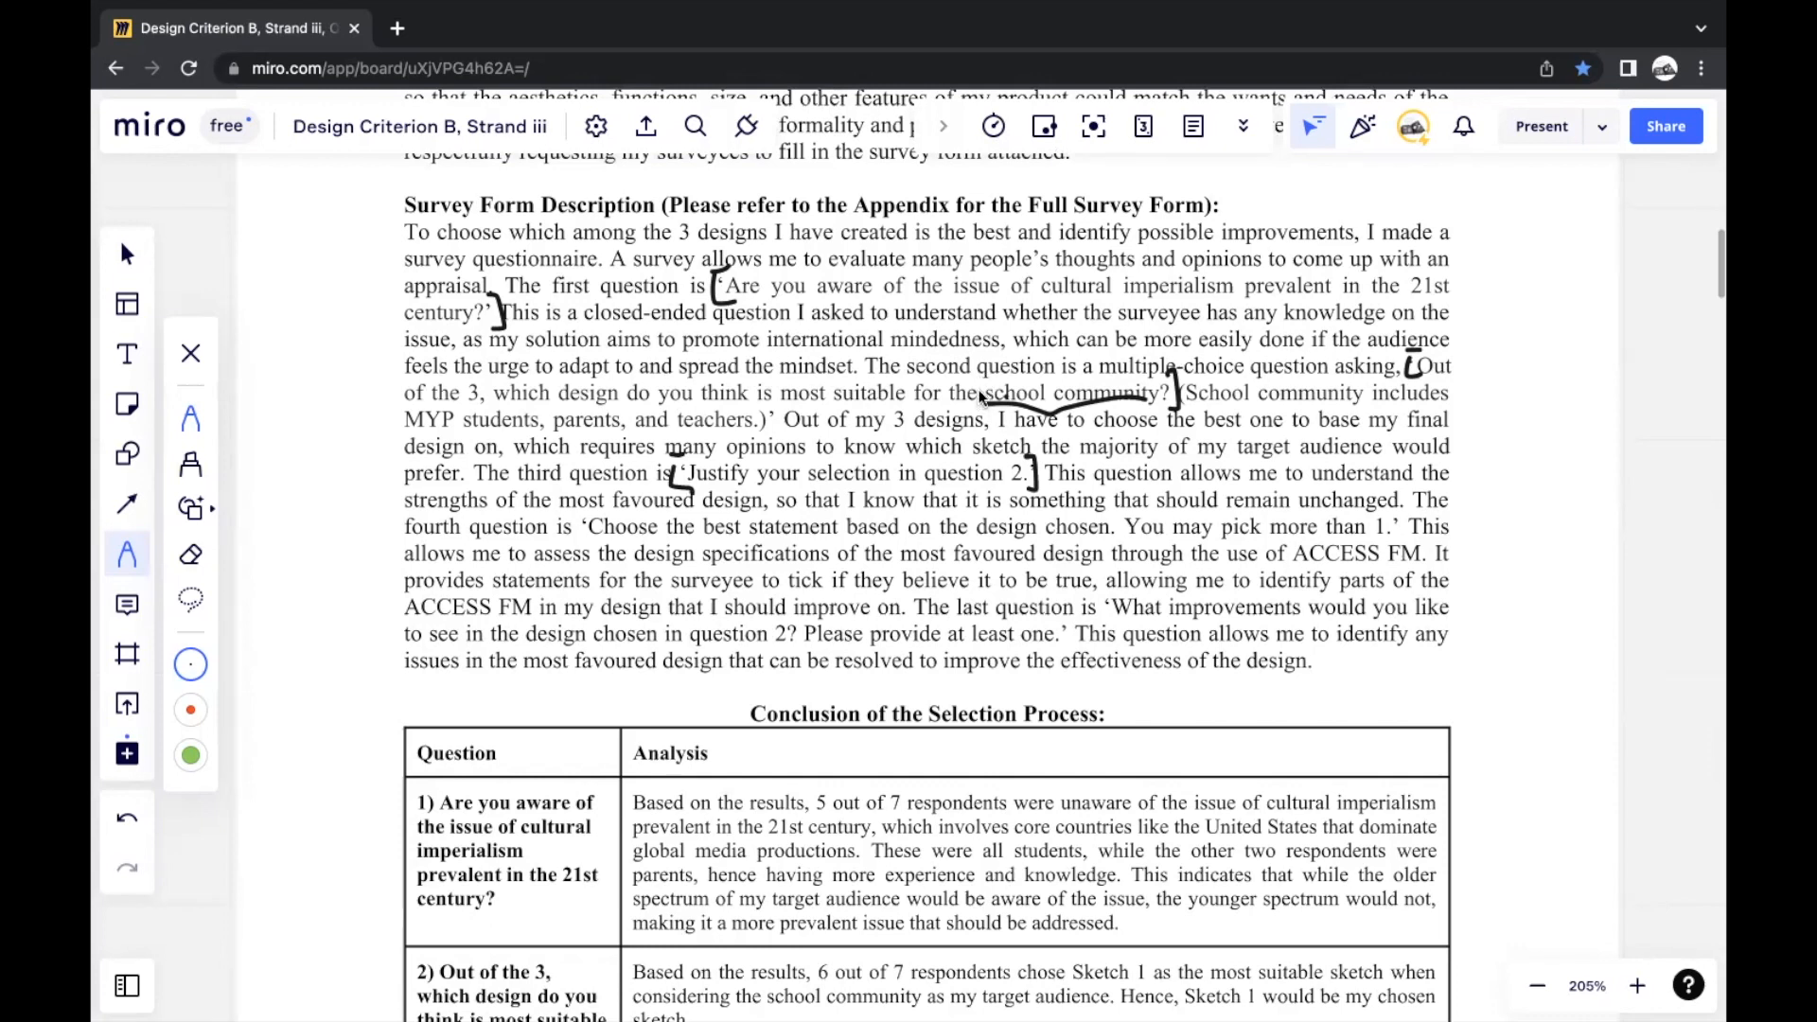
mouse_move(979, 394)
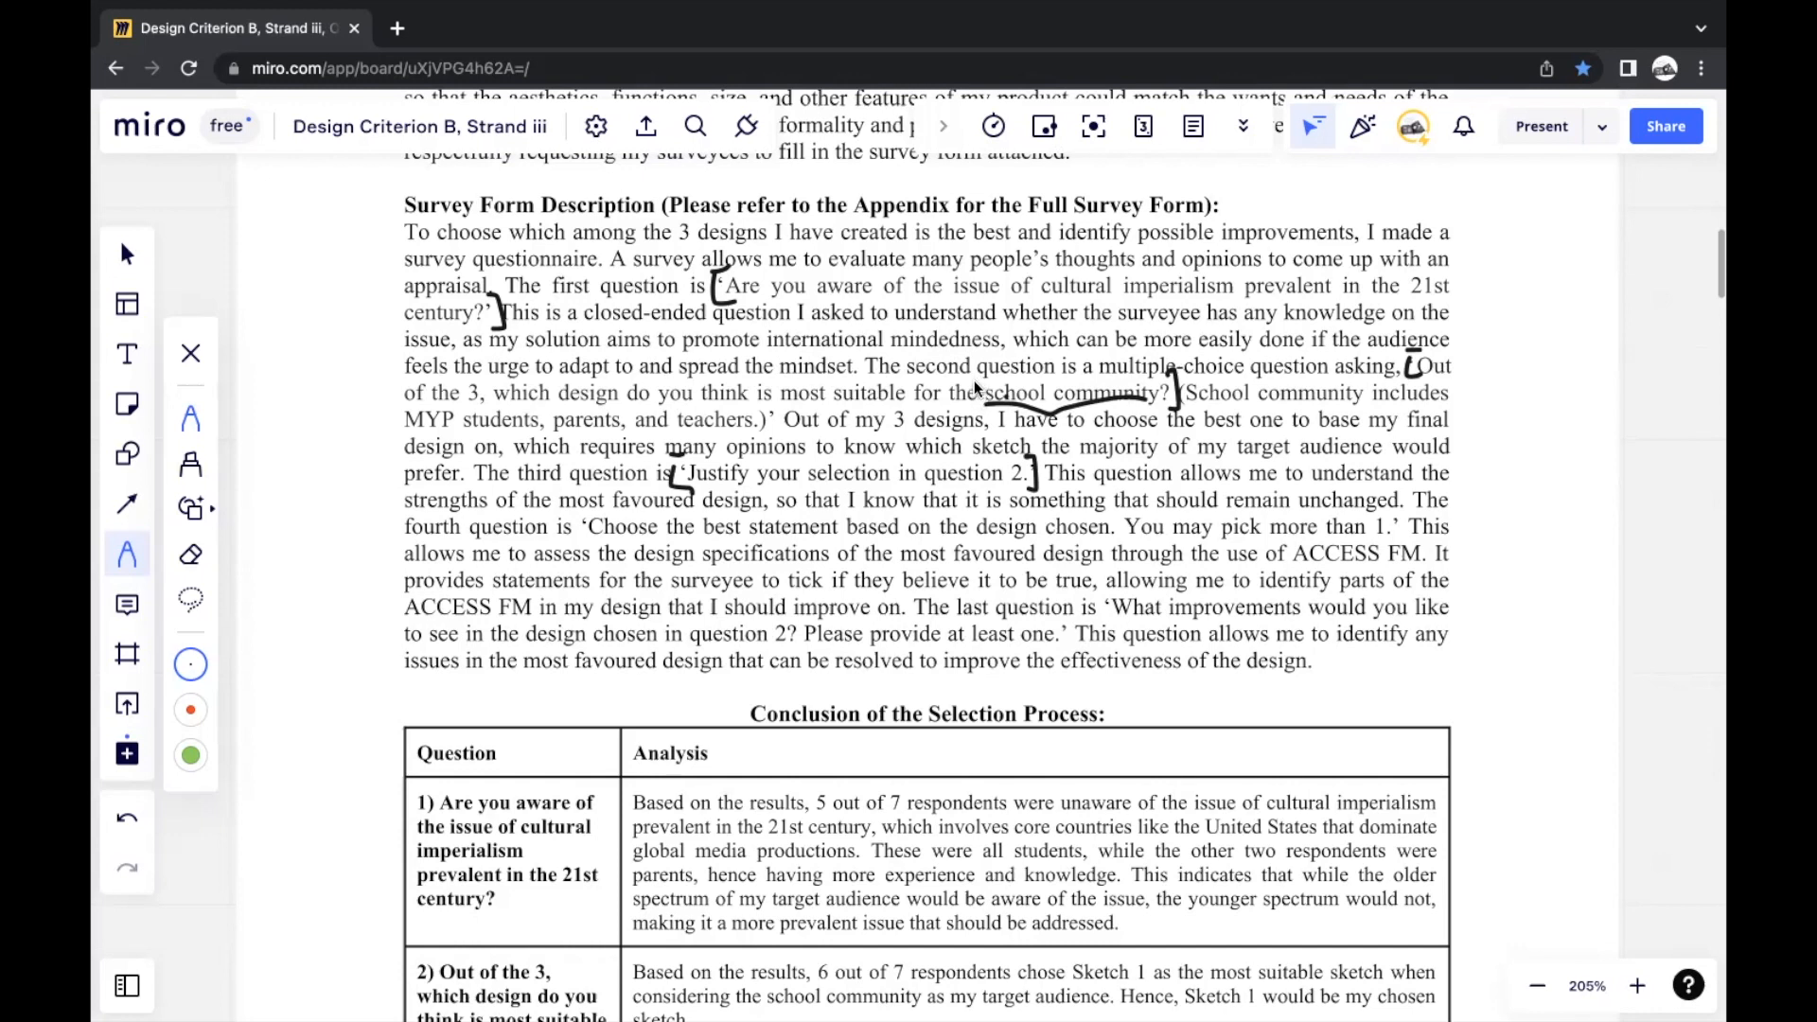
mouse_move(976, 393)
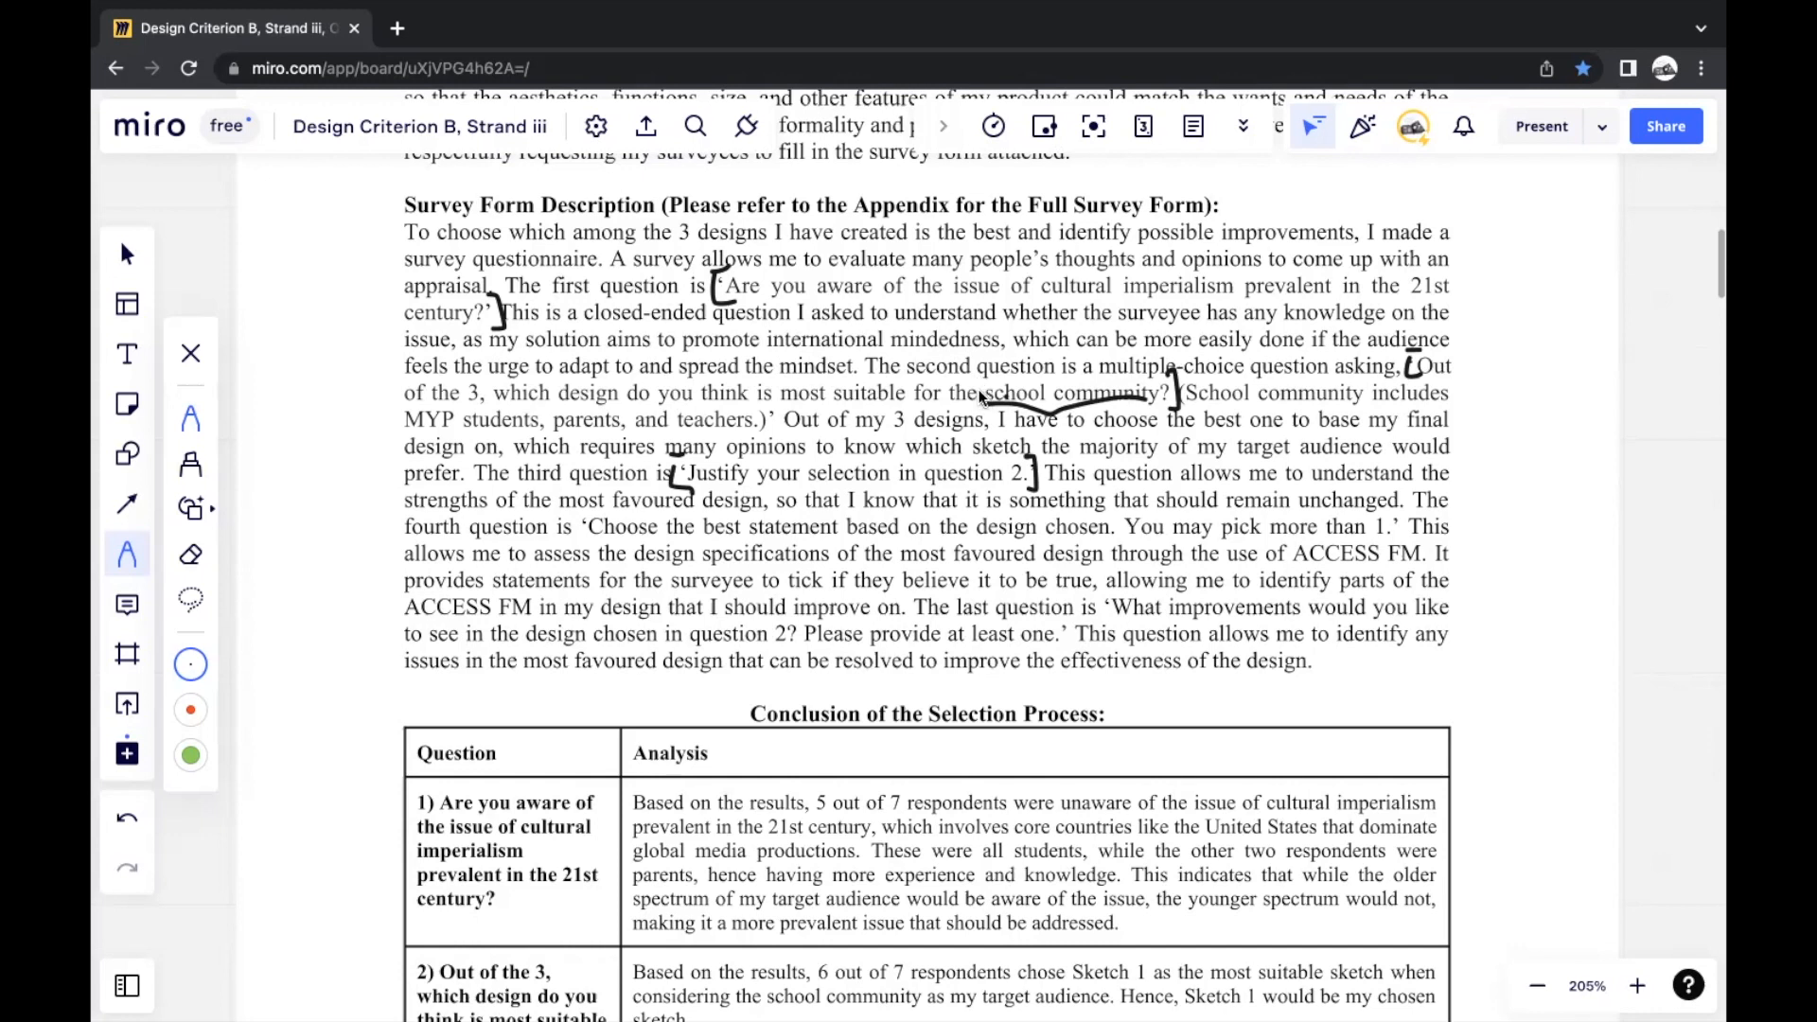
mouse_move(982, 398)
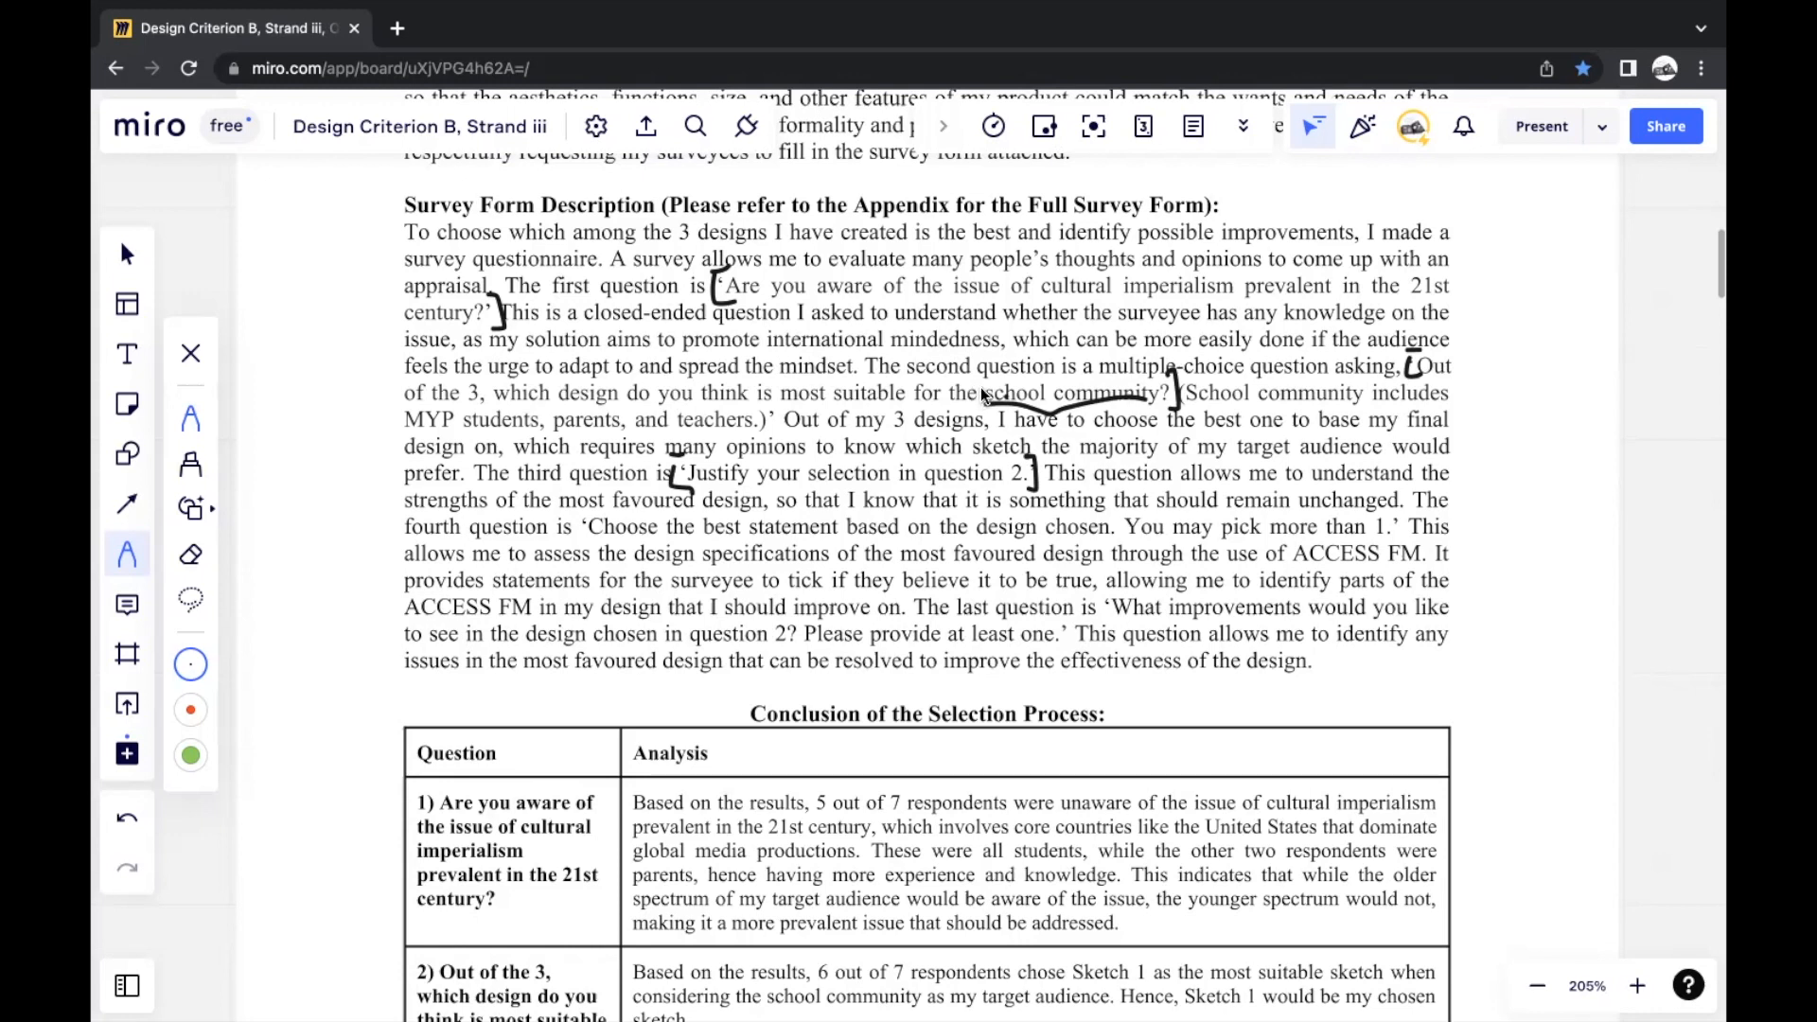
mouse_move(589, 508)
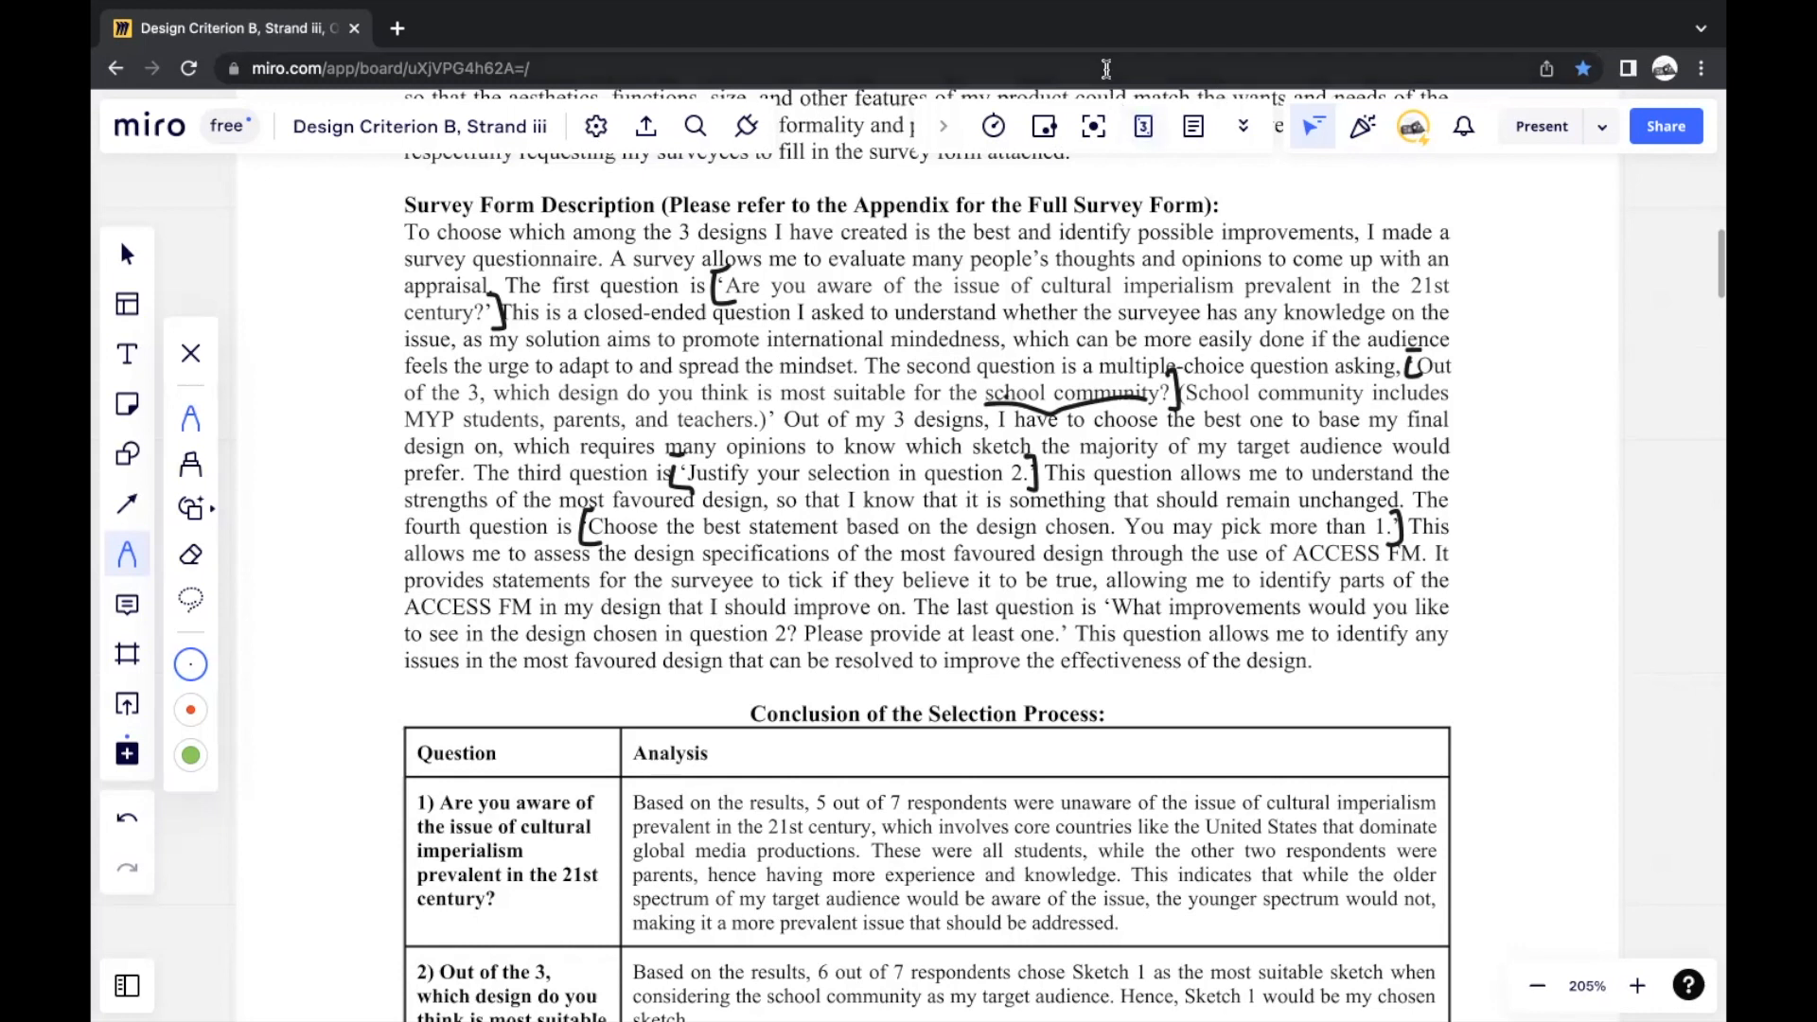
mouse_move(867, 581)
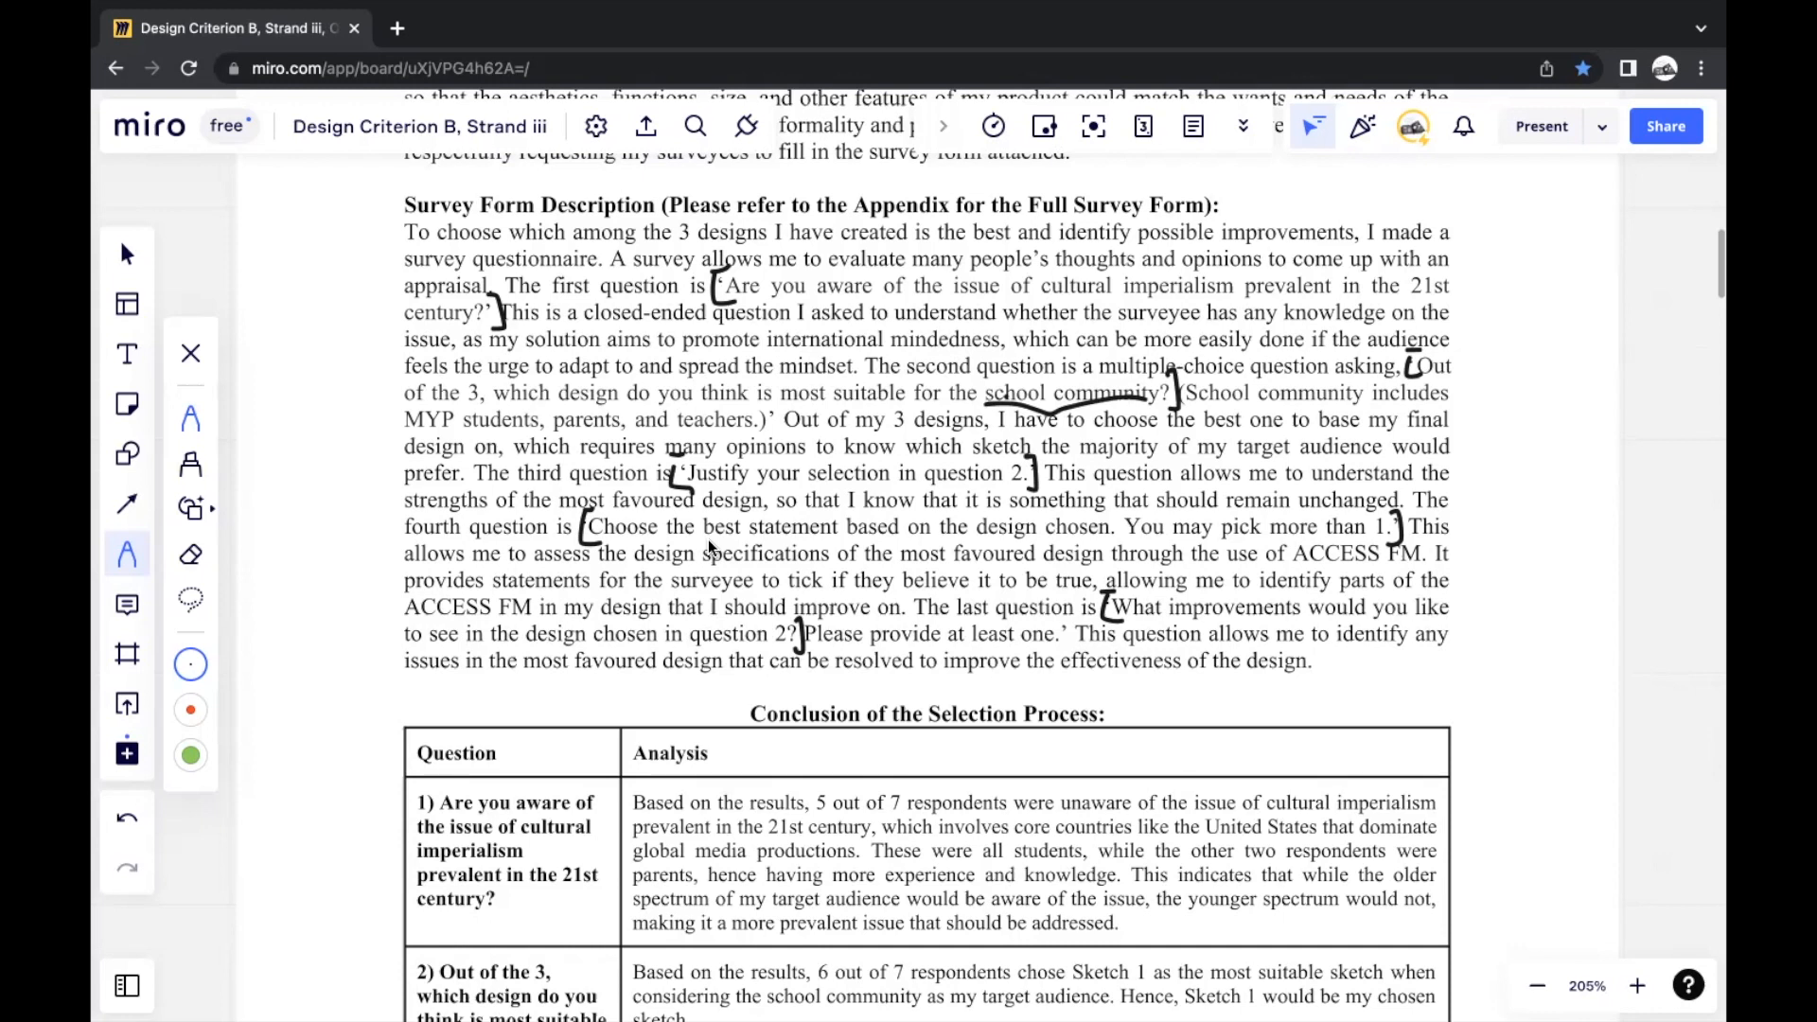
Scroll down to the Conclusion of the Selection Process table showing question rows one to four
scroll(down, 3)
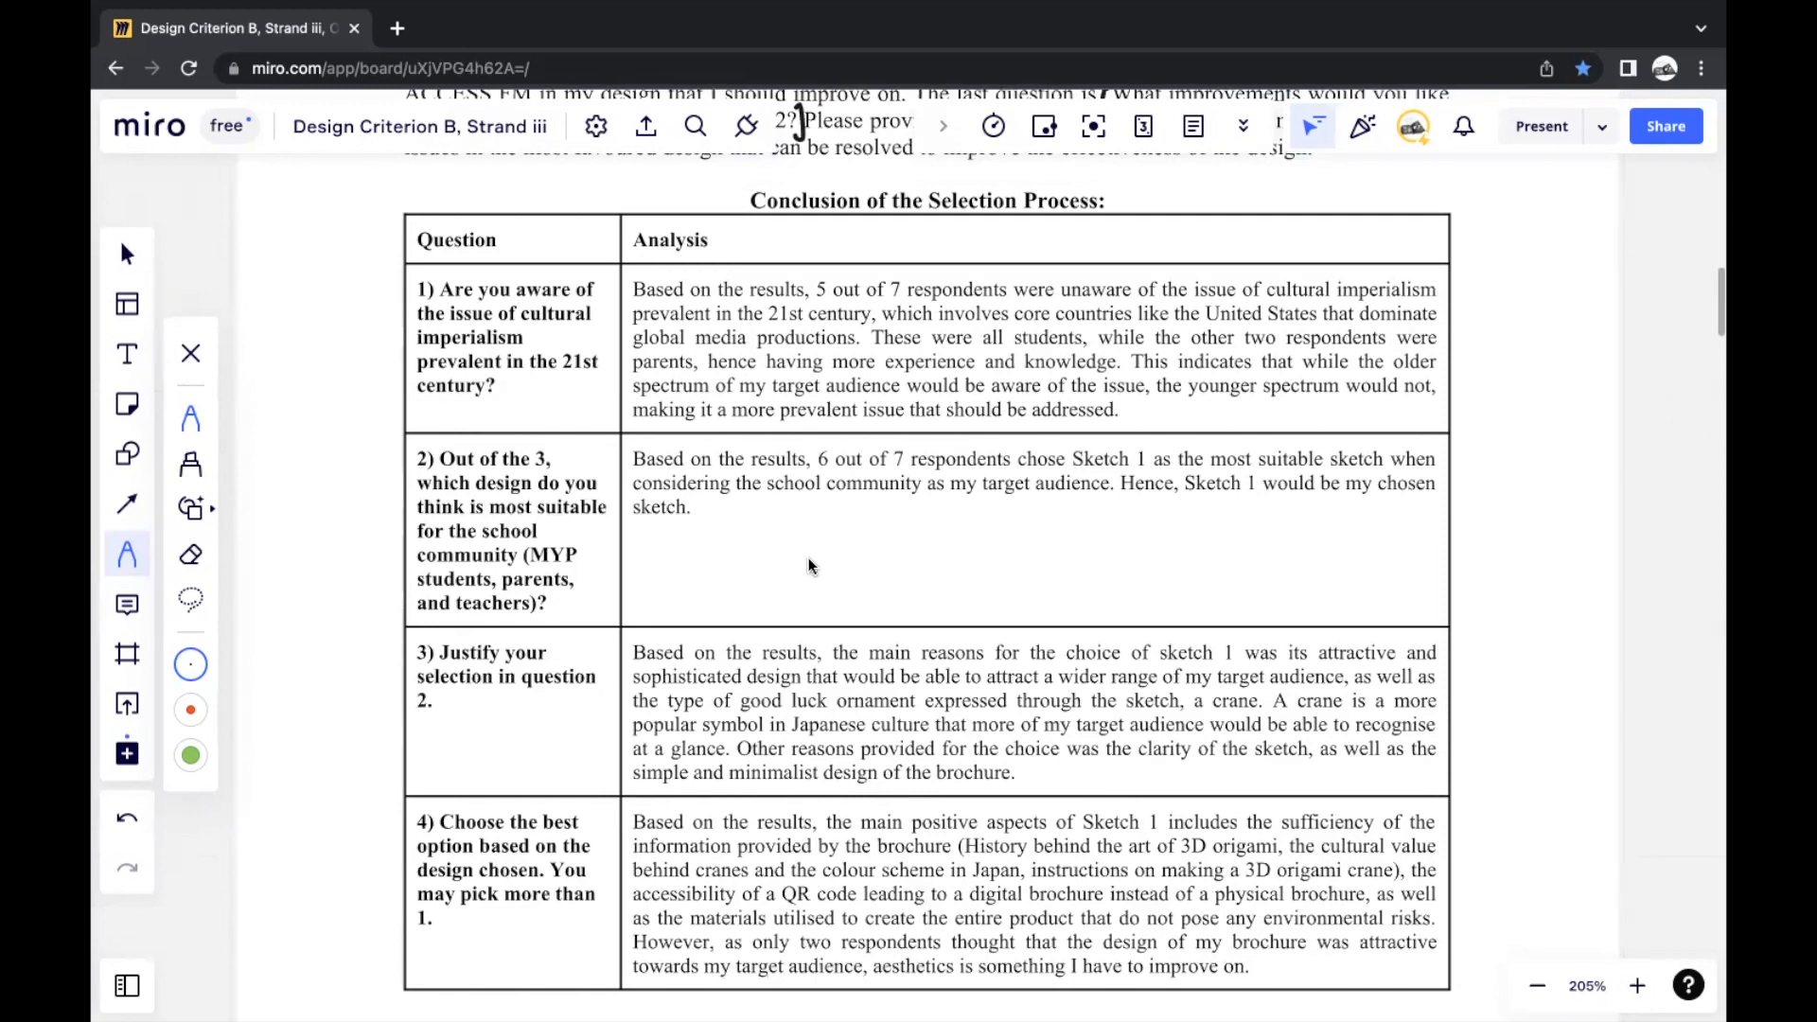
mouse_move(790, 573)
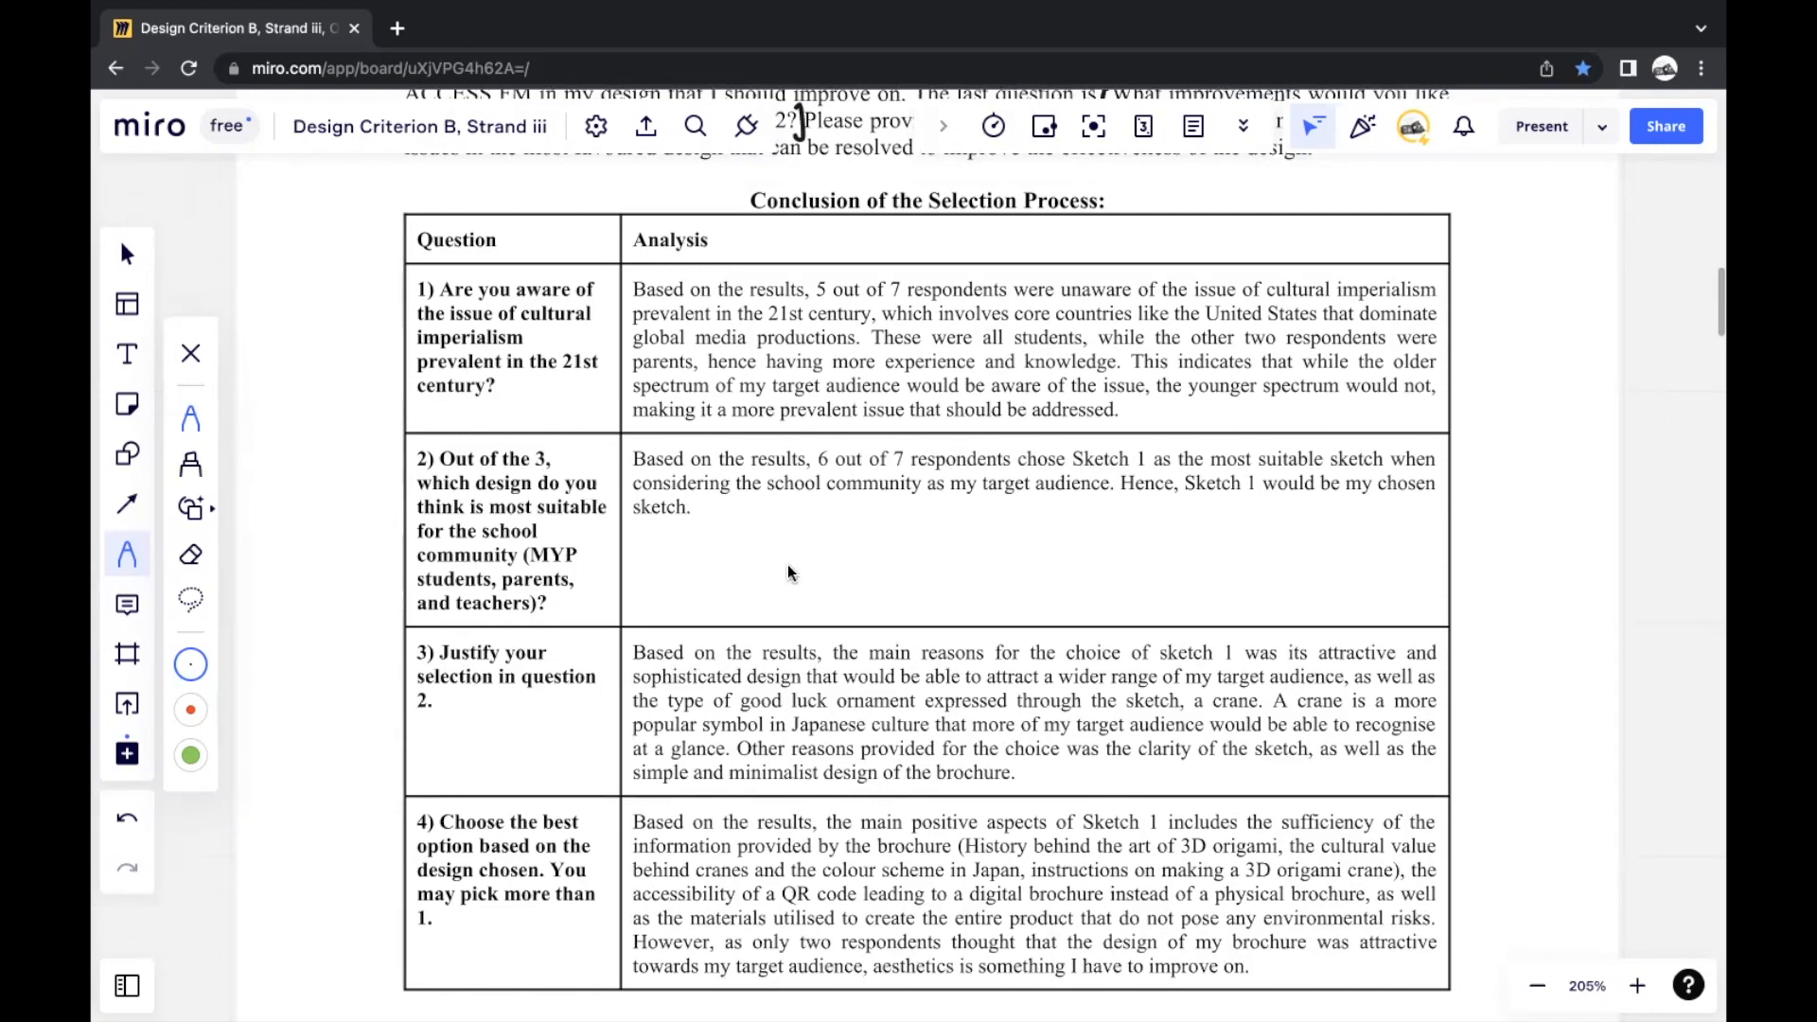
mouse_move(784, 589)
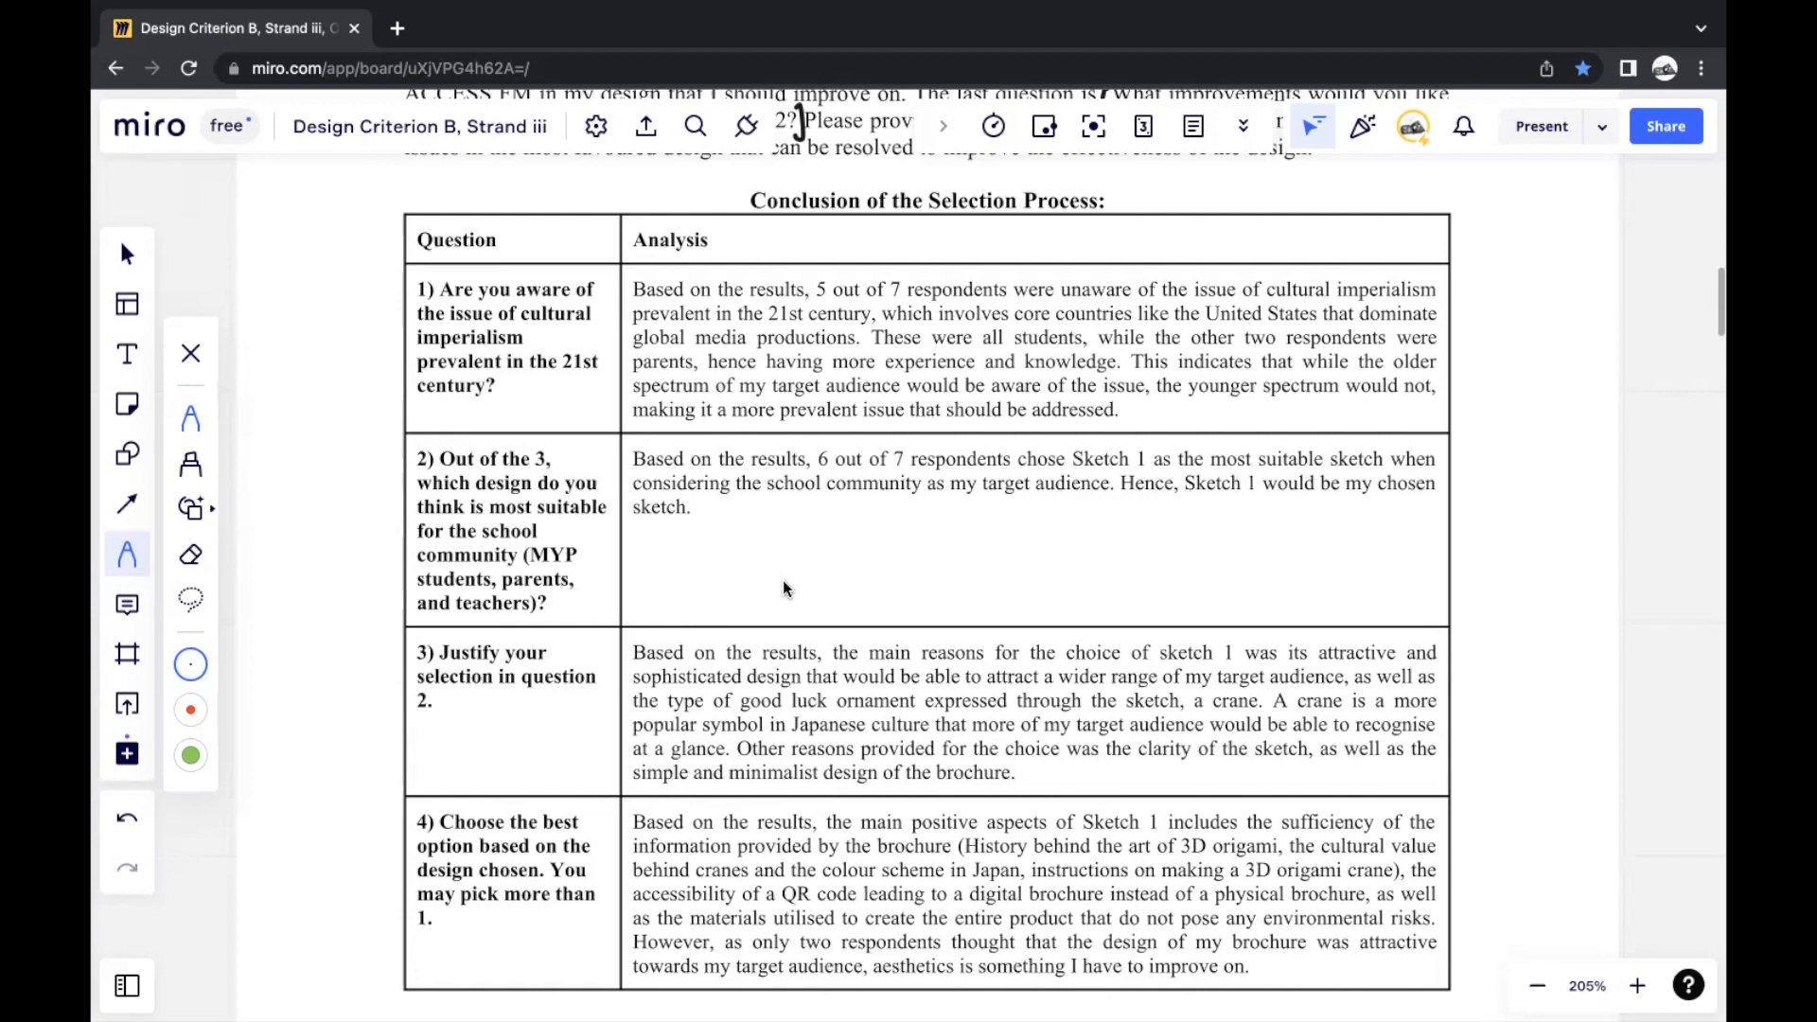
mouse_move(612, 824)
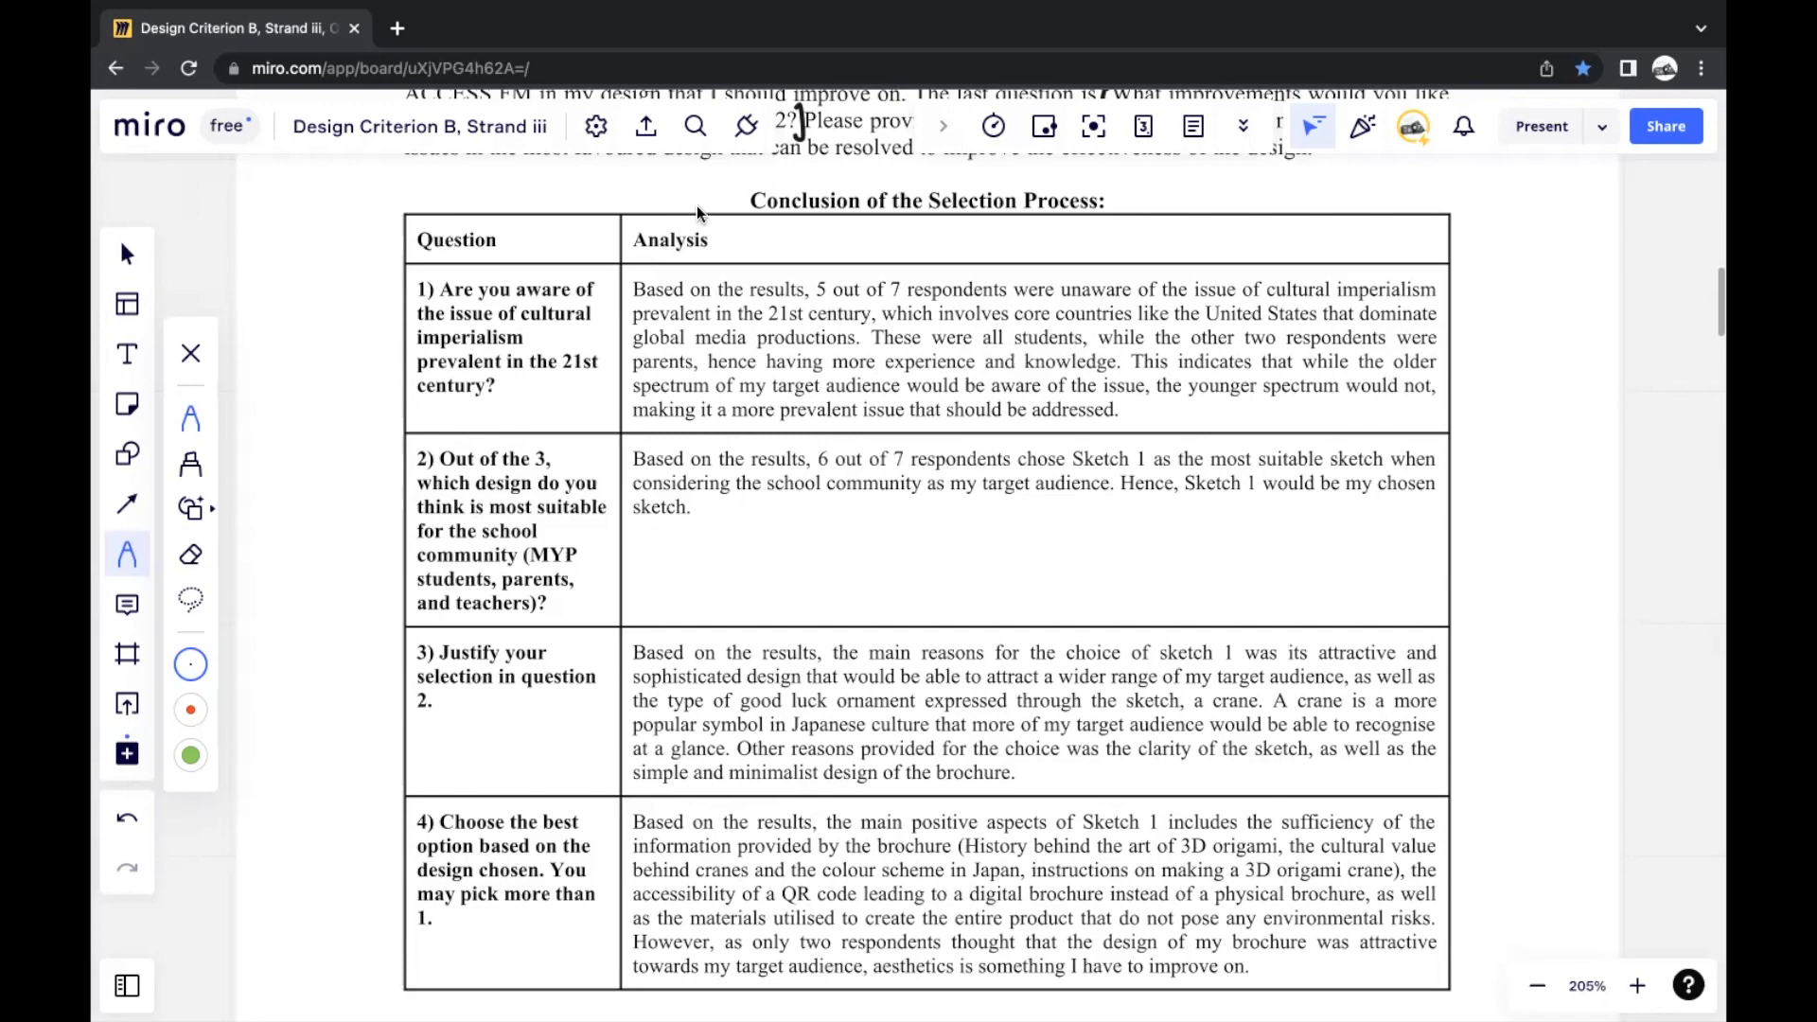
mouse_move(528, 267)
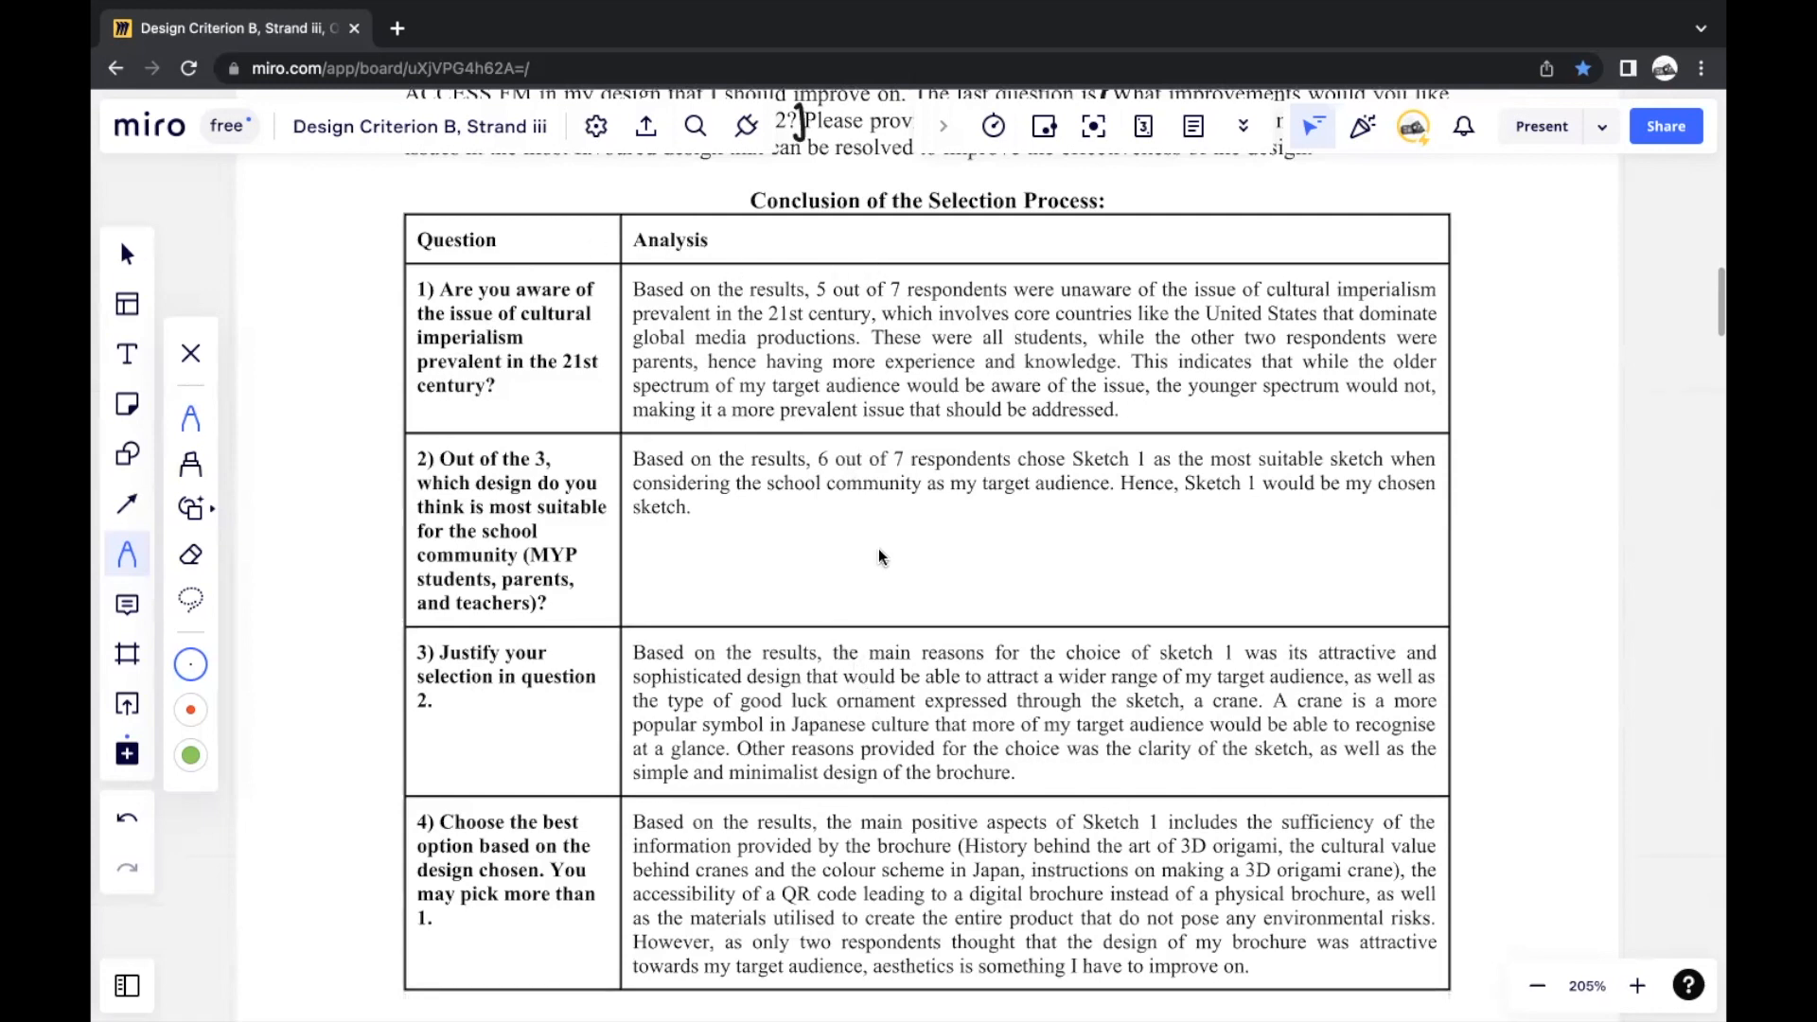
mouse_move(797, 344)
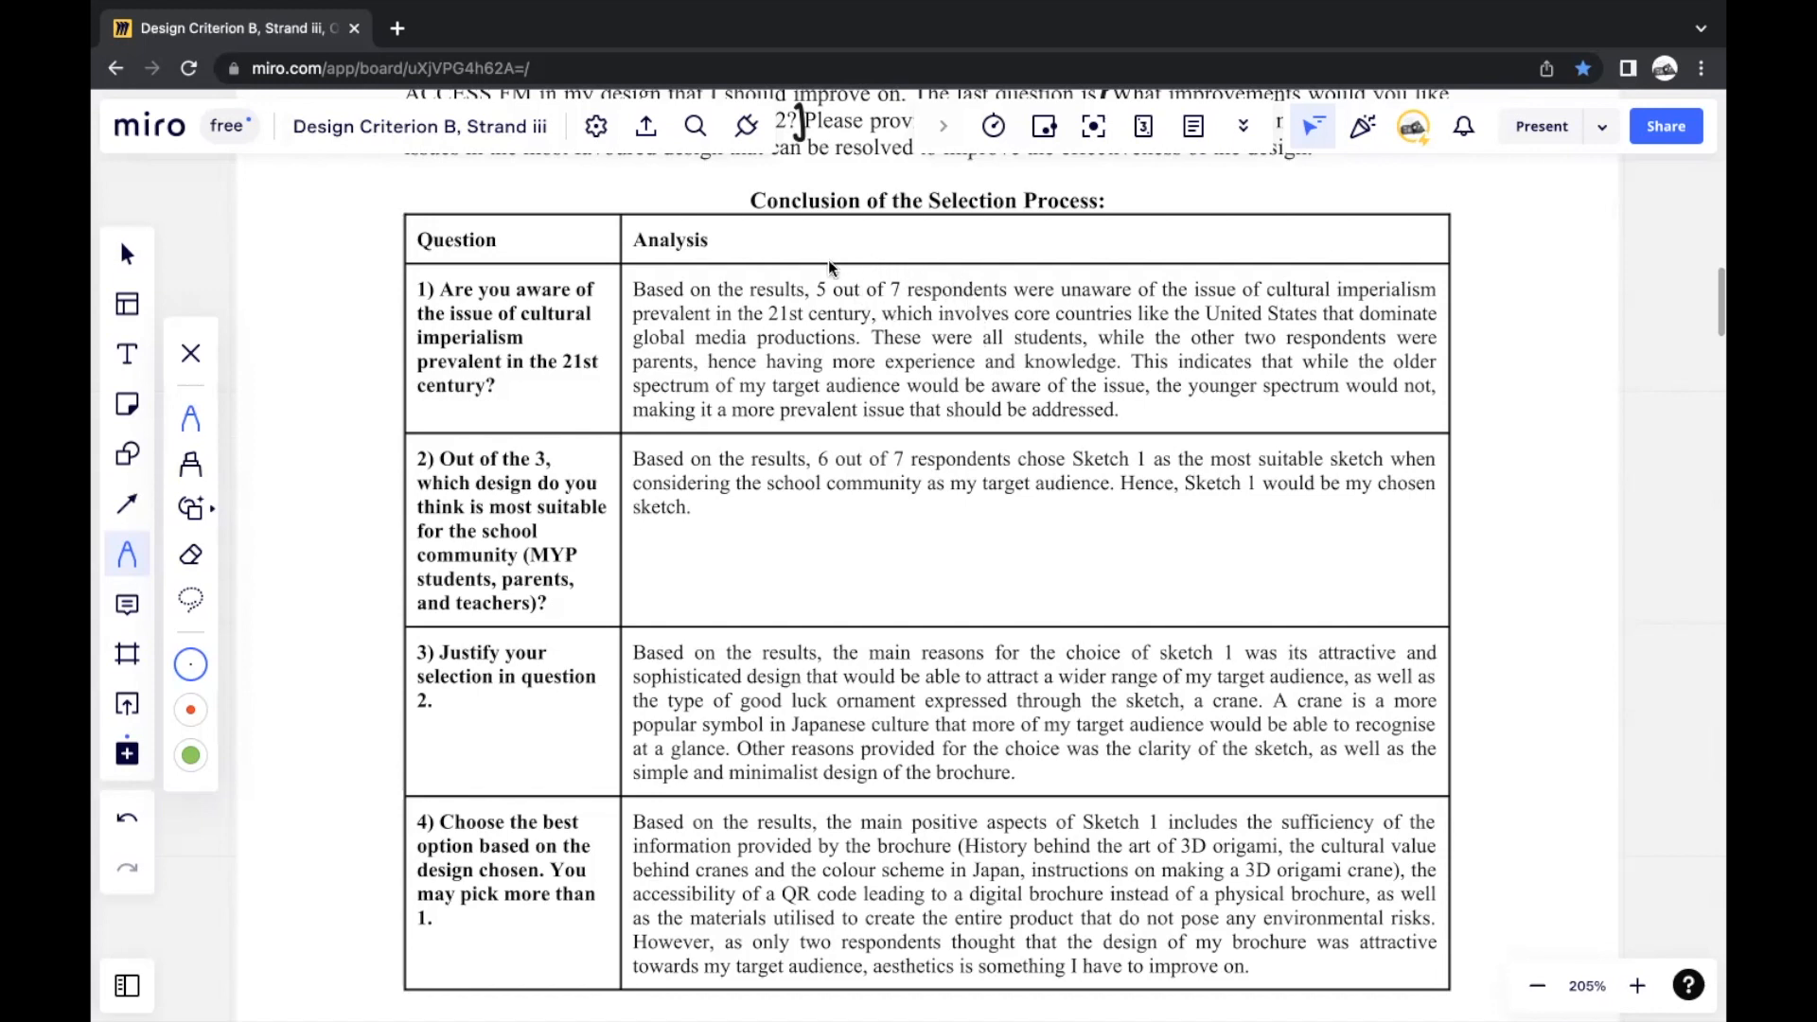
mouse_move(1196, 370)
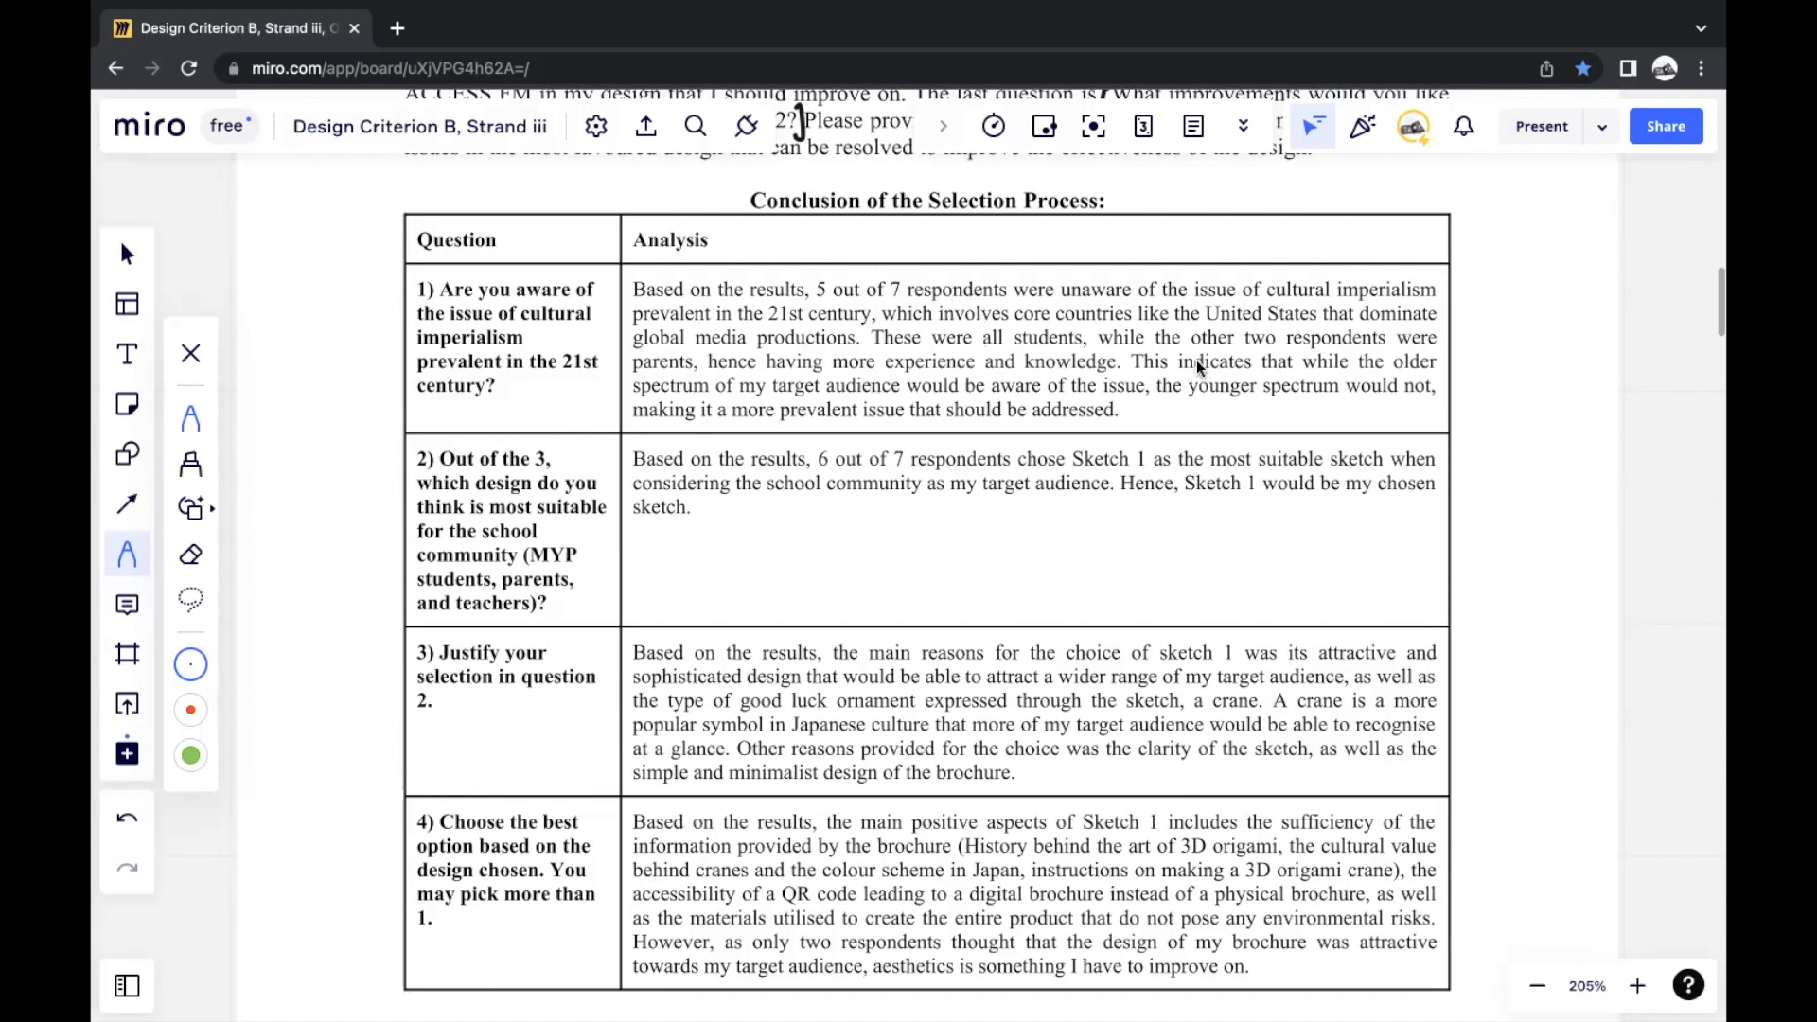
mouse_move(1030, 383)
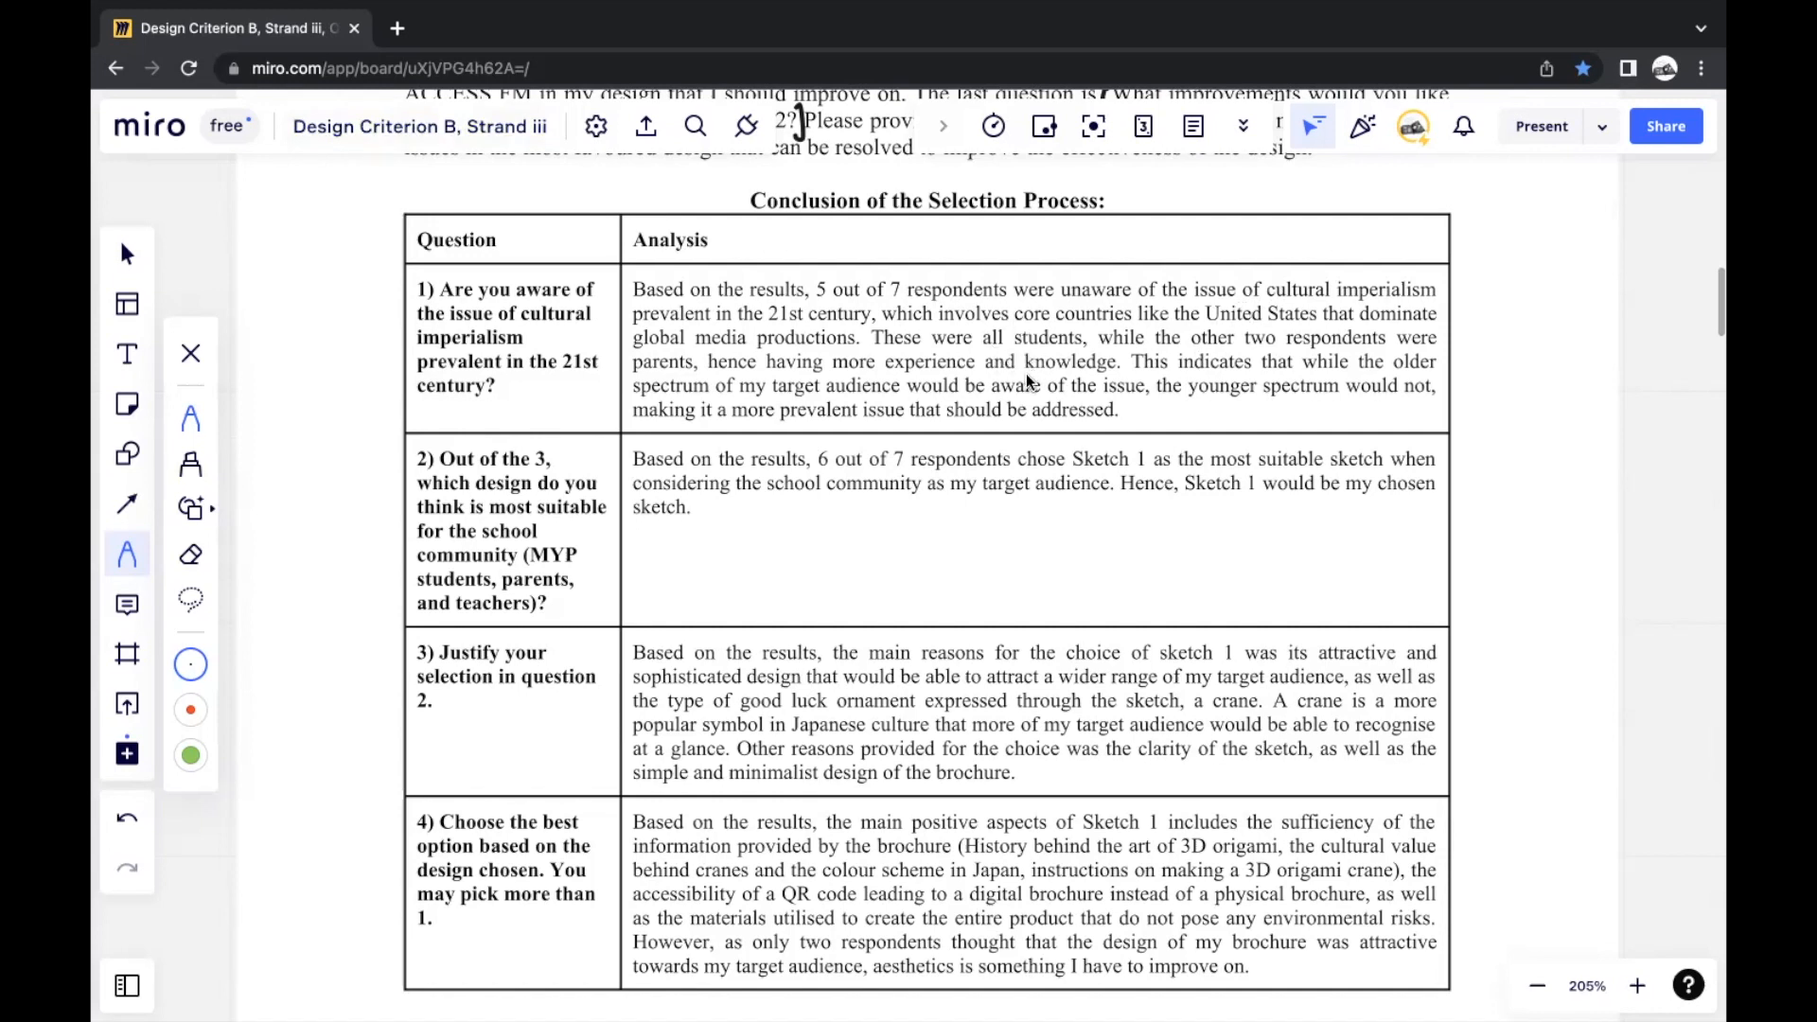
mouse_move(824, 295)
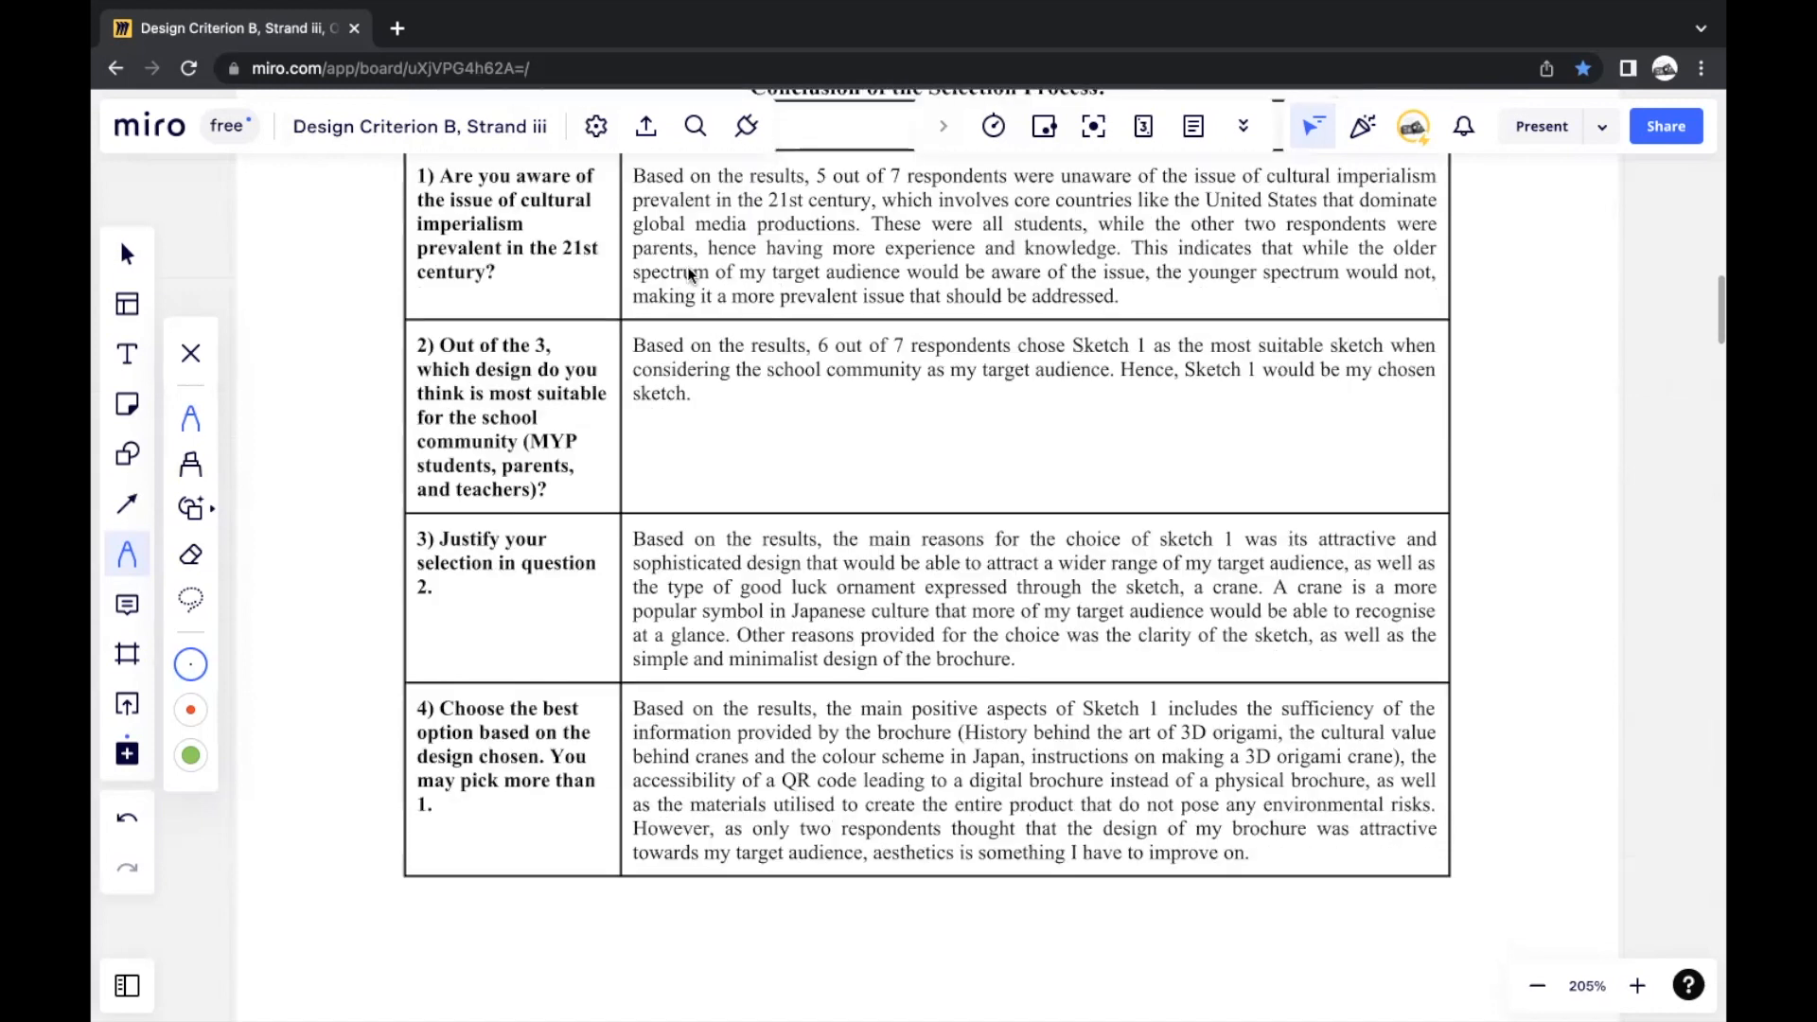
mouse_move(833, 360)
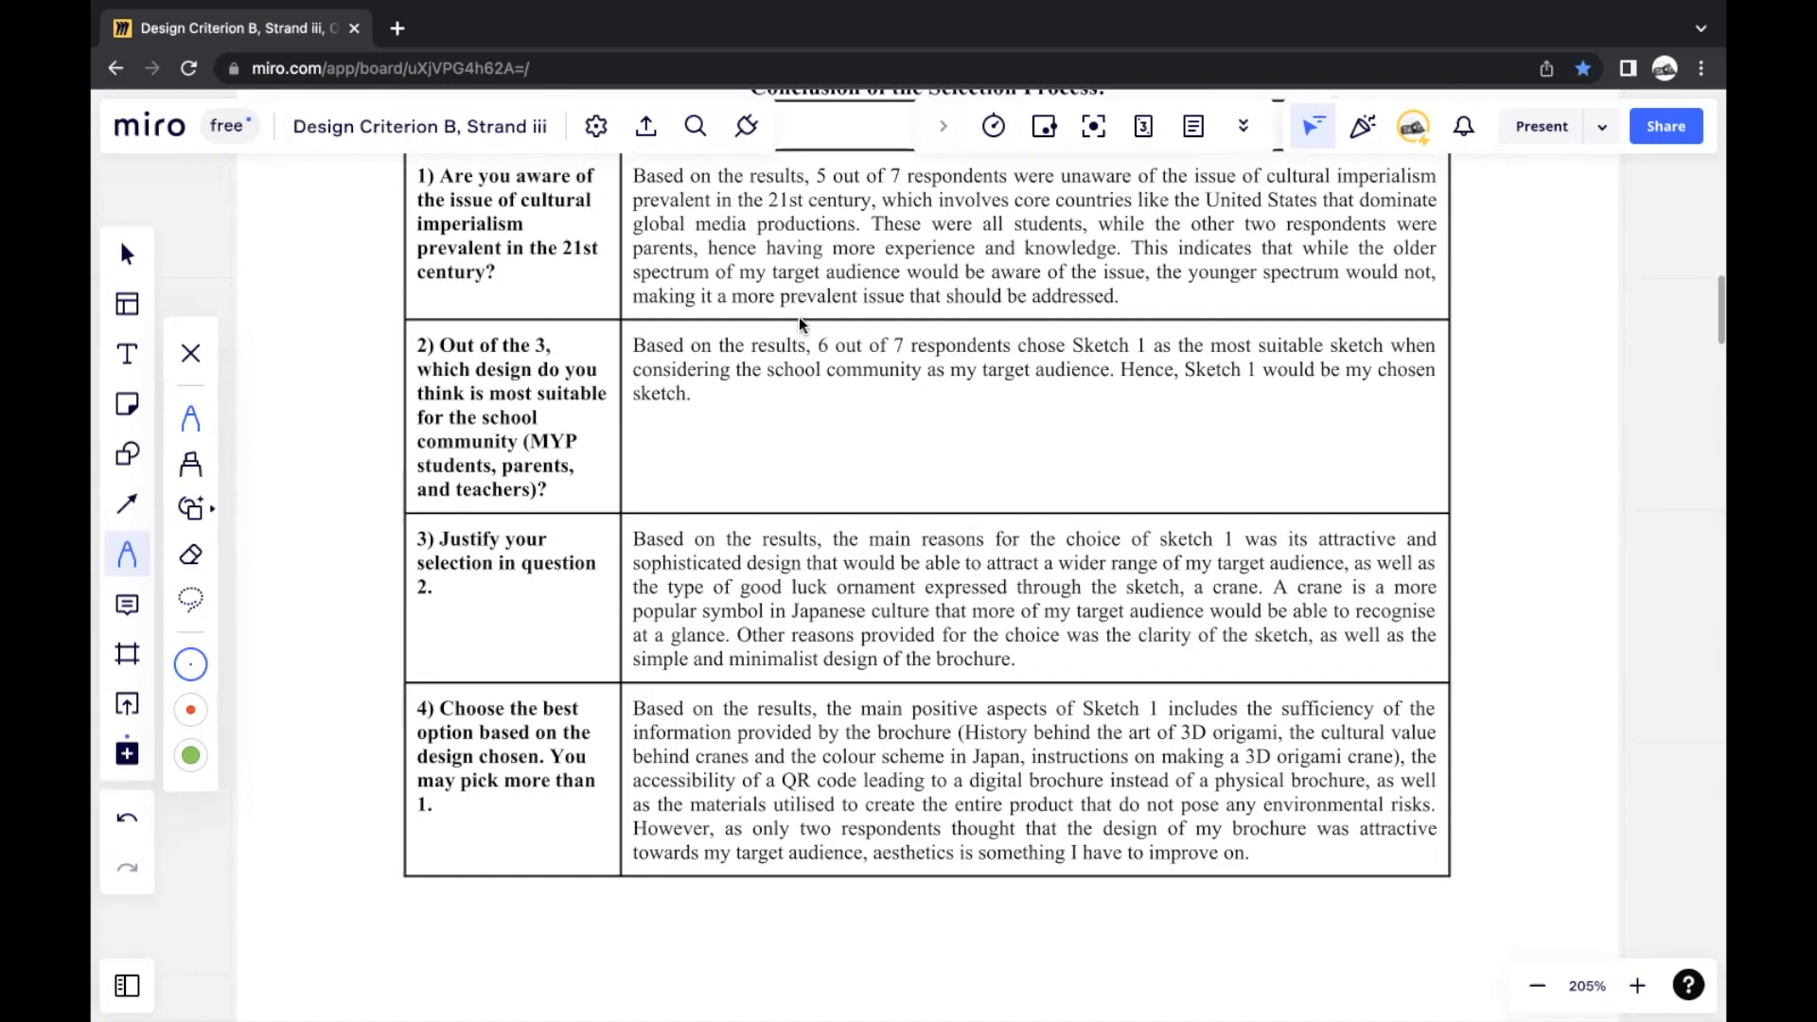
Scroll past the table's fifth question row to the Chosen Design (Sketch 1) origami cranes diagram
scroll(down, 3)
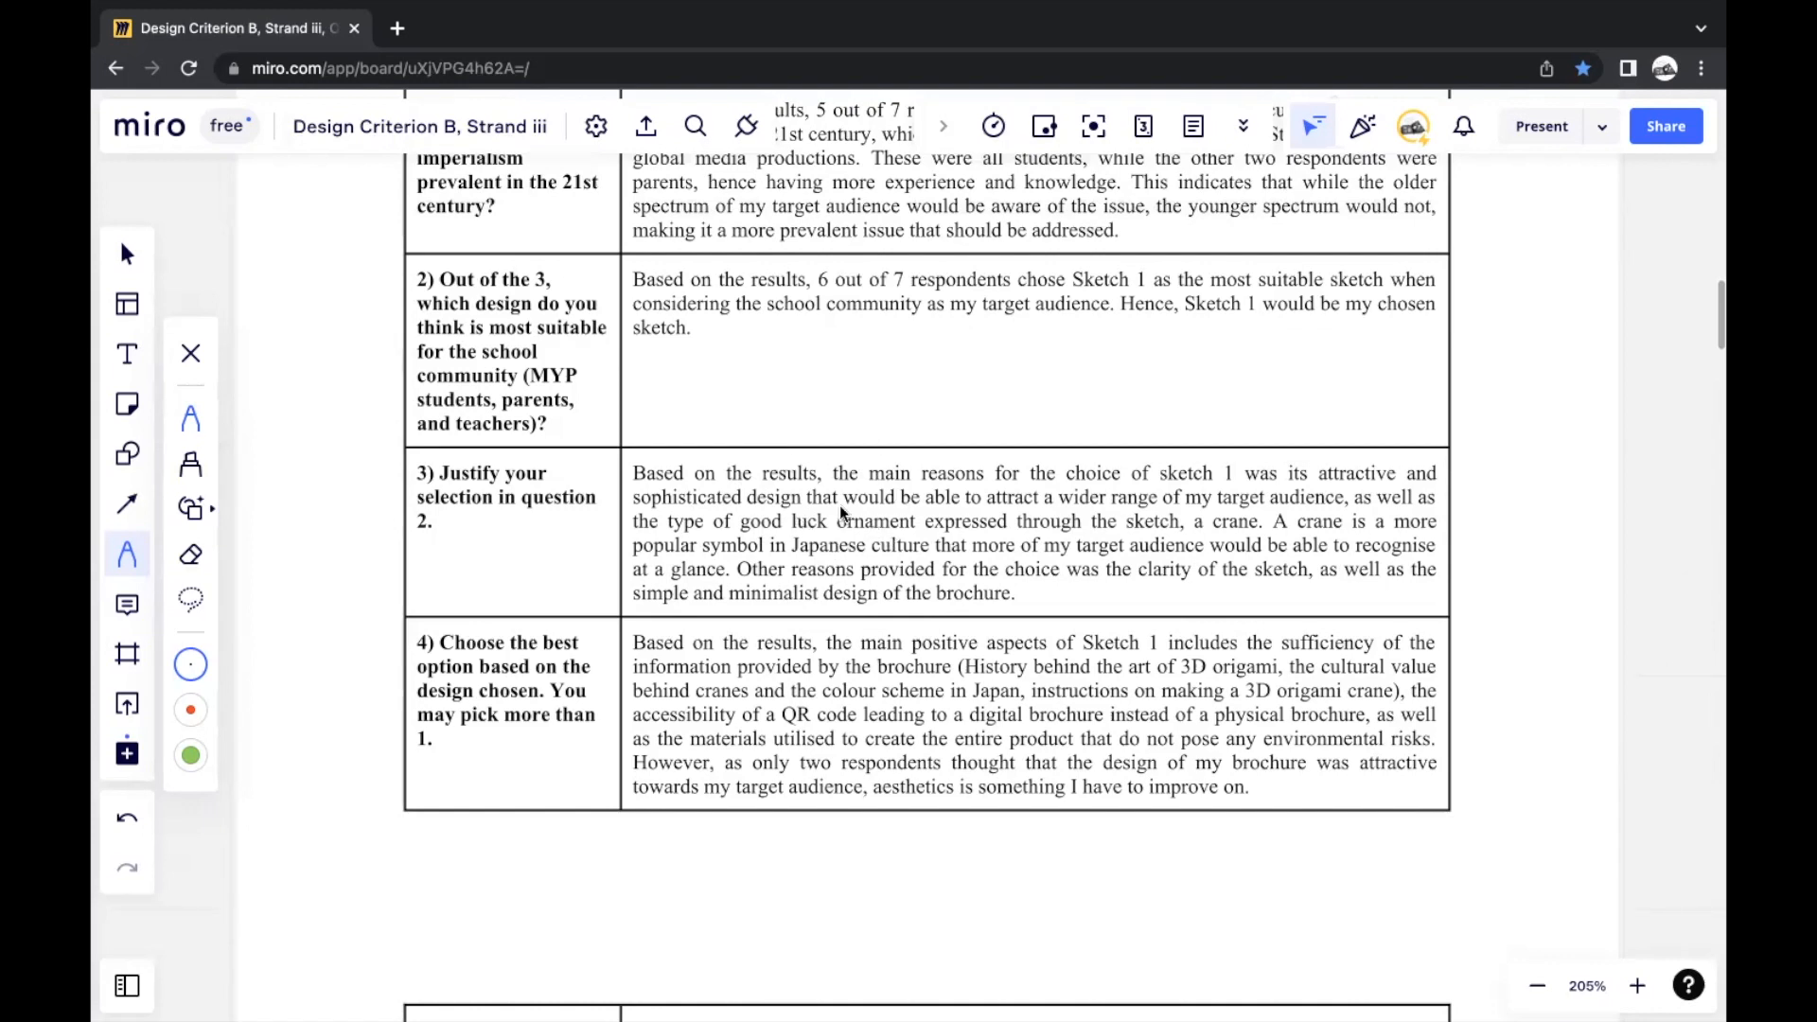
mouse_move(812, 545)
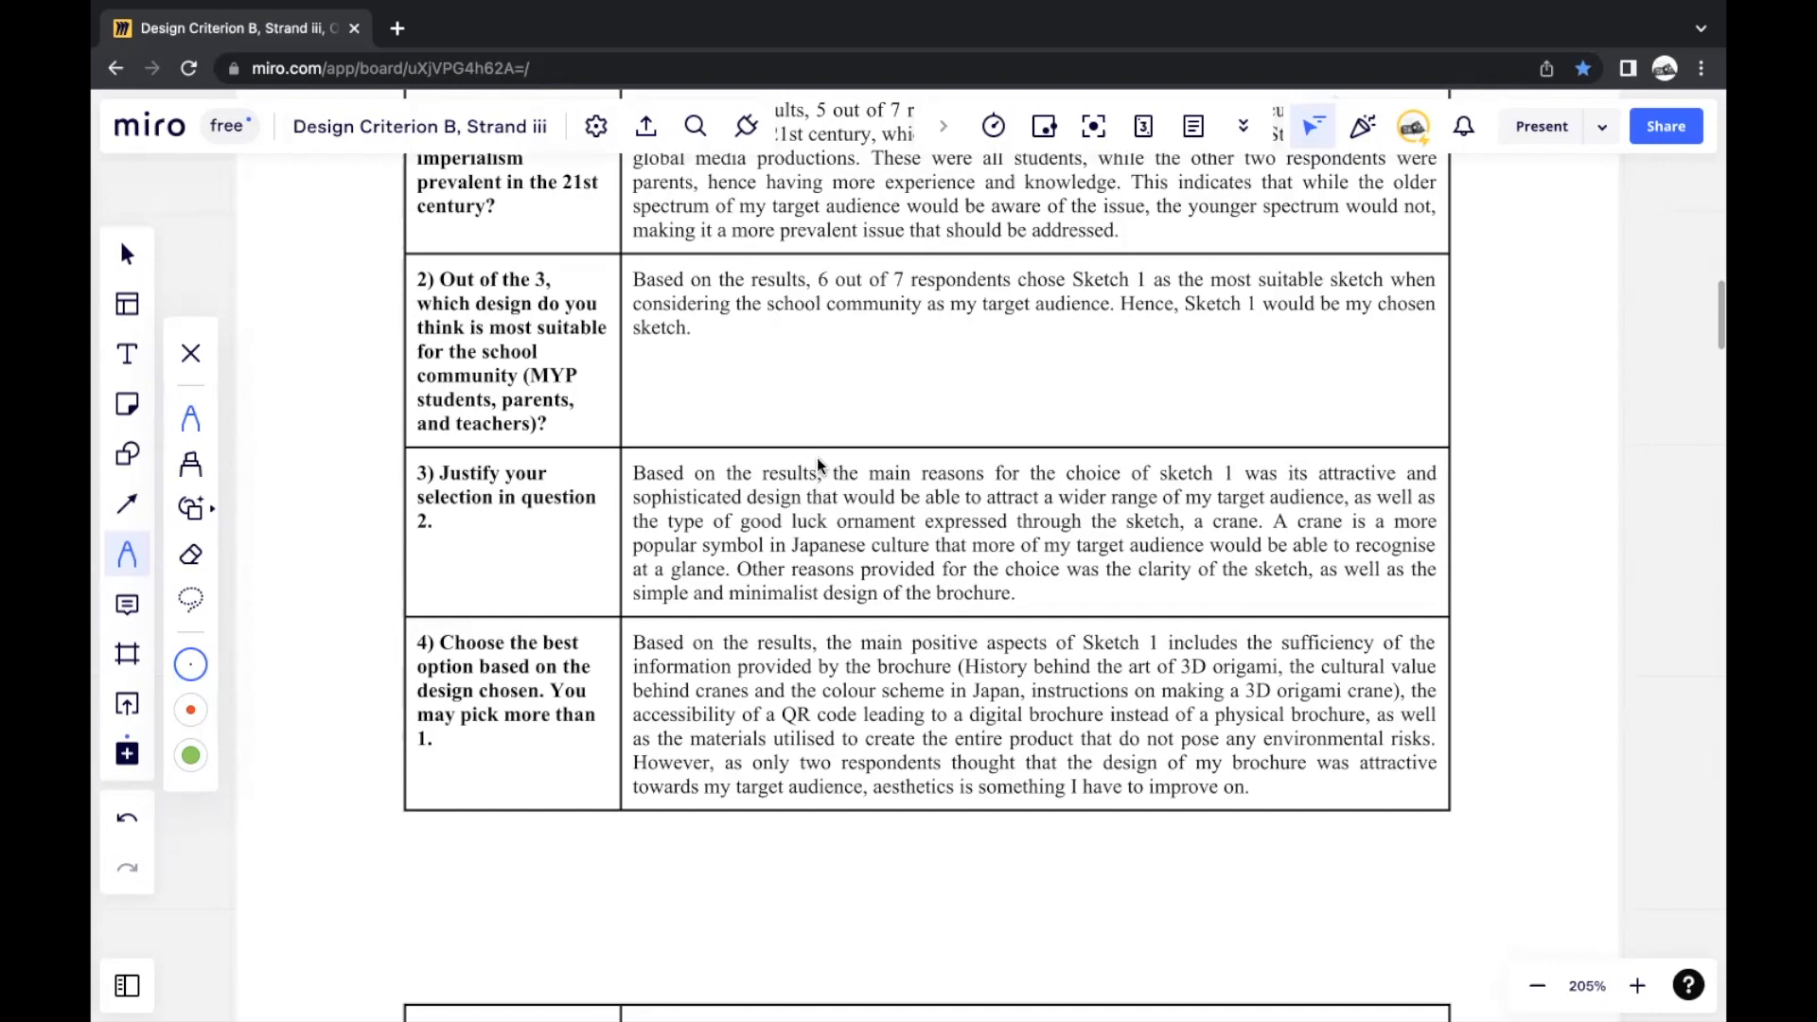
scroll(down, 3)
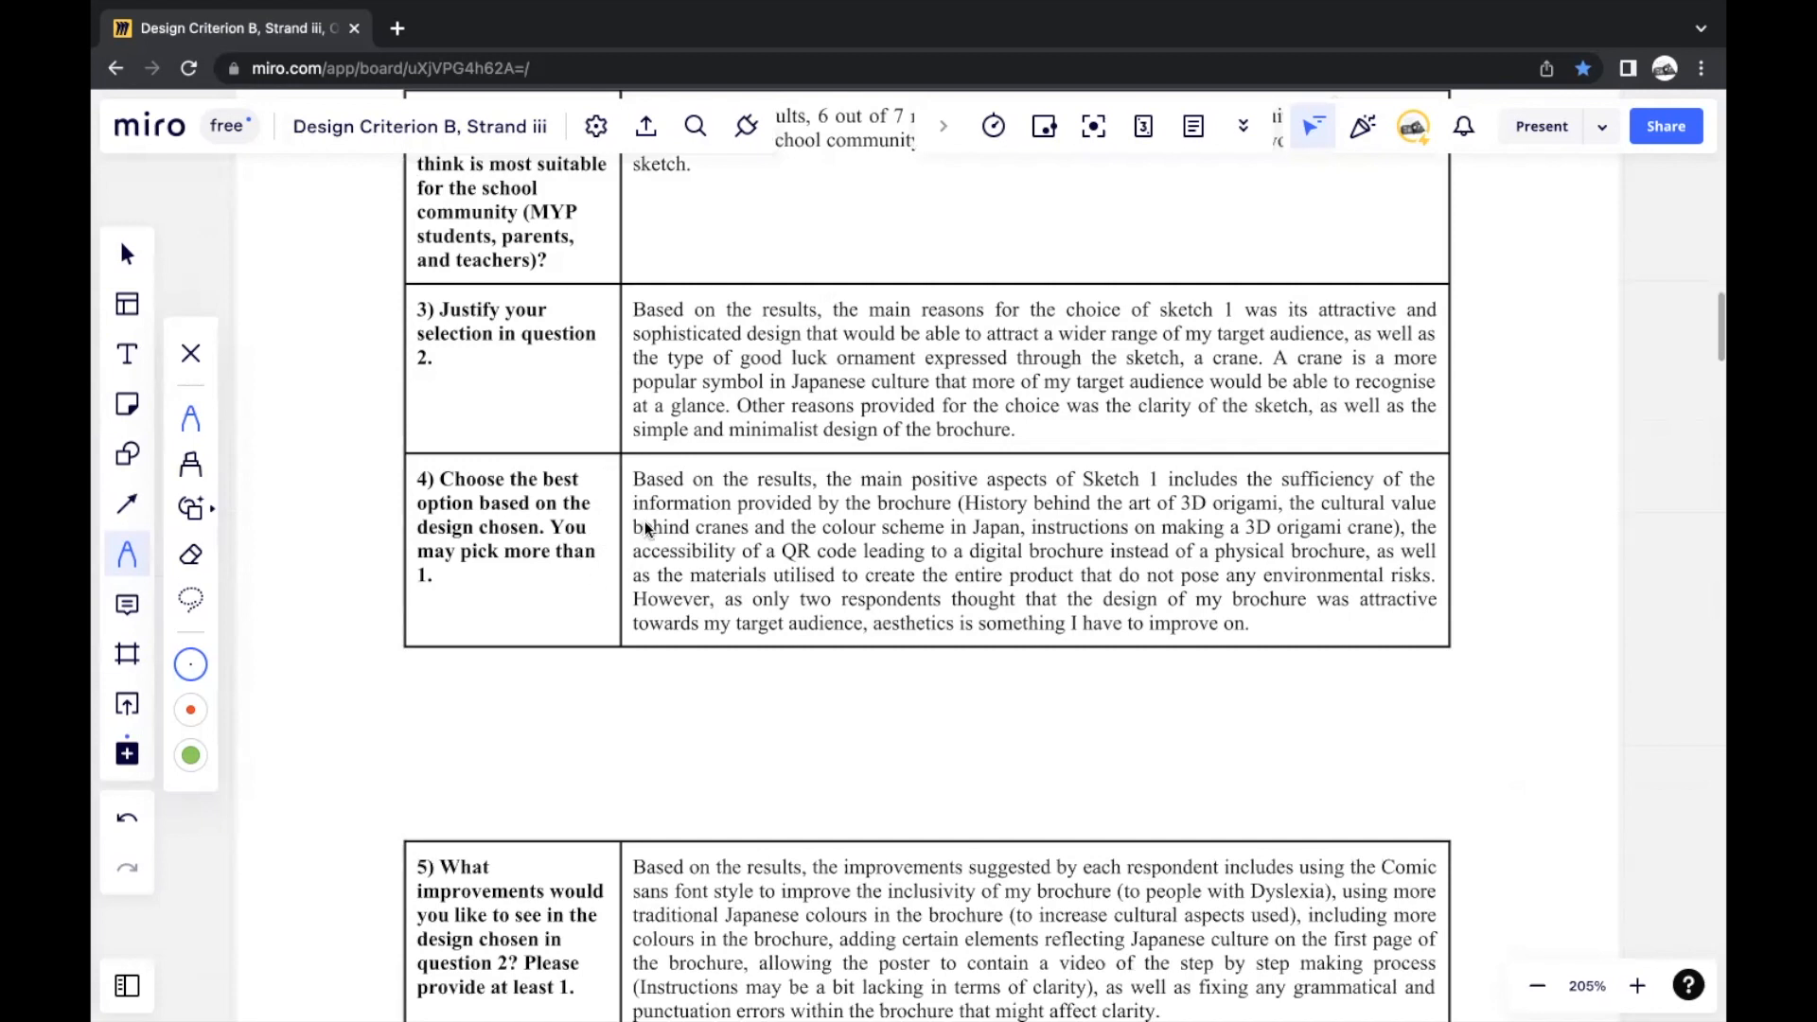
scroll(down, 3)
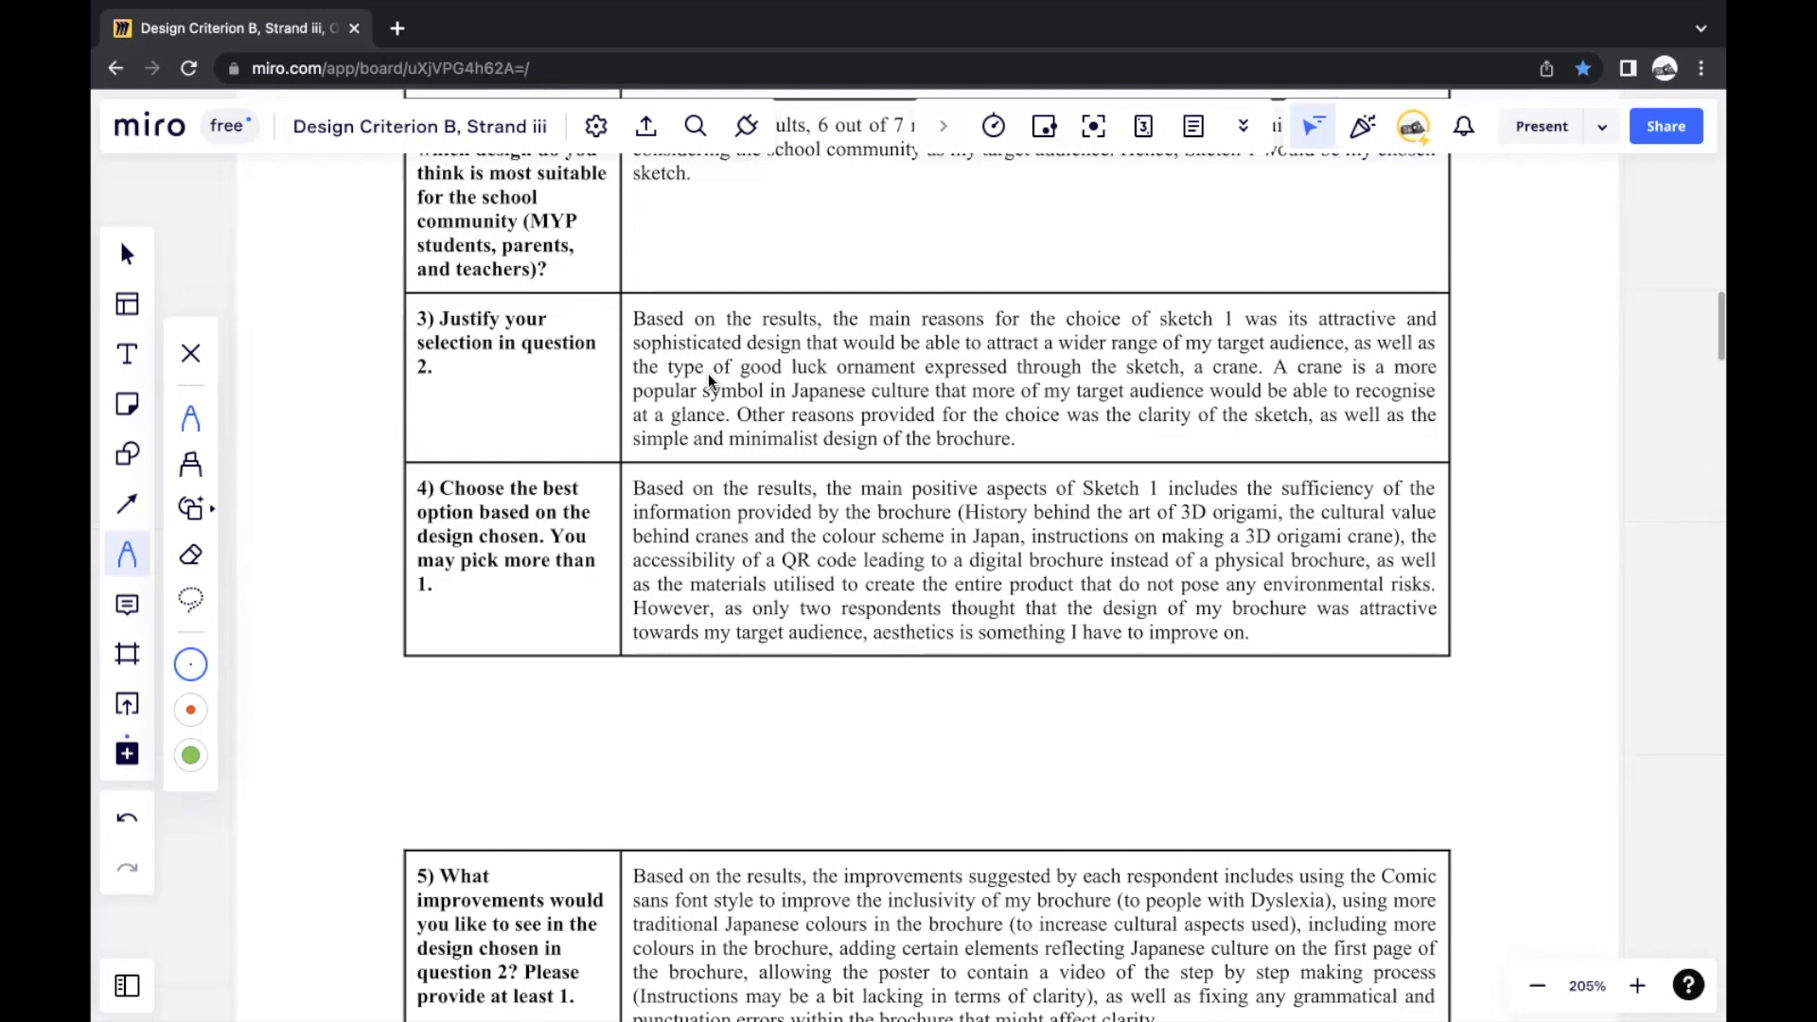
mouse_move(904, 545)
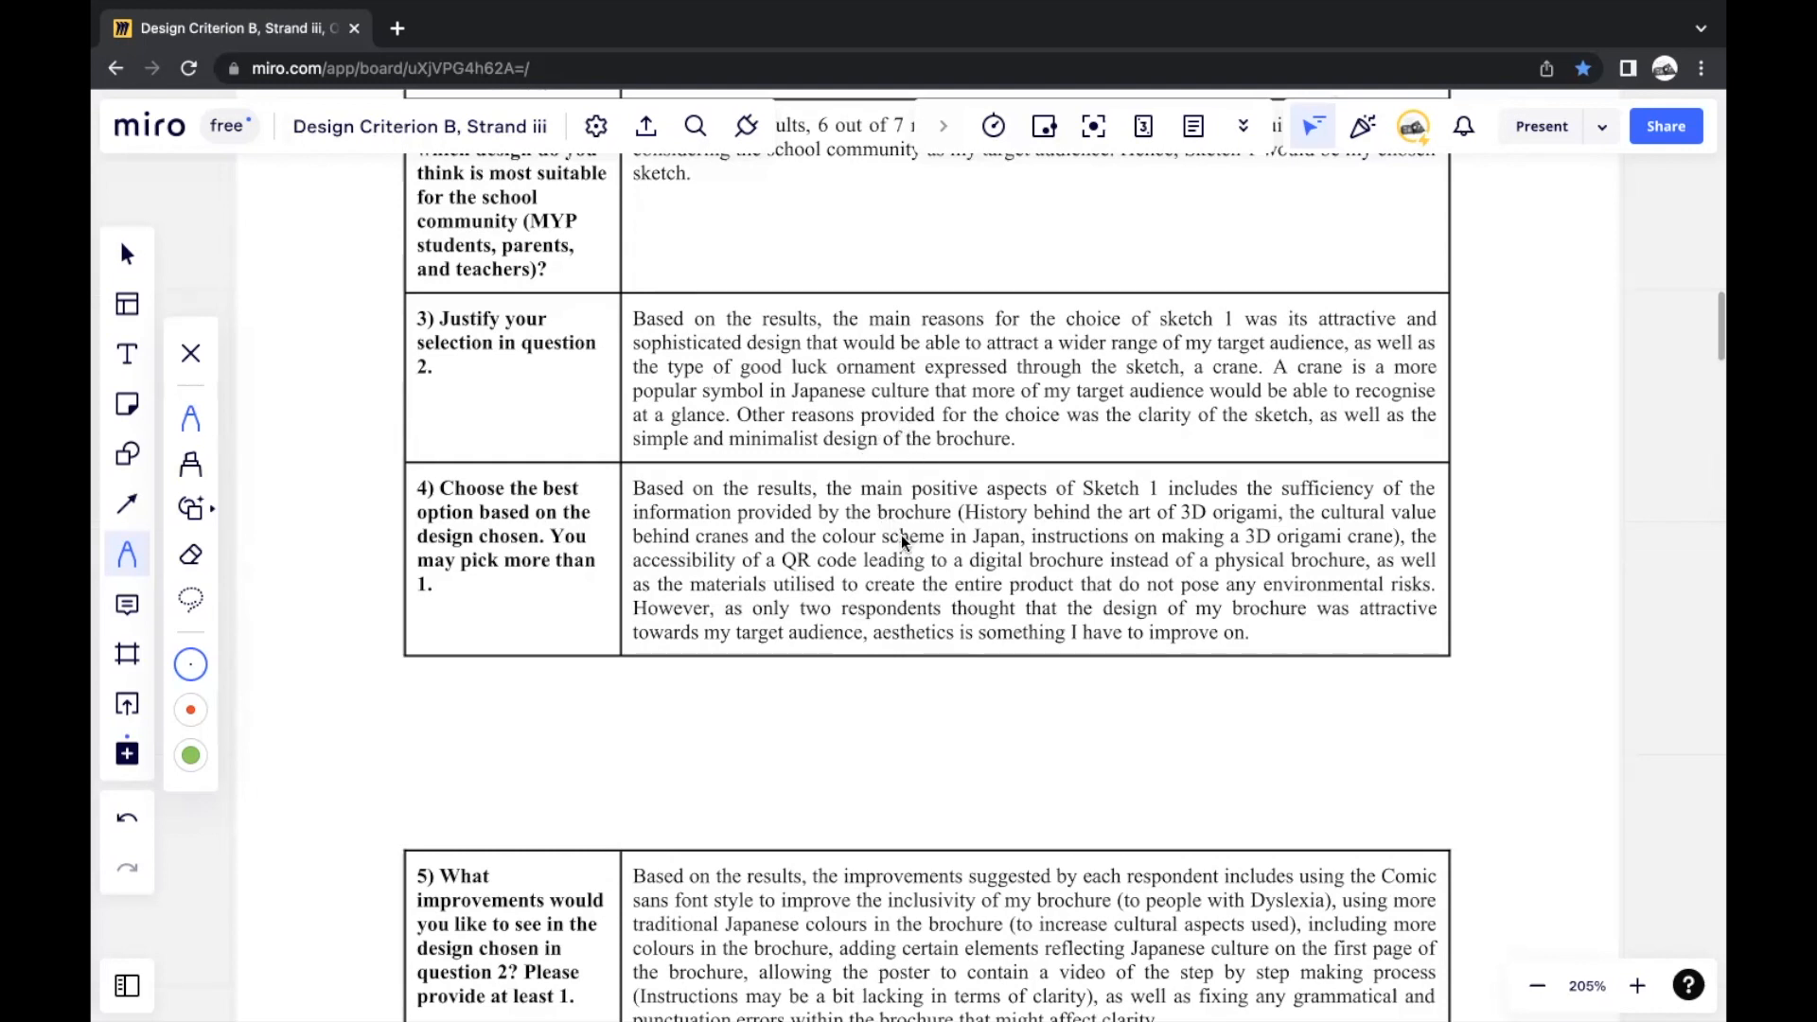
scroll(down, 3)
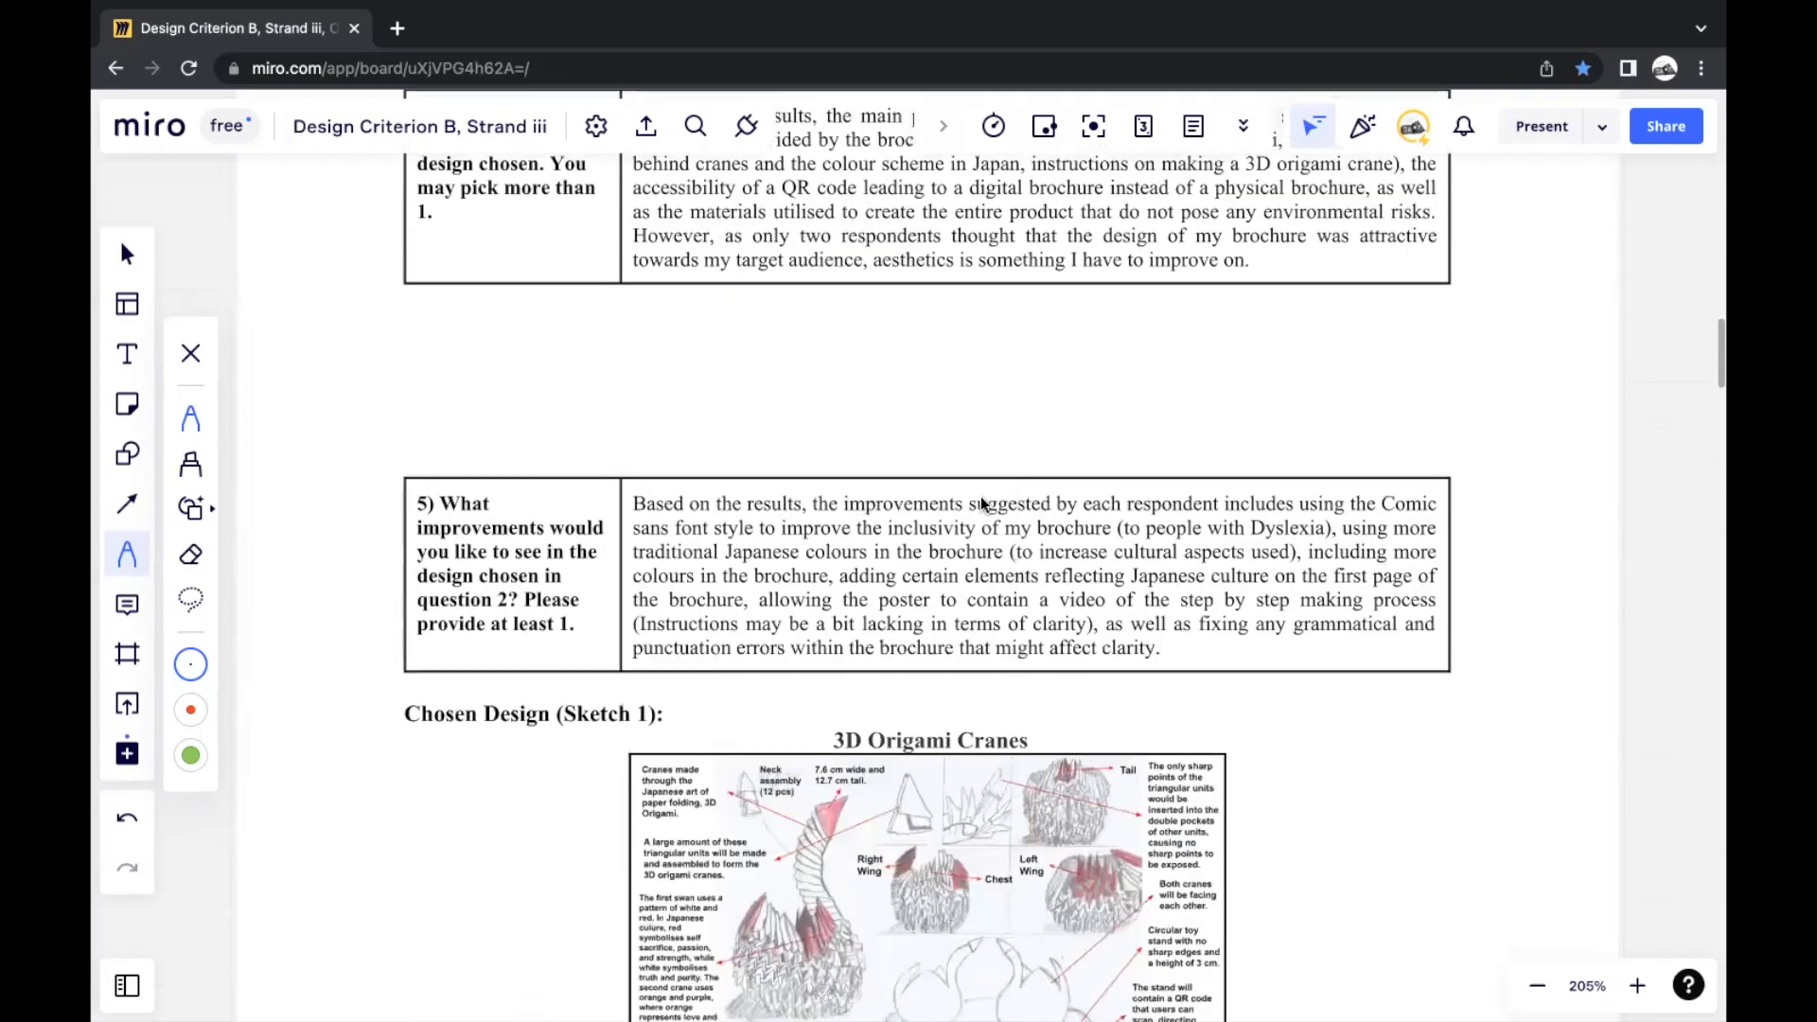
mouse_move(1119, 707)
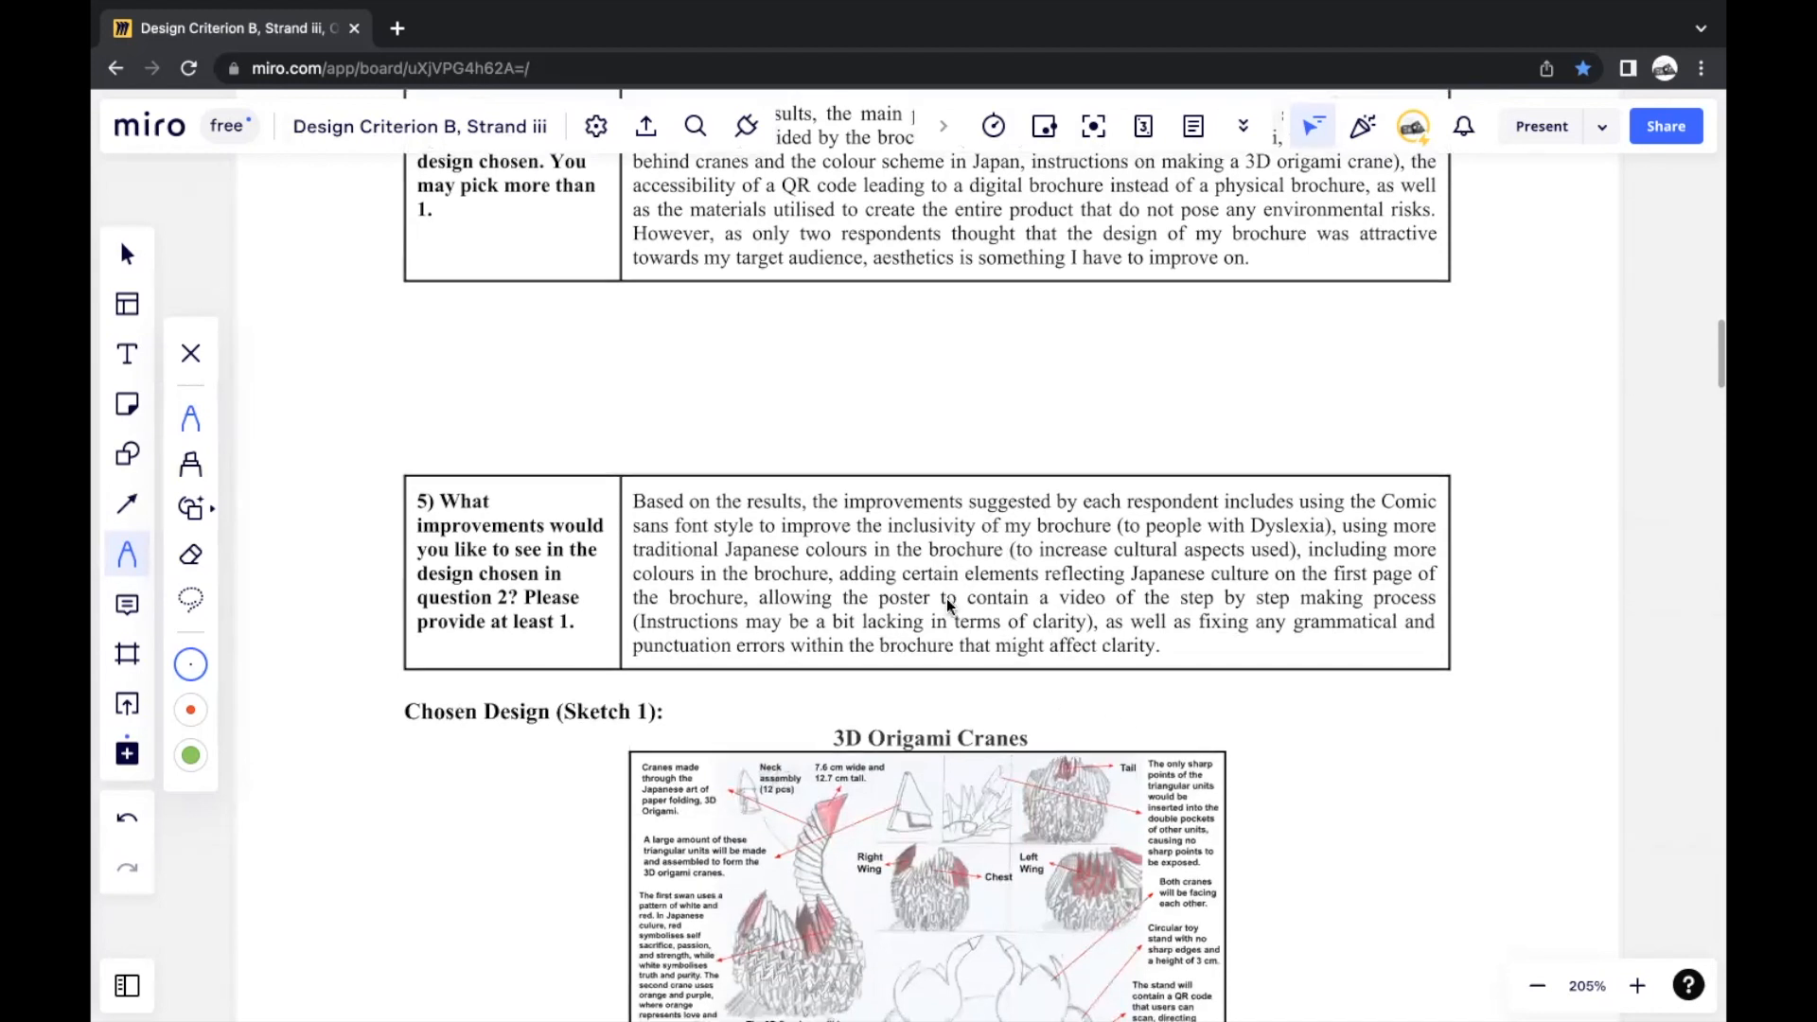
Scroll past the cranes sketch, brochure and toy stand to the poster and Other Design Specifications table
scroll(down, 3)
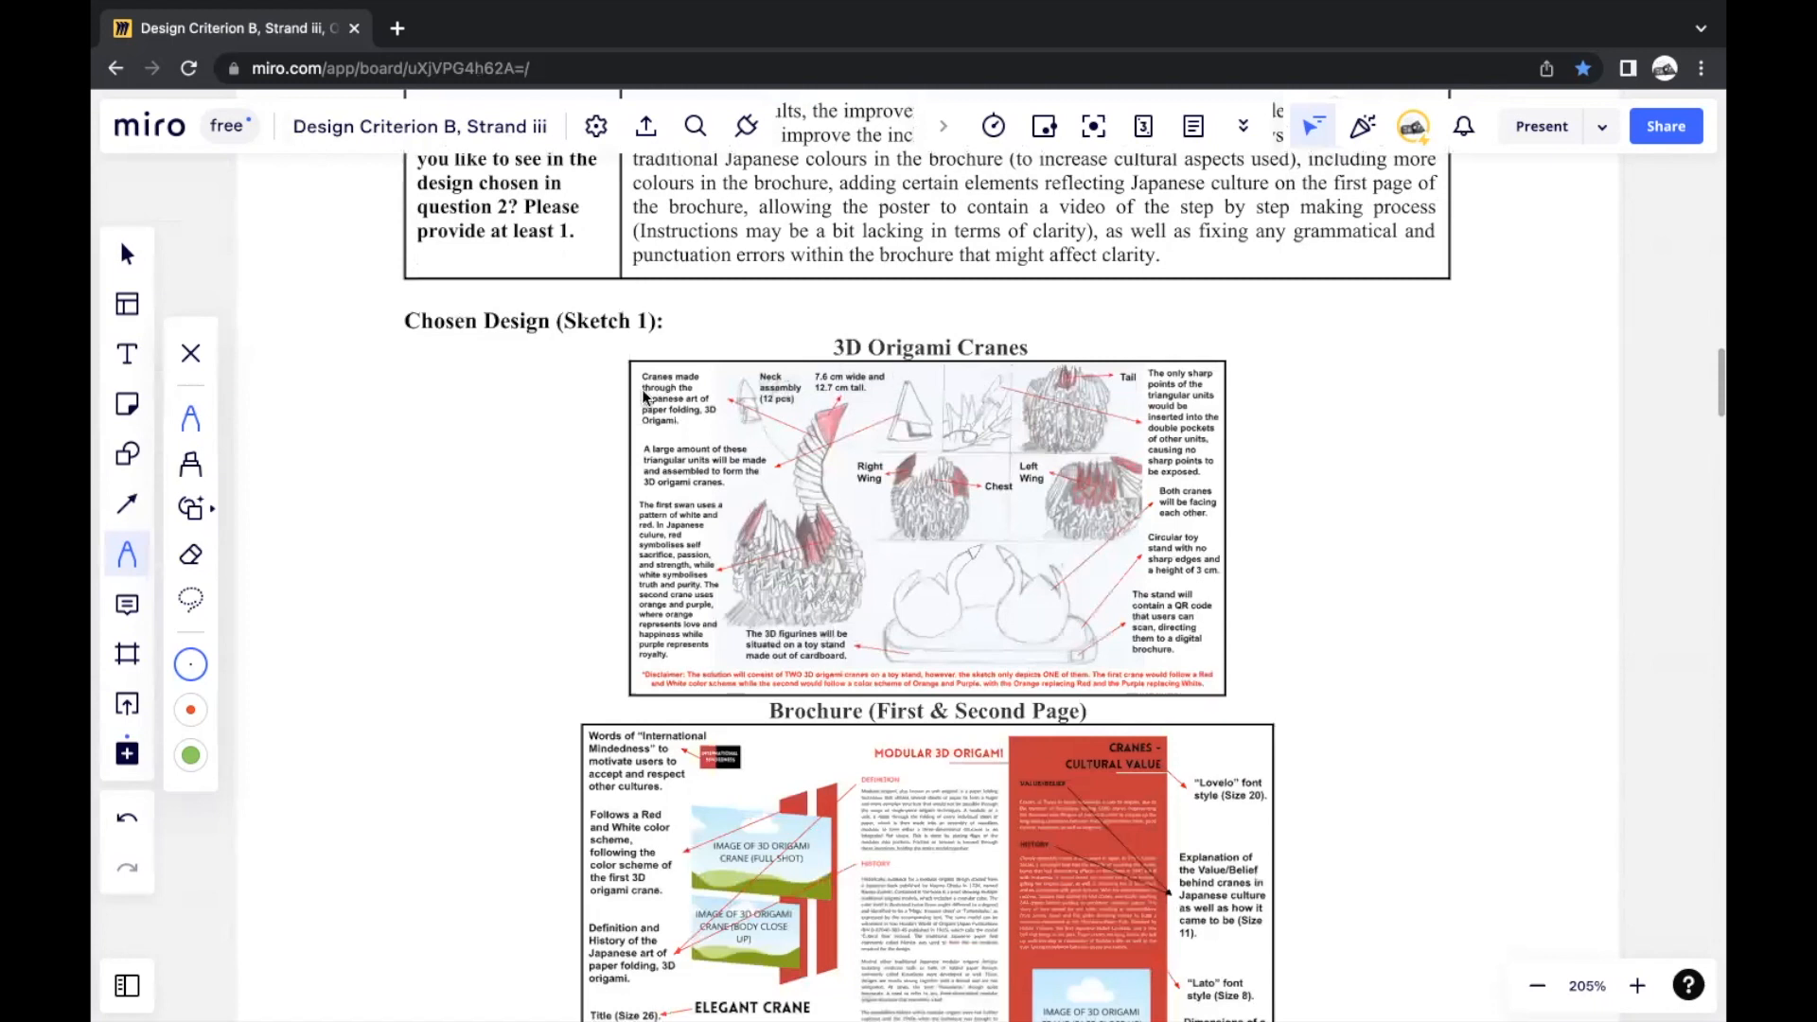
mouse_move(917, 443)
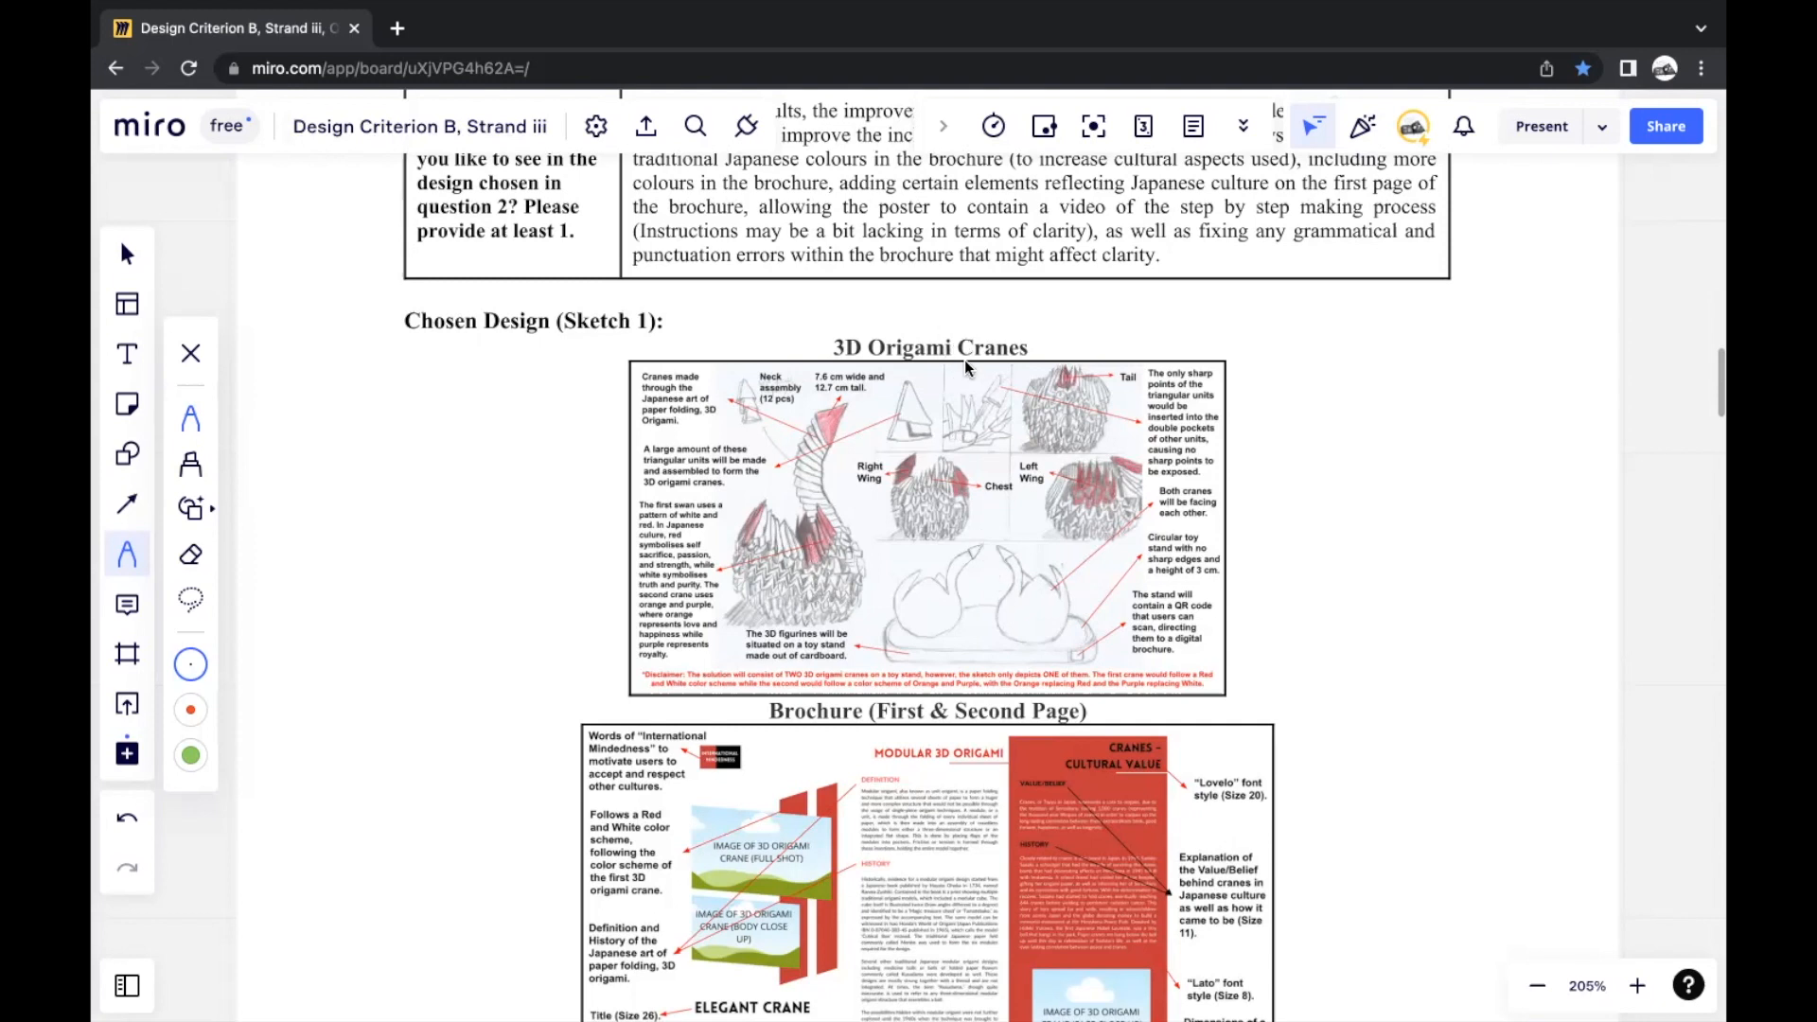
scroll(down, 3)
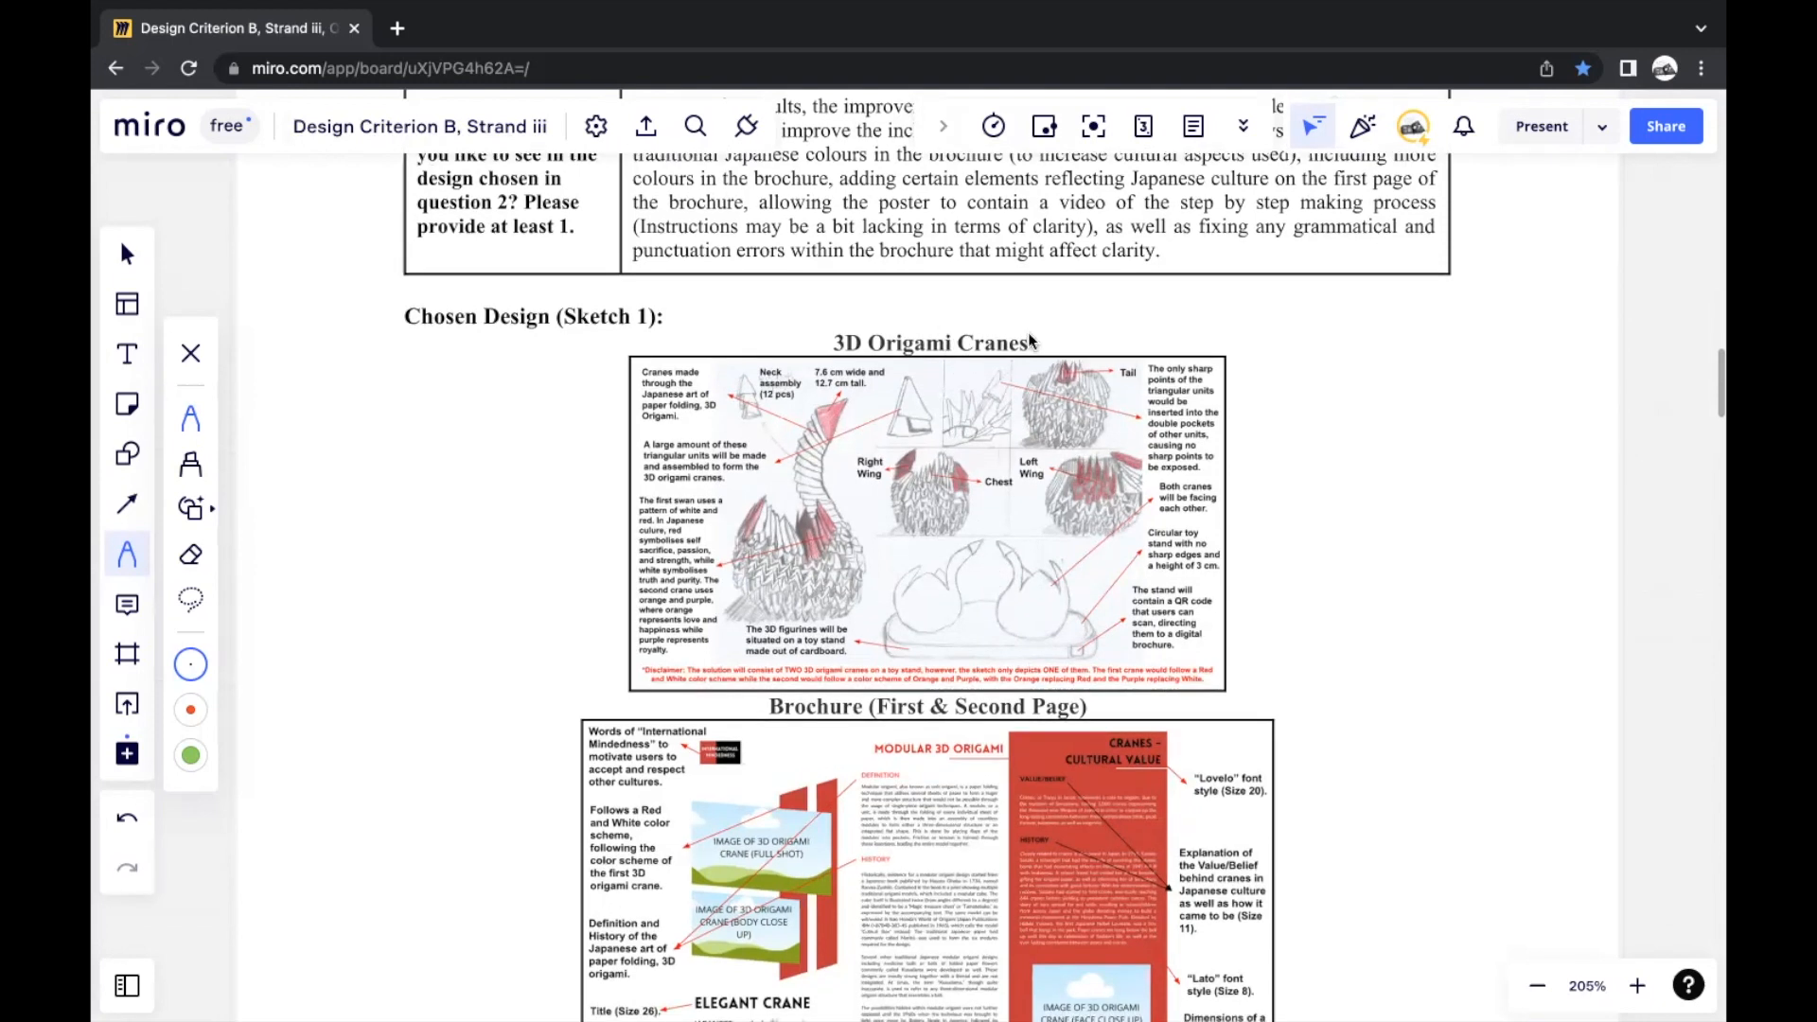
scroll(down, 3)
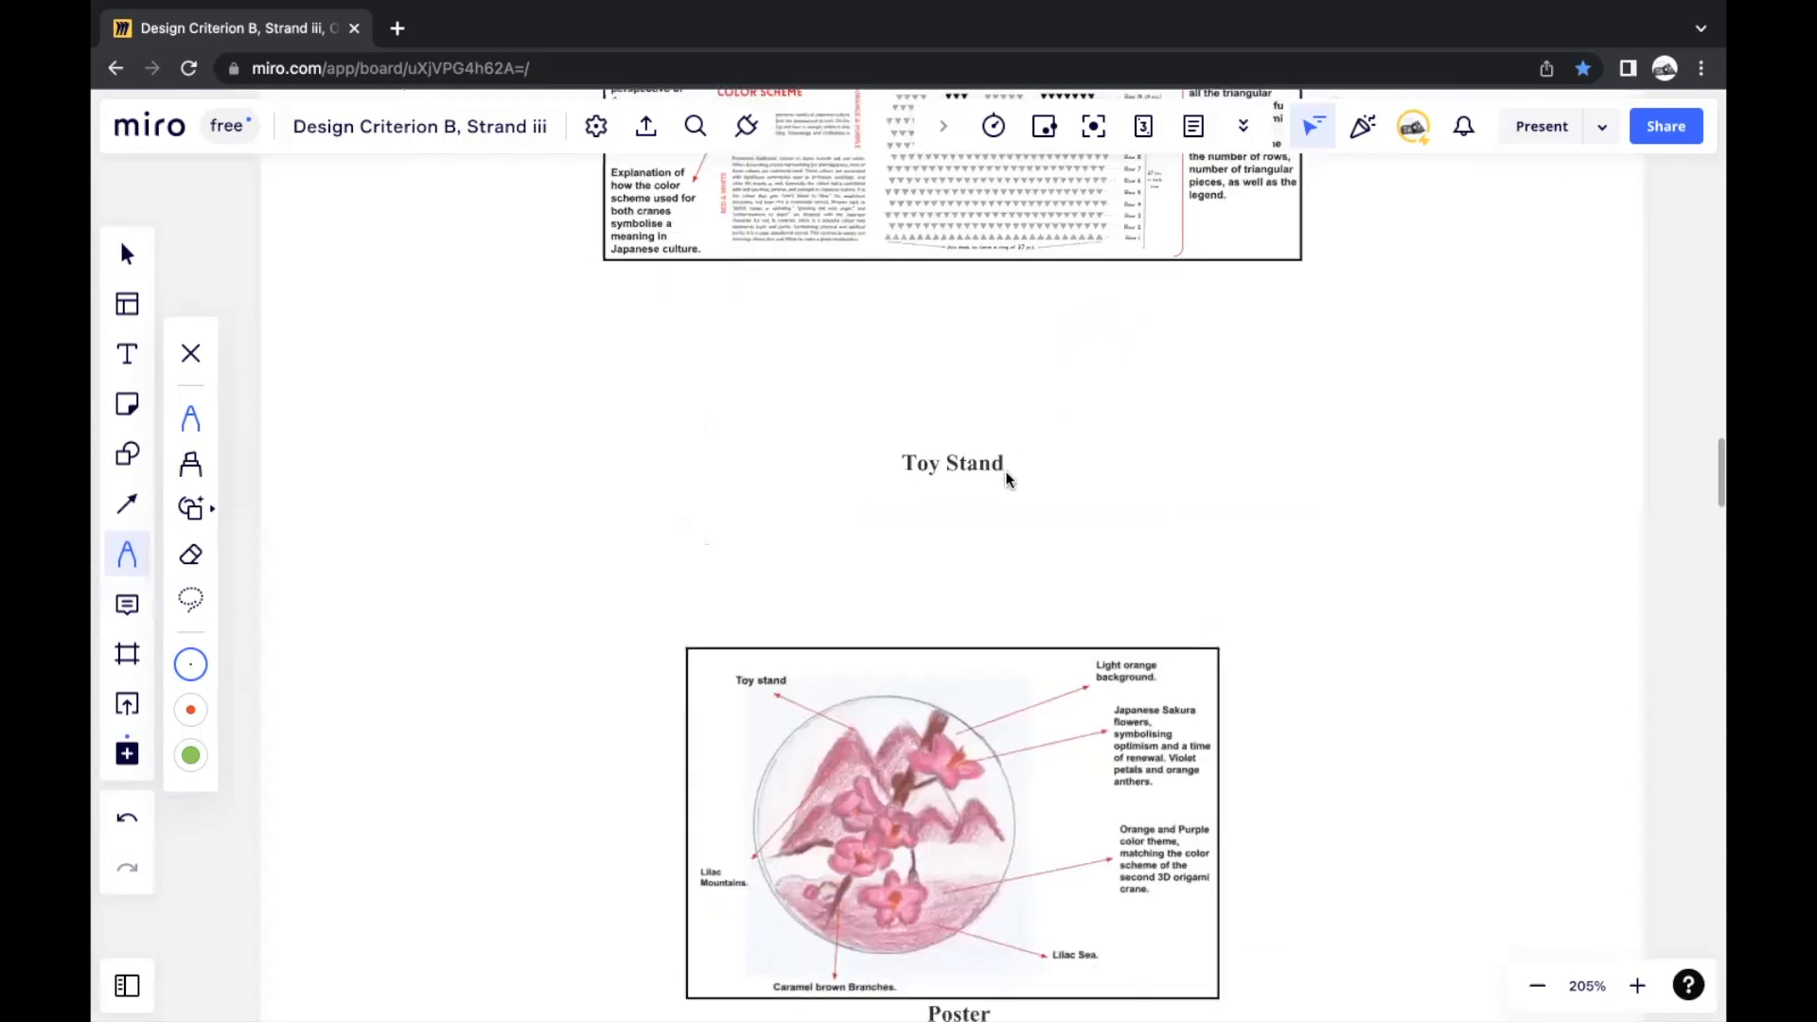
scroll(down, 3)
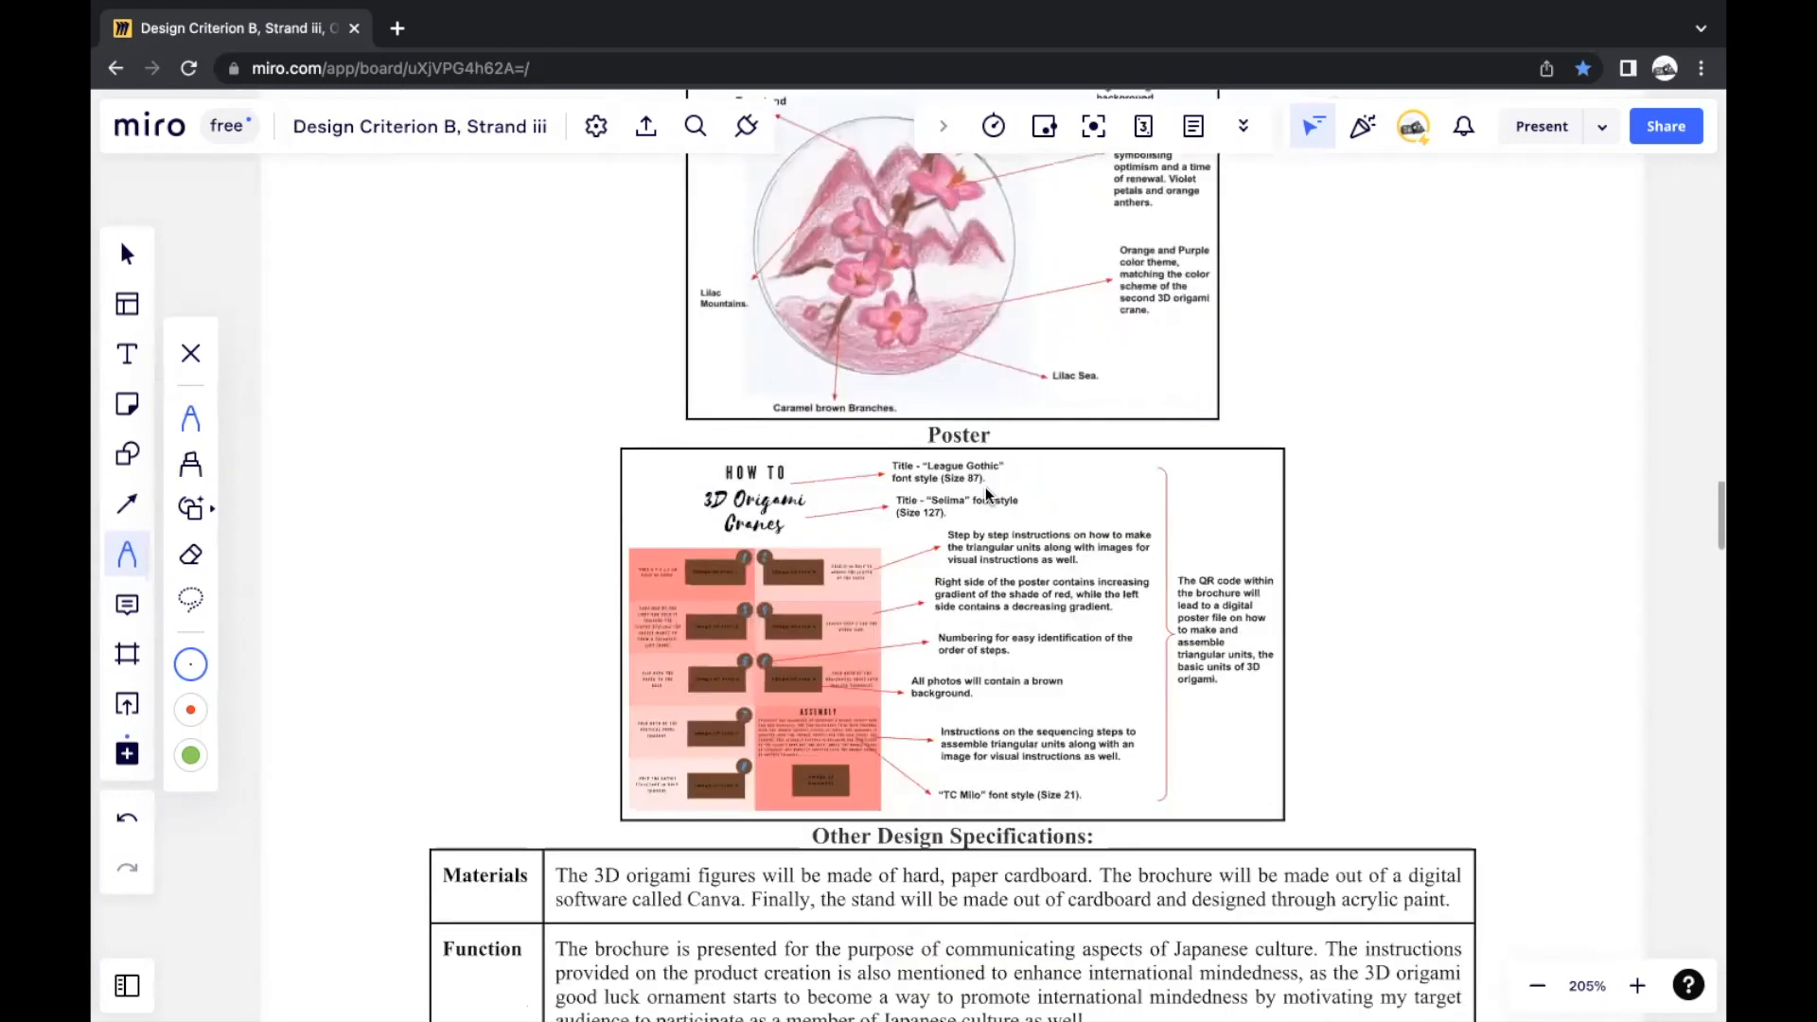
scroll(down, 3)
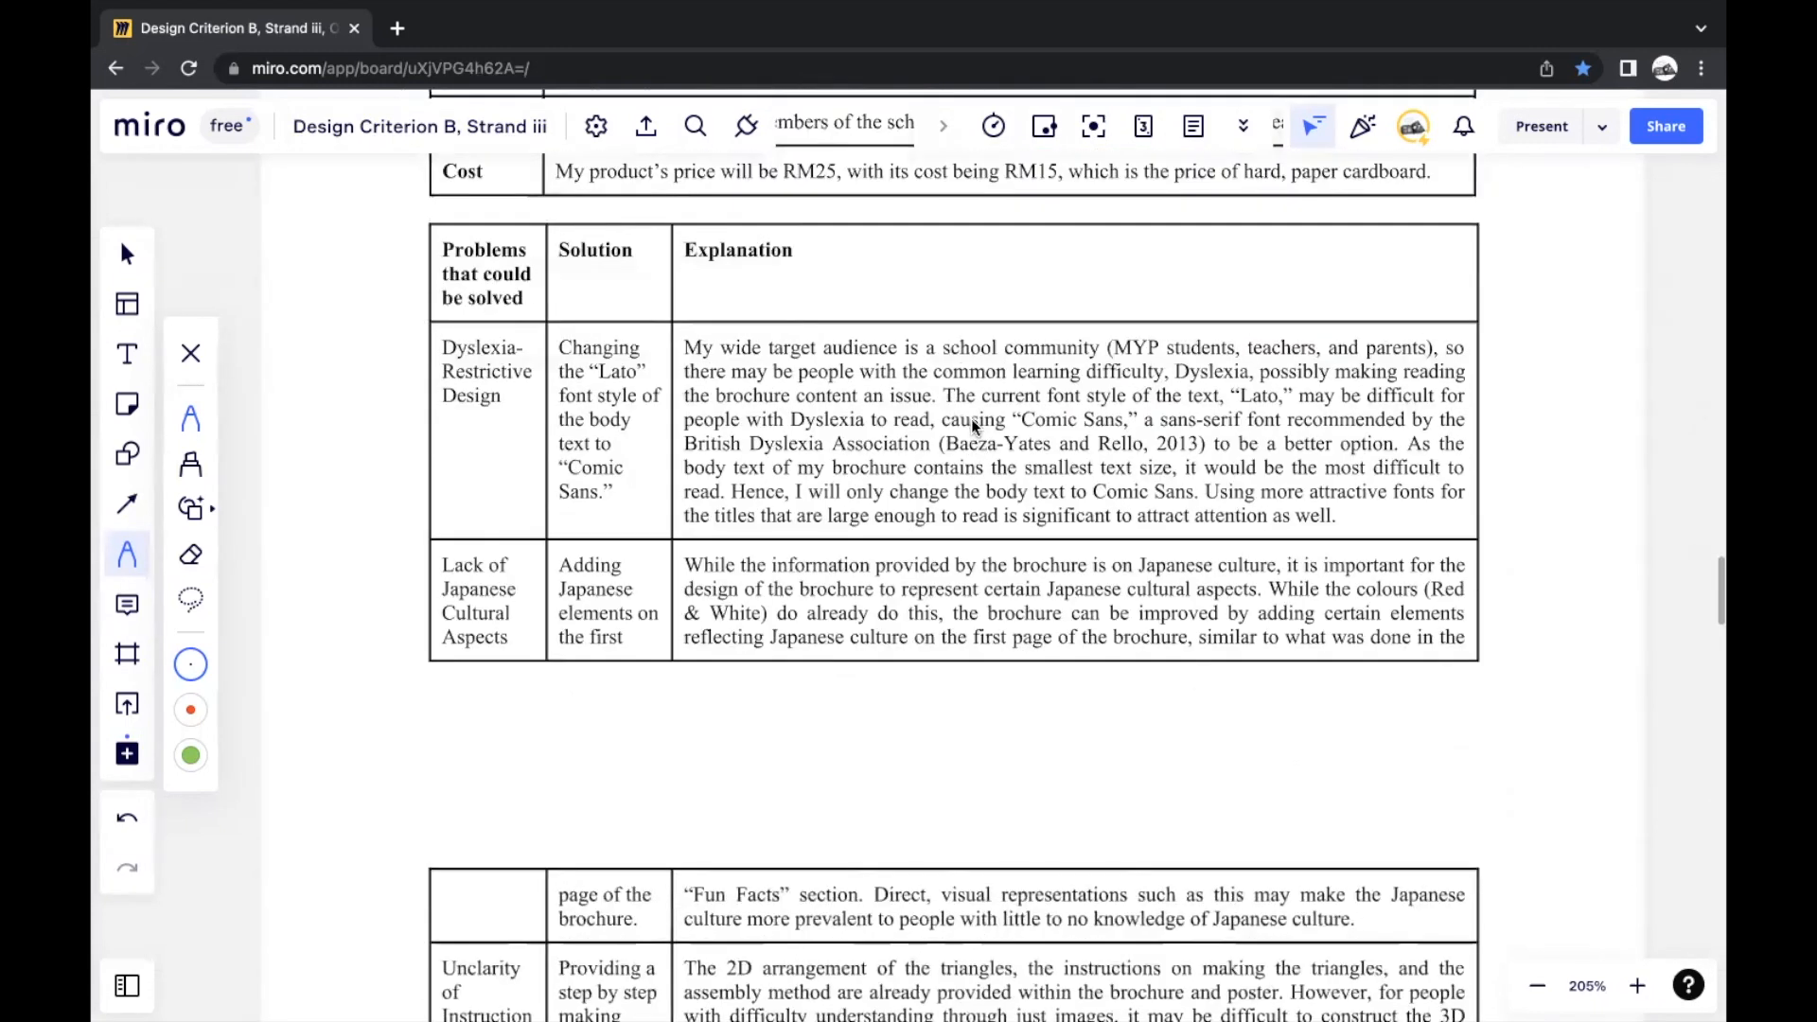
mouse_move(956, 549)
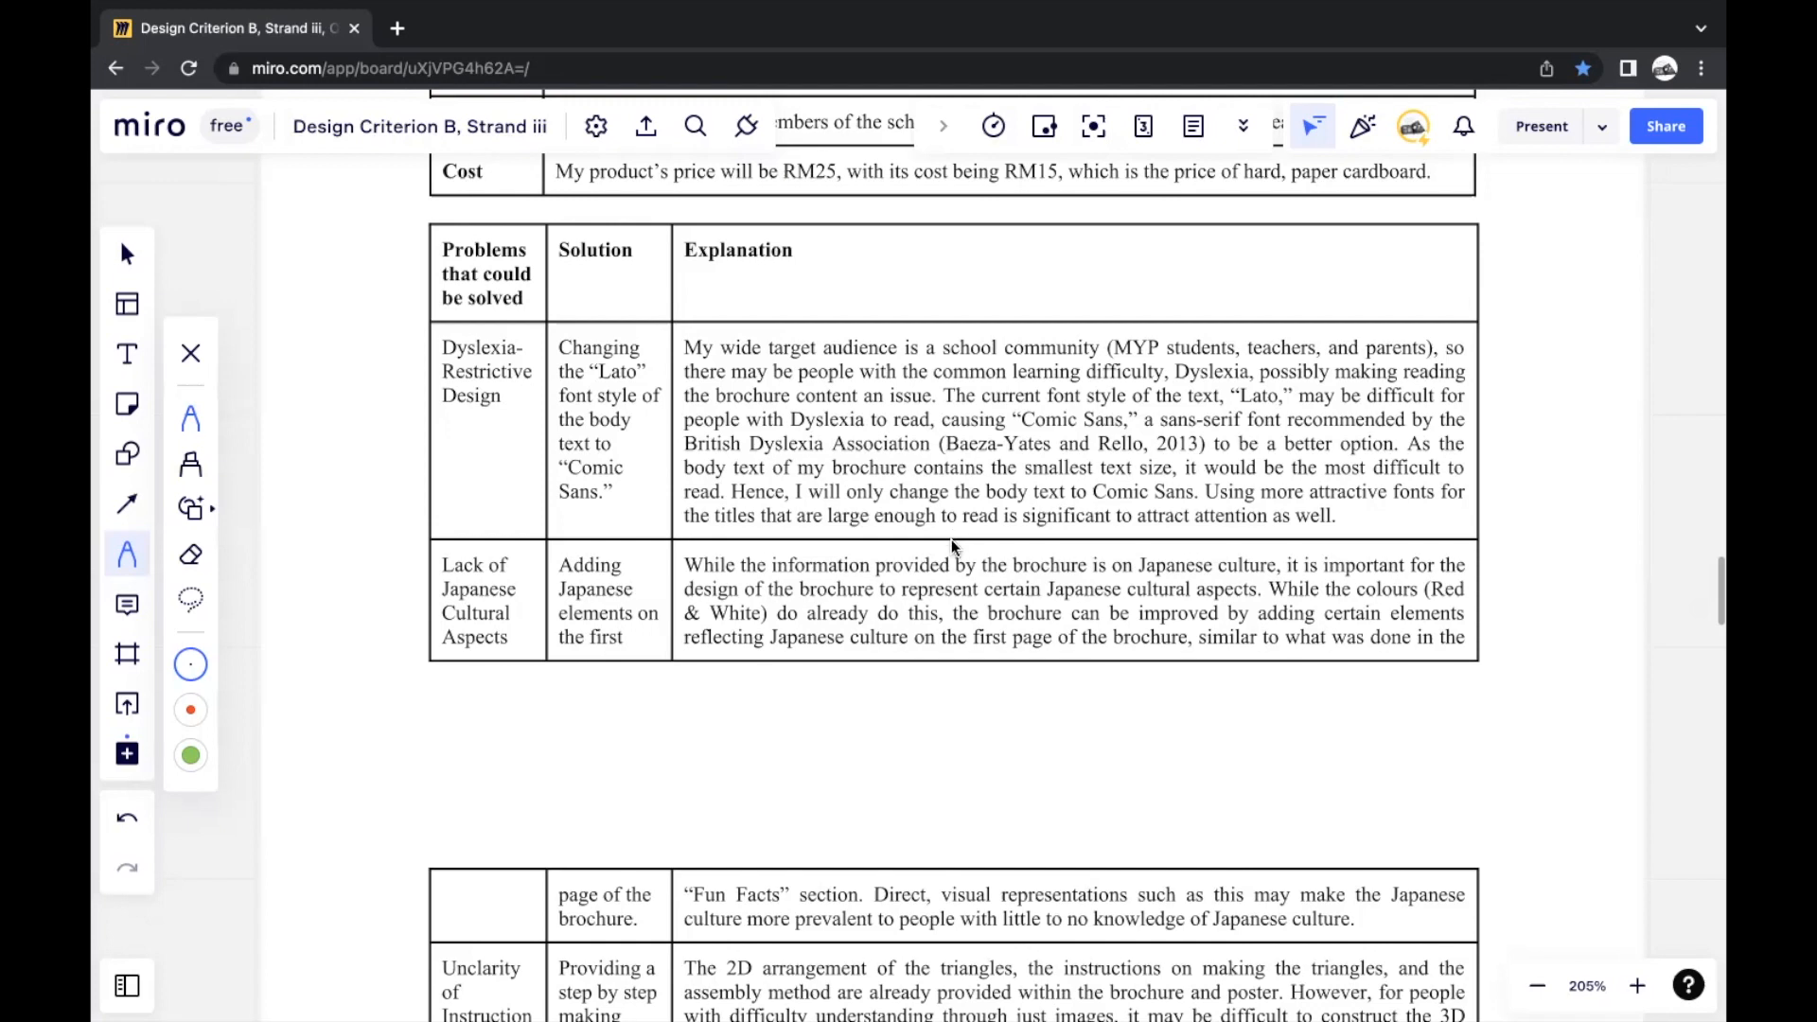
mouse_move(950, 557)
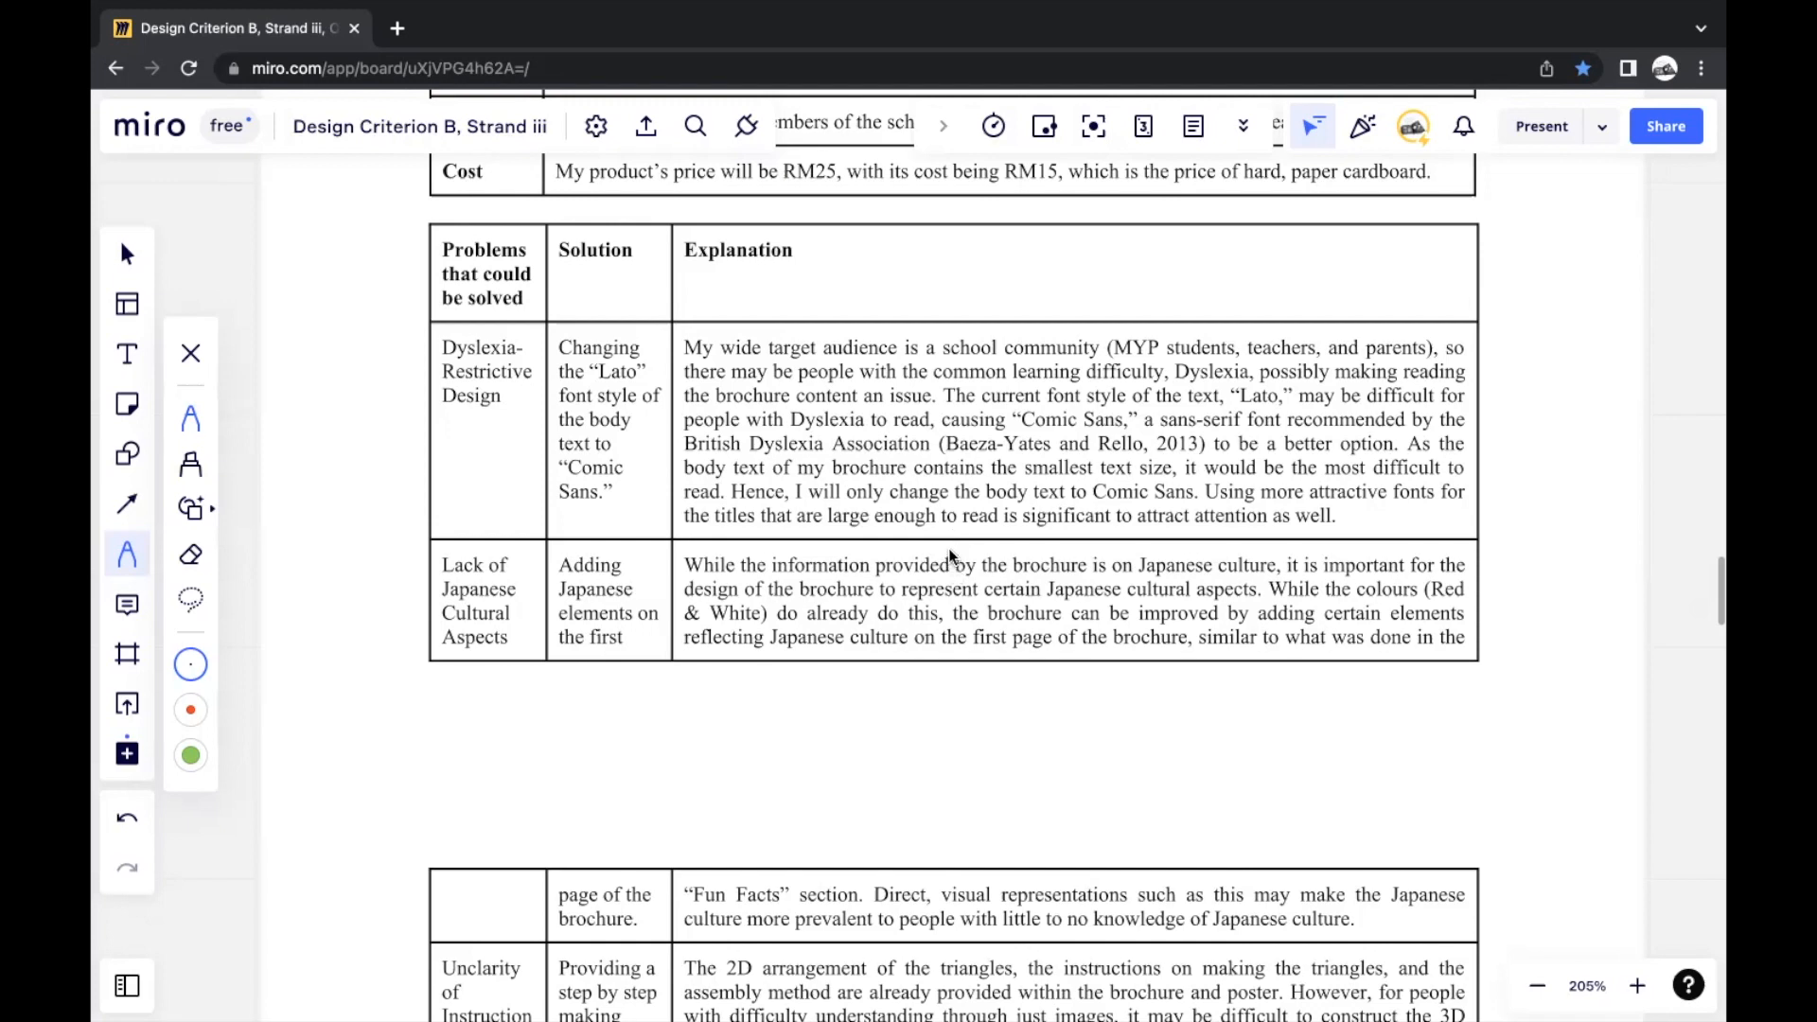
mouse_move(939, 540)
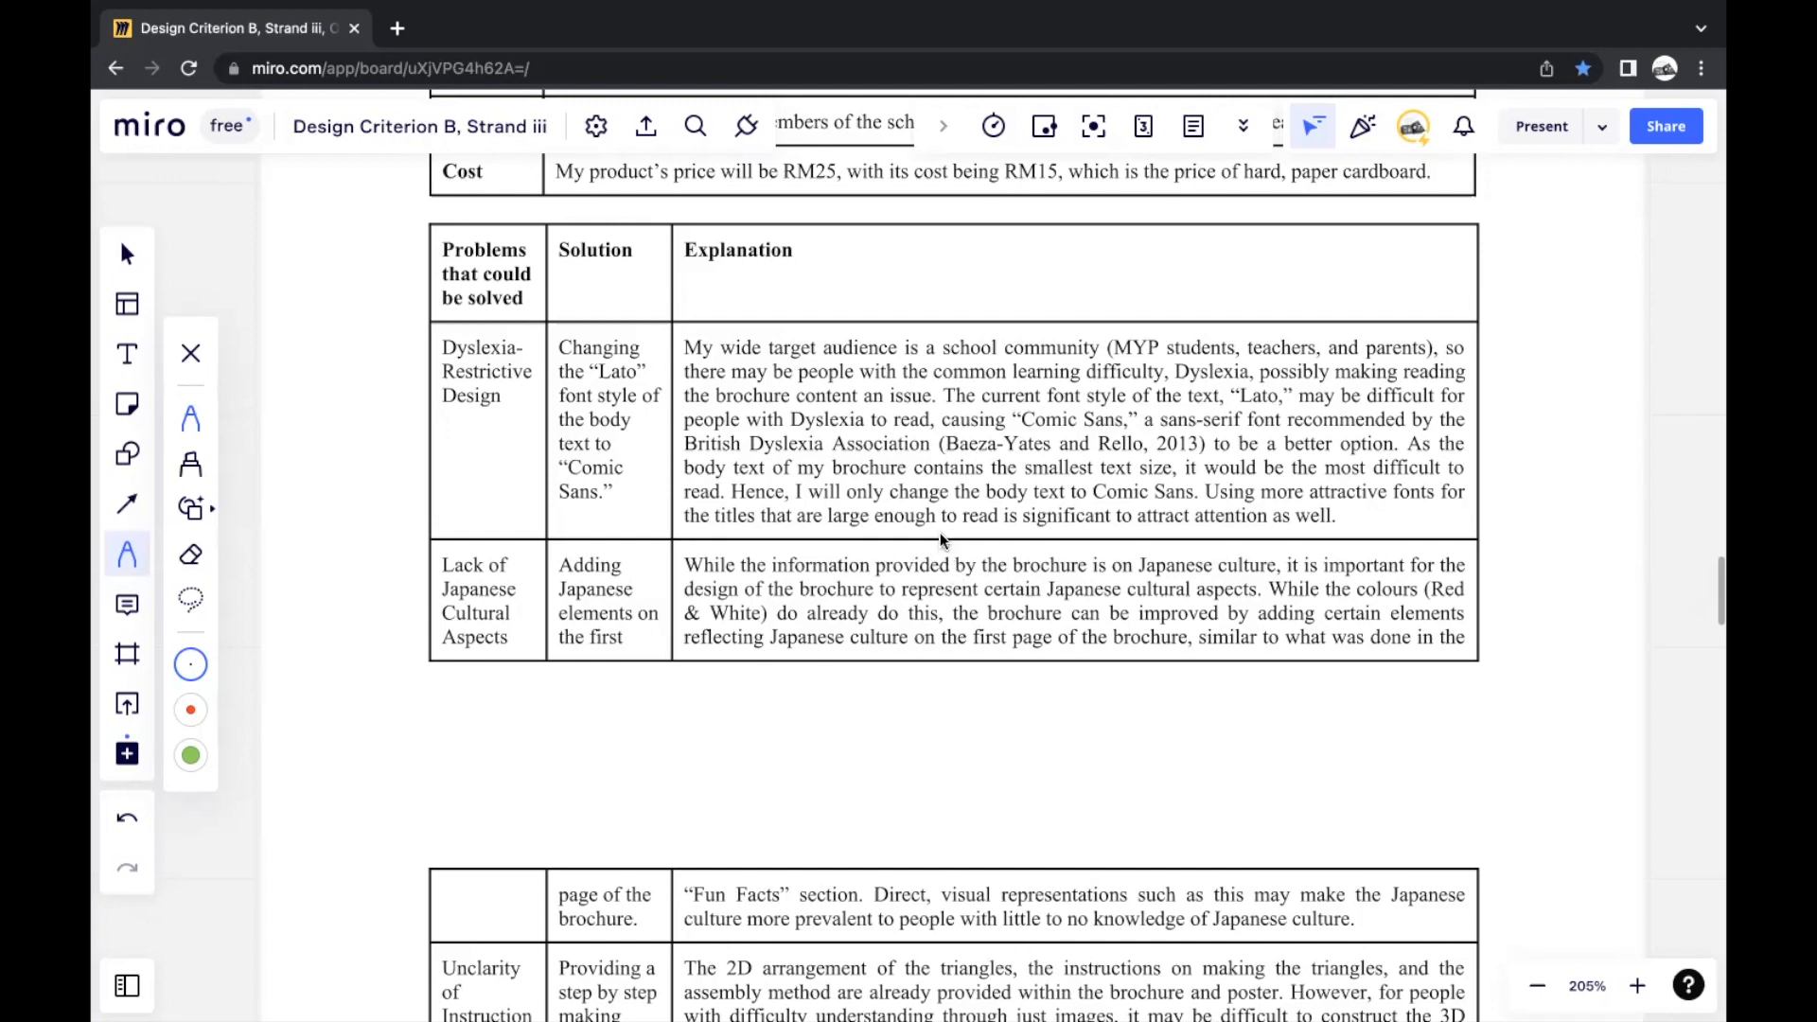
mouse_move(933, 507)
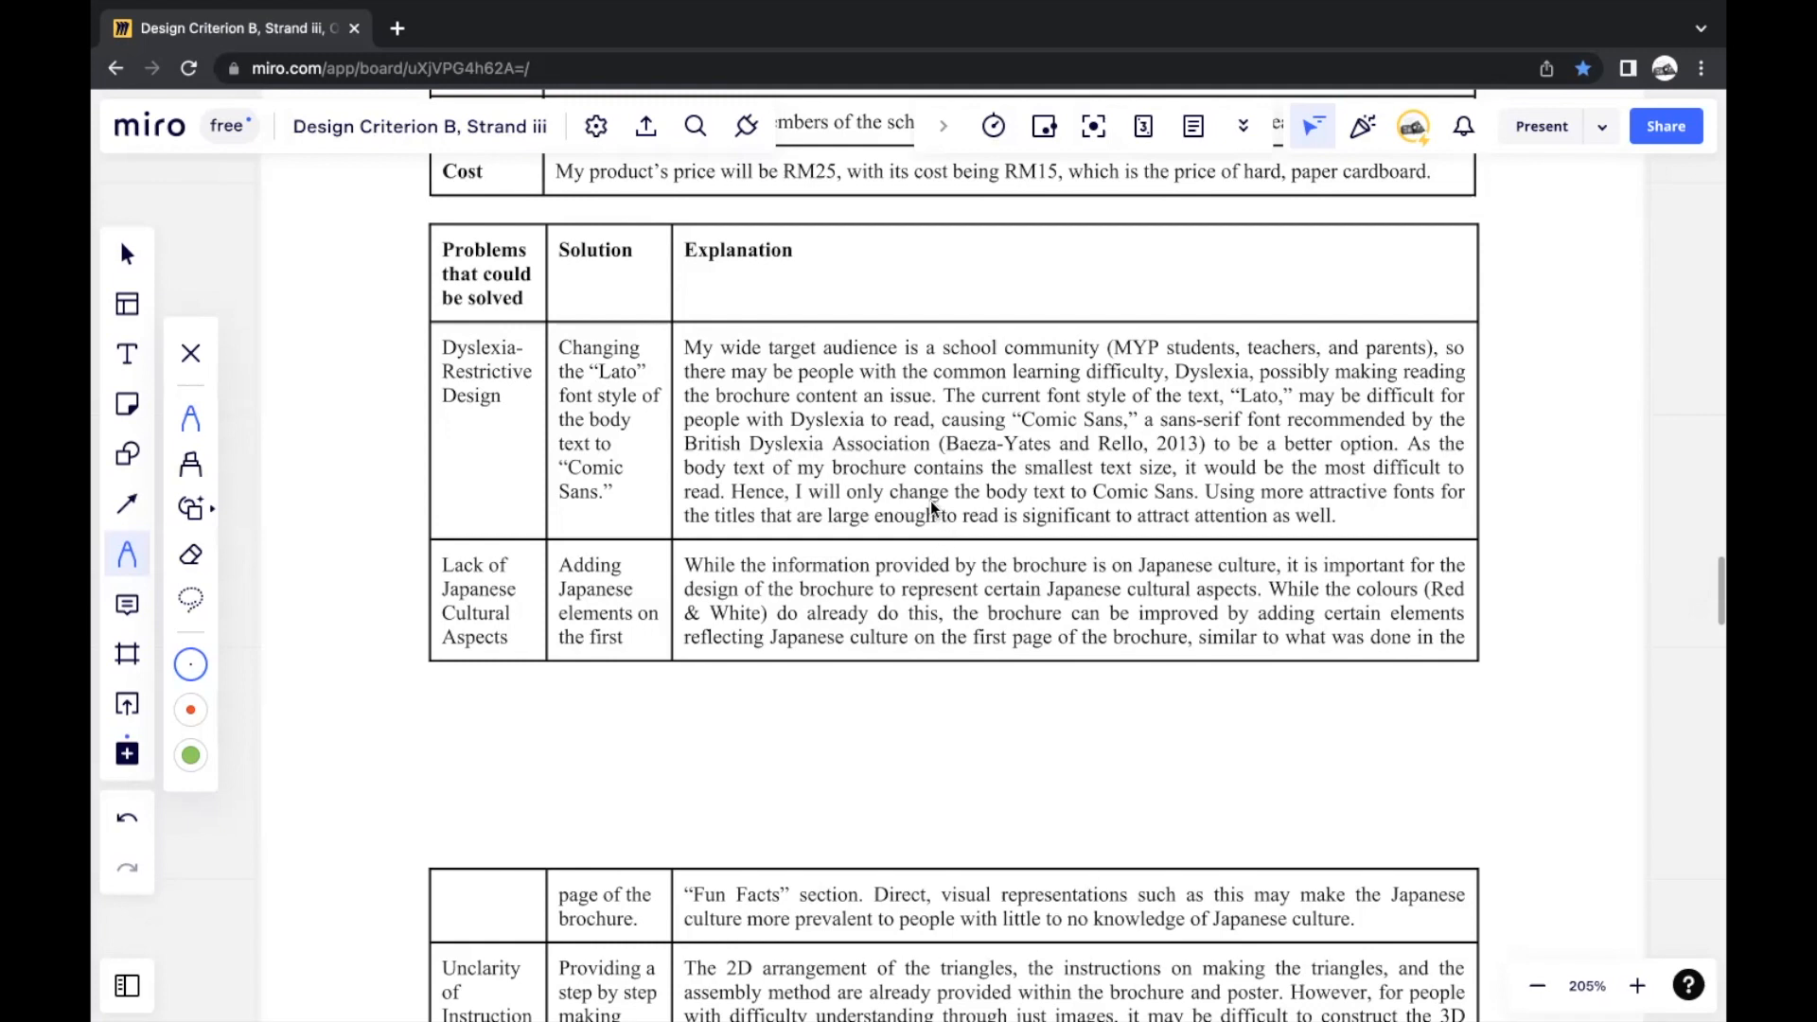
mouse_move(476, 447)
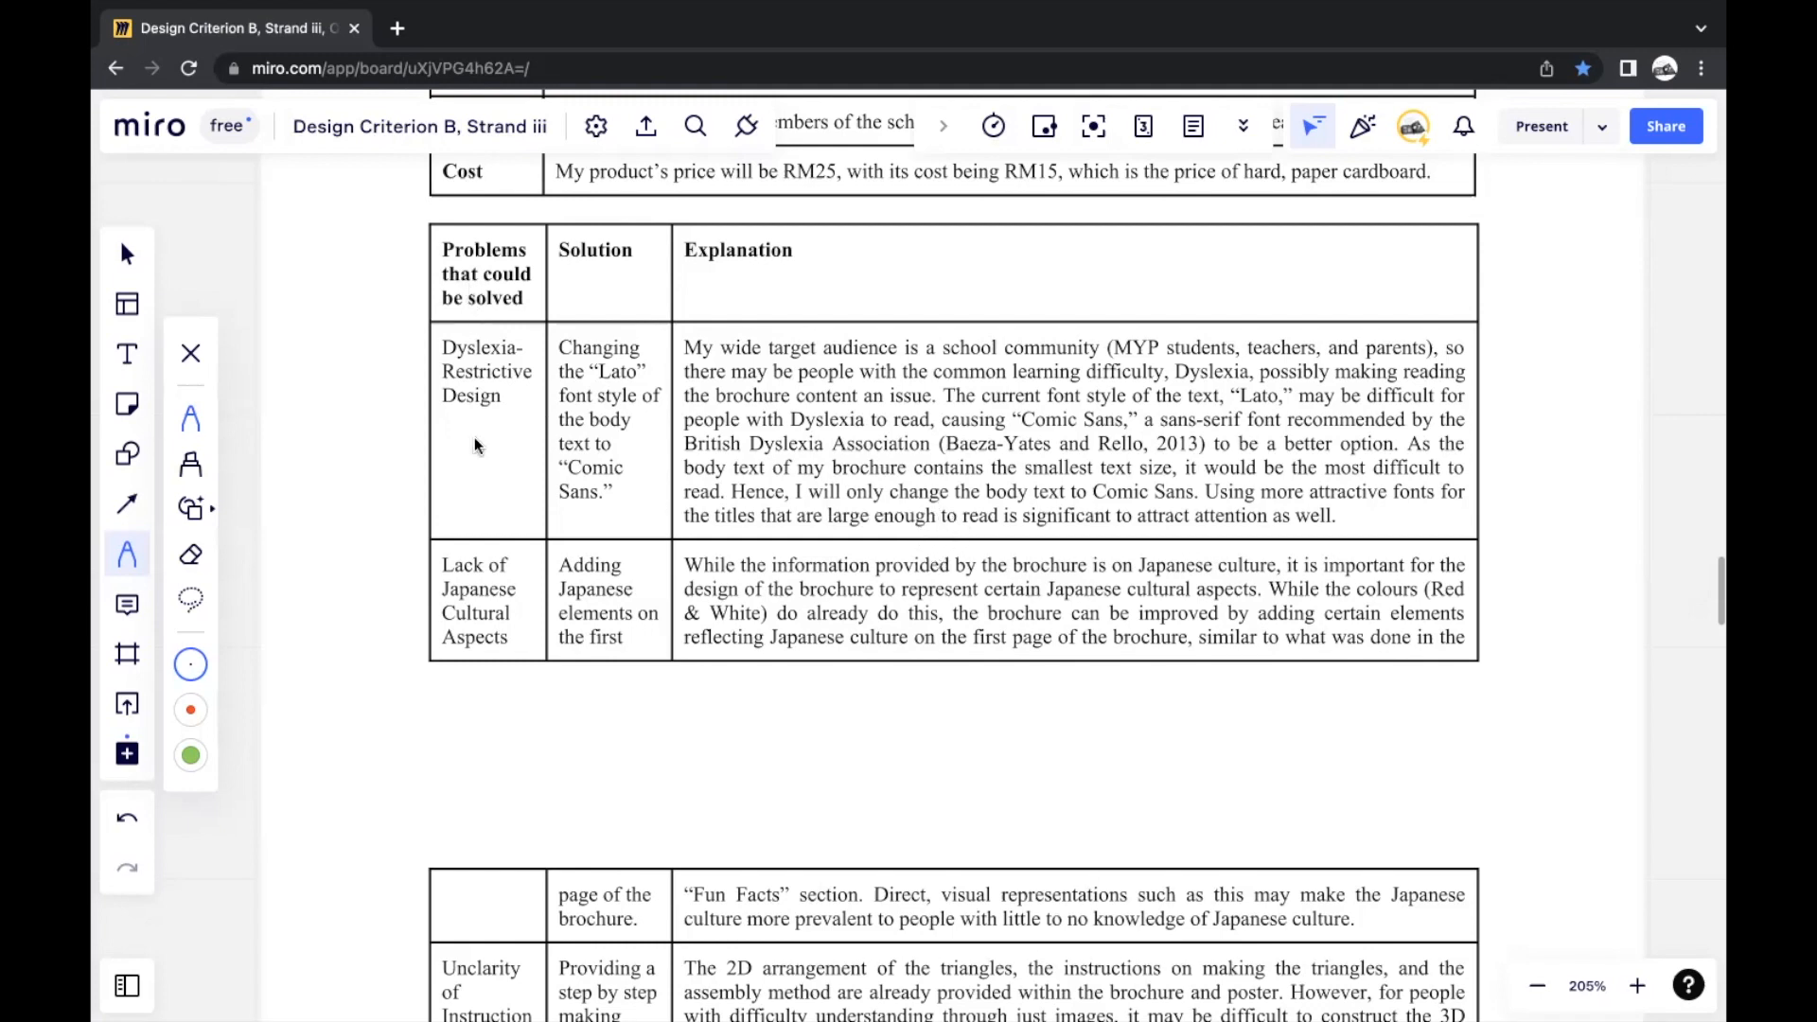
scroll(down, 3)
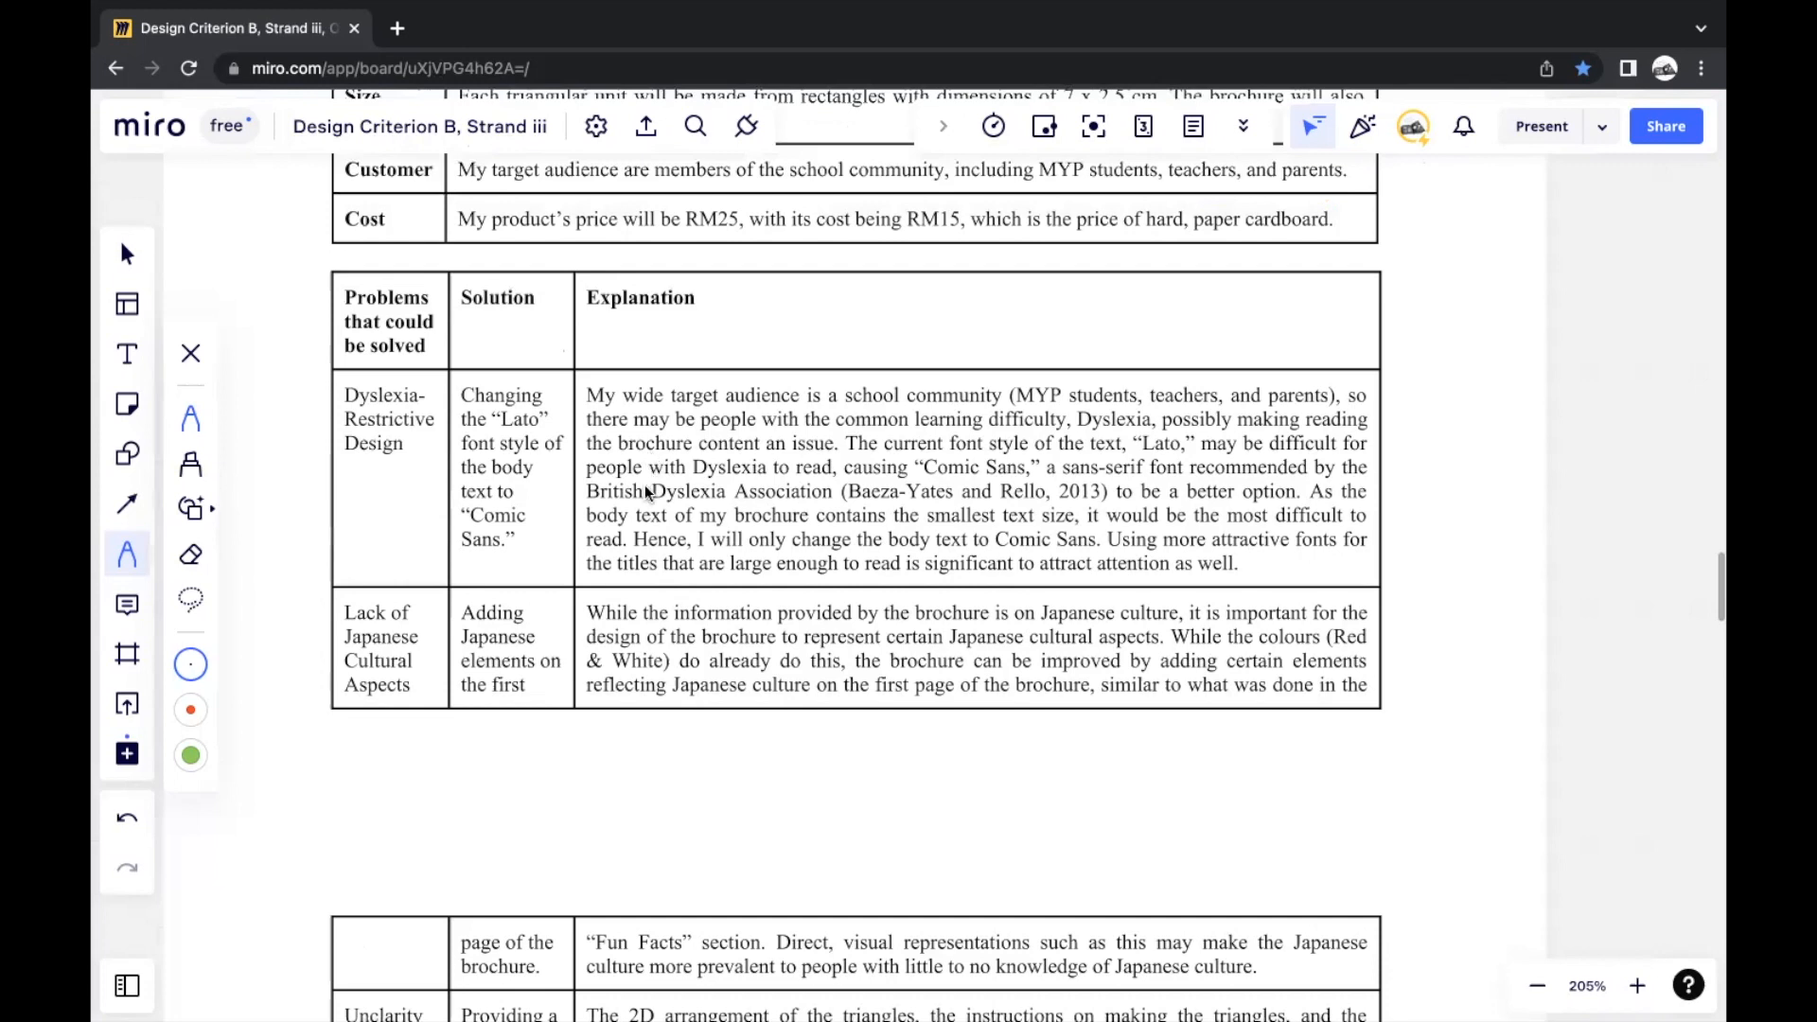
mouse_move(649, 539)
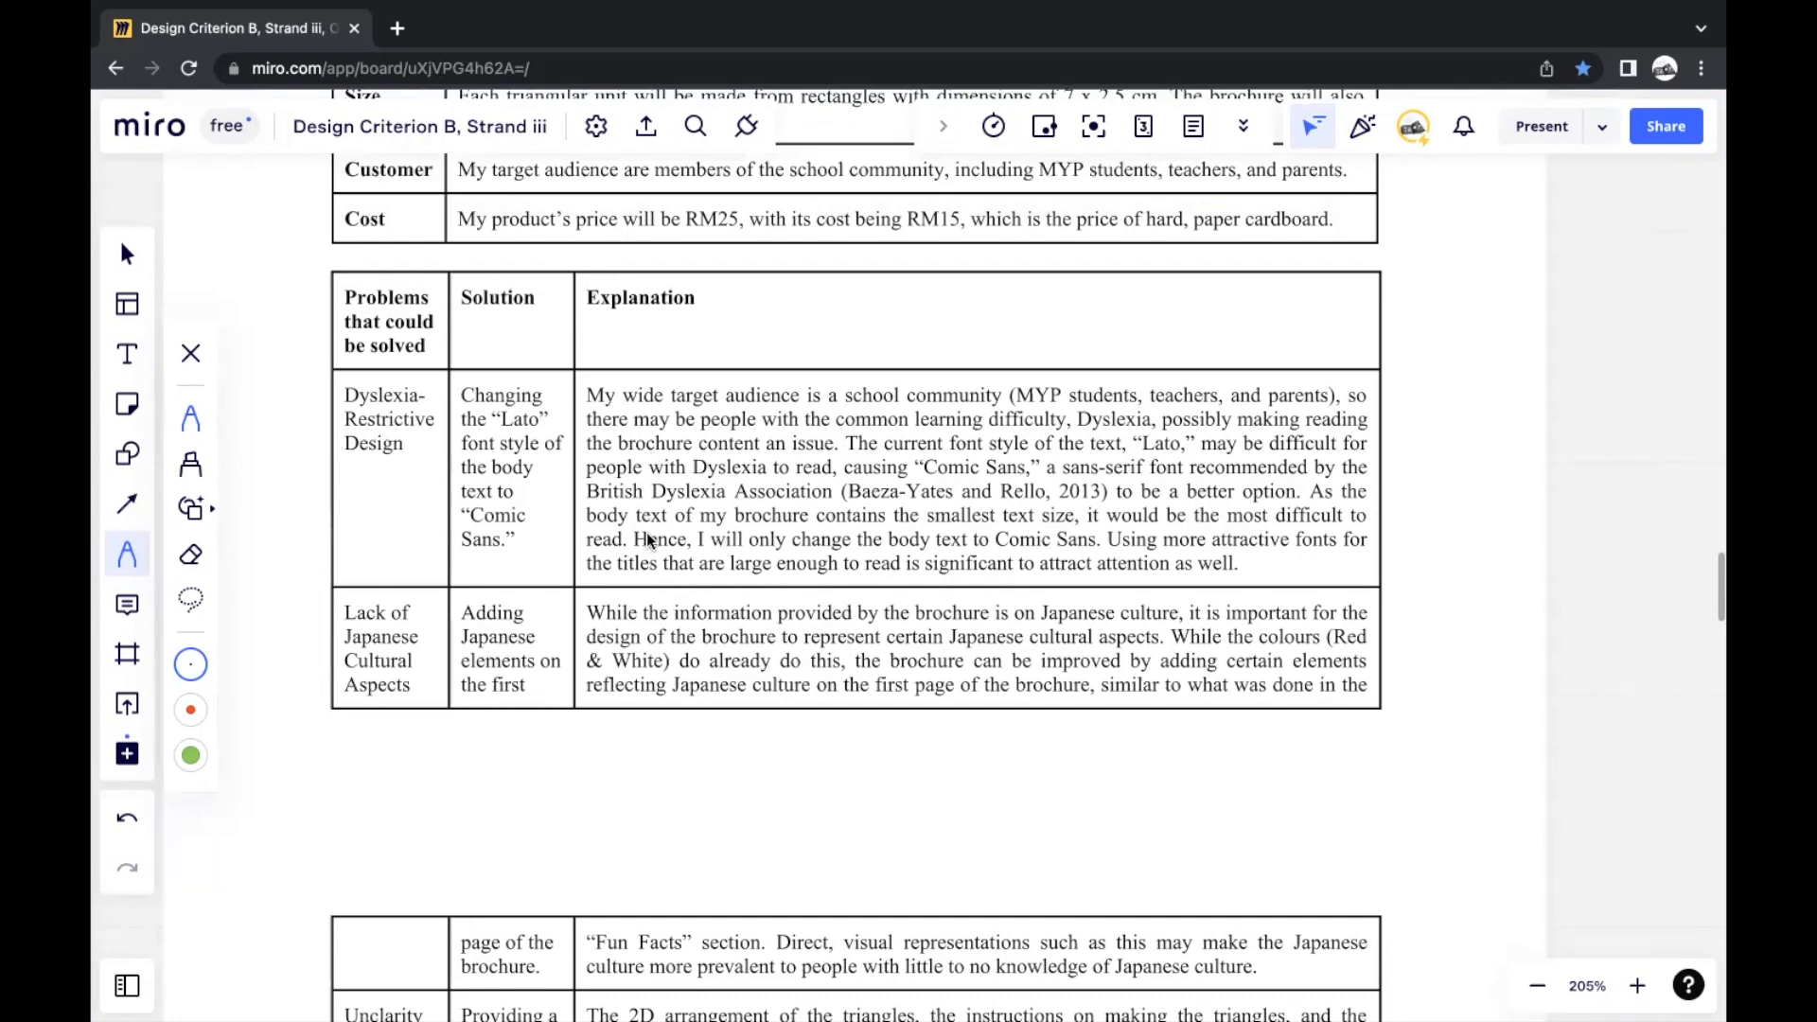
mouse_move(649, 540)
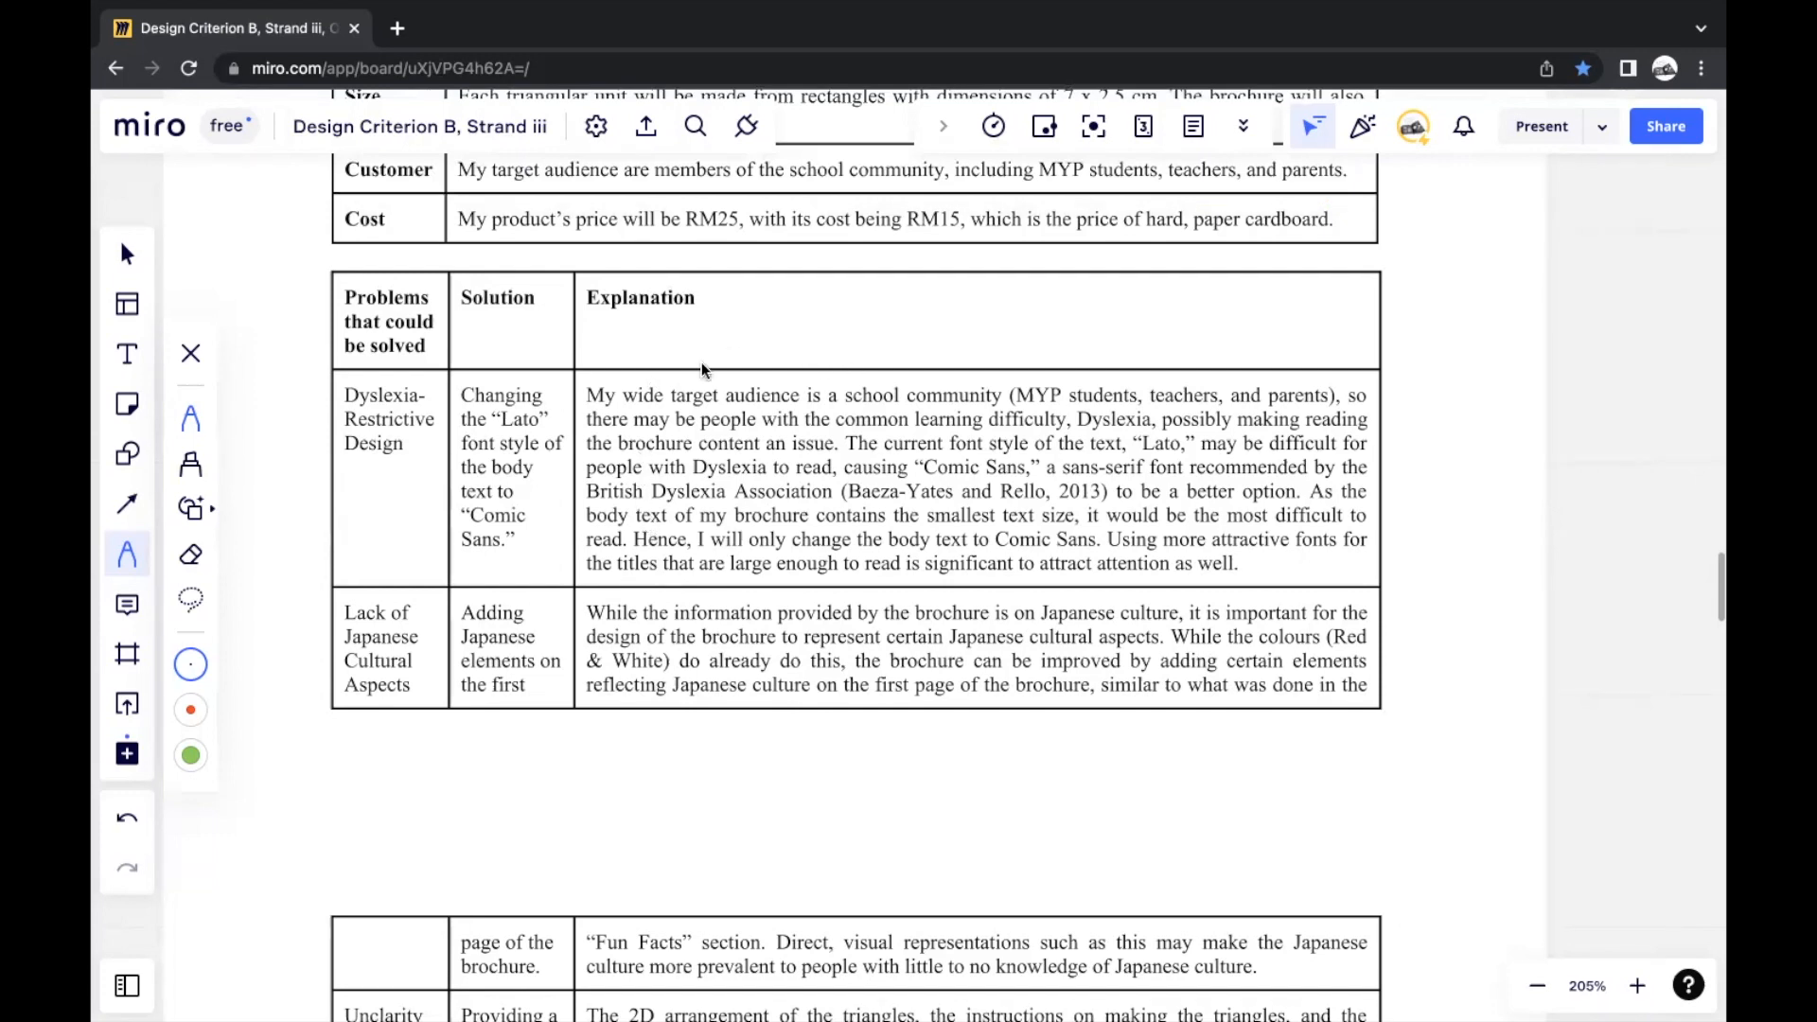
mouse_move(452, 405)
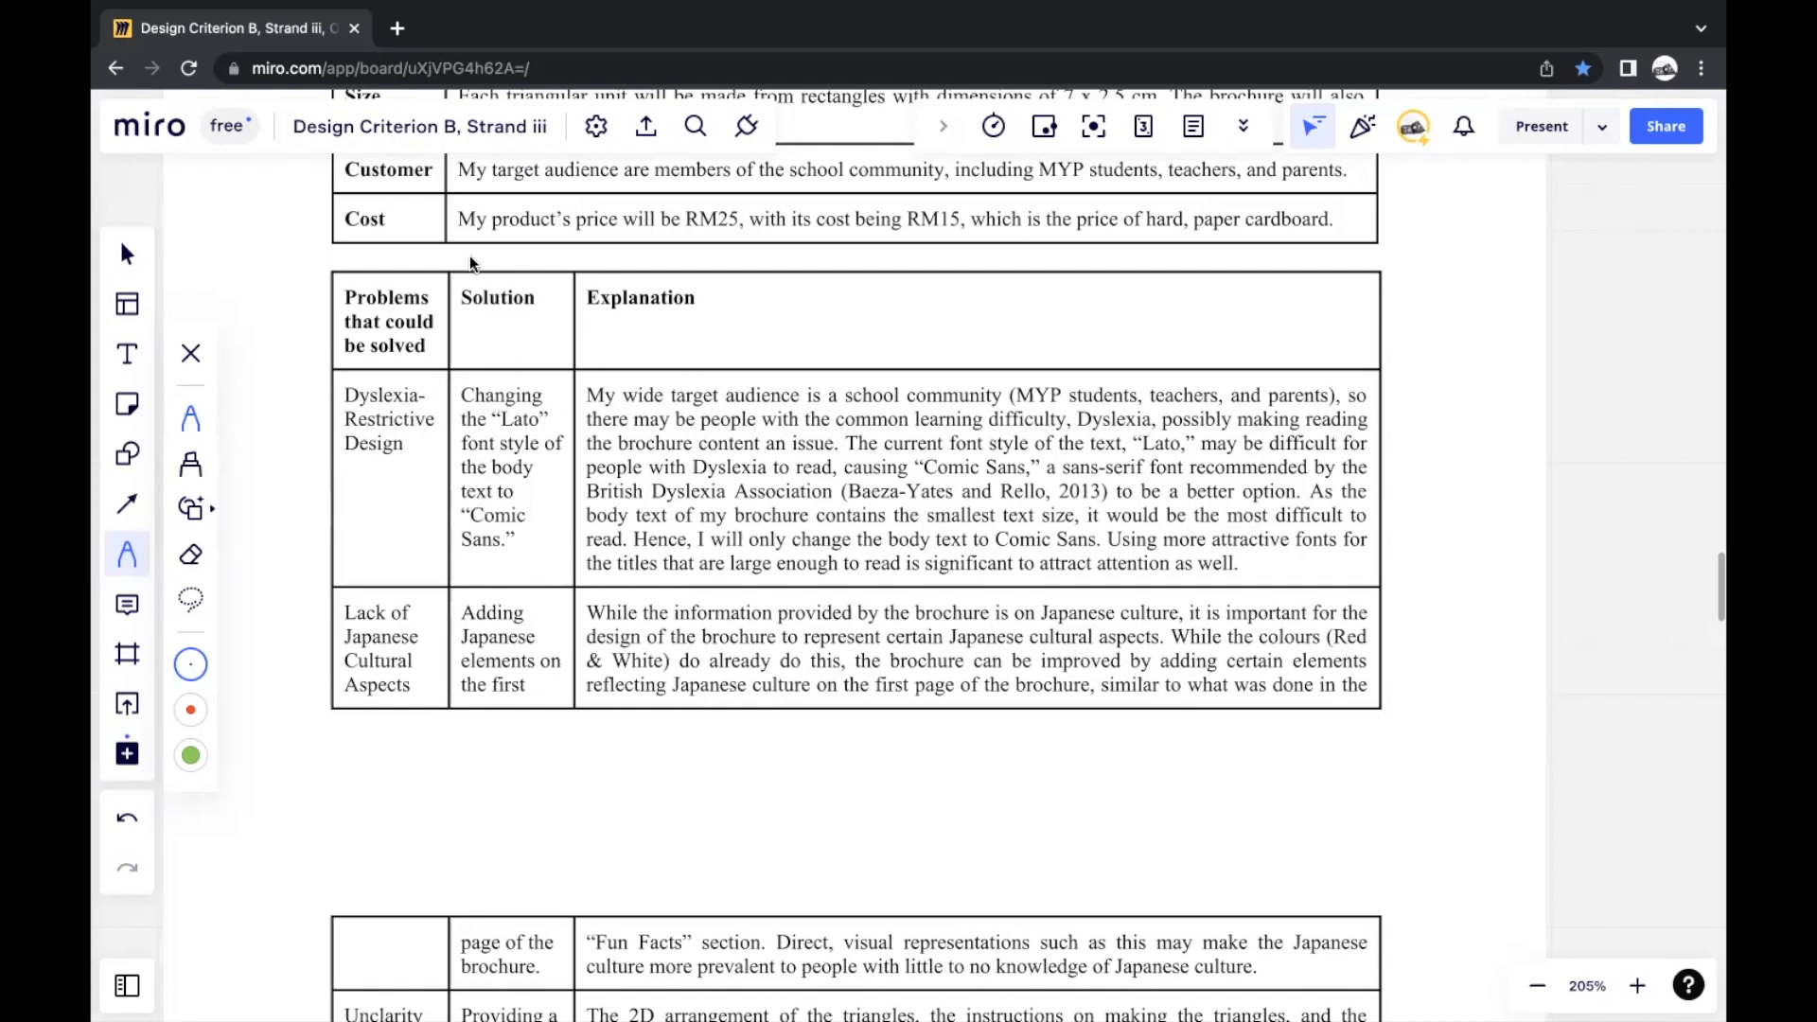
mouse_move(473, 371)
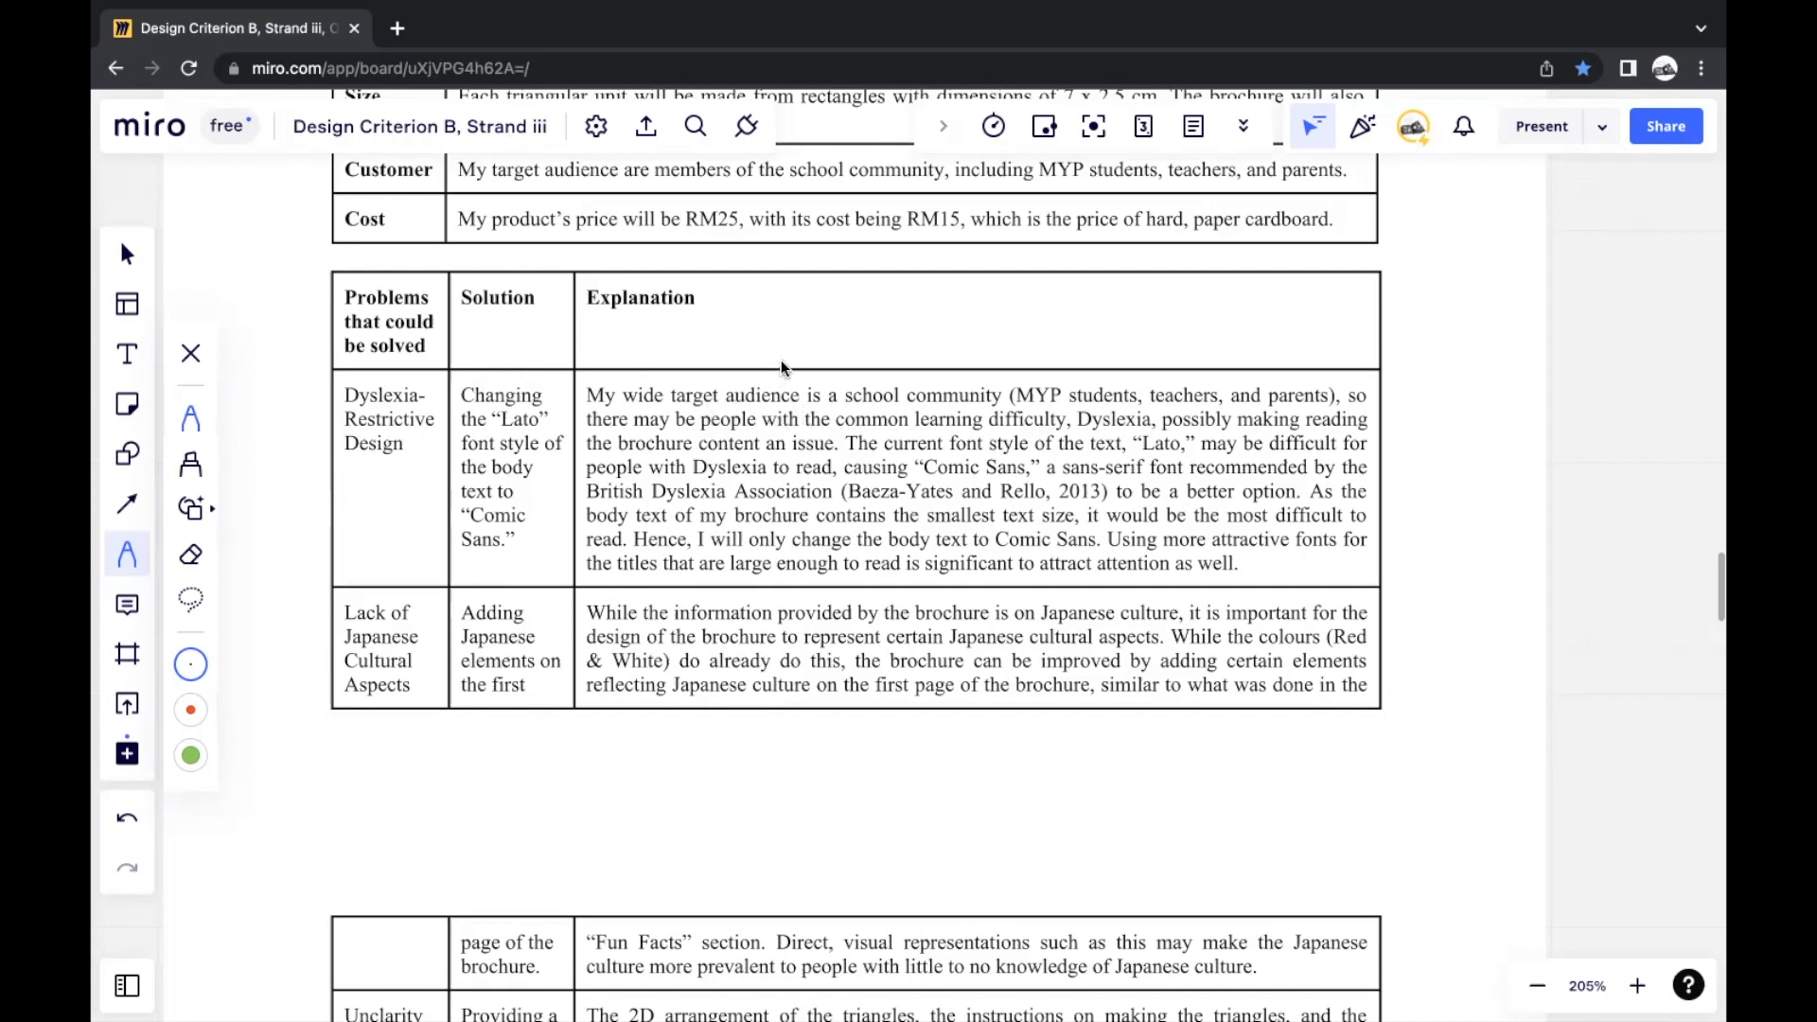
mouse_move(845, 386)
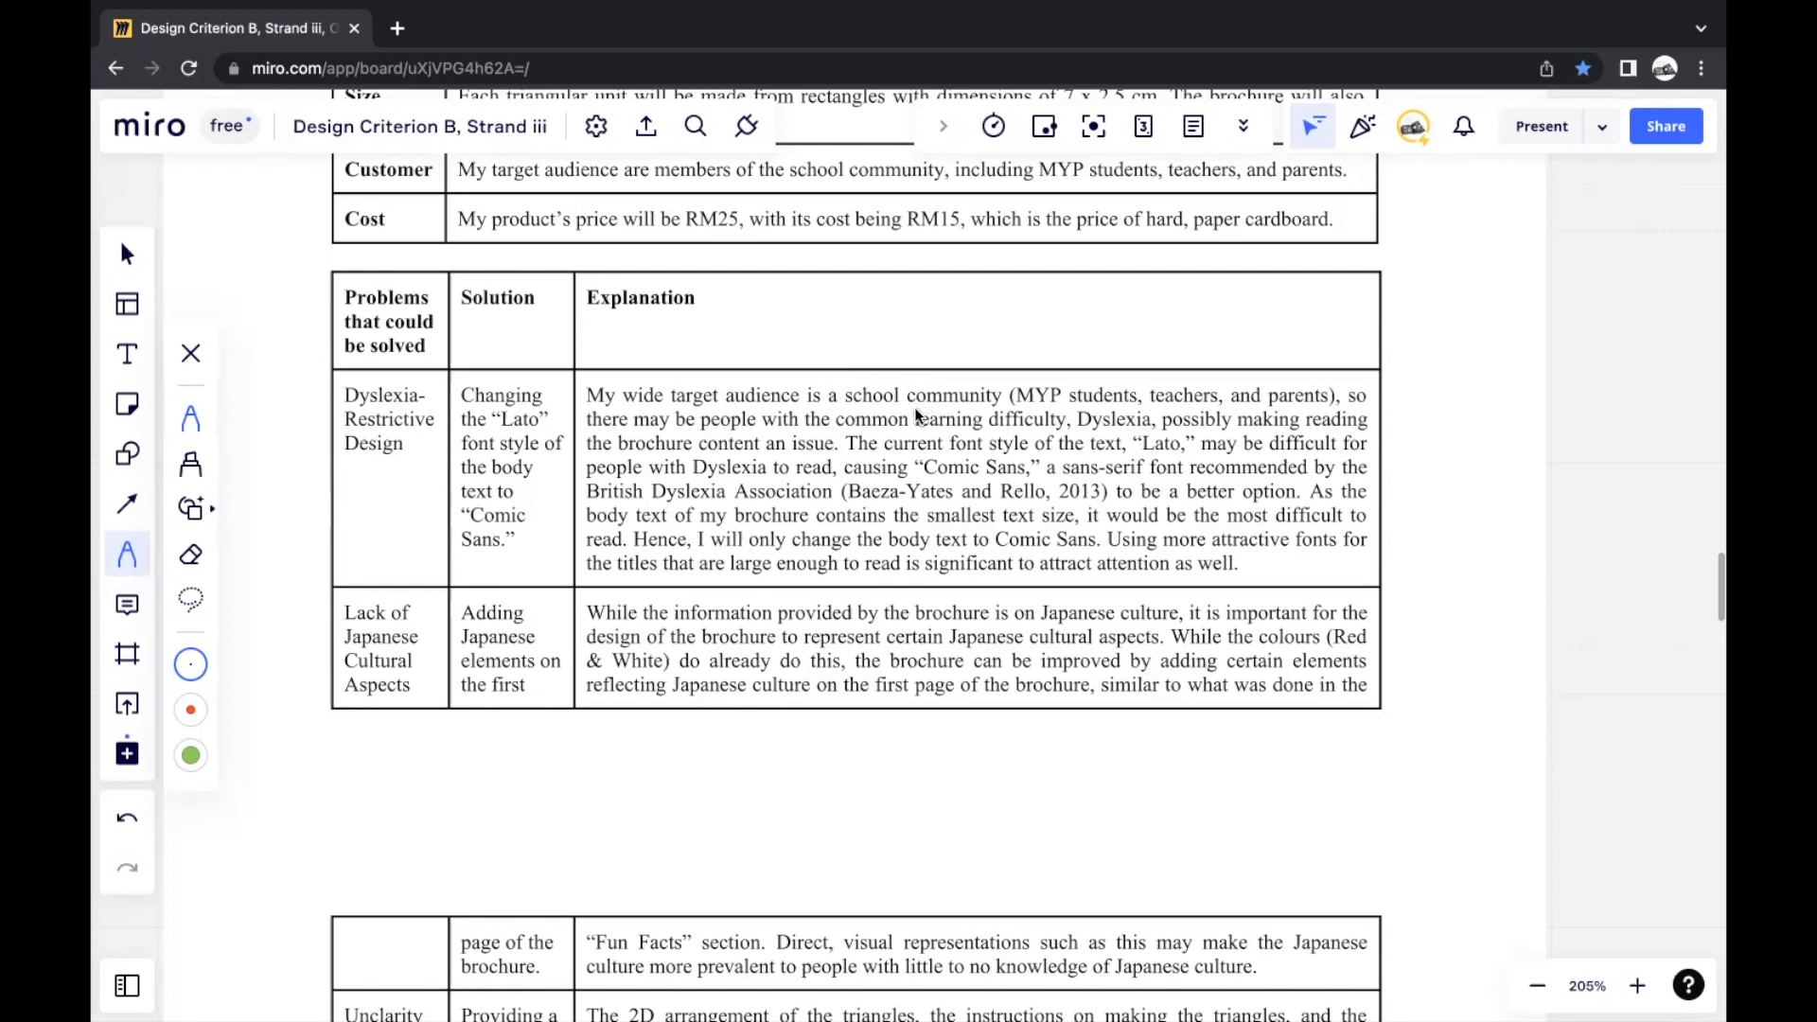
mouse_move(914, 414)
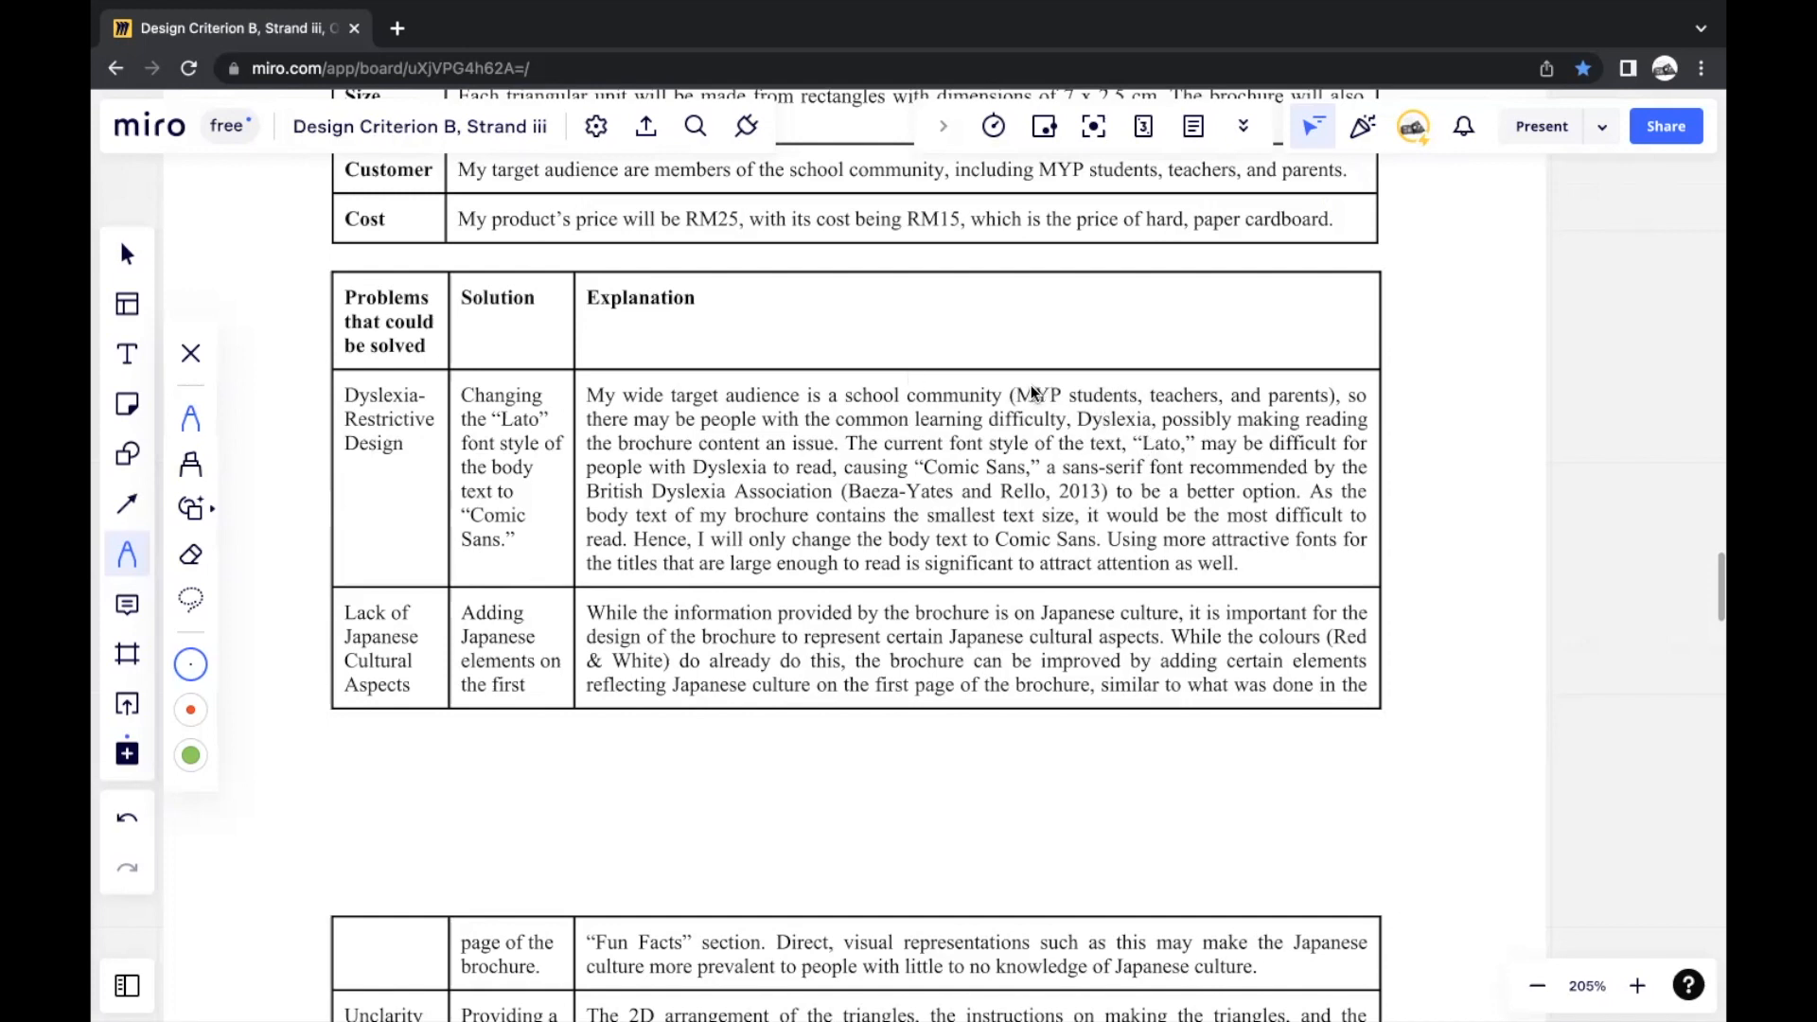
mouse_move(793, 485)
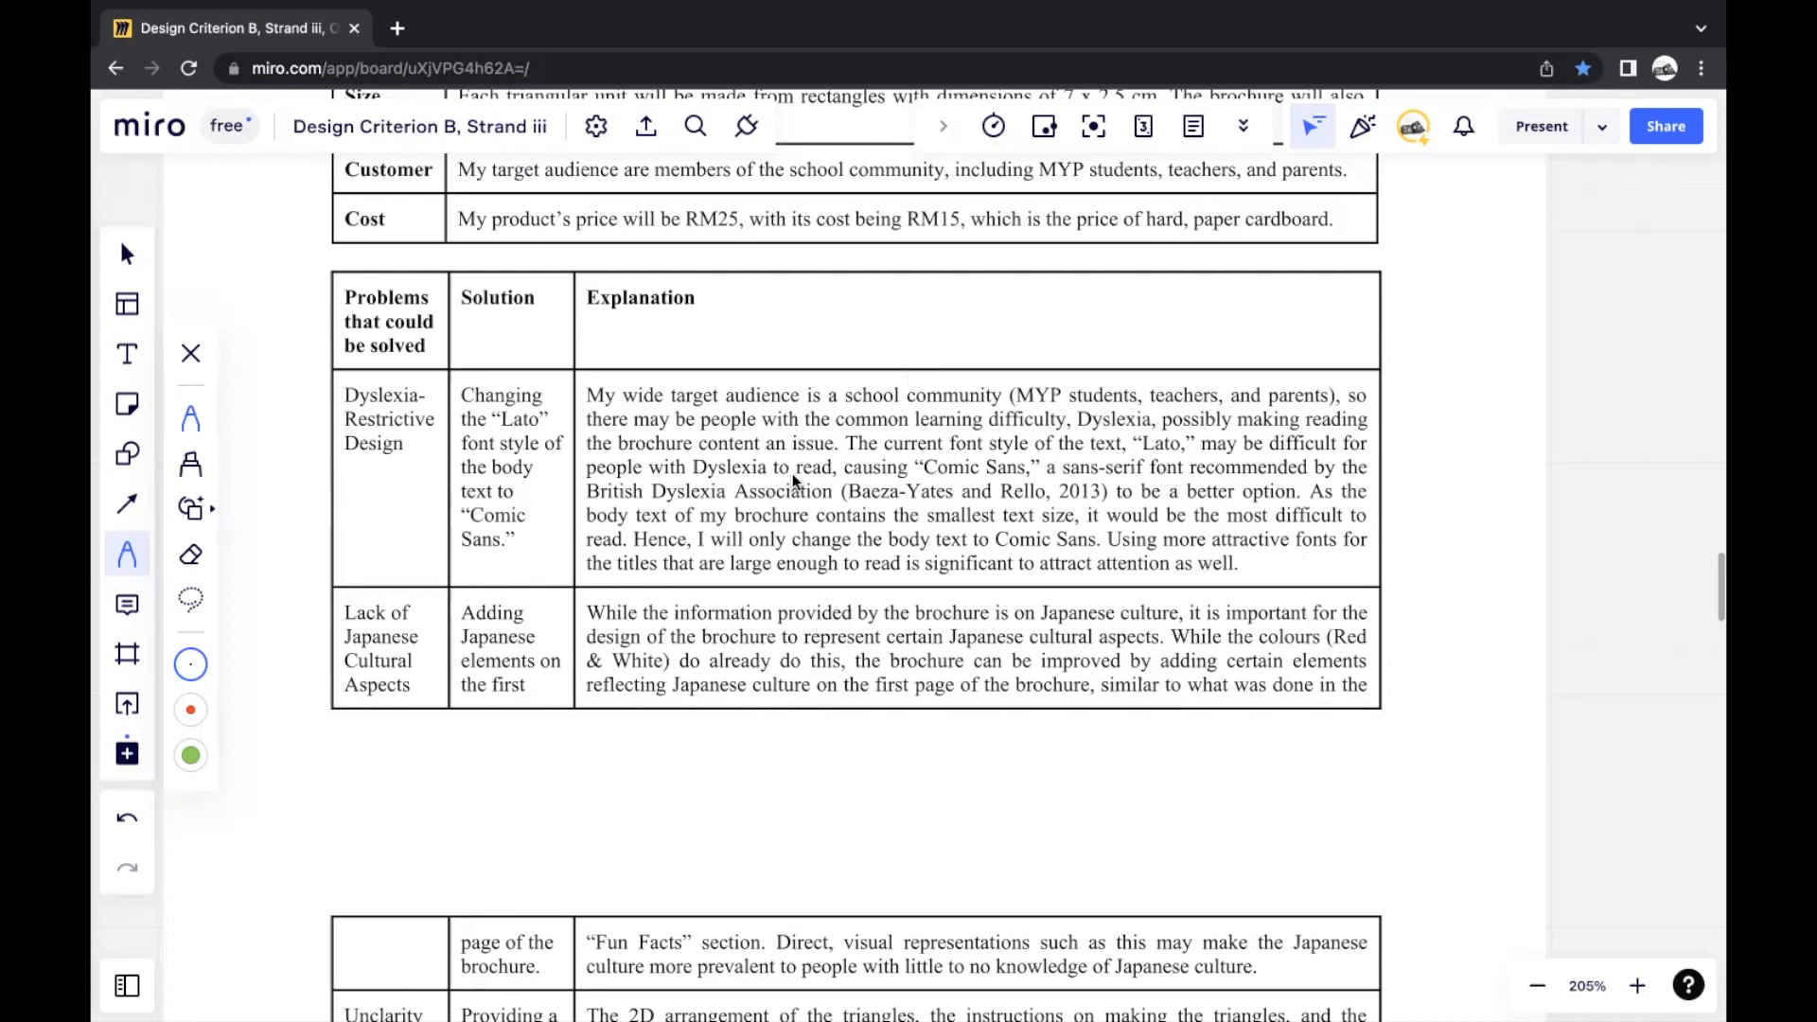
mouse_move(828, 435)
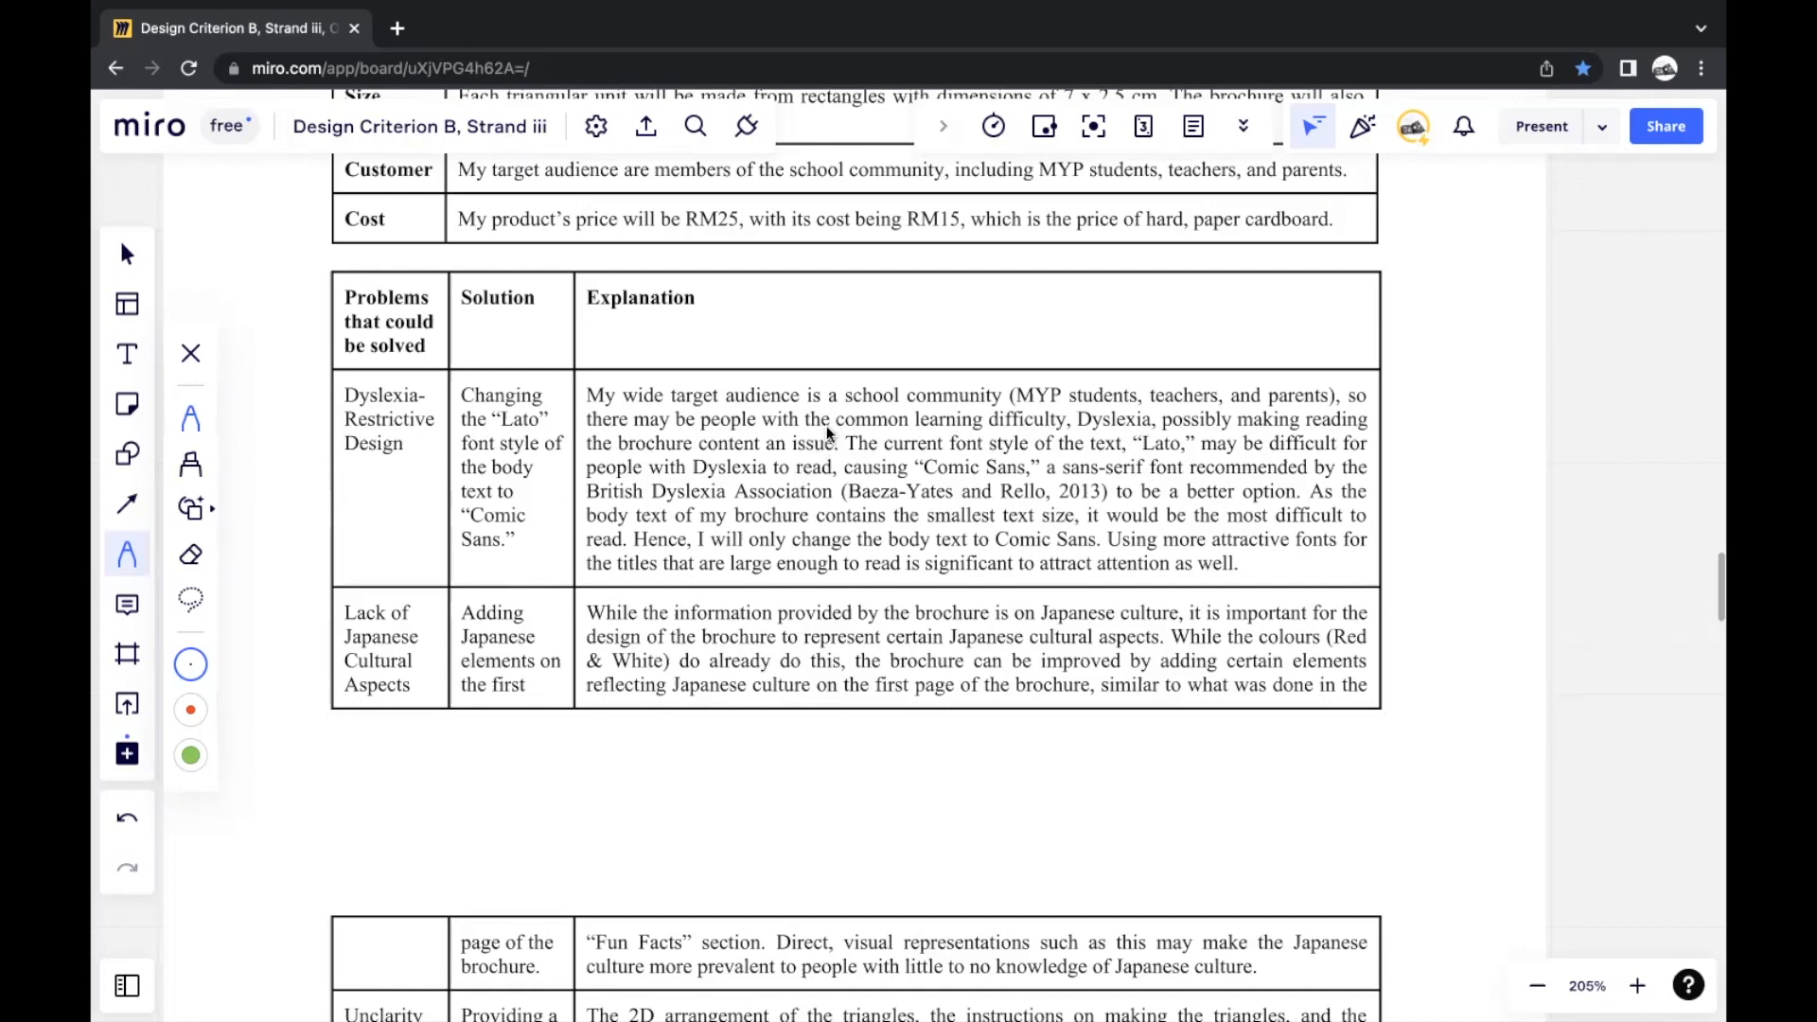
mouse_move(857, 388)
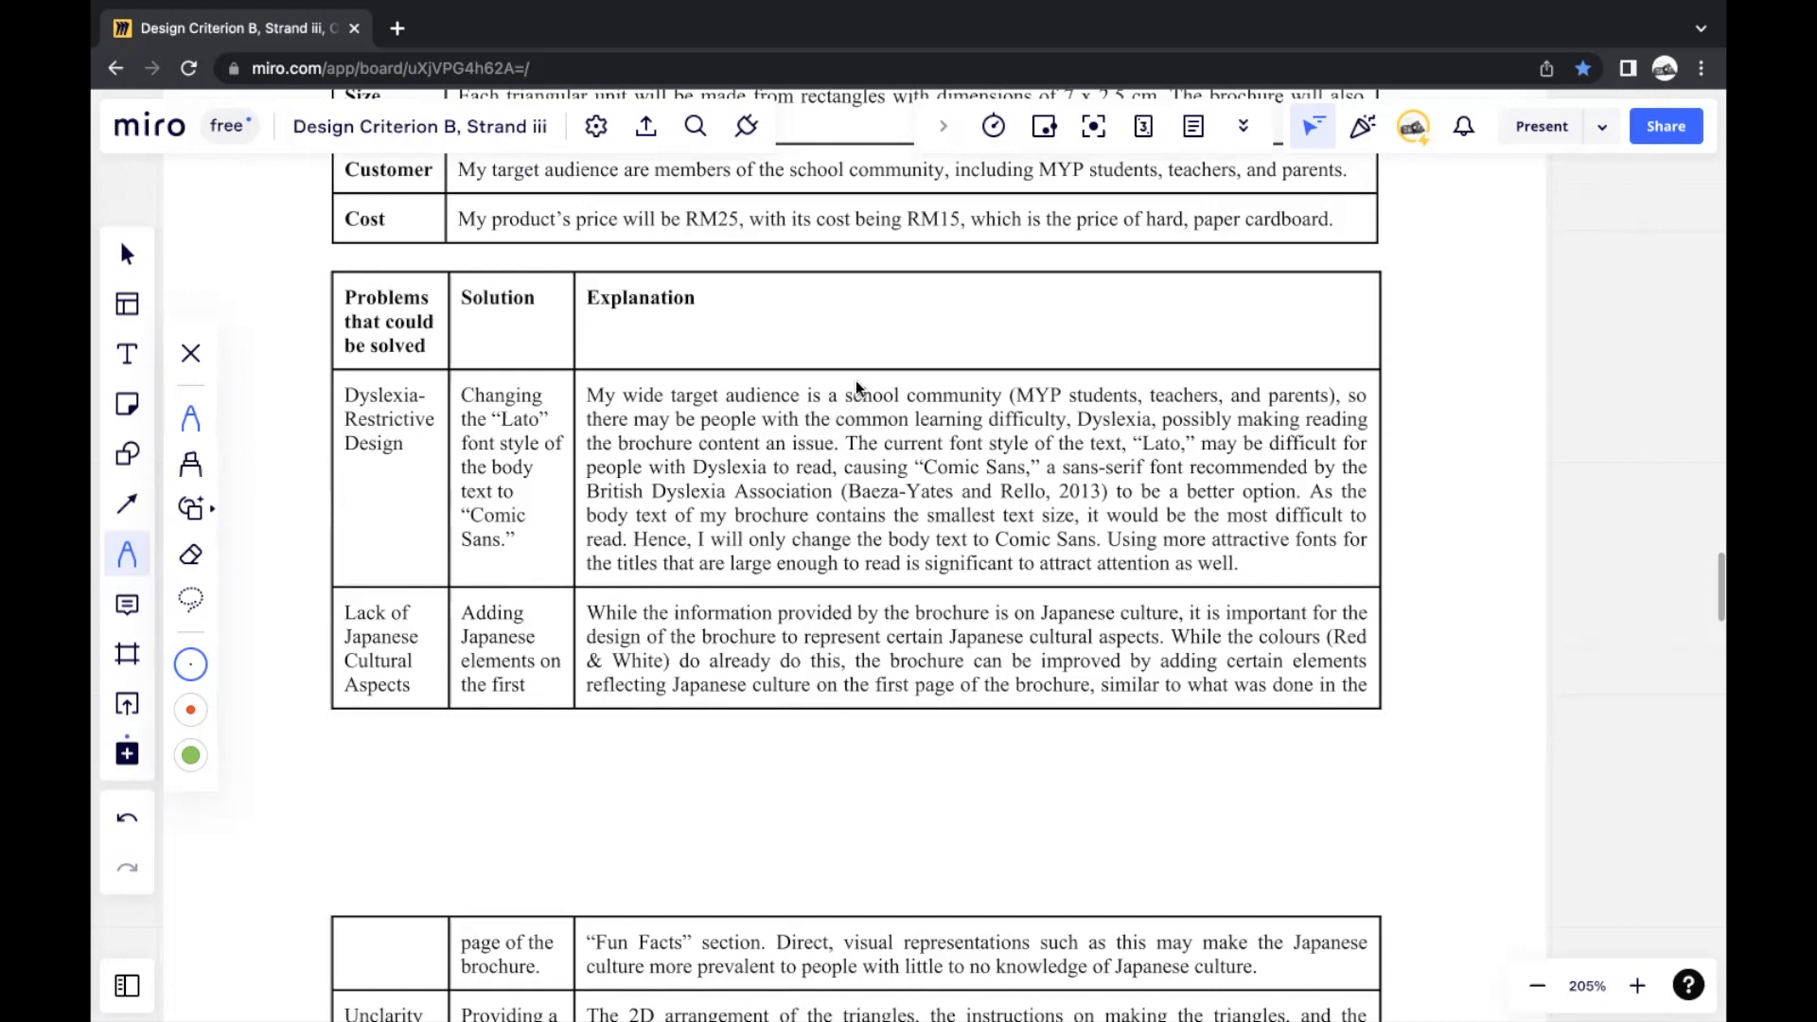
mouse_move(850, 412)
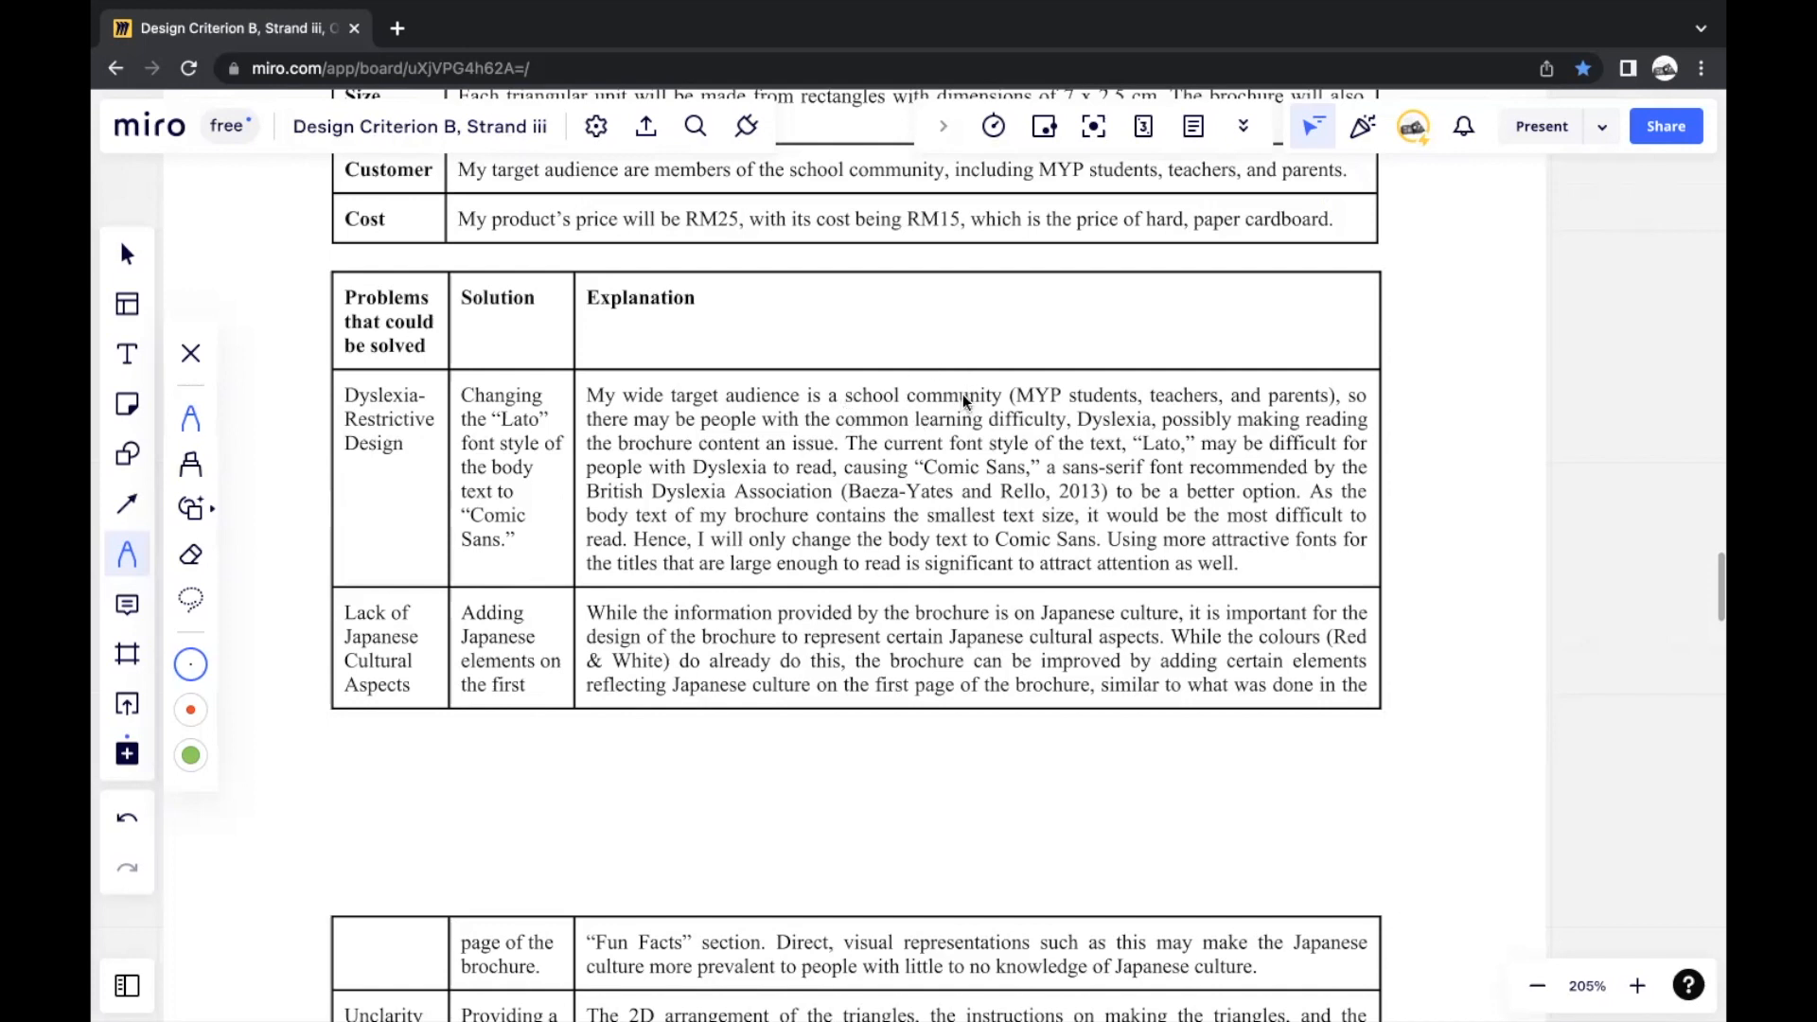
mouse_move(833, 453)
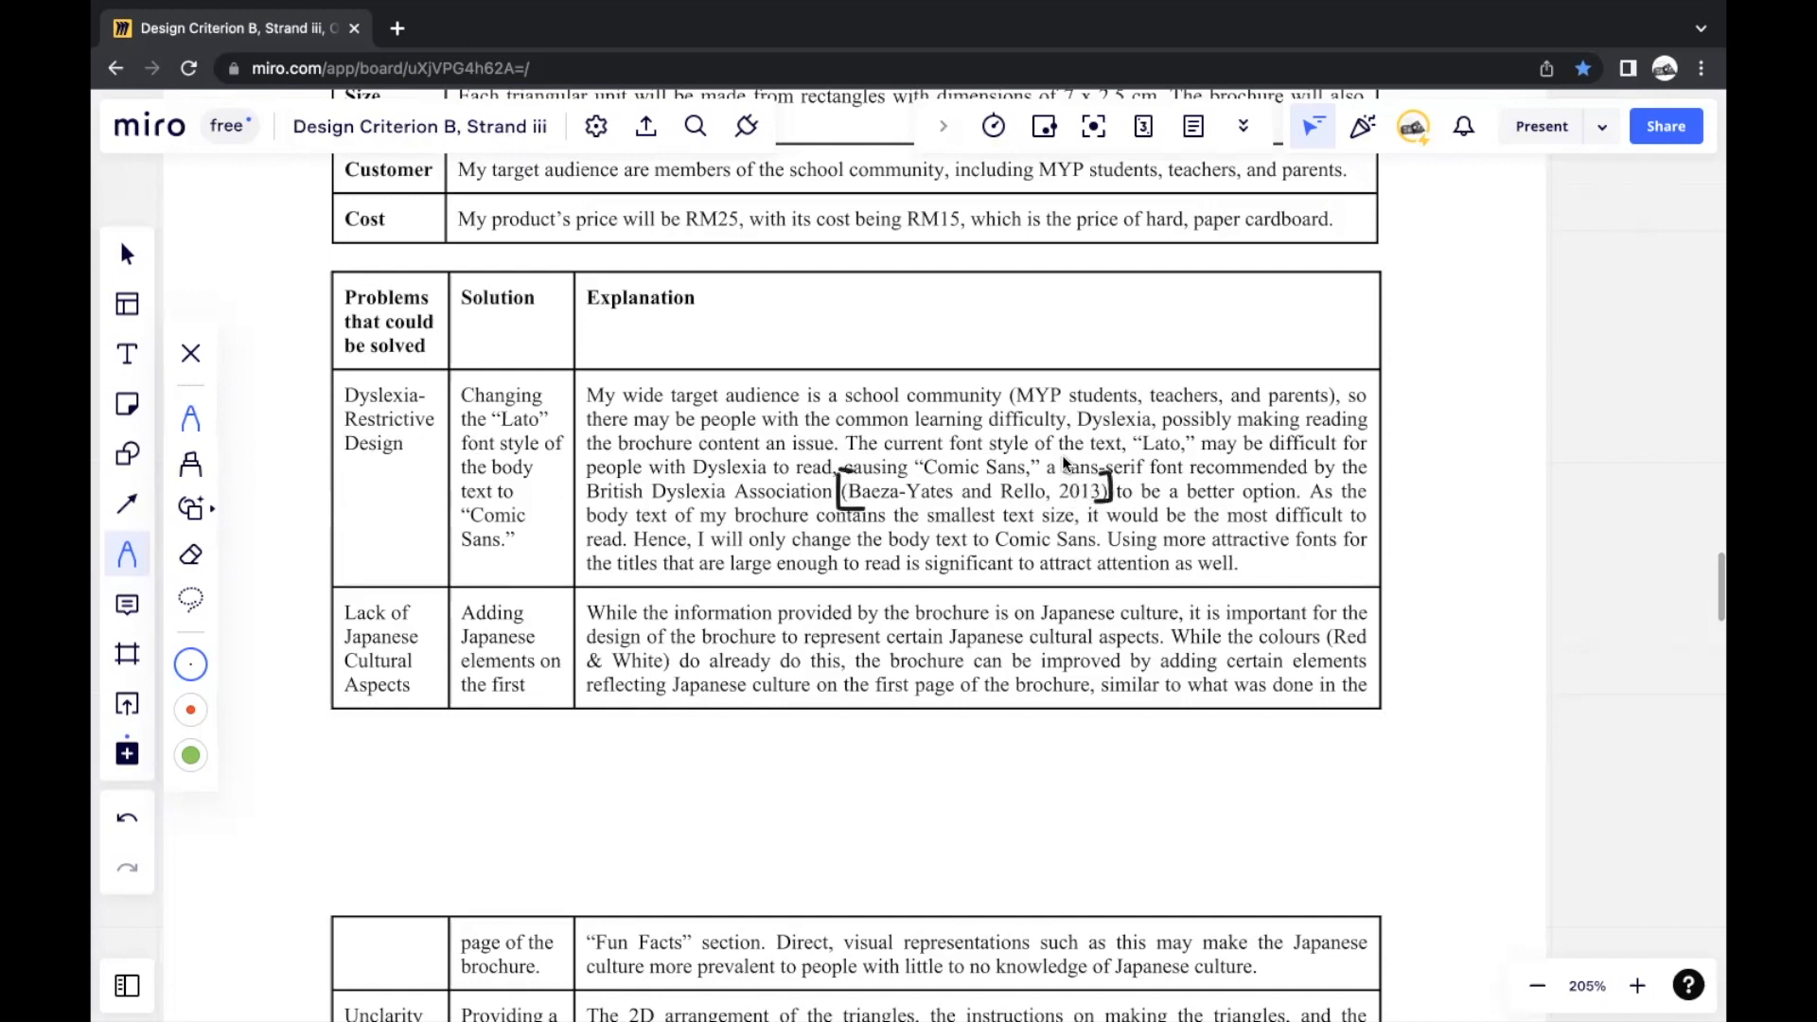
mouse_move(1024, 308)
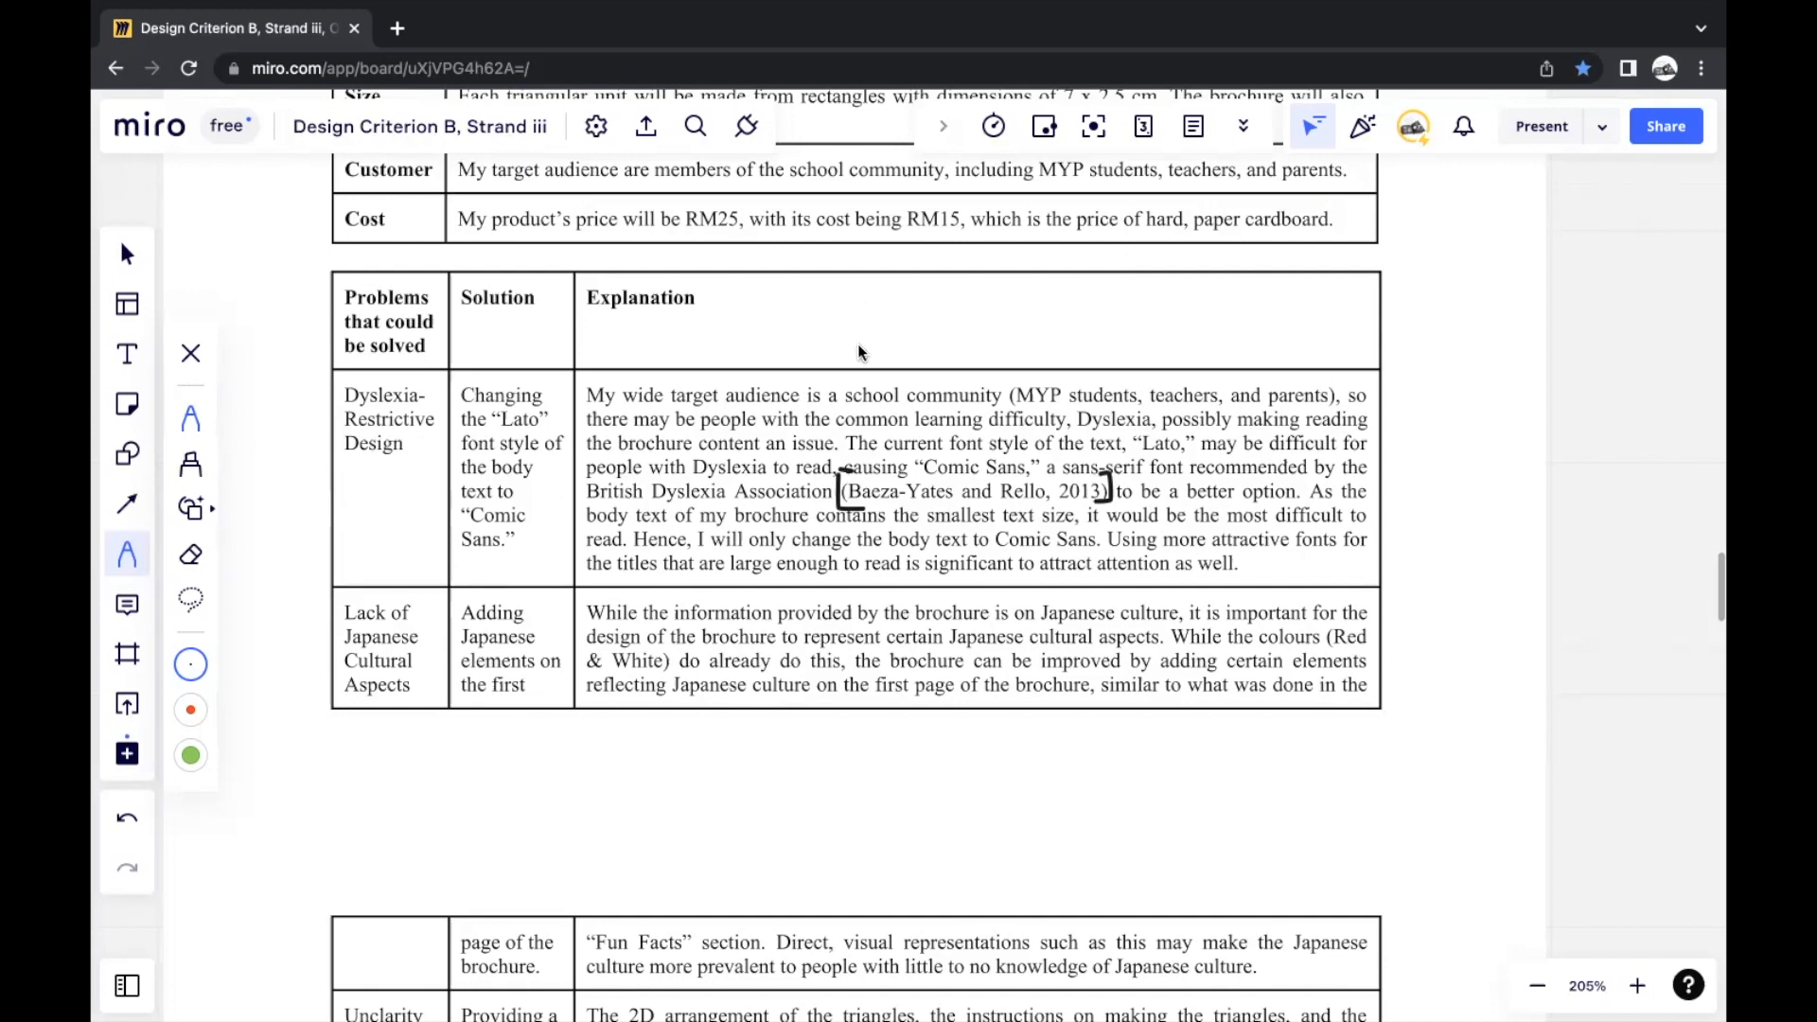
Scroll to the Grammatical and Punctuation Errors row and the closing note on traditional Japanese colours
scroll(down, 3)
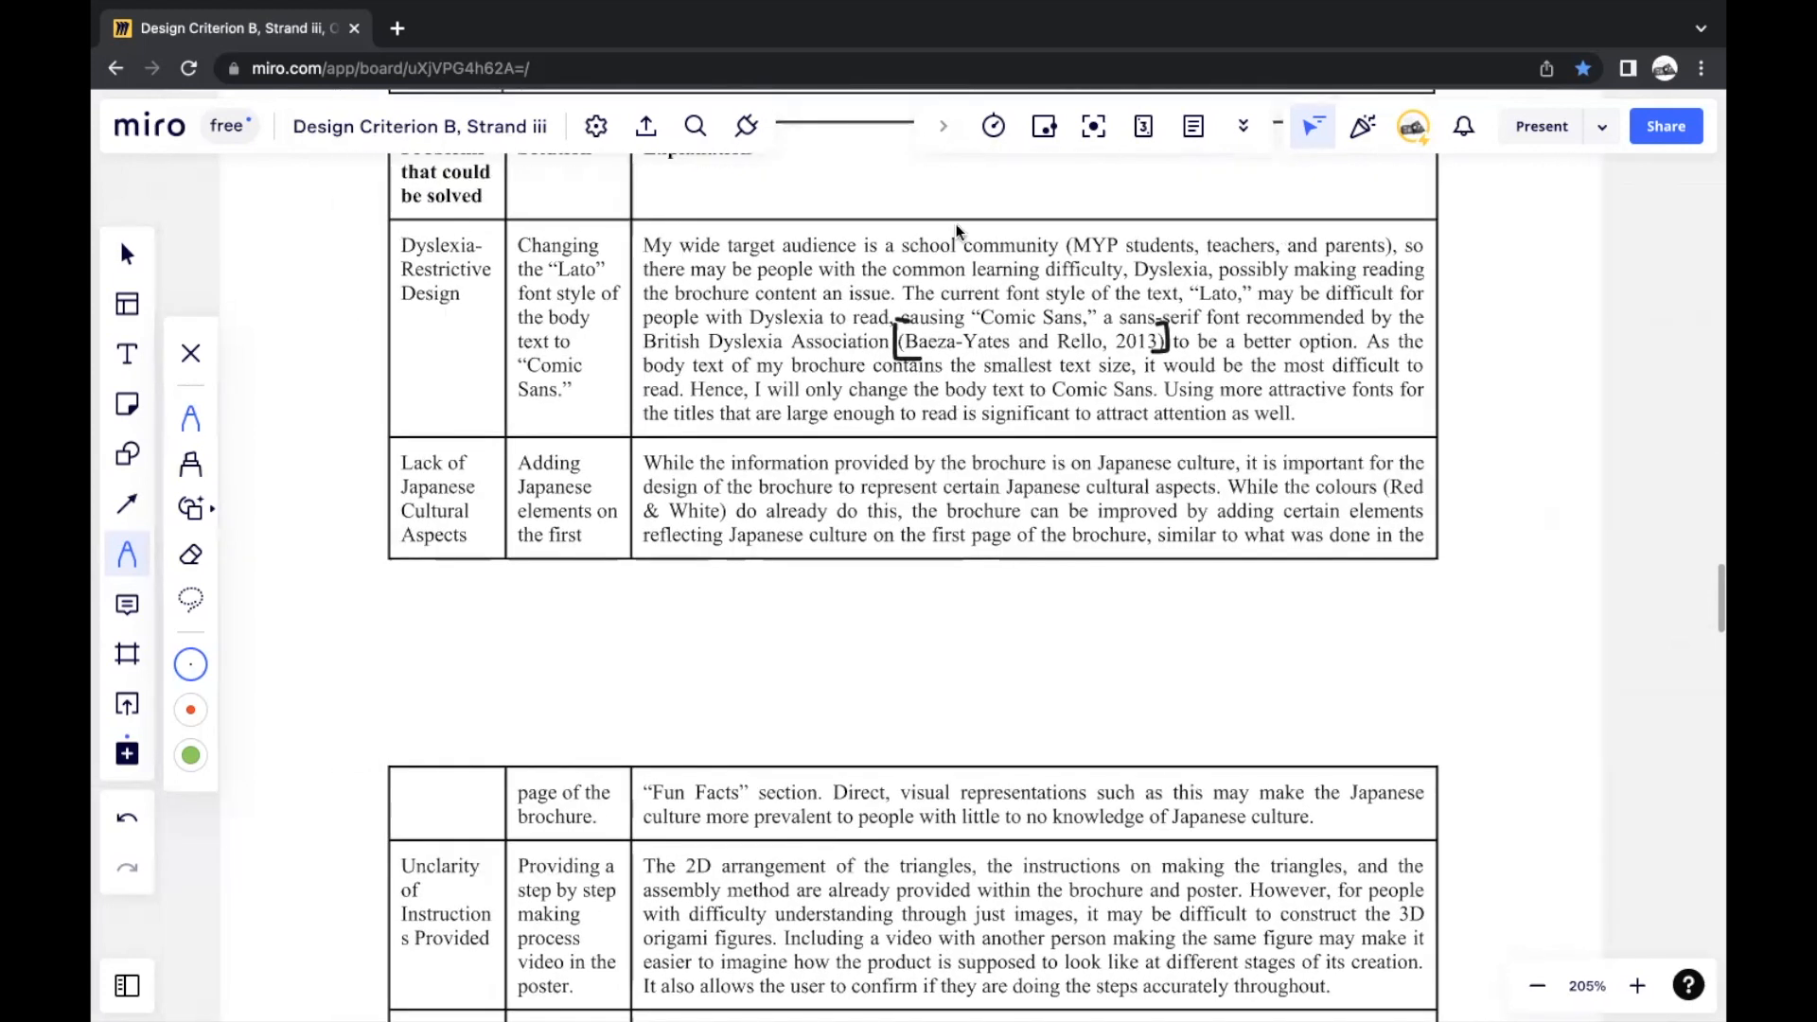
scroll(down, 3)
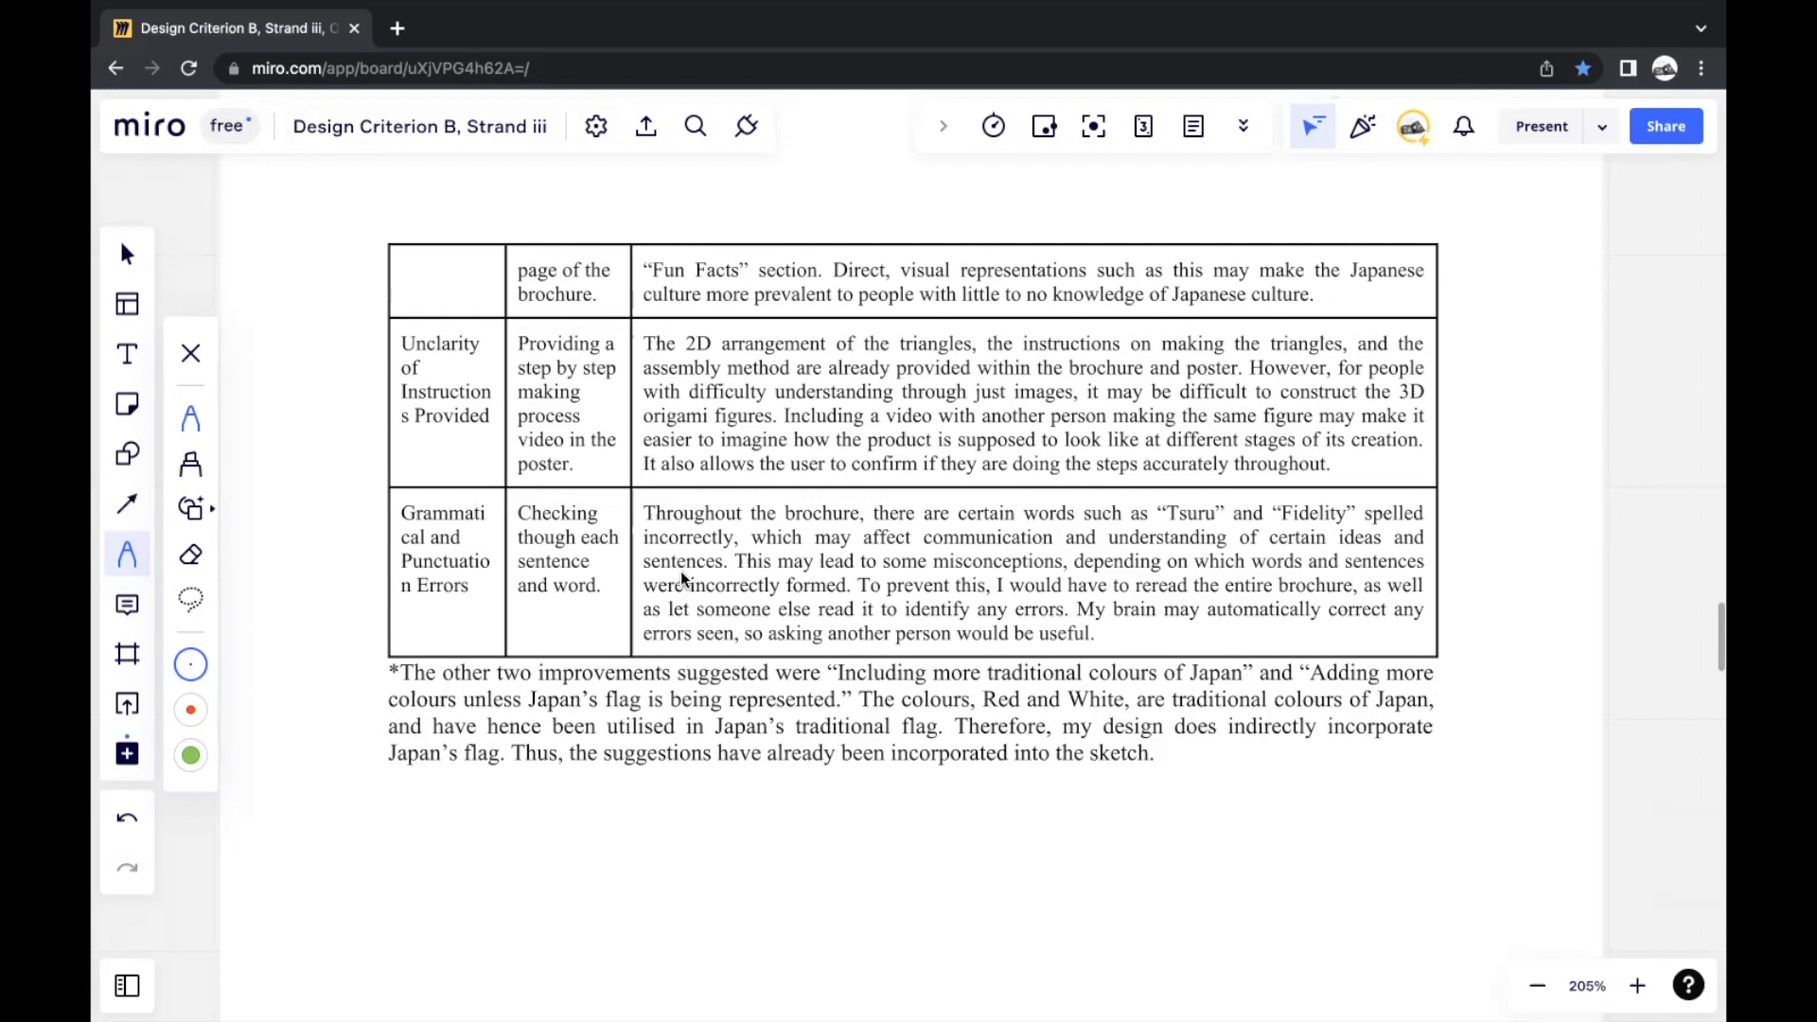
scroll(down, 3)
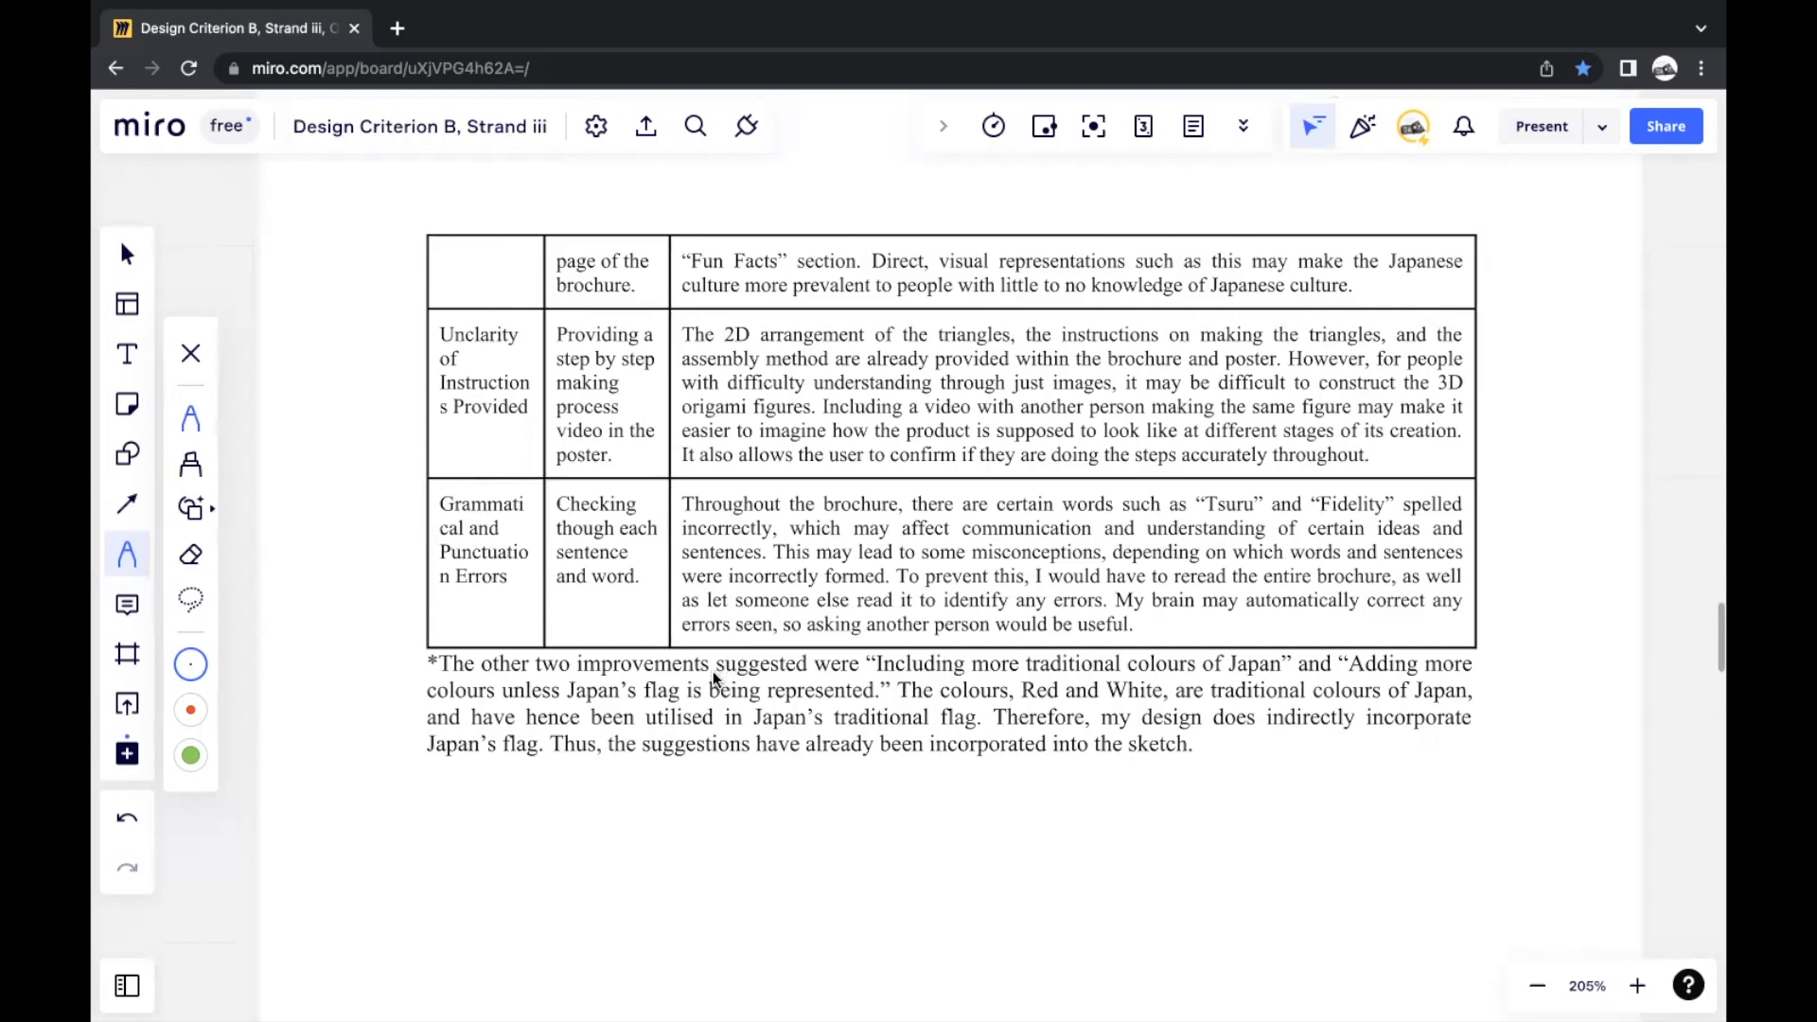
mouse_move(727, 655)
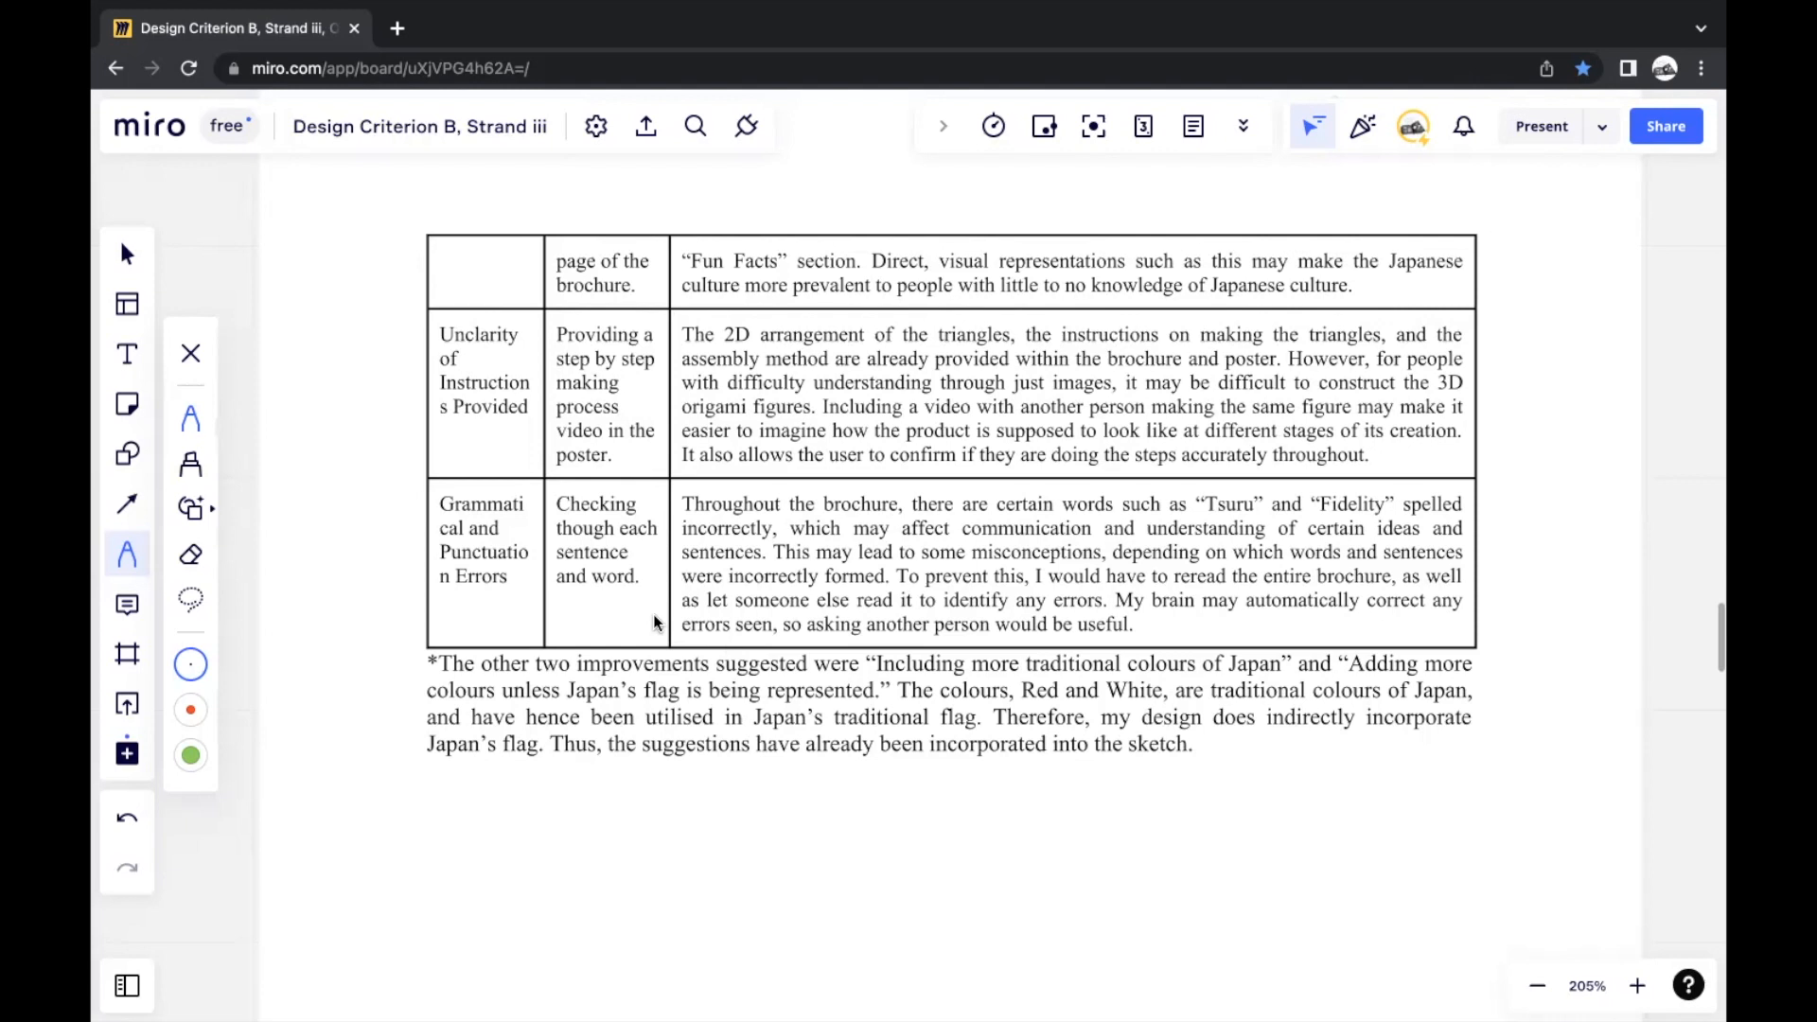
mouse_move(653, 342)
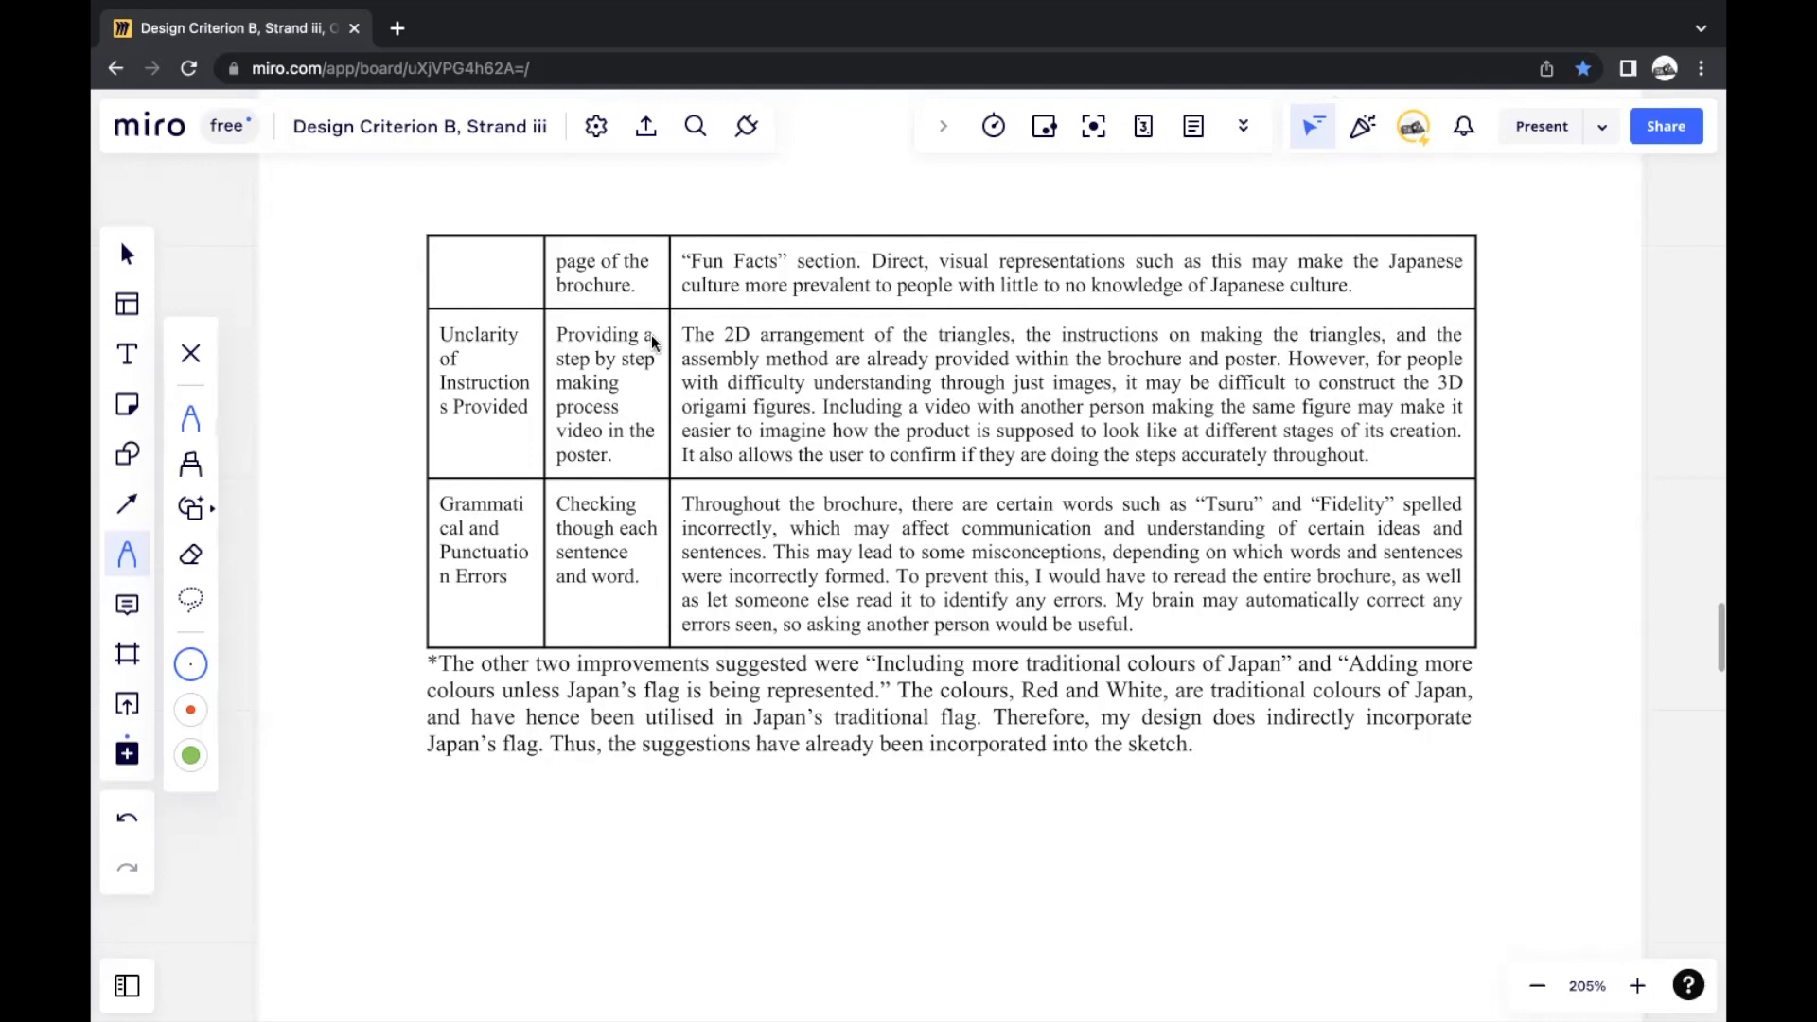